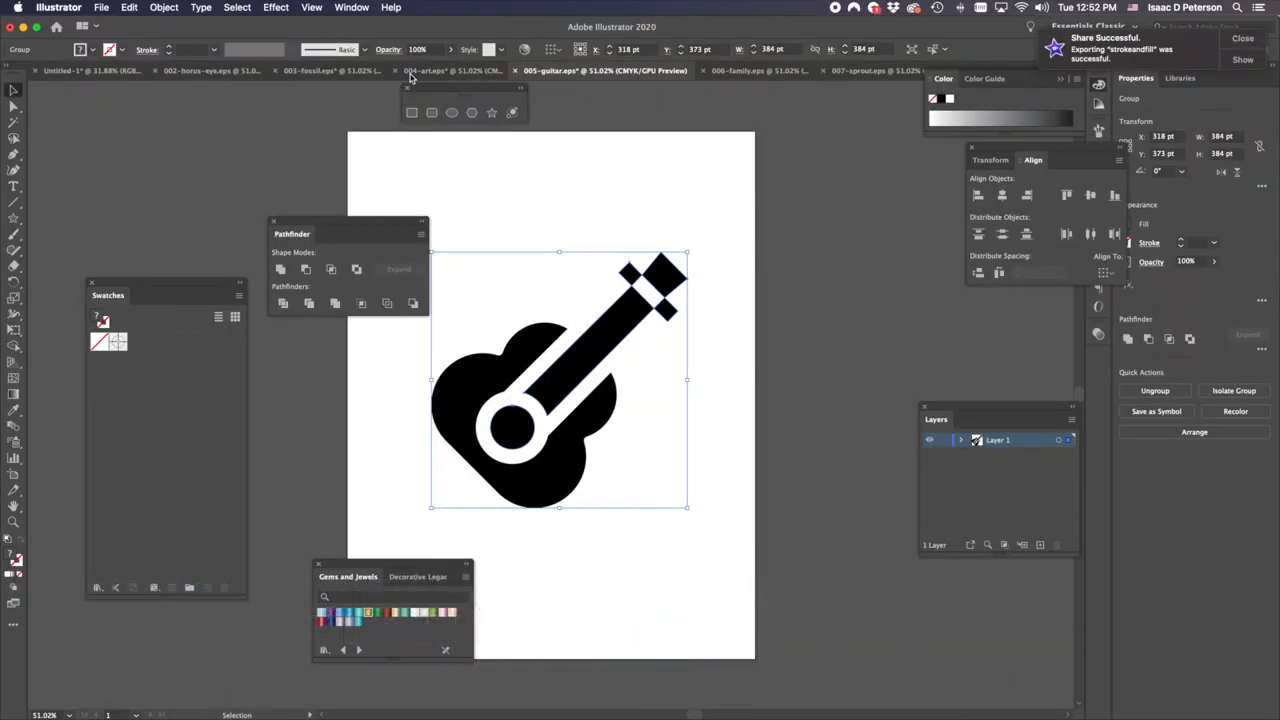
# - Bring the 004-art document with the long-haired figure icon forward and show the File menu
pyautogui.click(450, 70)
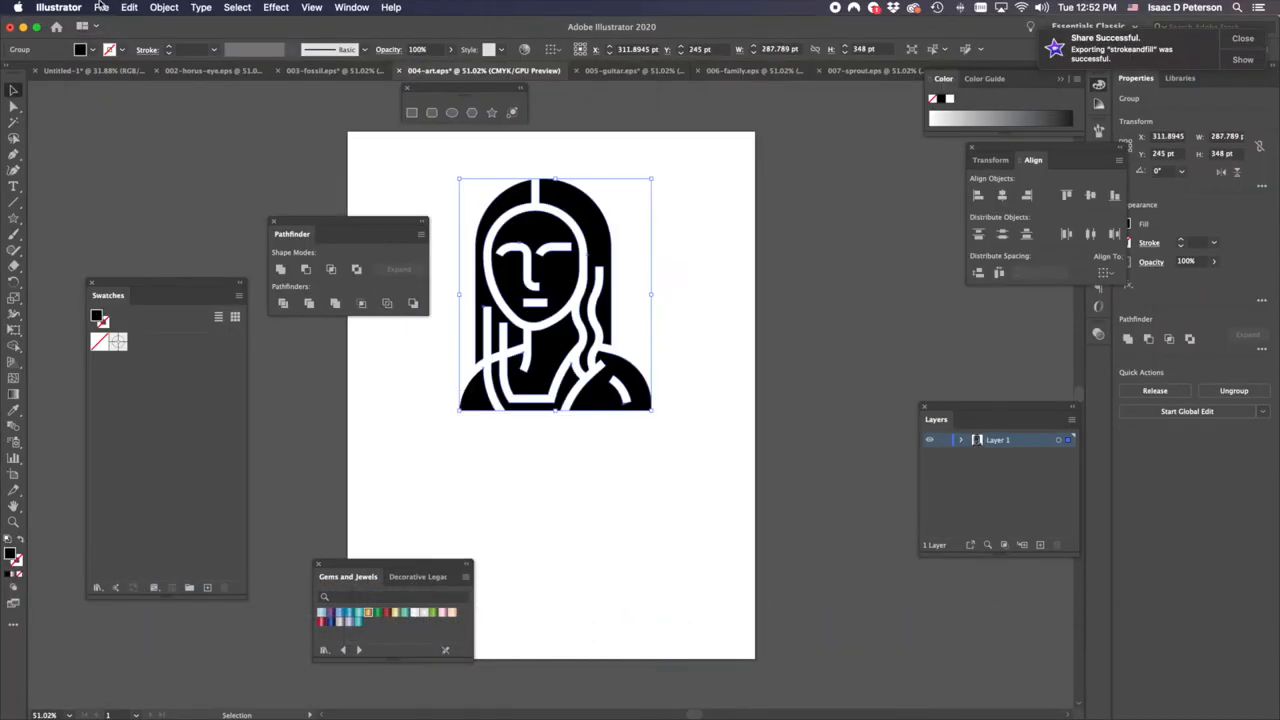
pyautogui.click(100, 7)
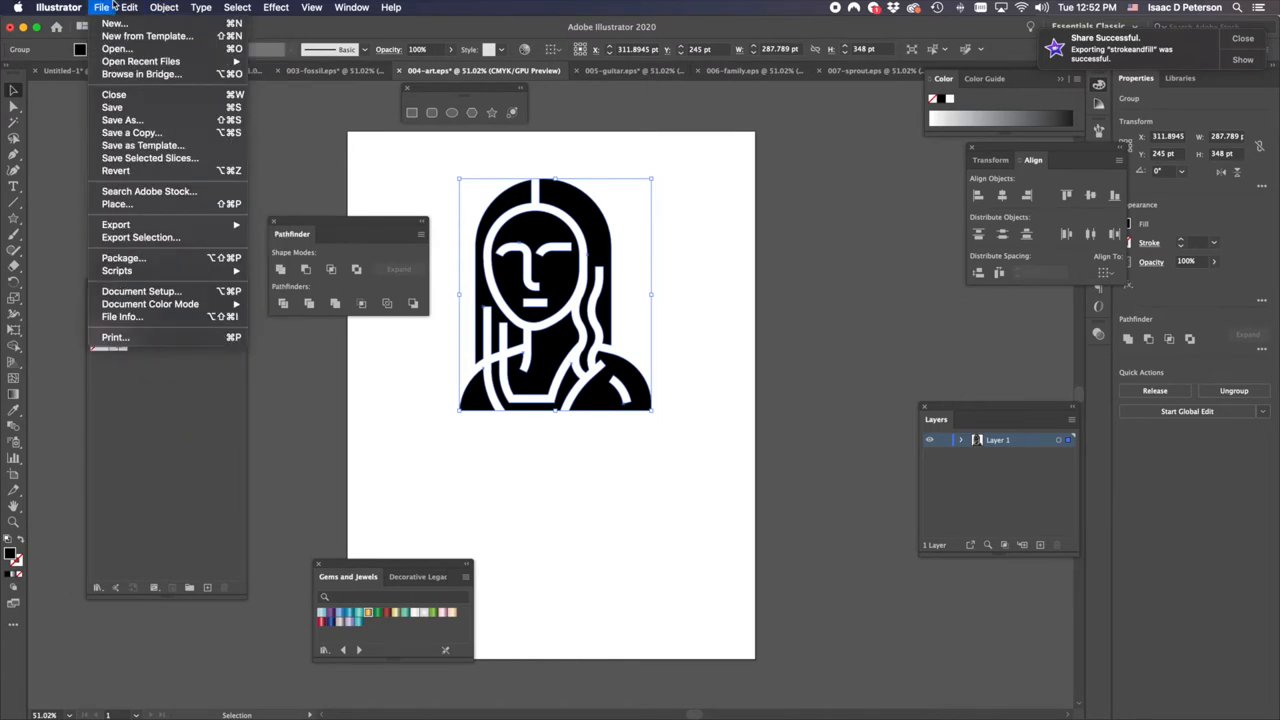
pyautogui.moveTo(113, 23)
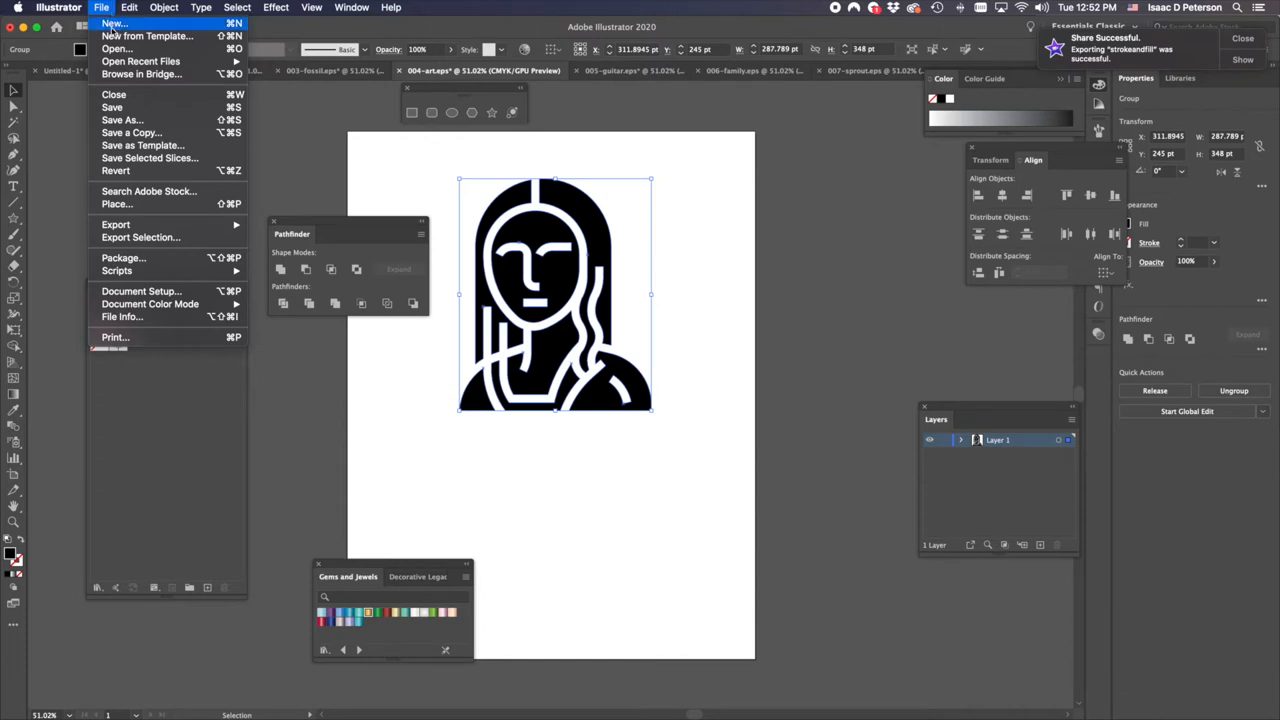
# - Start a new Letter-preset document with Color Mode set to RGB Color
pyautogui.click(113, 23)
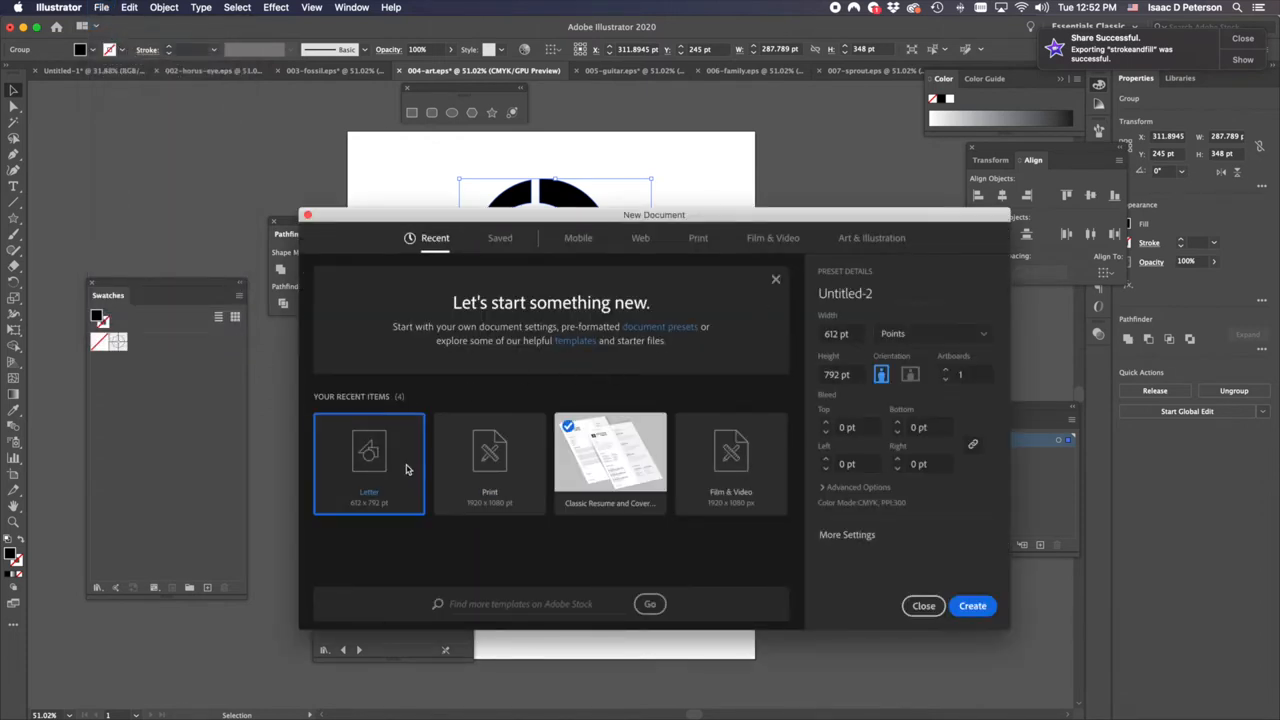
pyautogui.moveTo(399, 450)
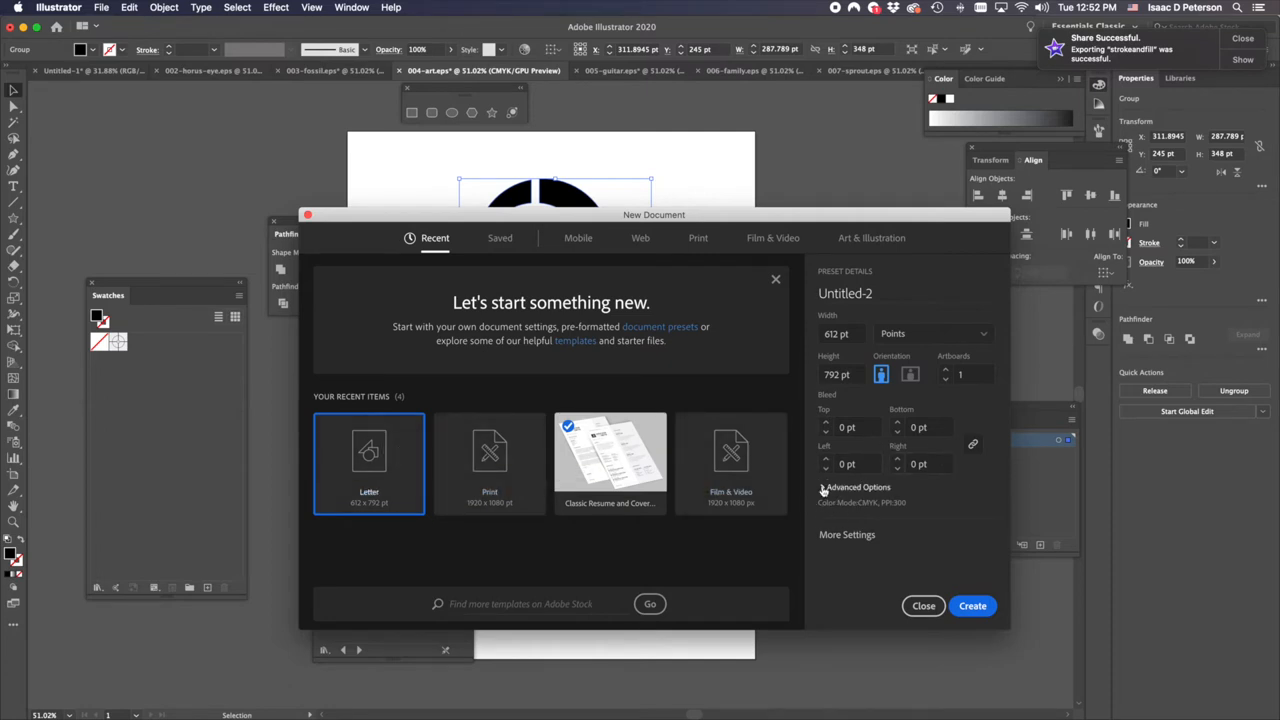
pyautogui.click(857, 487)
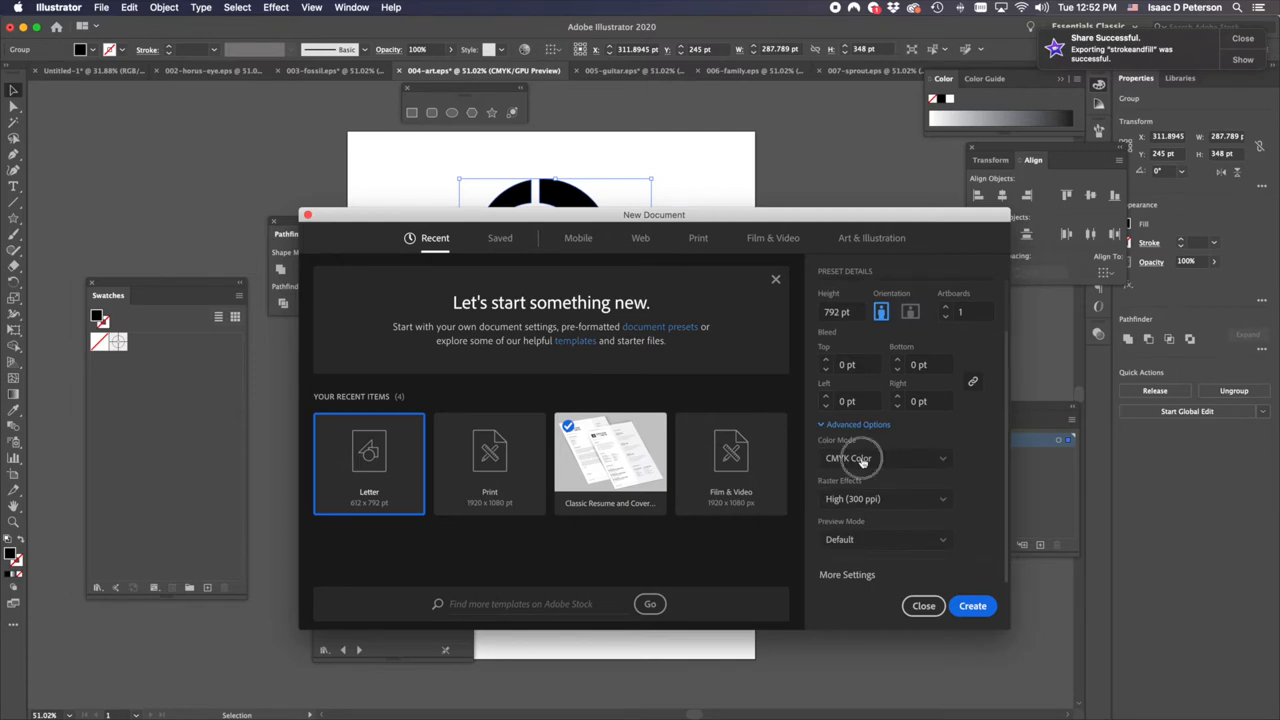
pyautogui.click(884, 458)
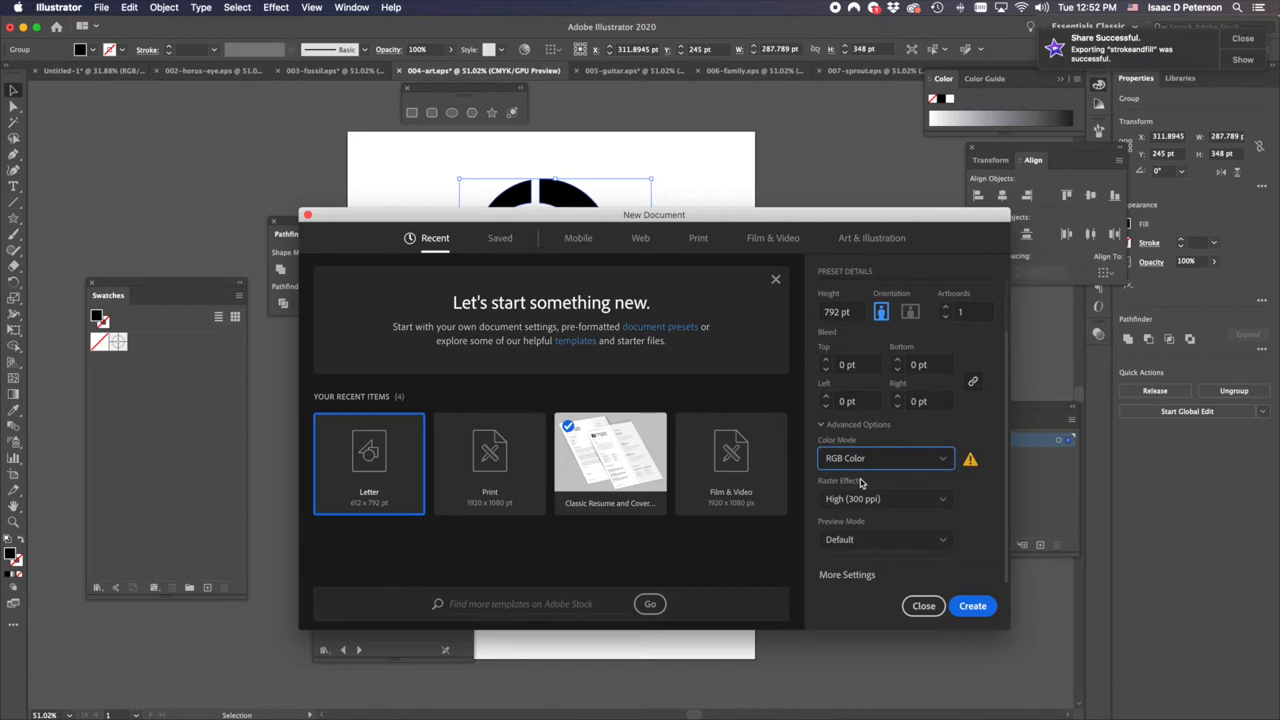
pyautogui.moveTo(862, 483)
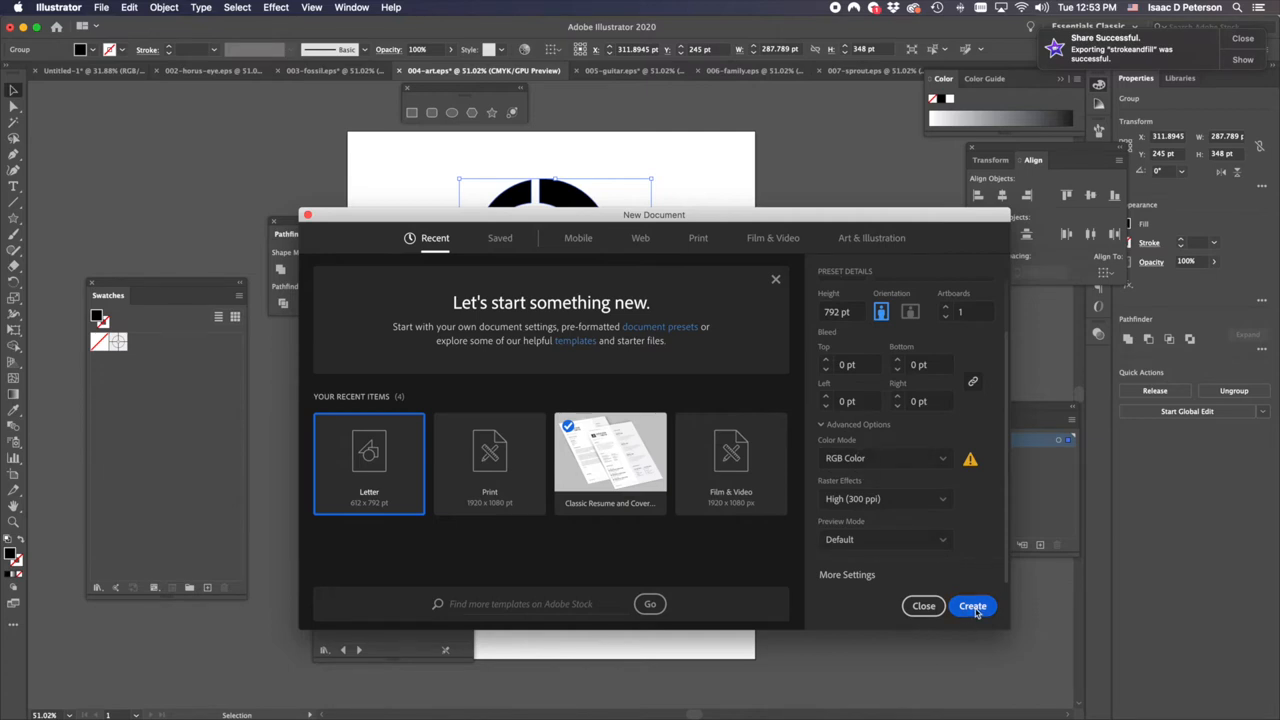
# - Create the RGB Letter document and narrow its artboard to 309 × 306 pt
pyautogui.click(972, 606)
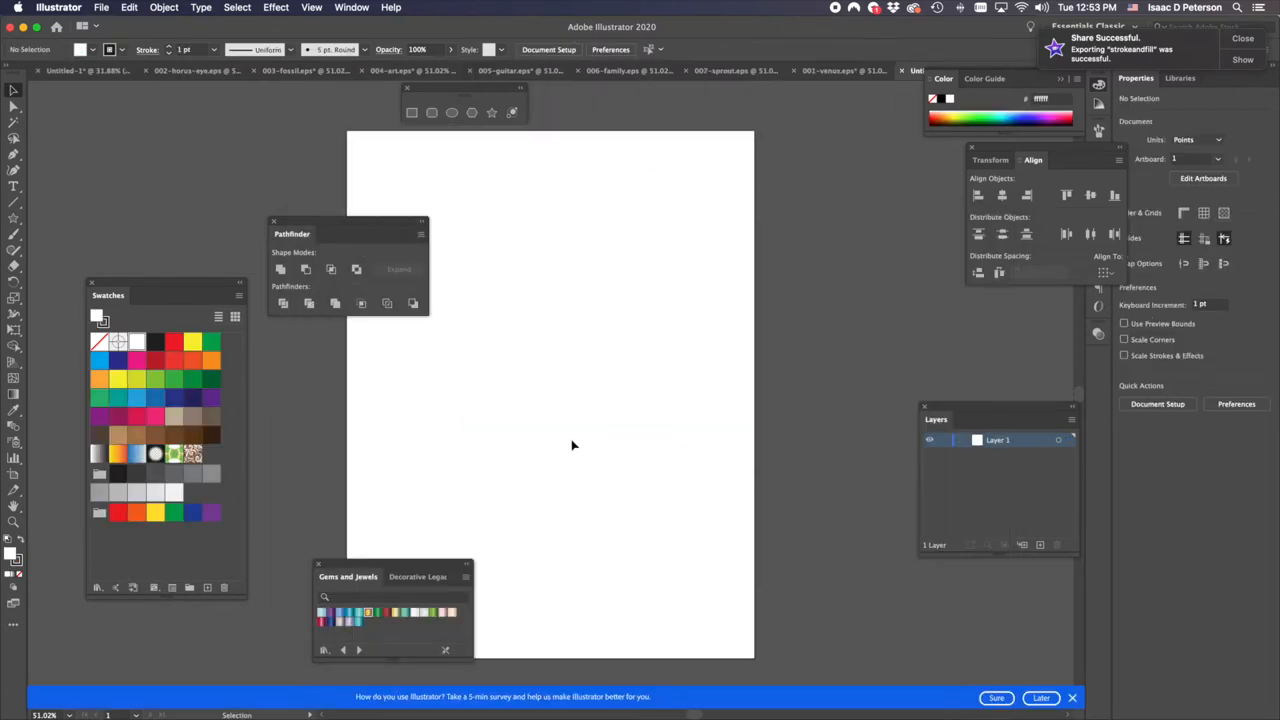
pyautogui.moveTo(613, 580)
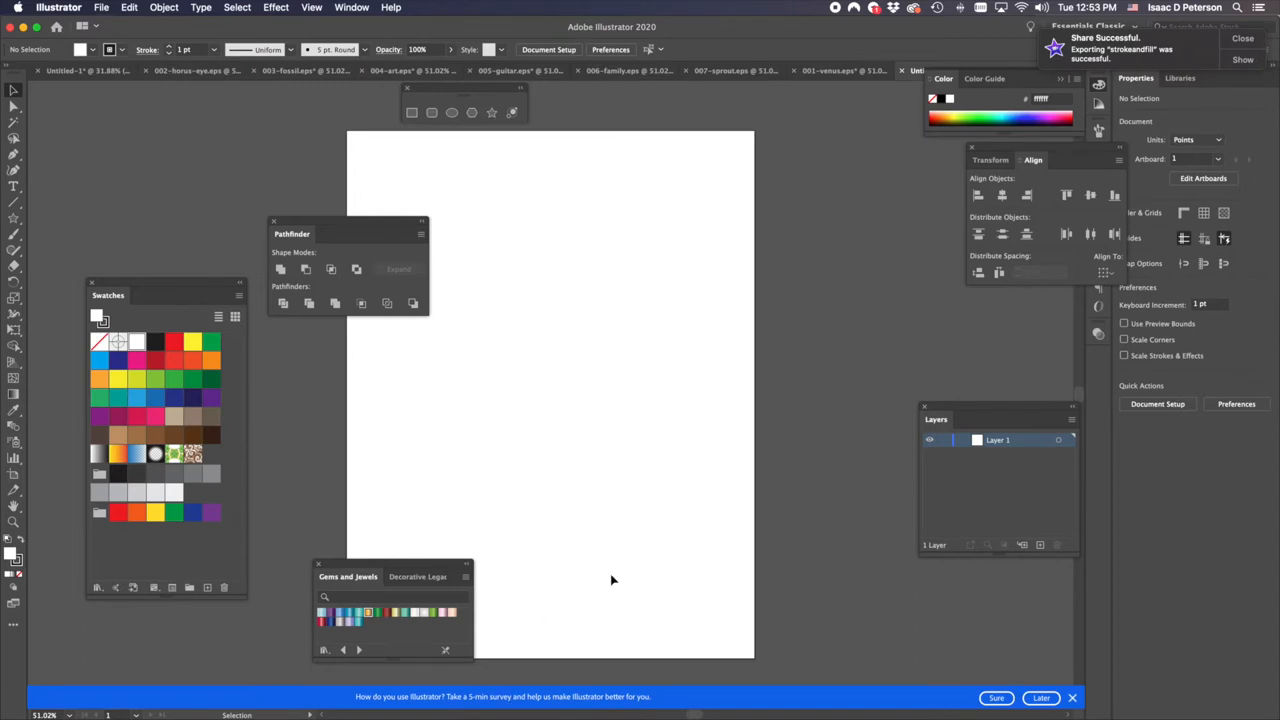
pyautogui.moveTo(14, 475)
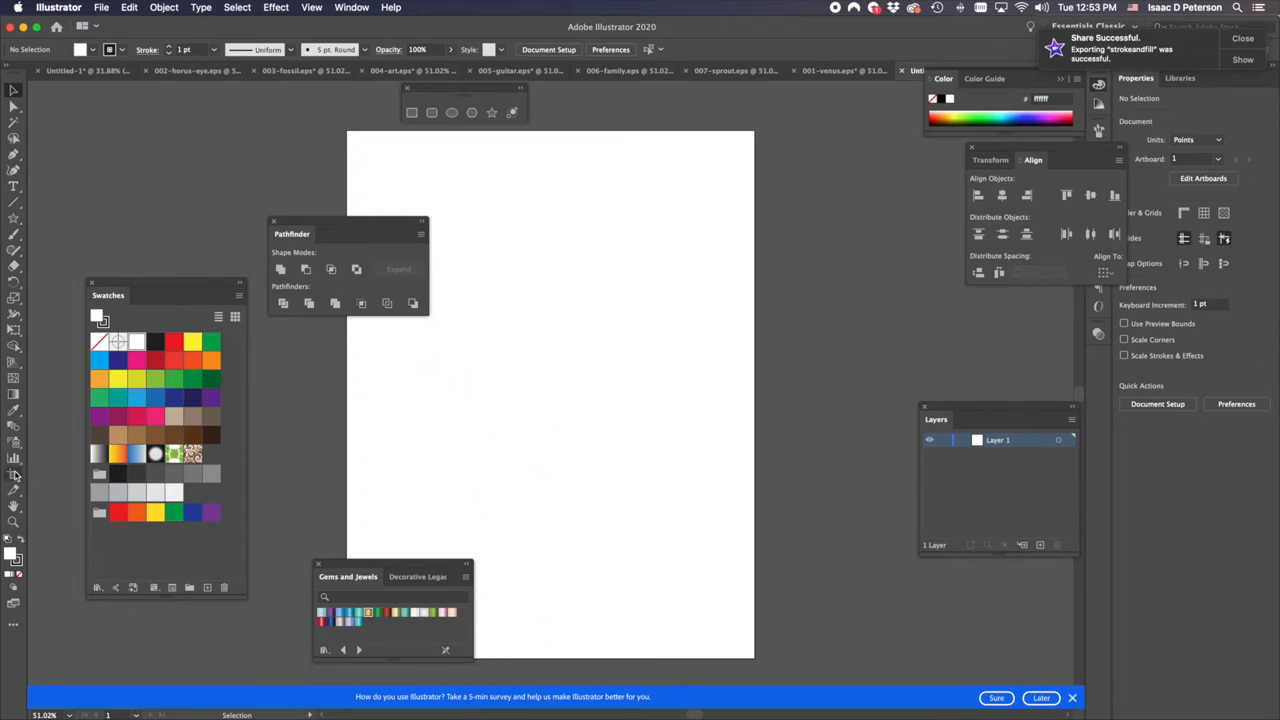
pyautogui.moveTo(14, 471)
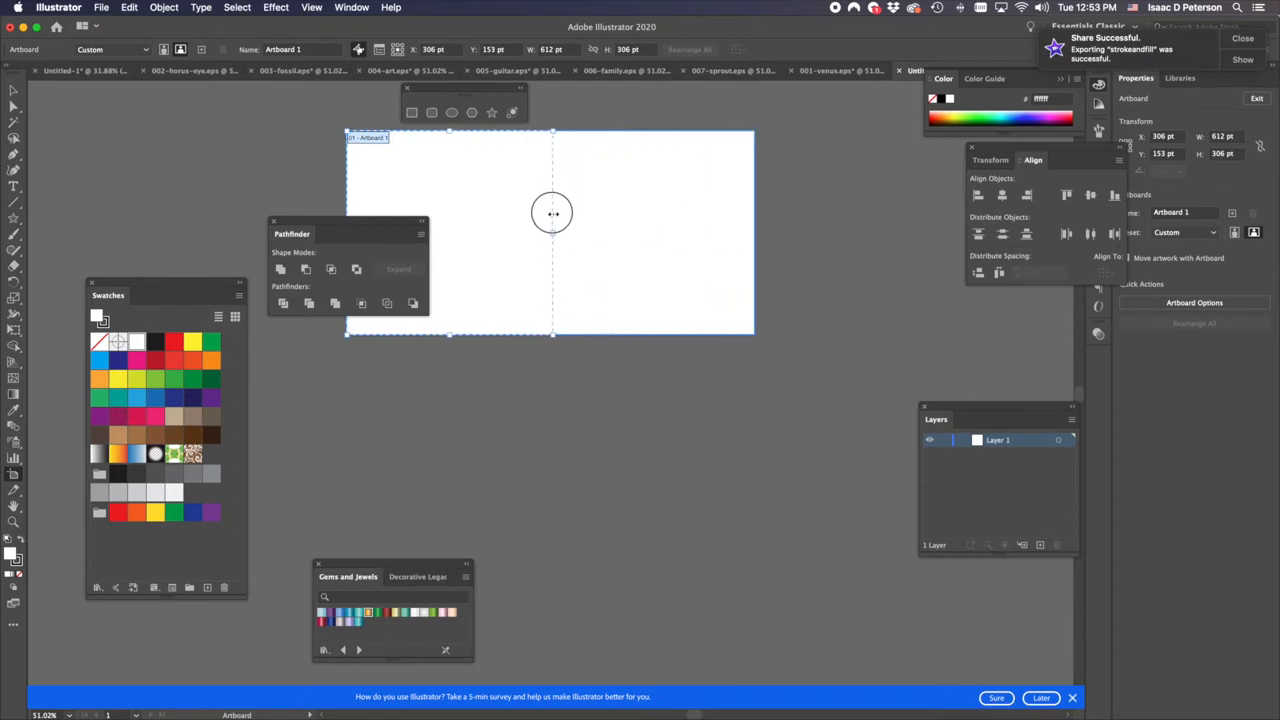
pyautogui.moveTo(753, 235); pyautogui.dragTo(553, 235)
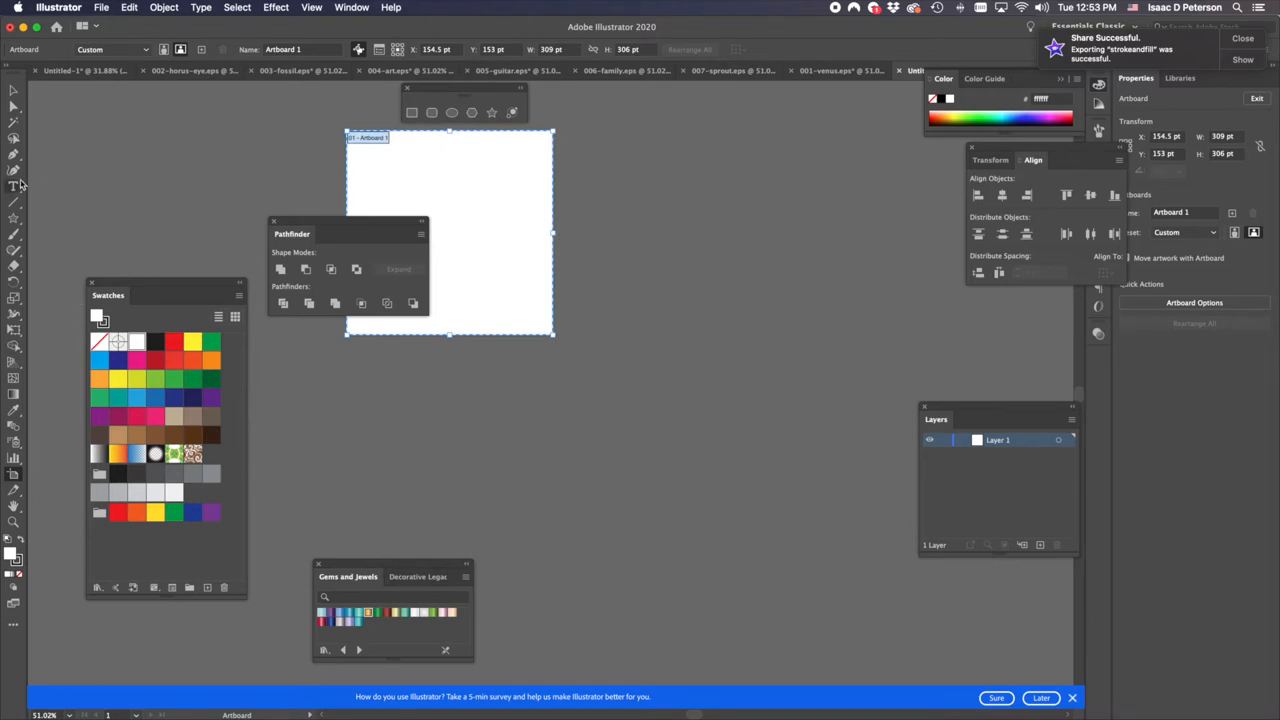
# - Write planning notes beside the artboard and move the Pathfinder panel next to Layers
pyautogui.click(14, 186)
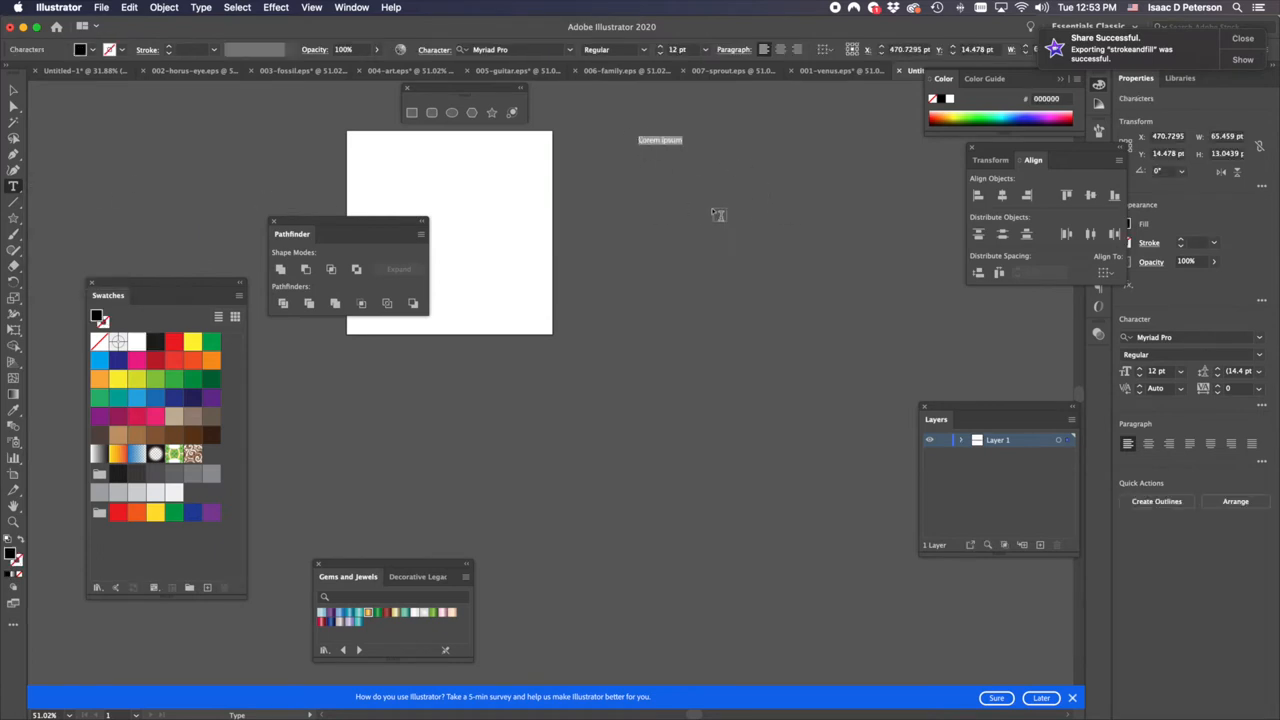
pyautogui.moveTo(740, 218)
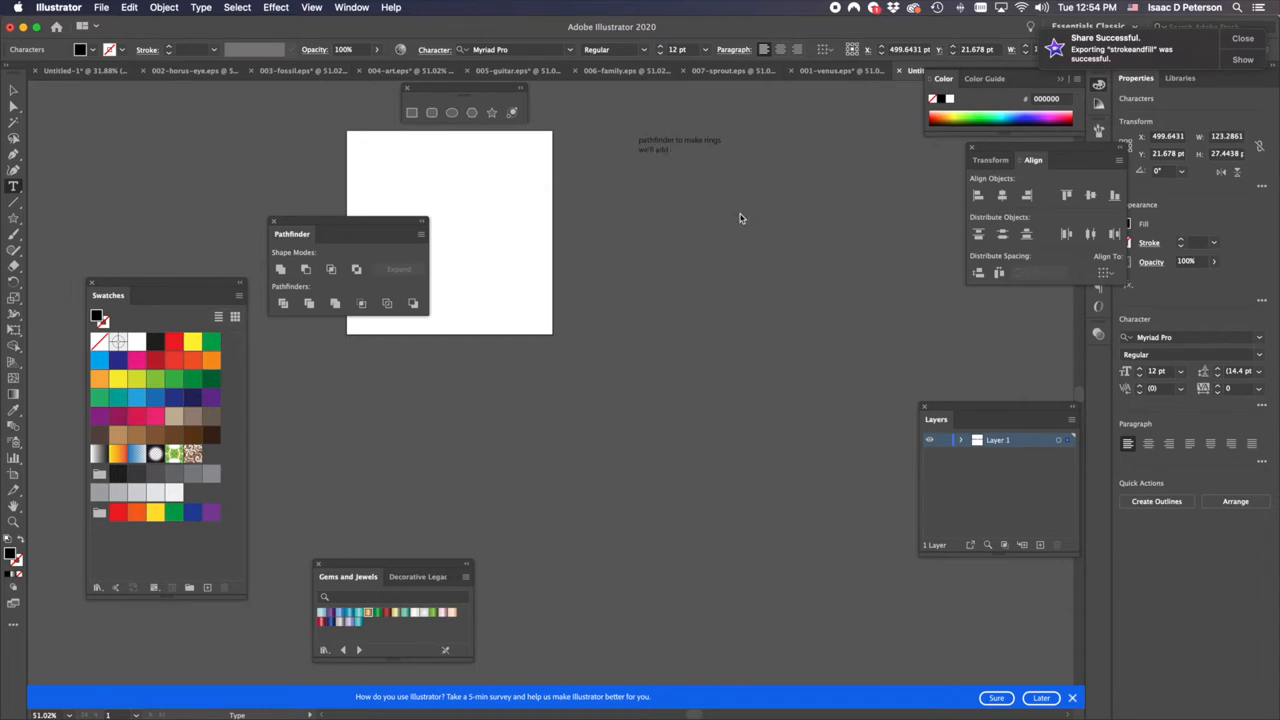
pyautogui.write('icons to bar')
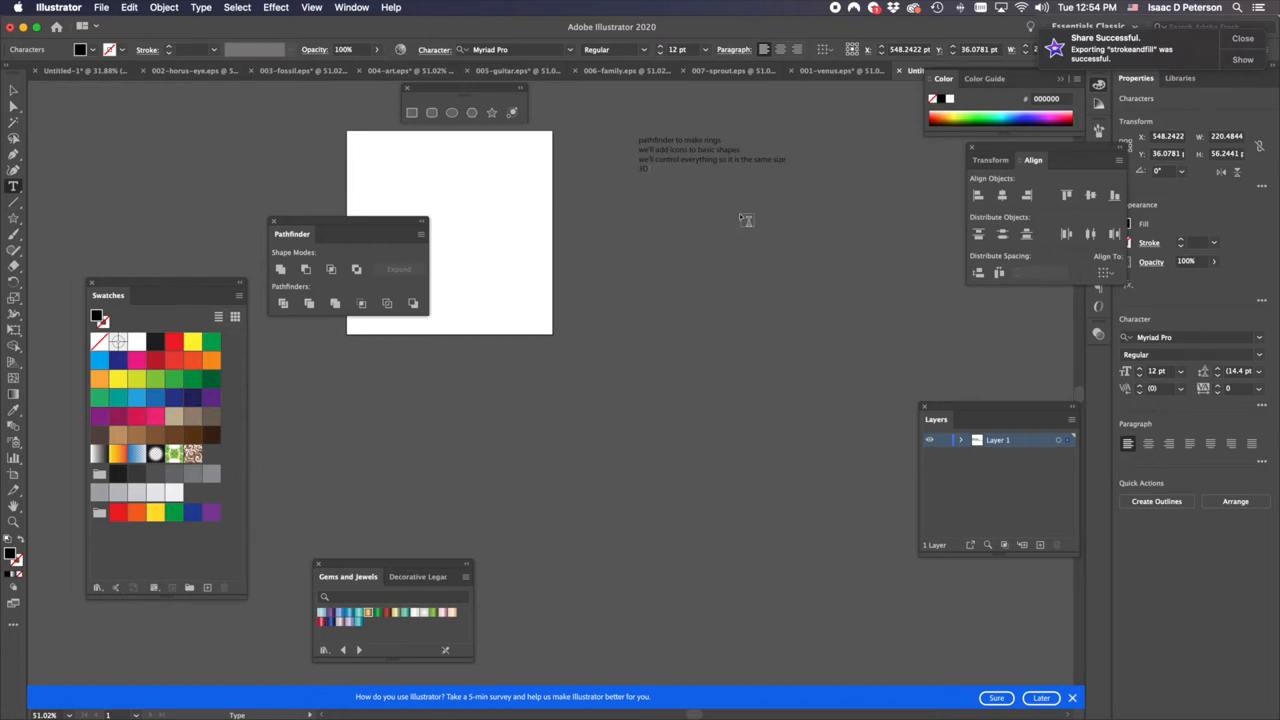
pyautogui.write('print a necklace in brass or silver')
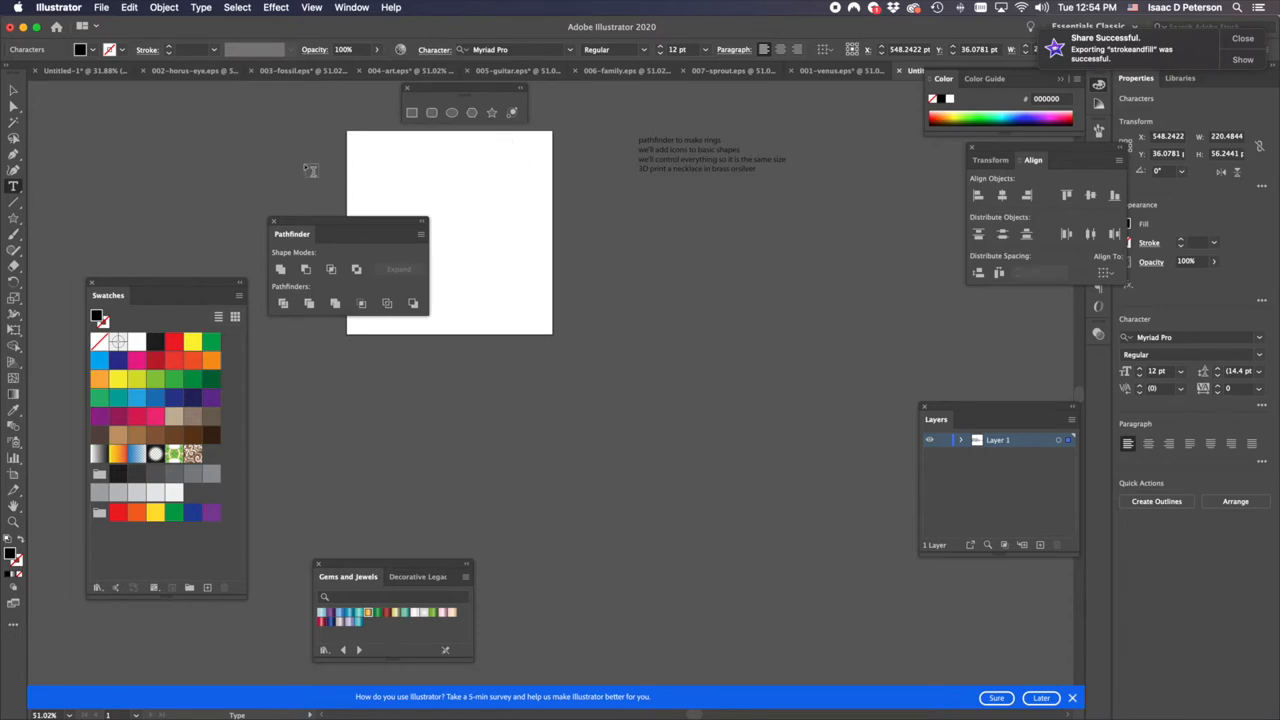
pyautogui.moveTo(292, 234); pyautogui.dragTo(866, 262)
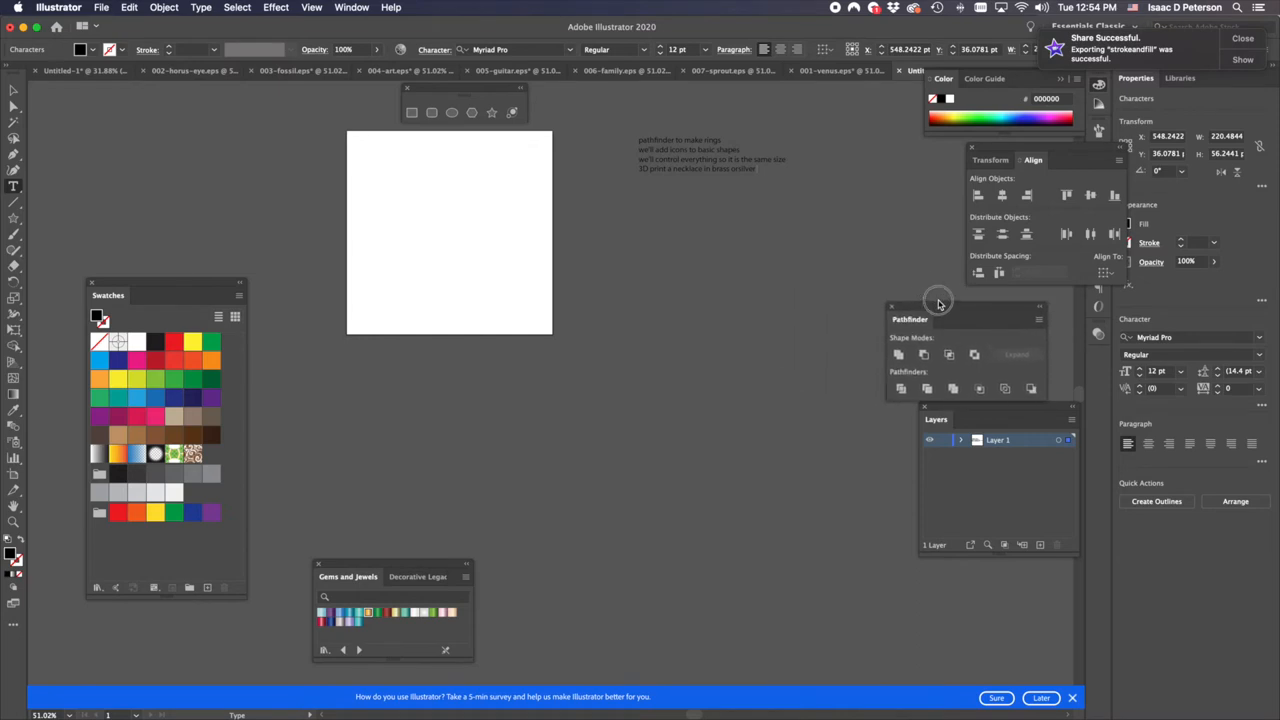
# - Drag the Swatches panel out of the way of the artboard
pyautogui.moveTo(940, 318); pyautogui.dragTo(940, 303)
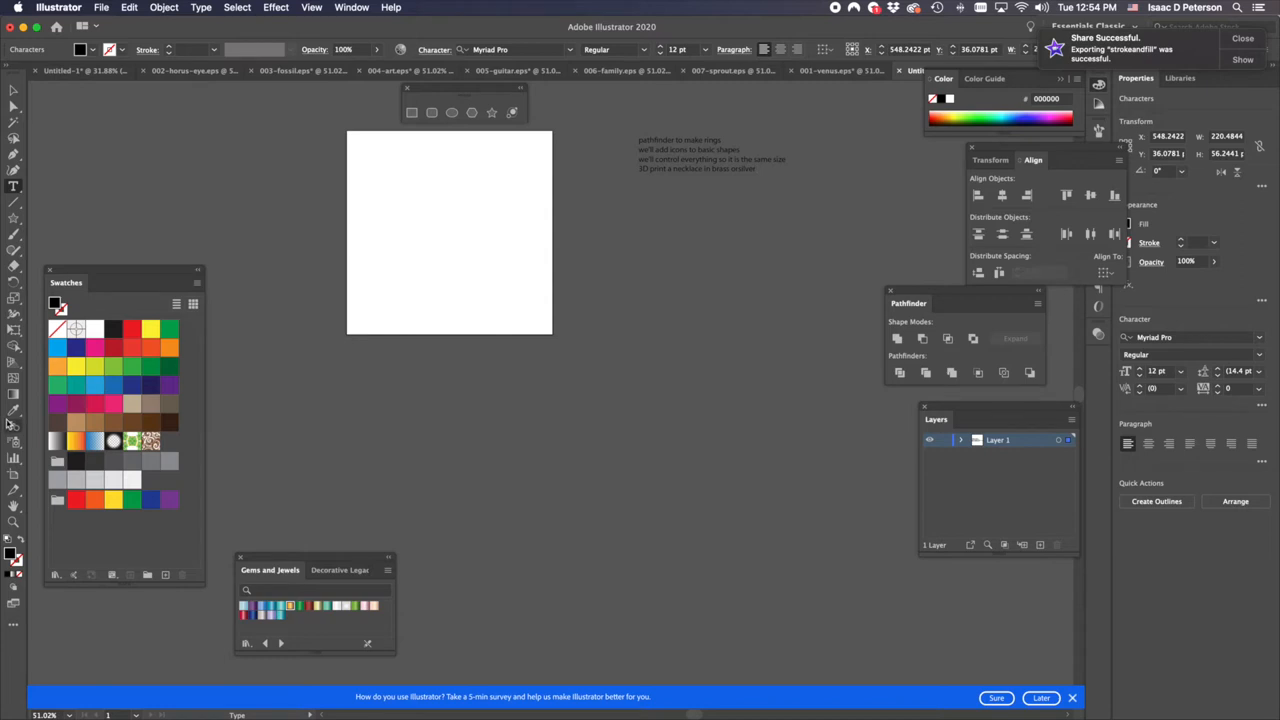
pyautogui.moveTo(14, 475)
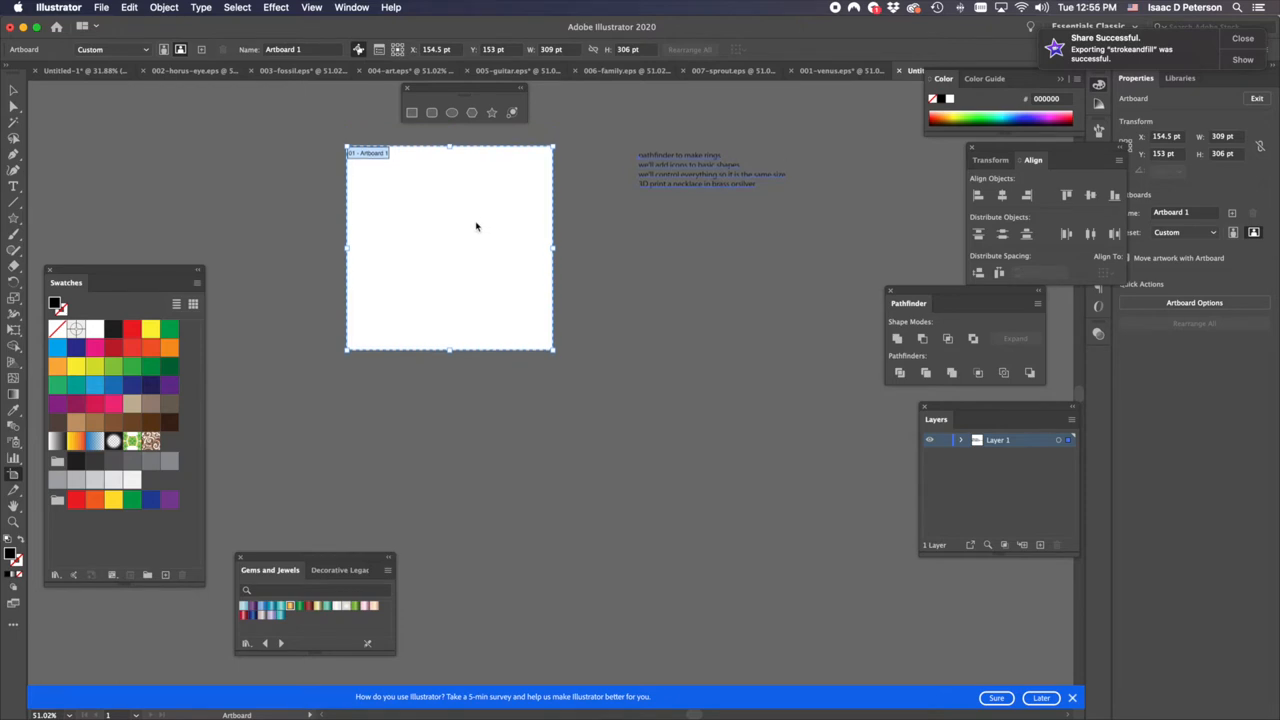
pyautogui.moveTo(465, 249)
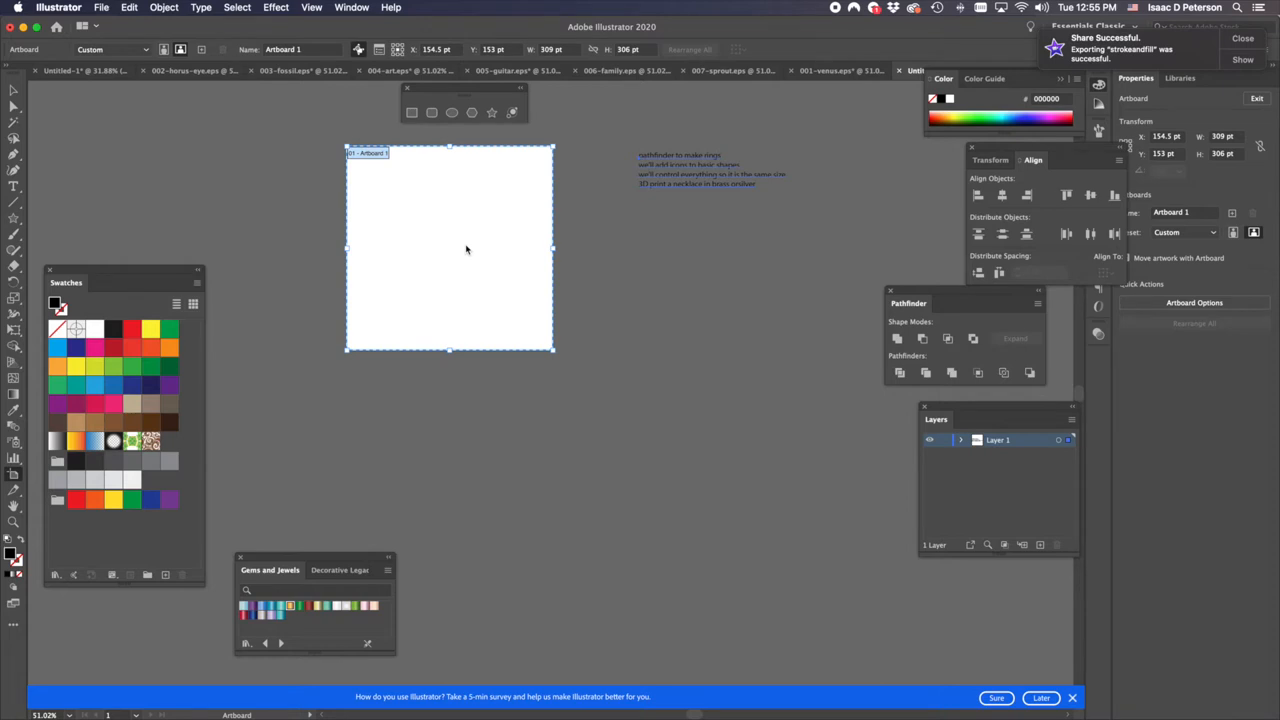
pyautogui.moveTo(467, 256)
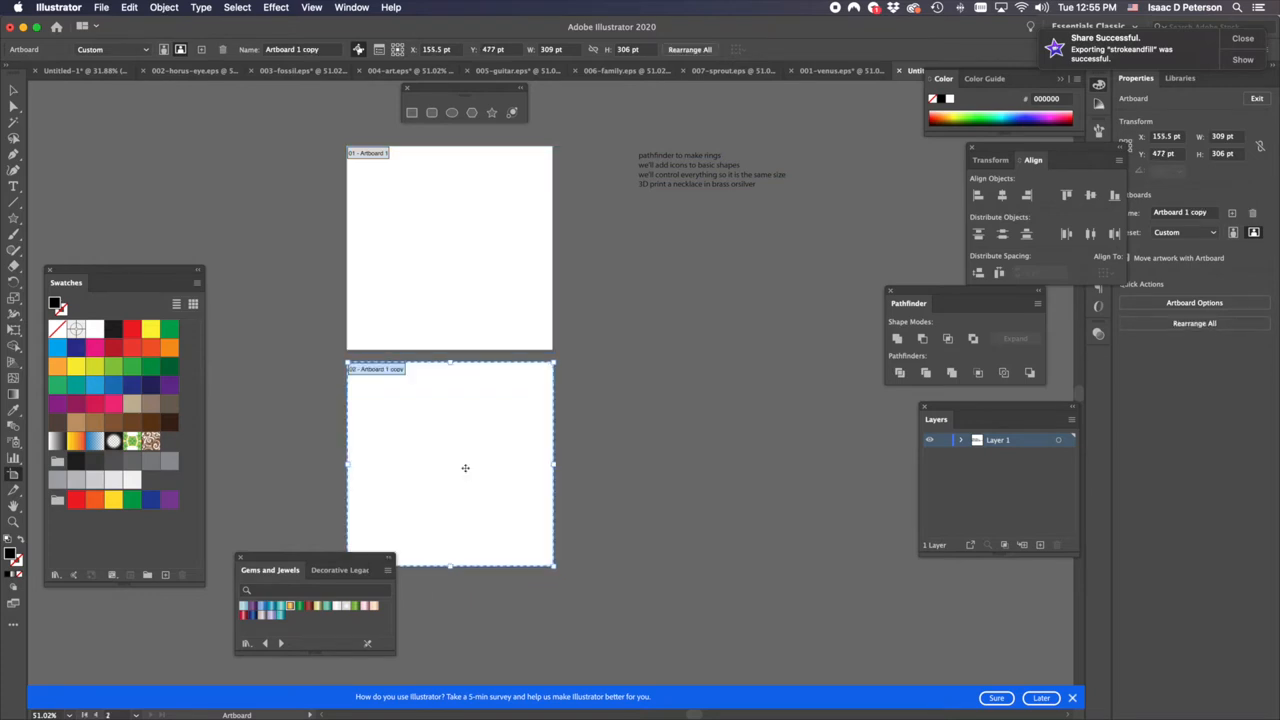
pyautogui.moveTo(471, 383)
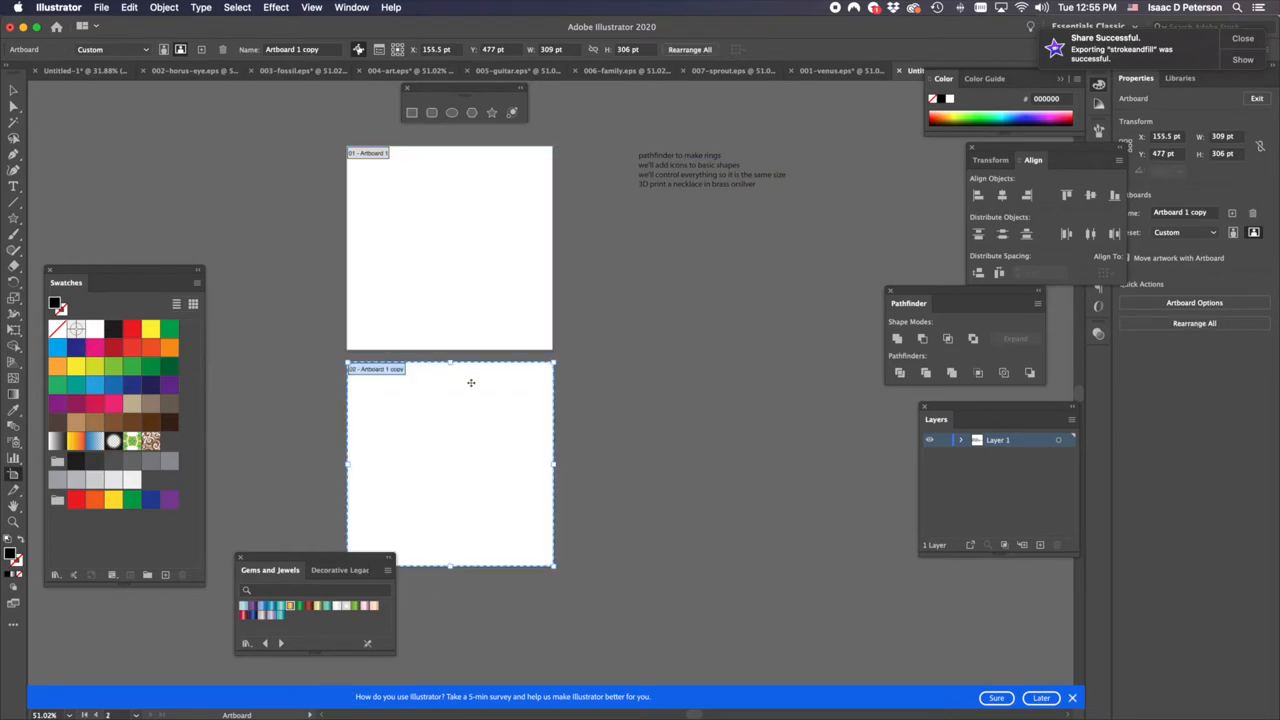
pyautogui.moveTo(392, 293)
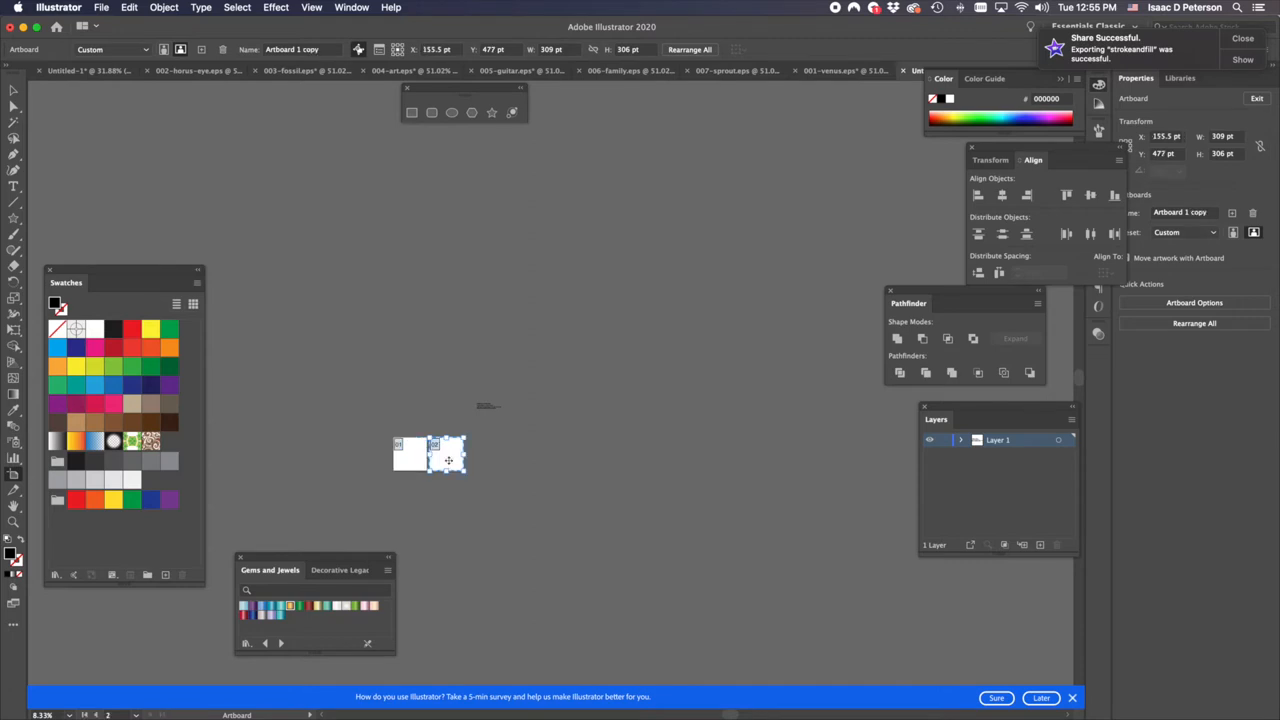
pyautogui.moveTo(450, 461)
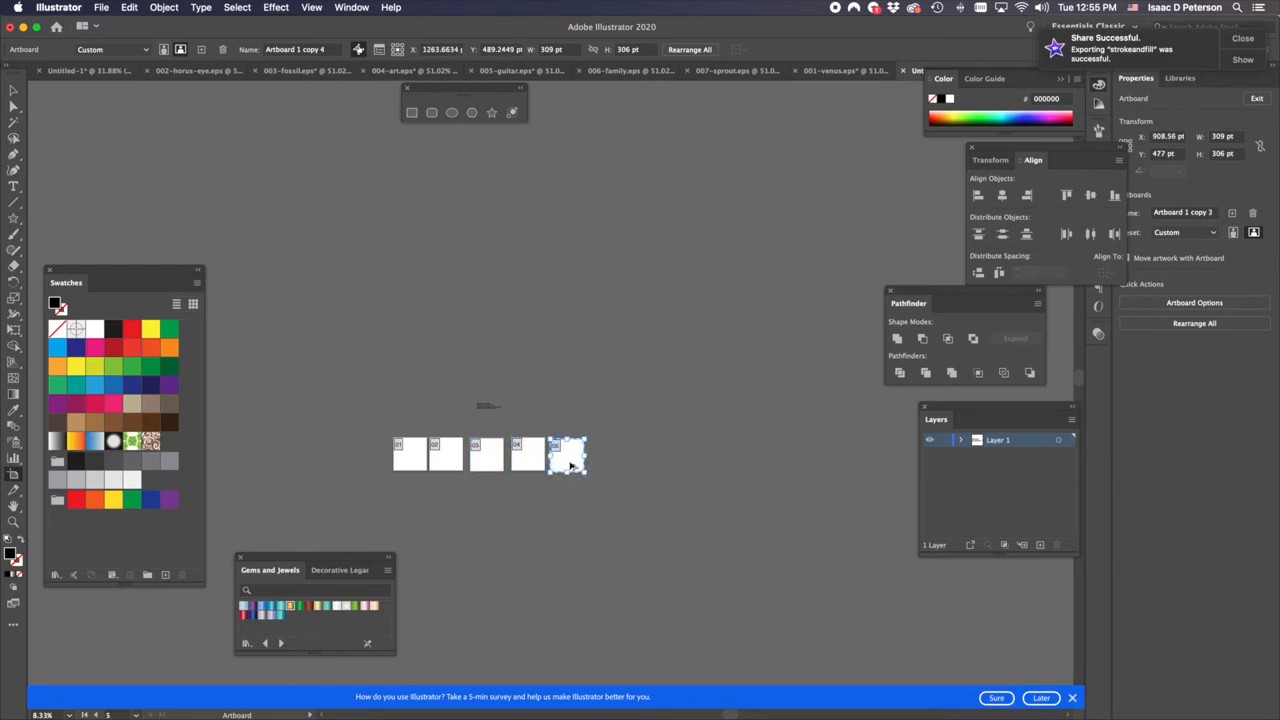
# - Select the planning text note beside the row of artboards
pyautogui.click(568, 456)
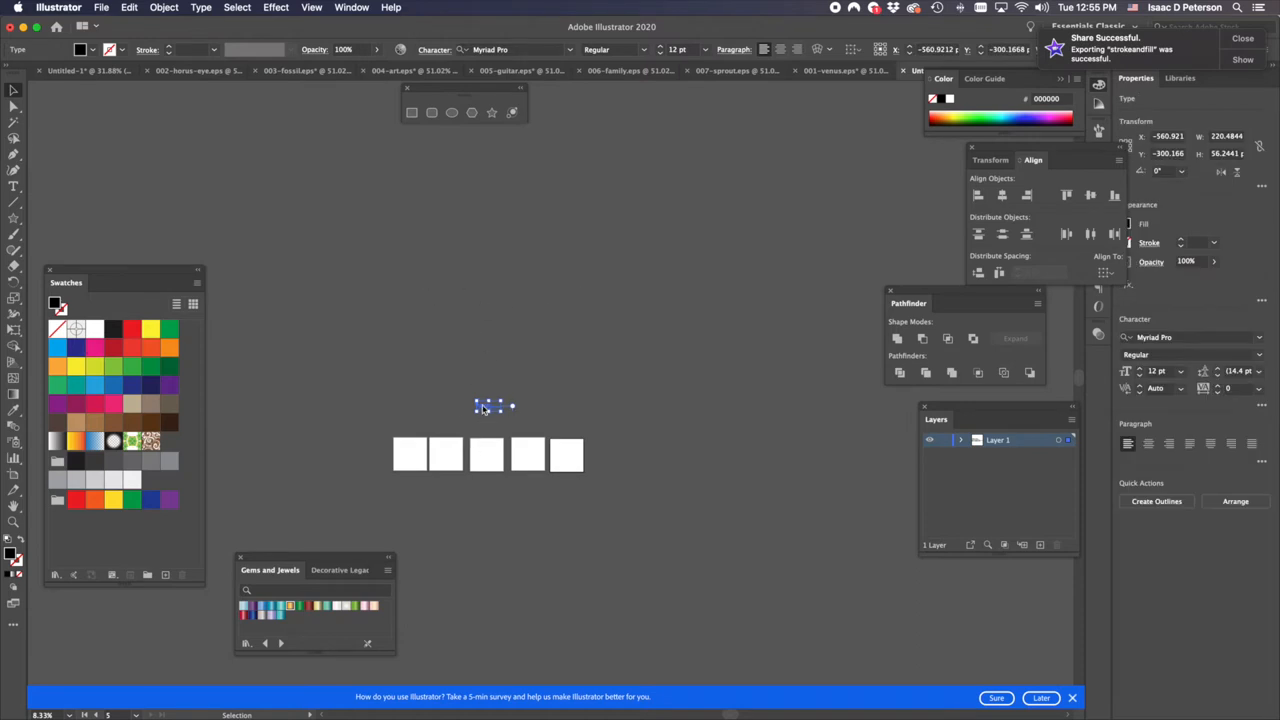
# - Draw a wide artboard of about 521 × 429 pt above the squares
pyautogui.moveTo(490, 407); pyautogui.dragTo(625, 452)
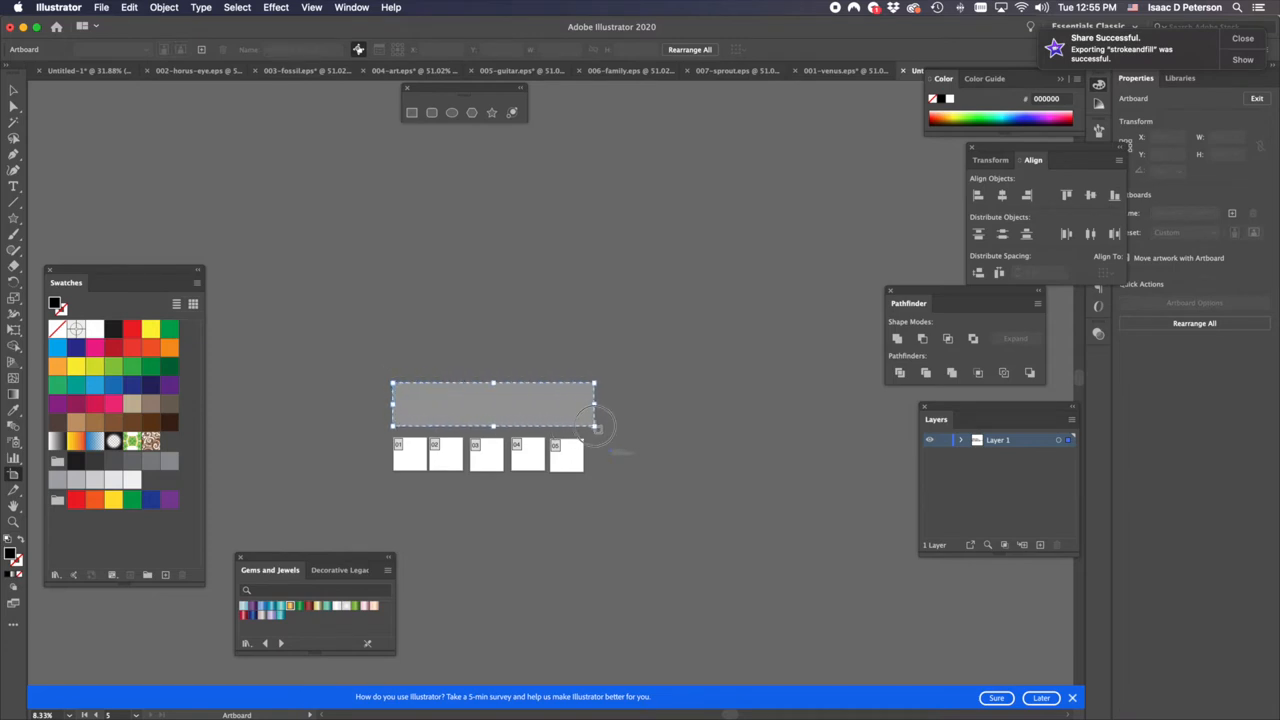
pyautogui.moveTo(595, 425); pyautogui.dragTo(575, 425)
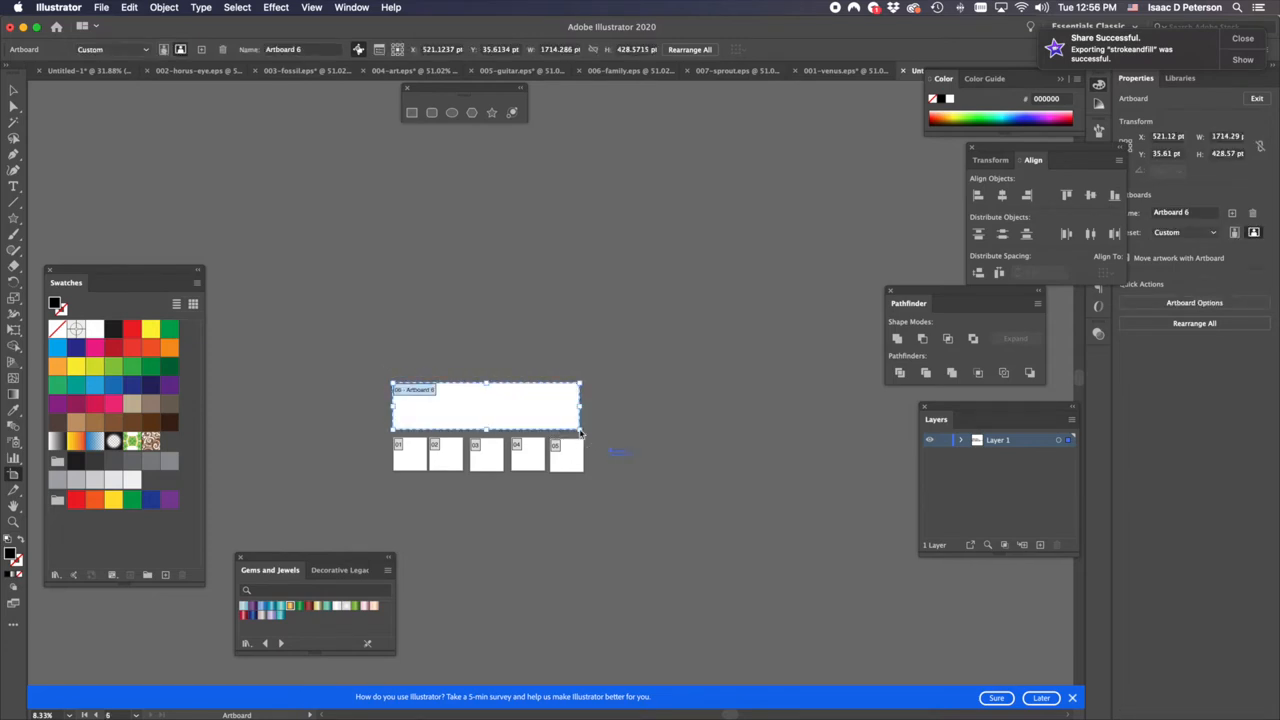
pyautogui.moveTo(625, 362)
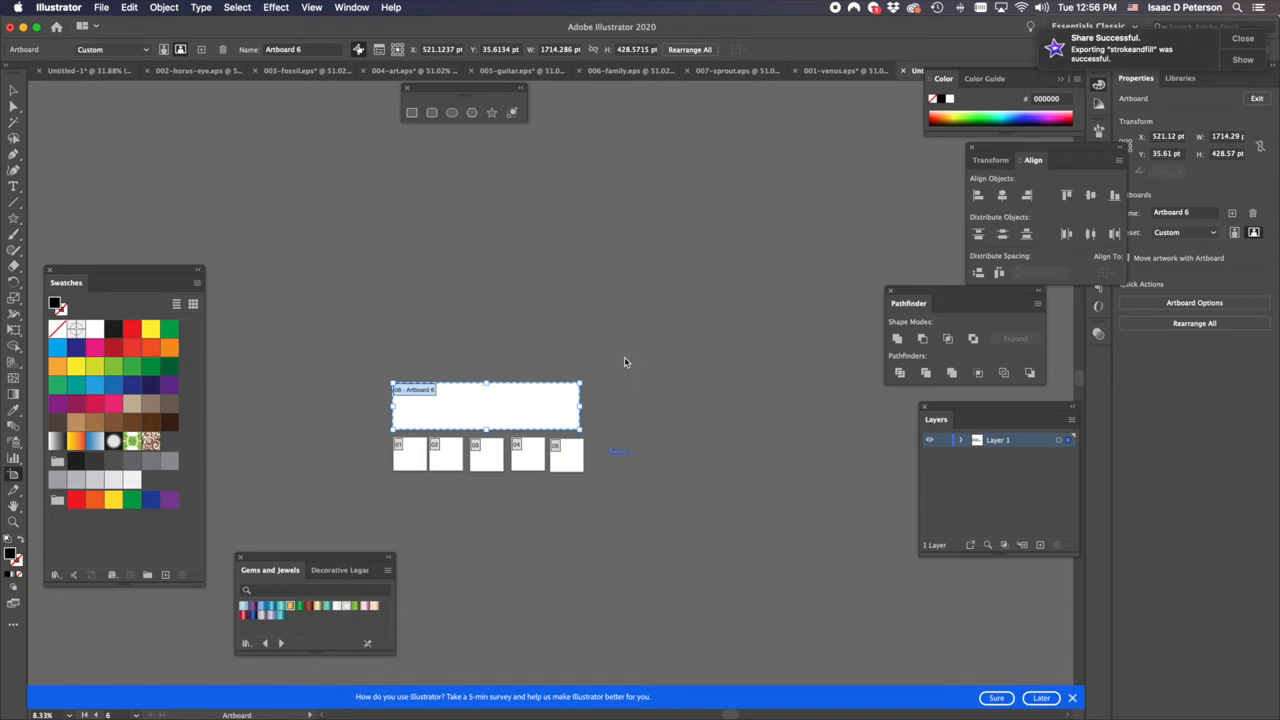
pyautogui.moveTo(531, 359)
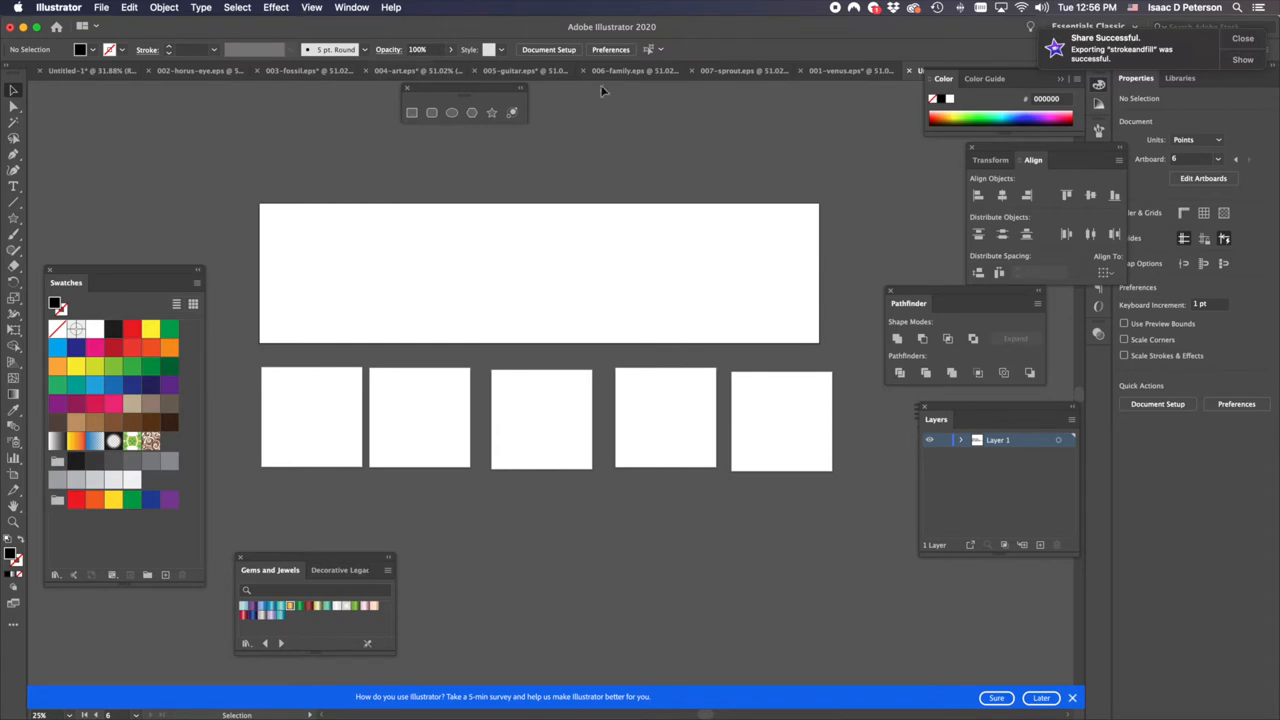
pyautogui.moveTo(451, 112)
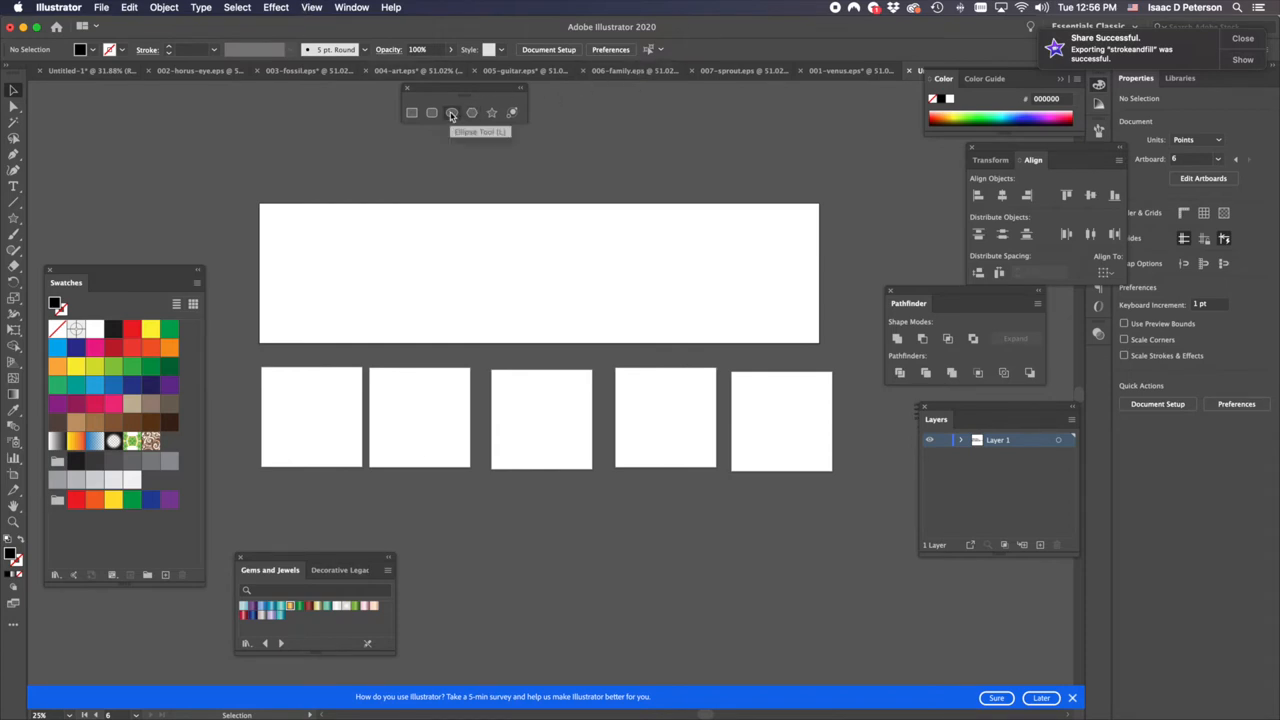
pyautogui.moveTo(473, 150)
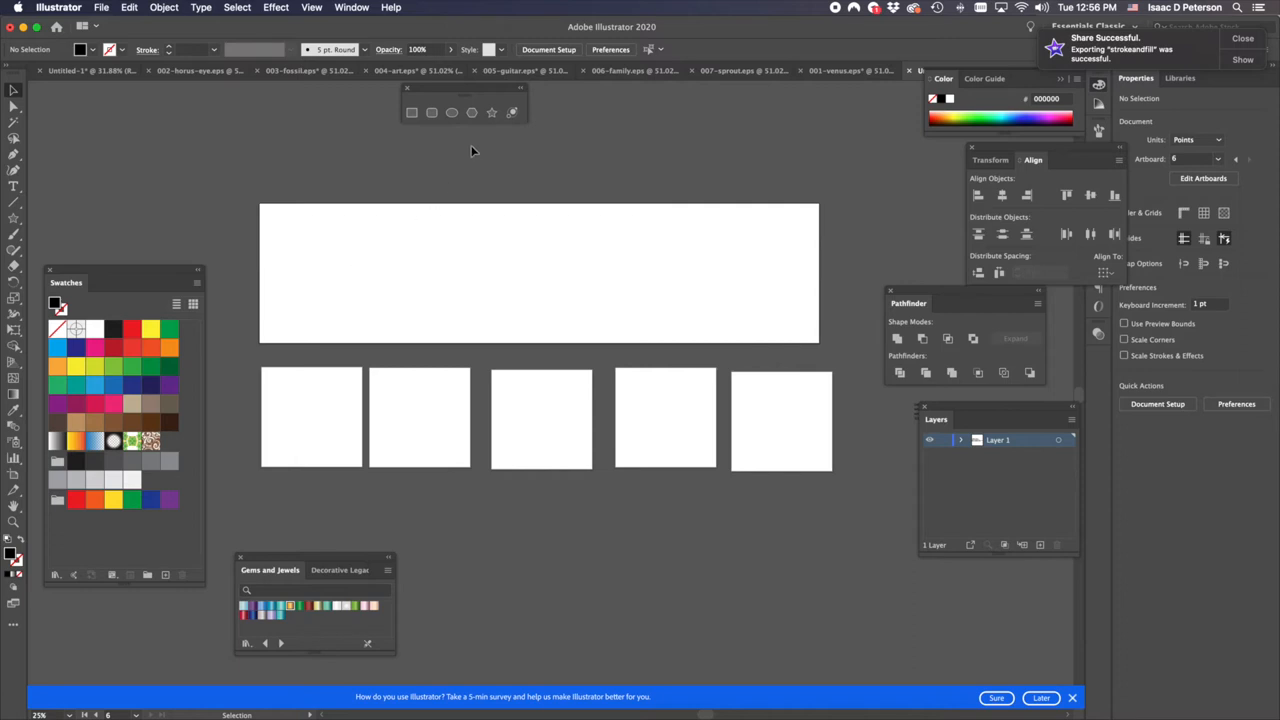
pyautogui.moveTo(491, 112)
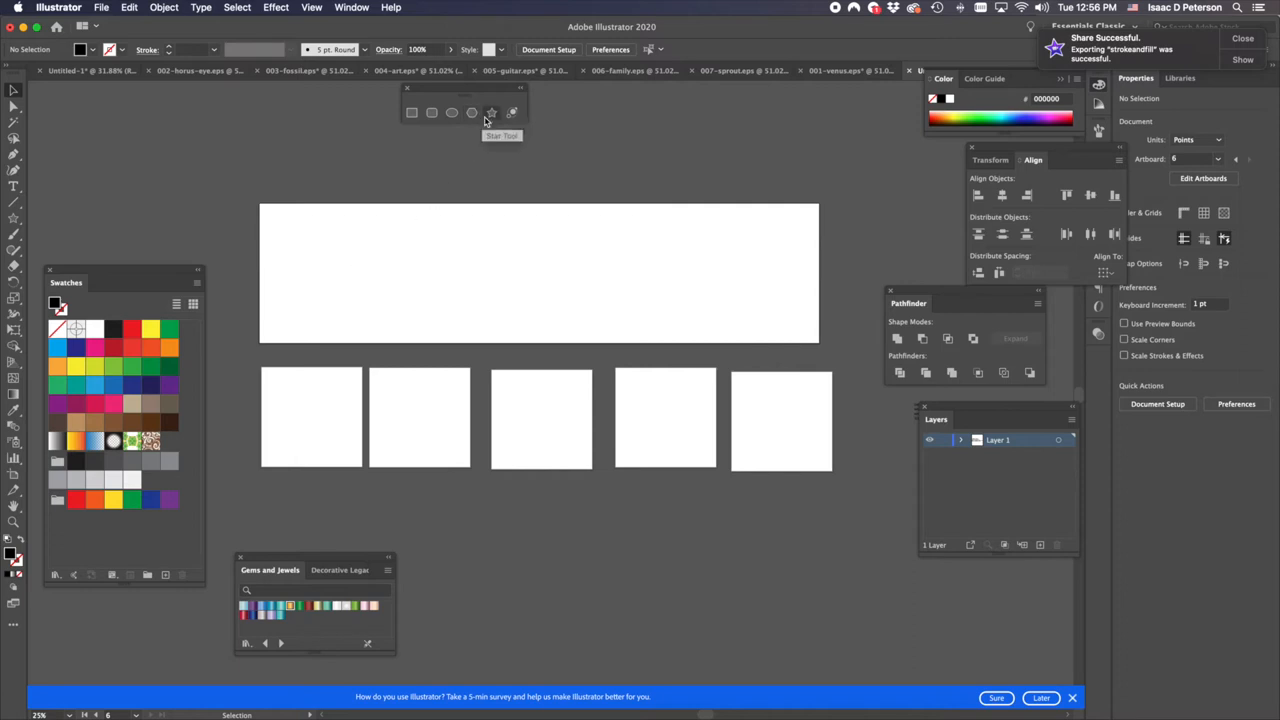
pyautogui.moveTo(411, 112)
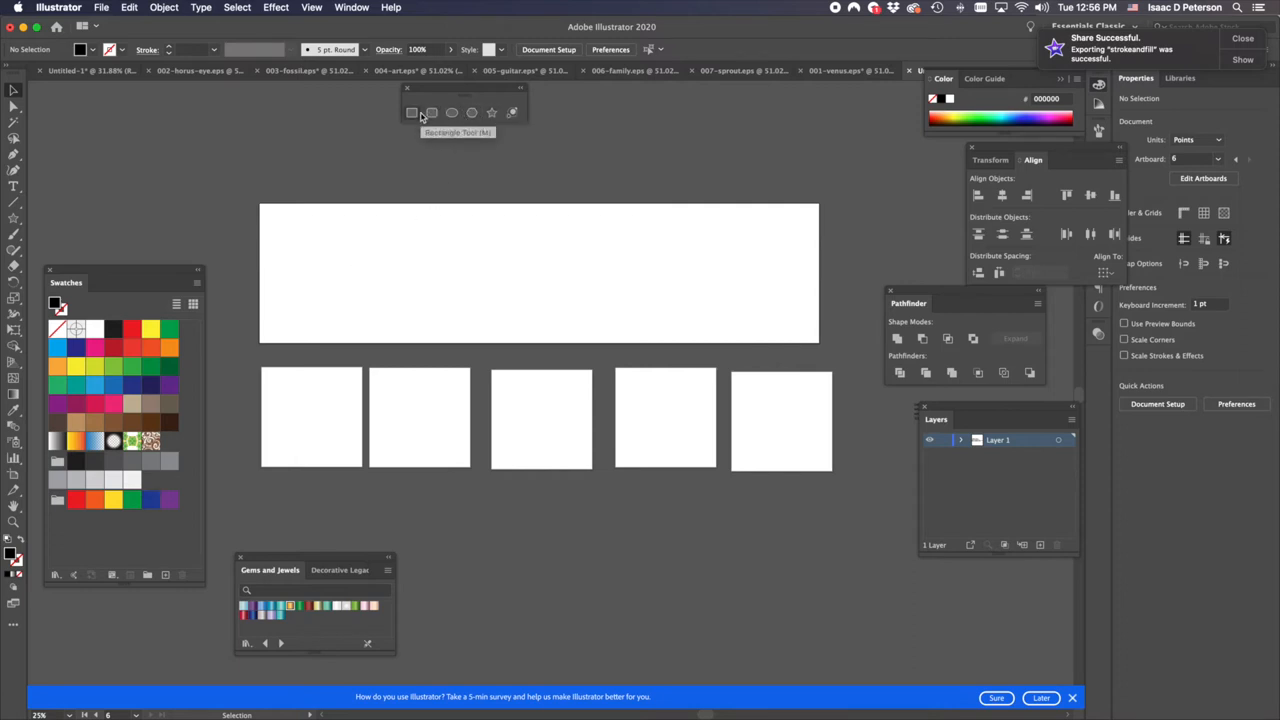
pyautogui.moveTo(460, 277)
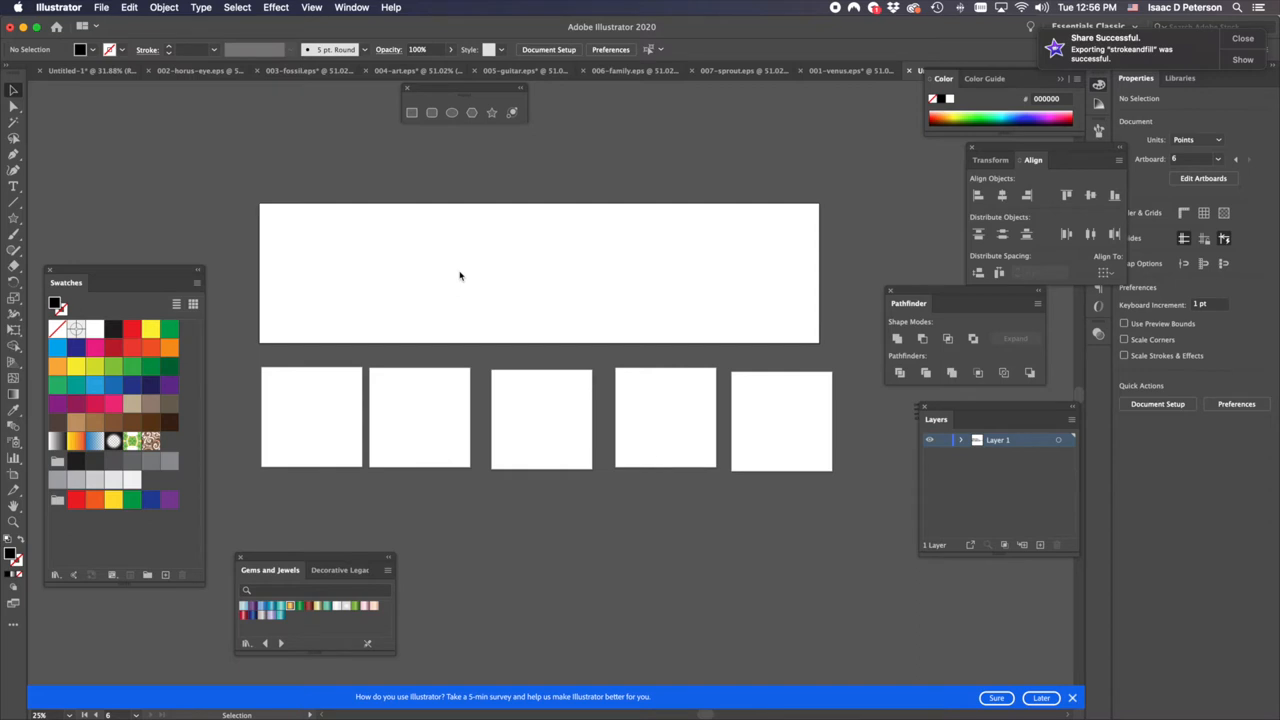
pyautogui.moveTo(471, 112)
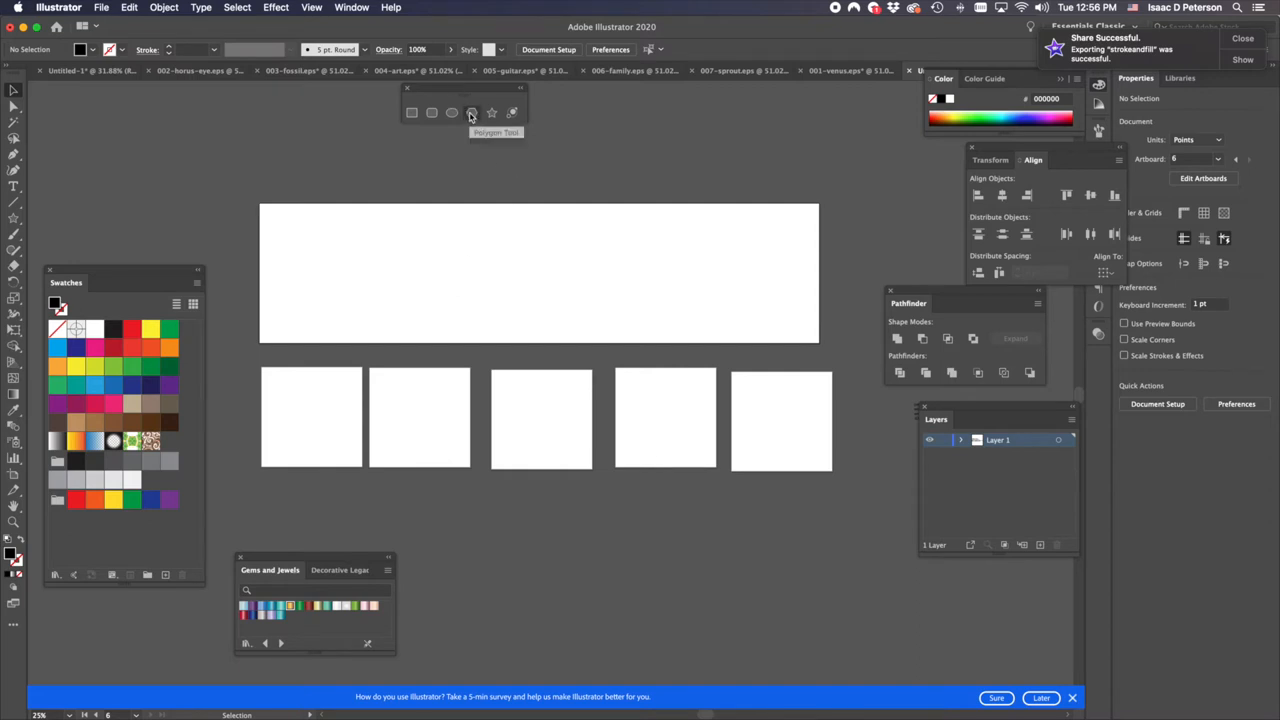
# - Pick the Polygon Tool from the torn-off shape tools panel
pyautogui.click(471, 112)
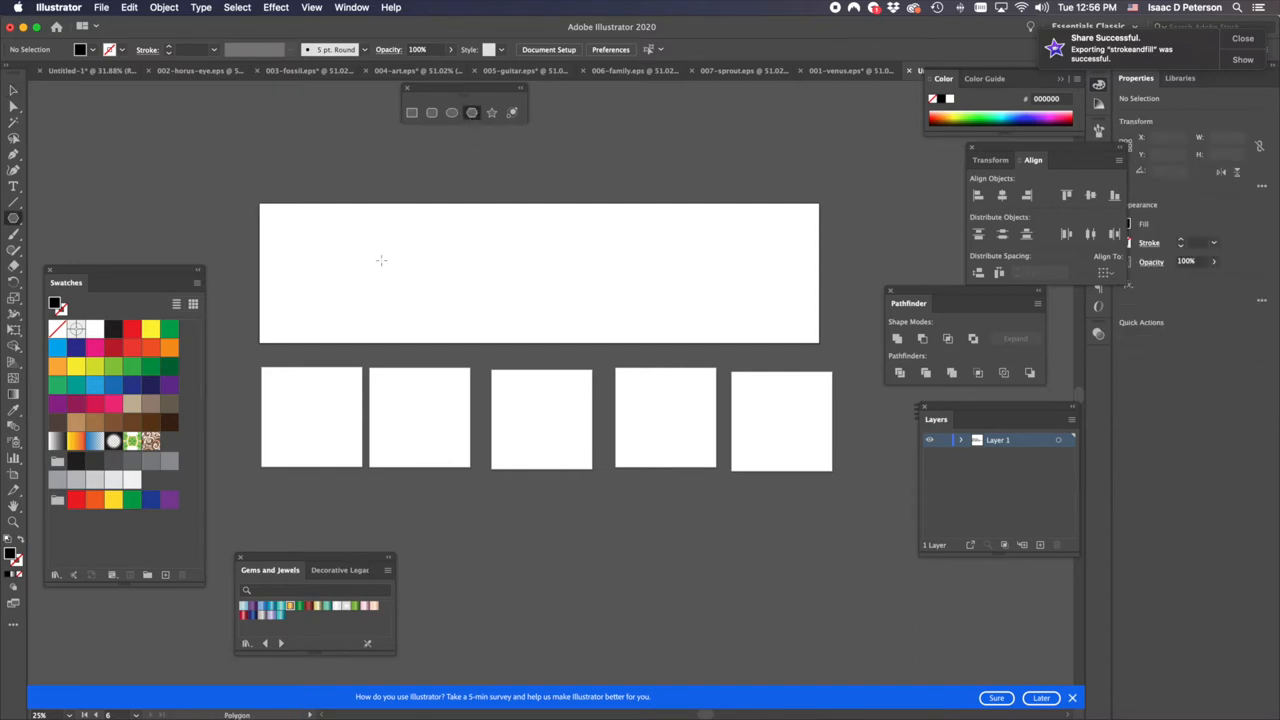
# - Draw a black triangle on the wide artboard and move it lower left
pyautogui.moveTo(381, 260); pyautogui.dragTo(418, 305)
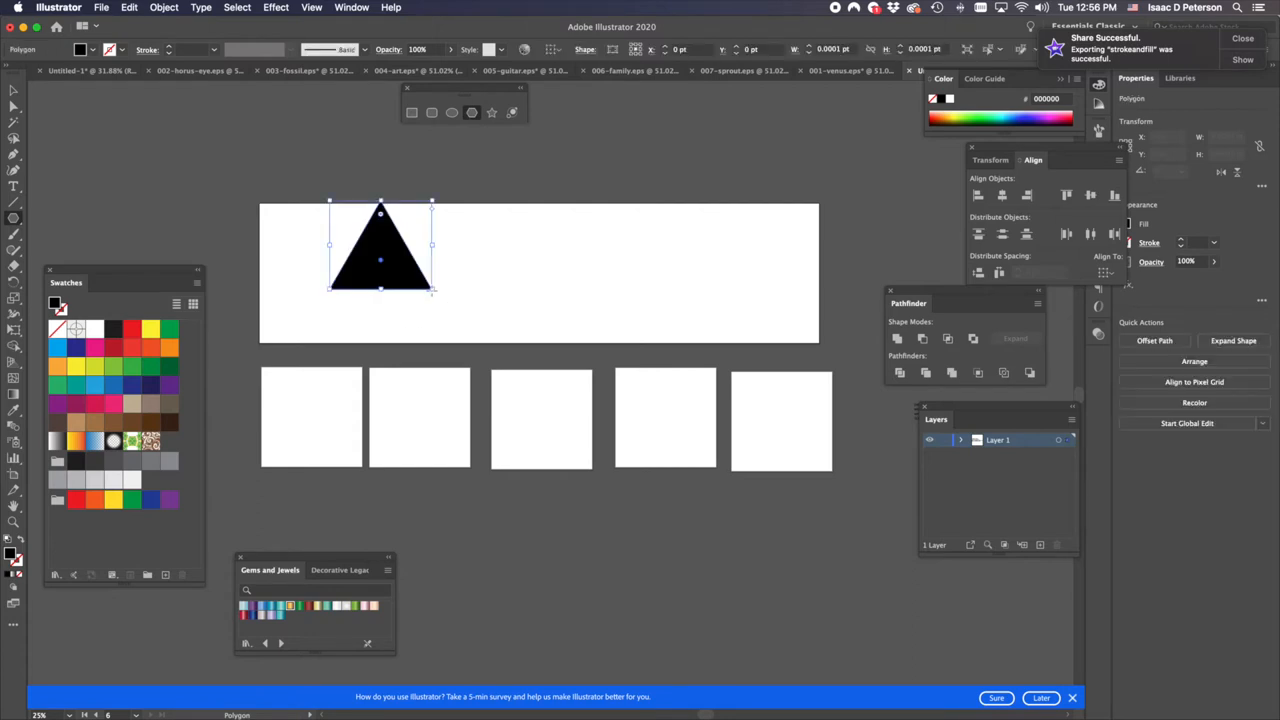
pyautogui.click(14, 90)
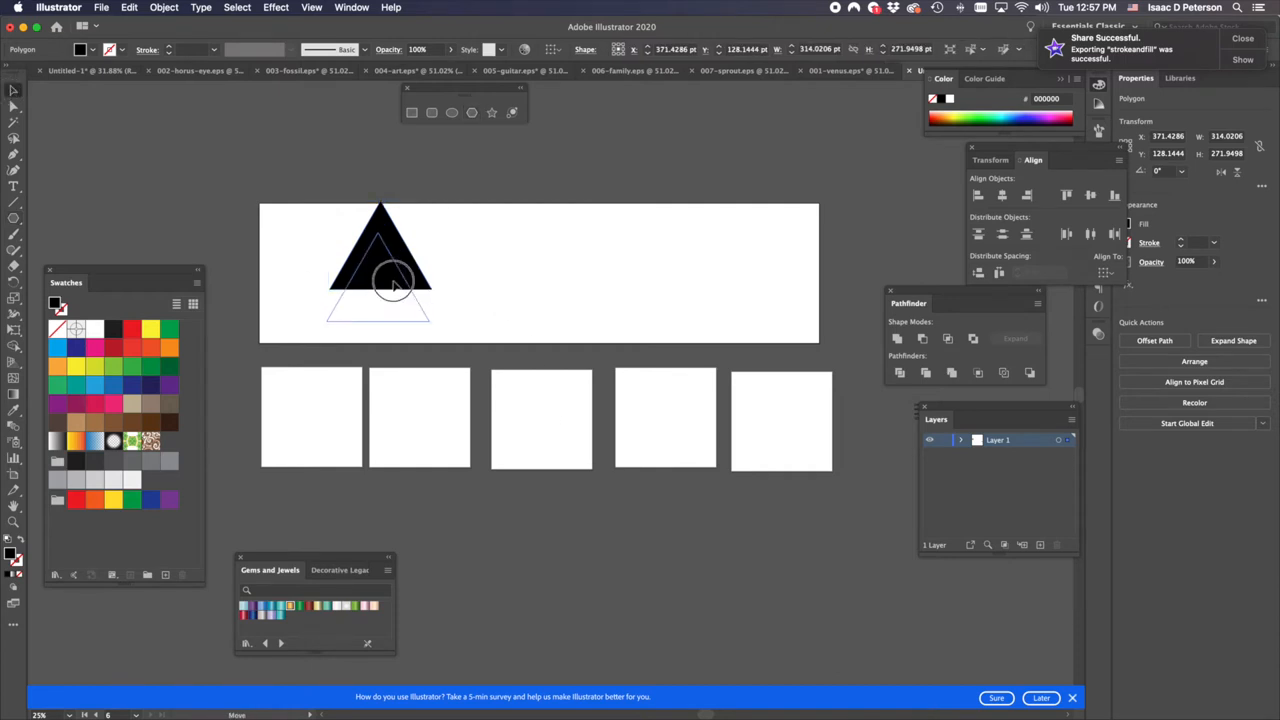
pyautogui.click(378, 280)
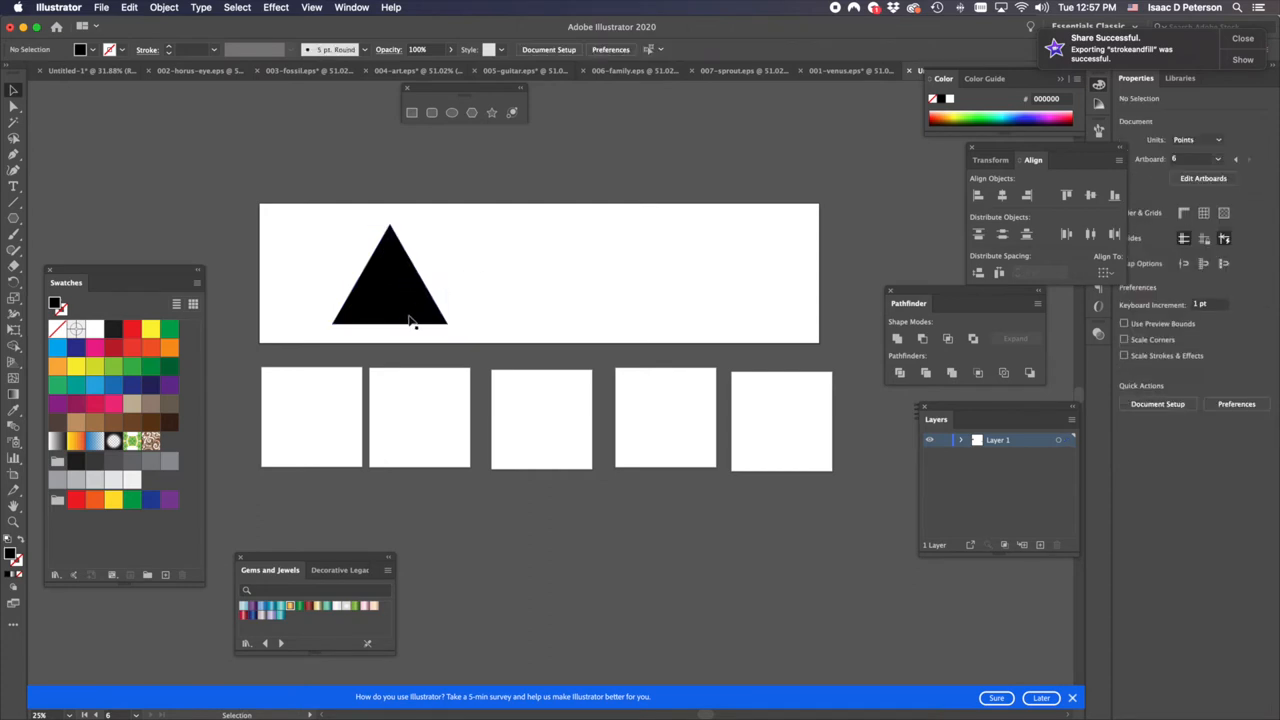
# - Duplicate the triangle twice across the artboard and rotate the middle copy 180°
pyautogui.click(390, 290)
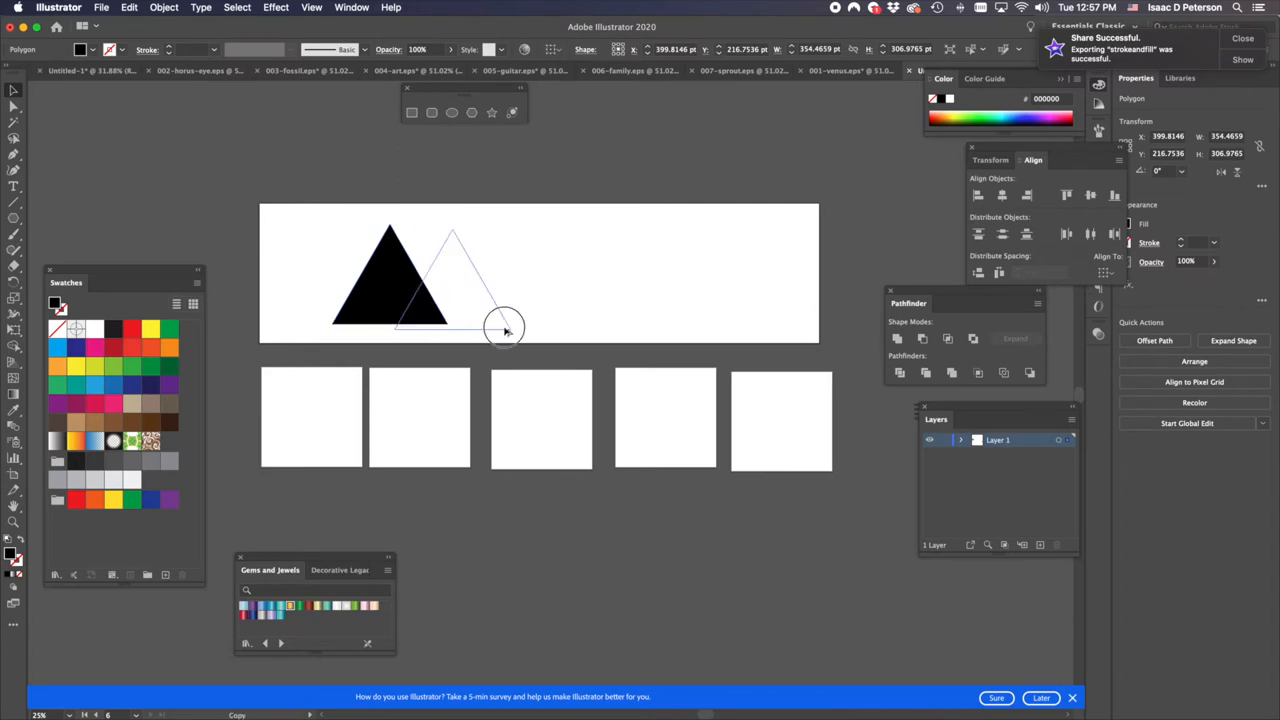
pyautogui.moveTo(505, 328); pyautogui.dragTo(648, 315)
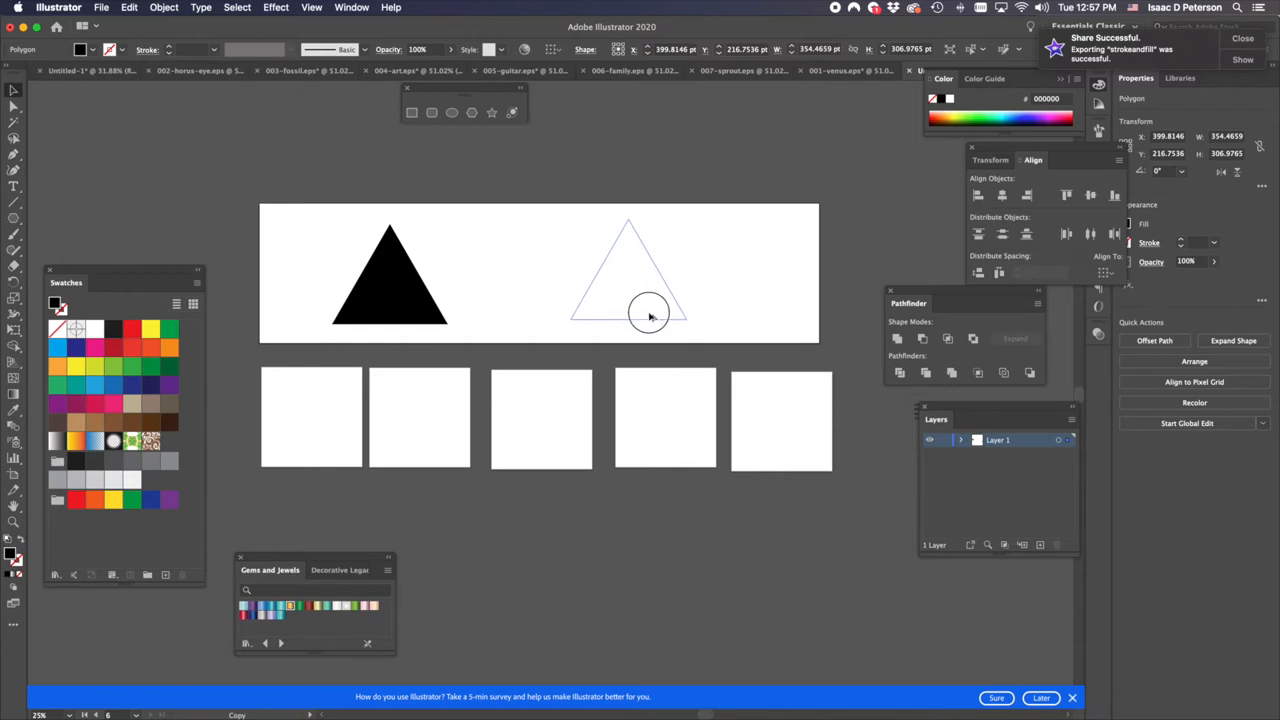
pyautogui.moveTo(650, 315); pyautogui.dragTo(620, 316)
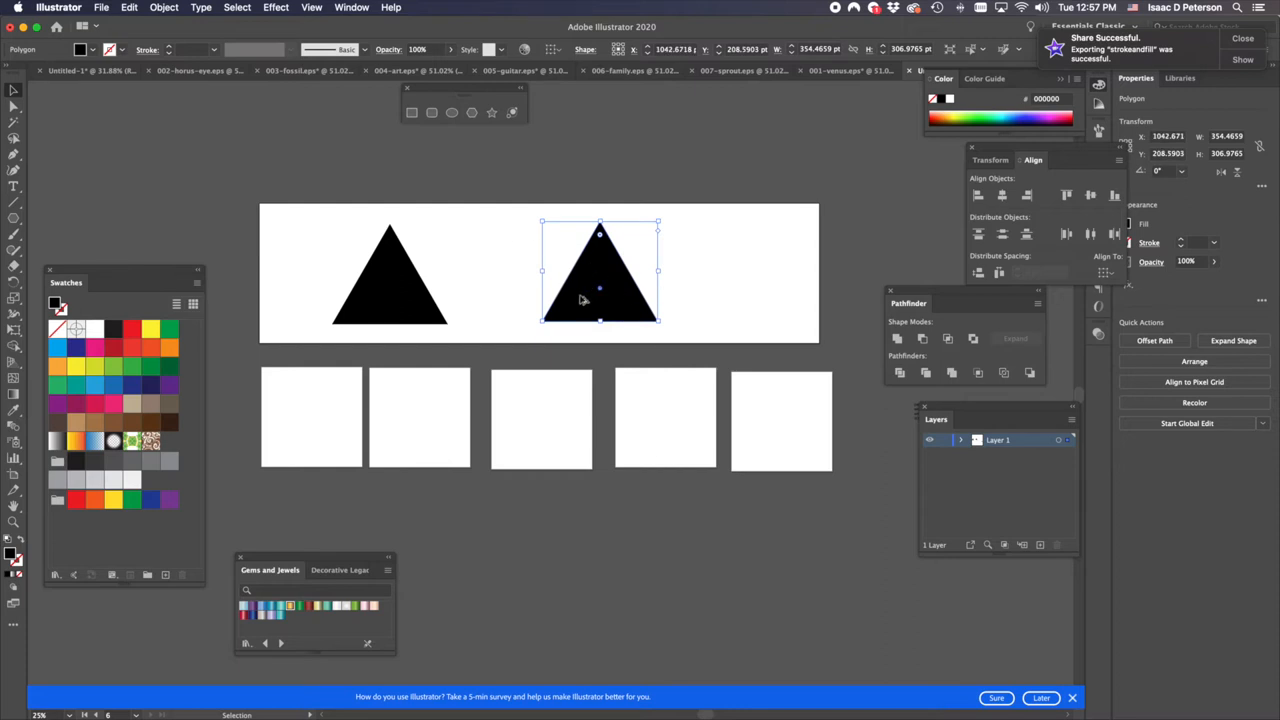
pyautogui.moveTo(599, 275); pyautogui.dragTo(493, 220)
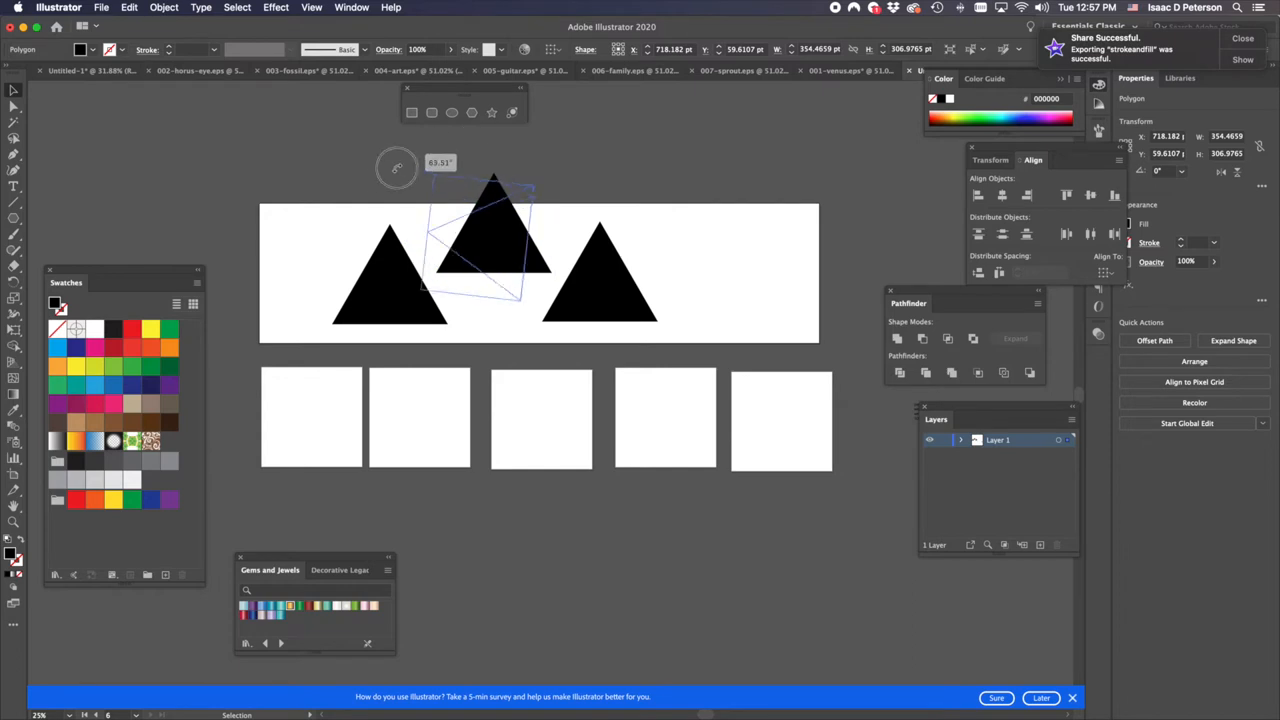
pyautogui.moveTo(396, 167); pyautogui.dragTo(408, 347)
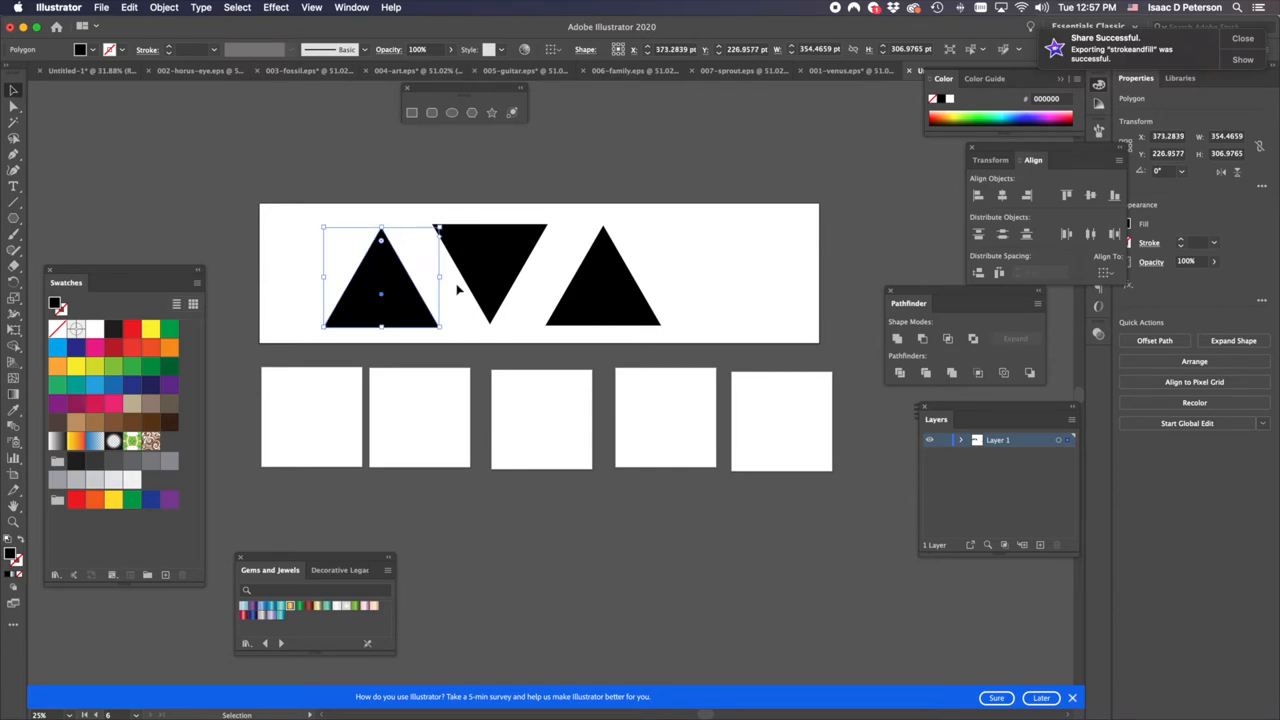
pyautogui.moveTo(610, 298)
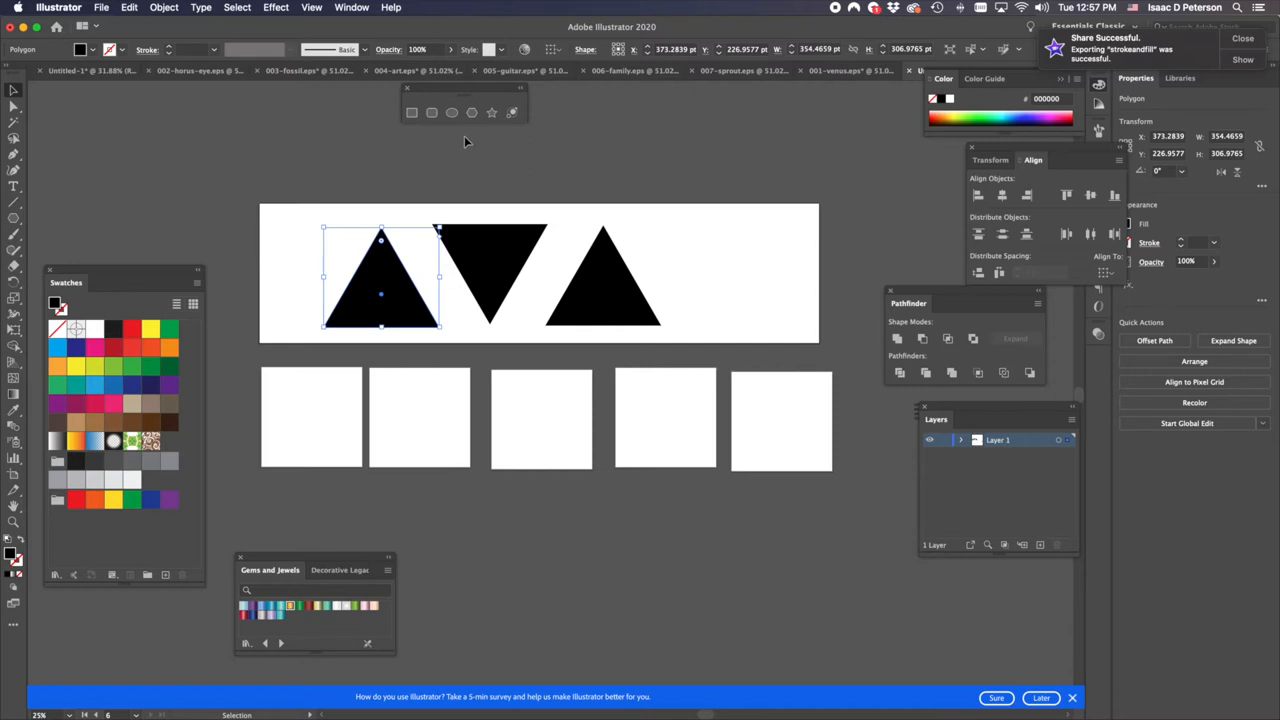
pyautogui.moveTo(471, 112)
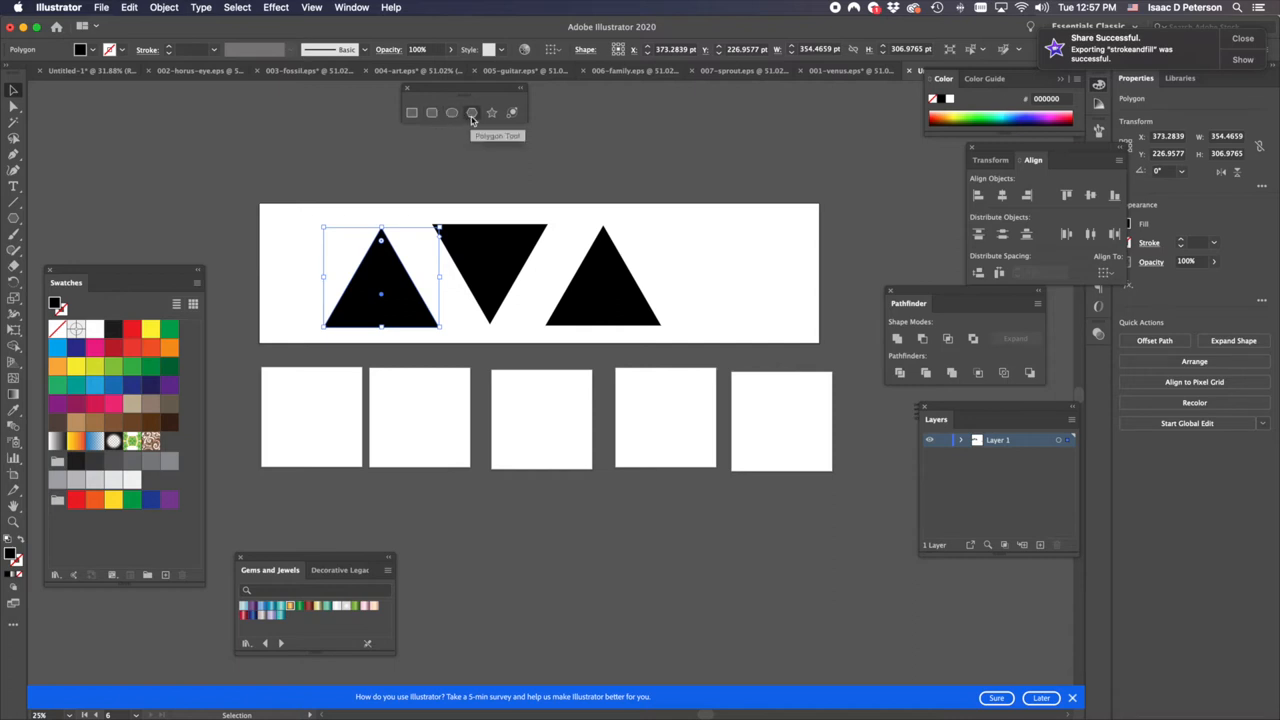
pyautogui.moveTo(875, 218)
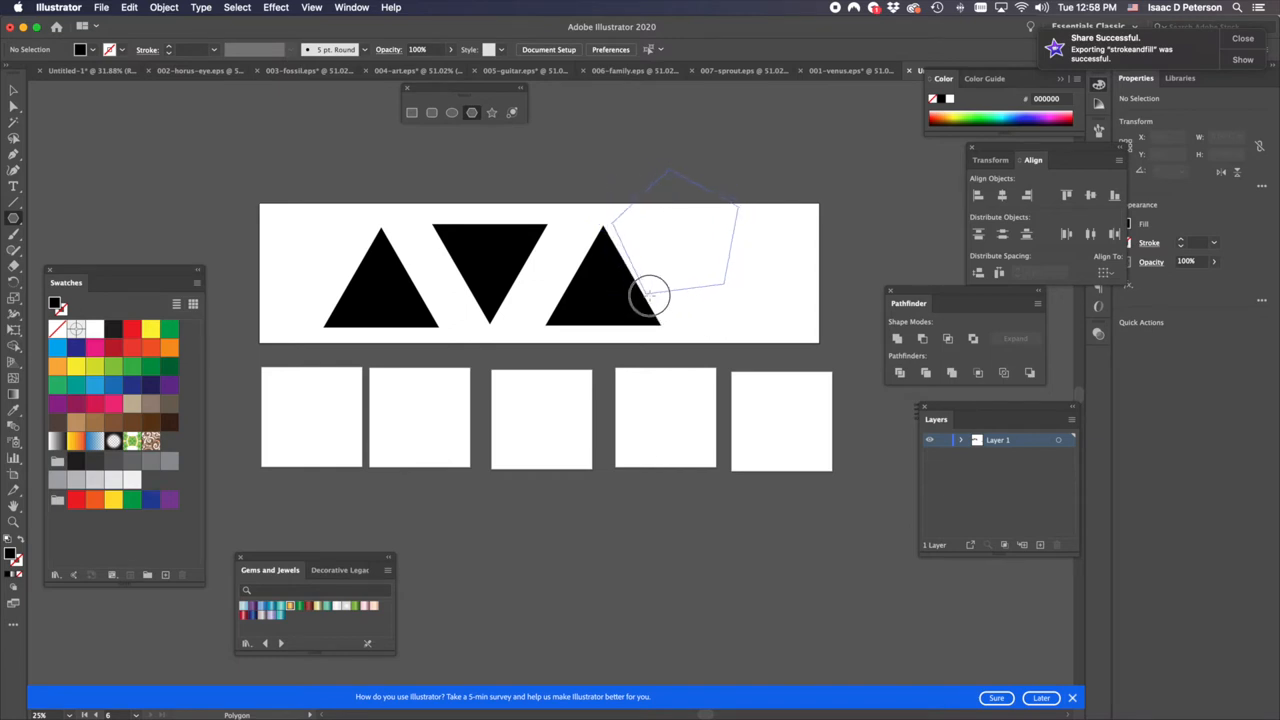
# - Draw a pentagon, rotate it slightly, and move it past the wide artboard's right edge
pyautogui.moveTo(650, 295); pyautogui.dragTo(730, 305)
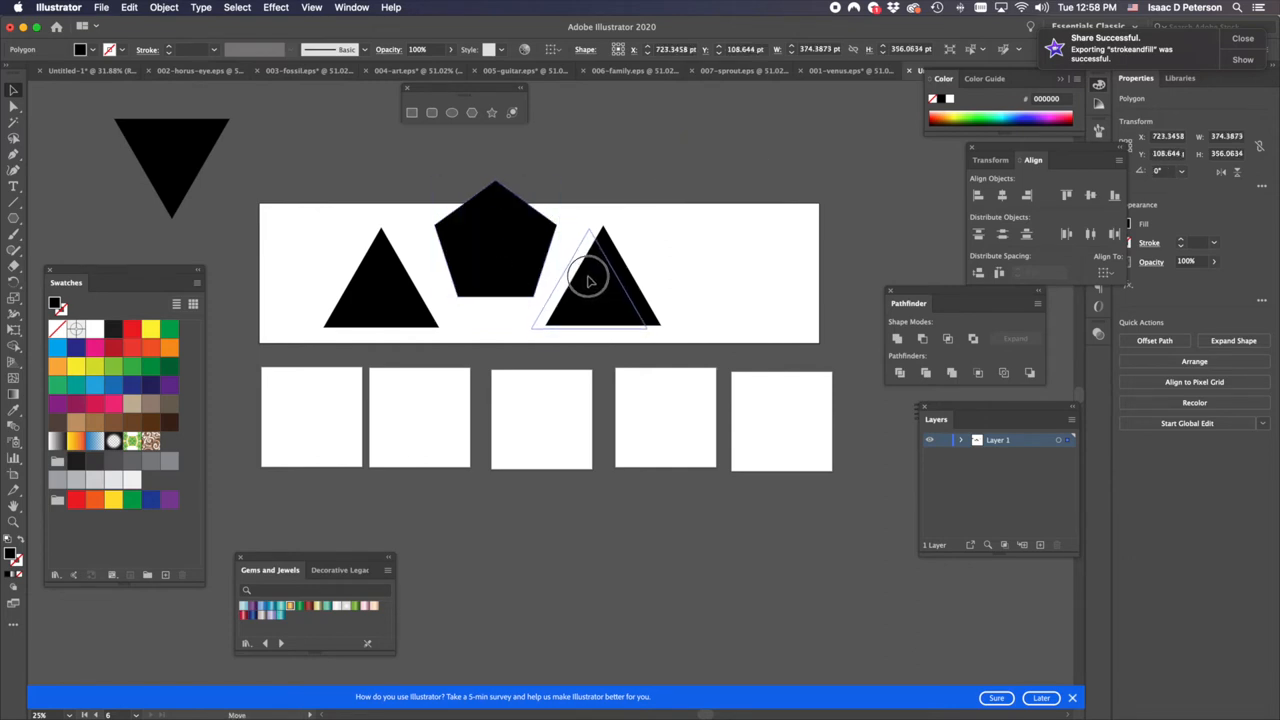
pyautogui.click(495, 240)
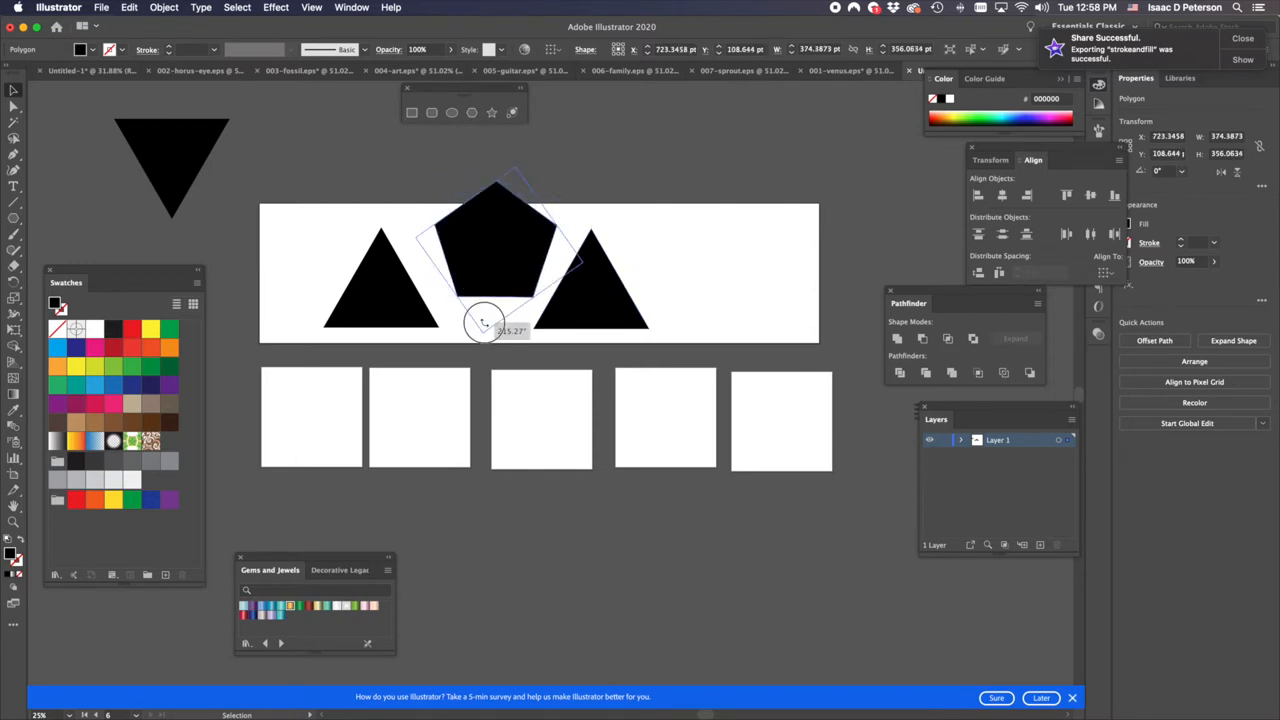
pyautogui.moveTo(490, 325); pyautogui.dragTo(495, 310)
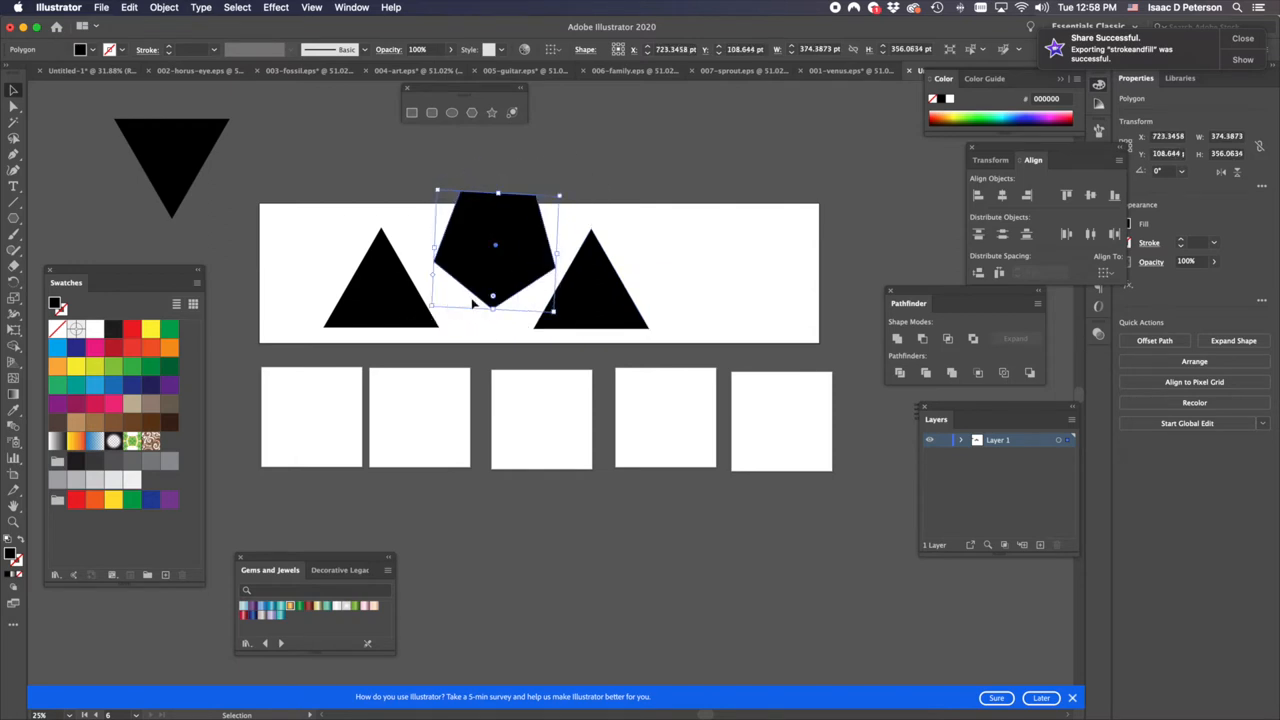
pyautogui.moveTo(495, 245); pyautogui.dragTo(853, 195)
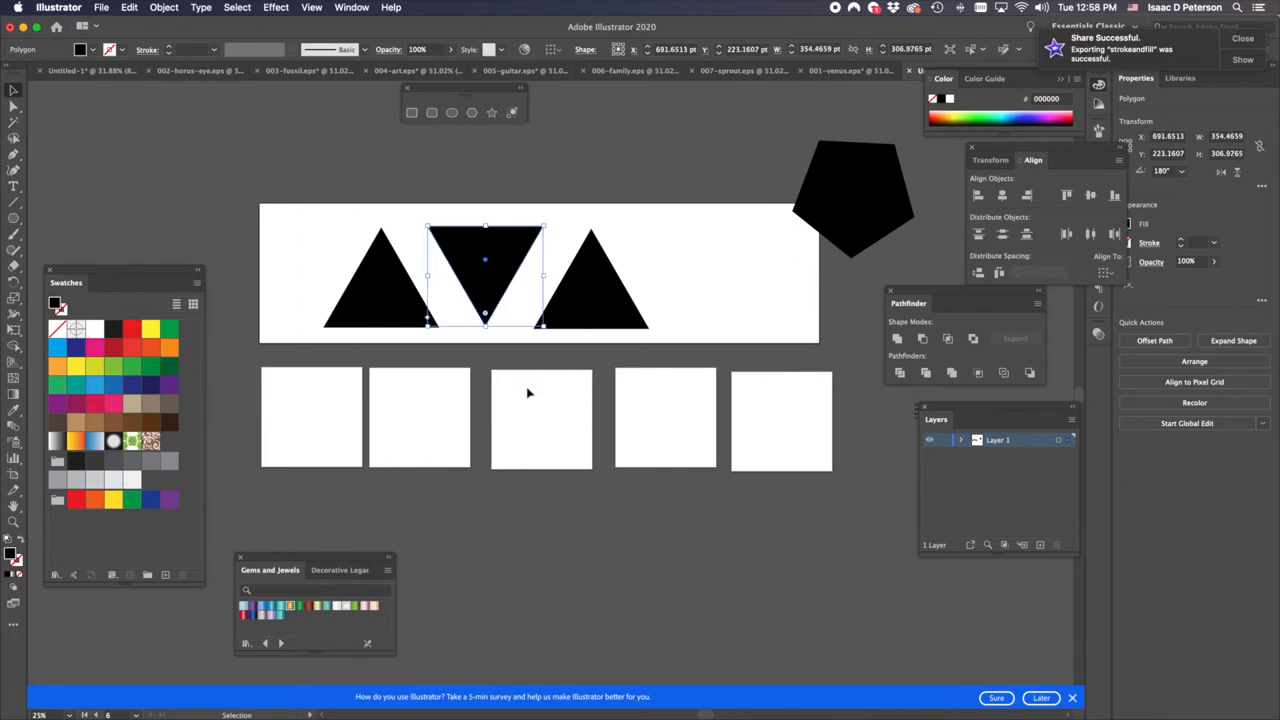
pyautogui.moveTo(485, 358)
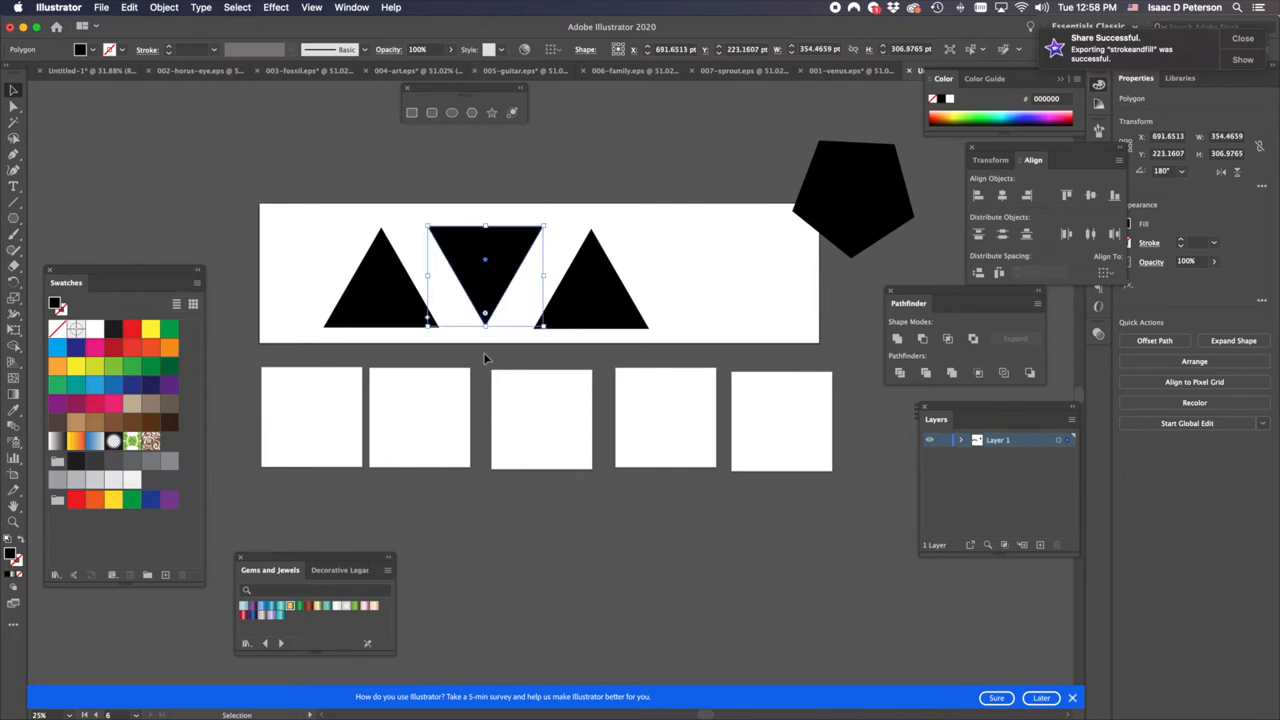
pyautogui.moveTo(383, 193)
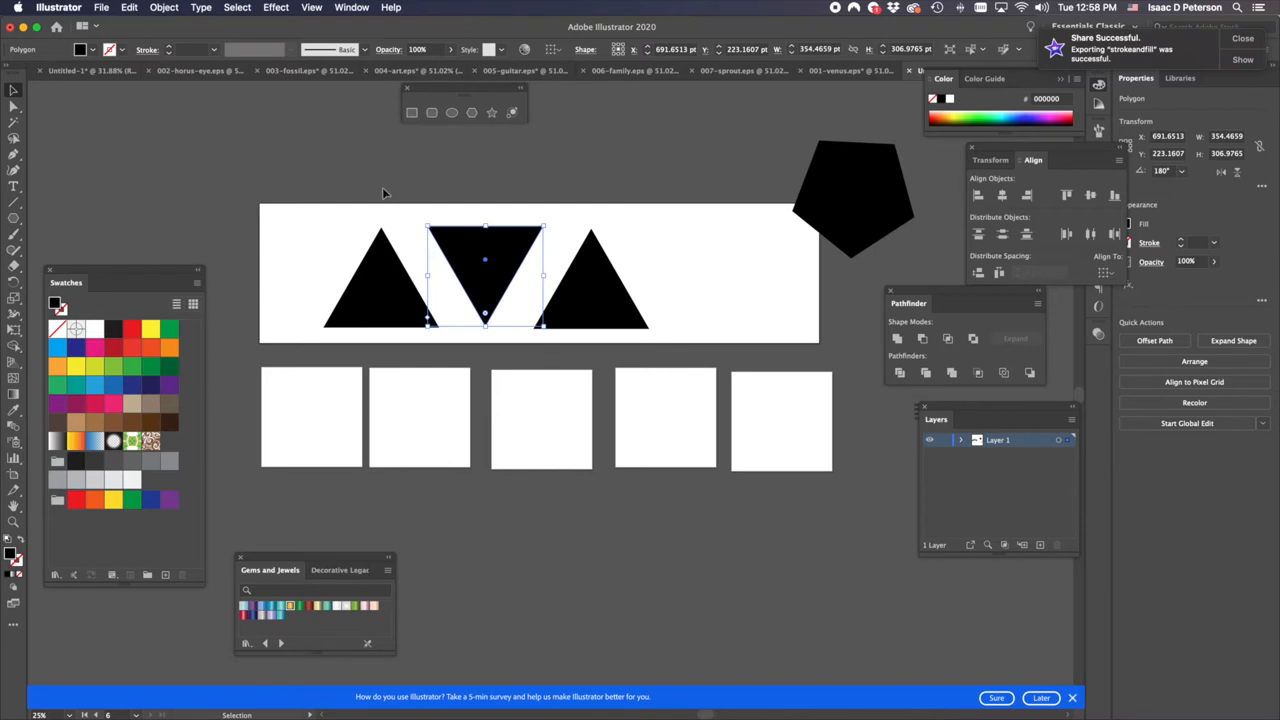
pyautogui.moveTo(428, 228)
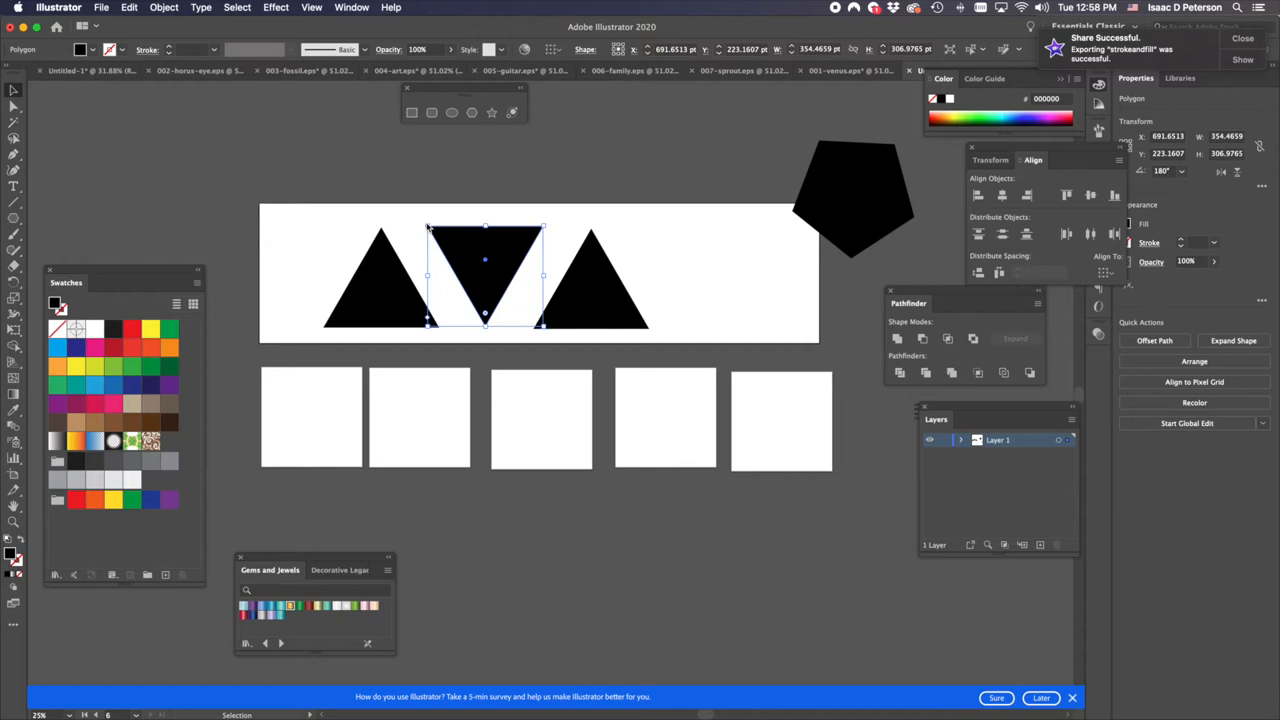
pyautogui.moveTo(325, 413)
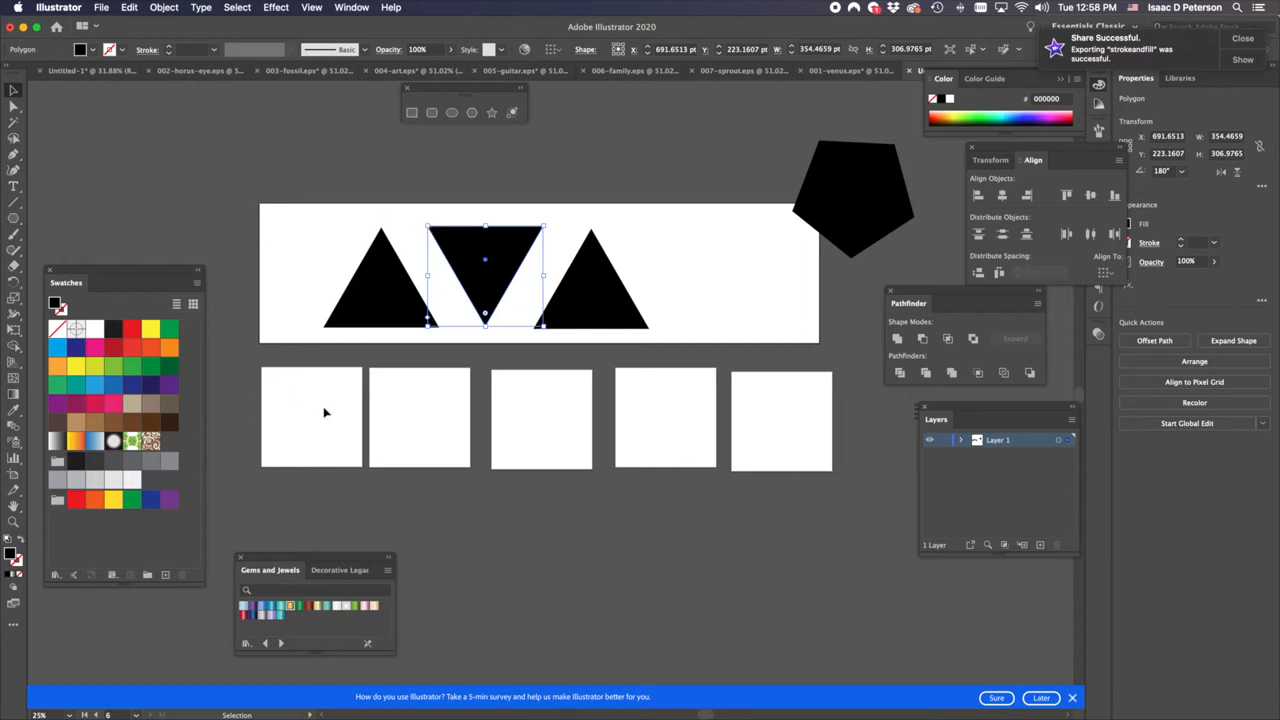
pyautogui.moveTo(687, 297)
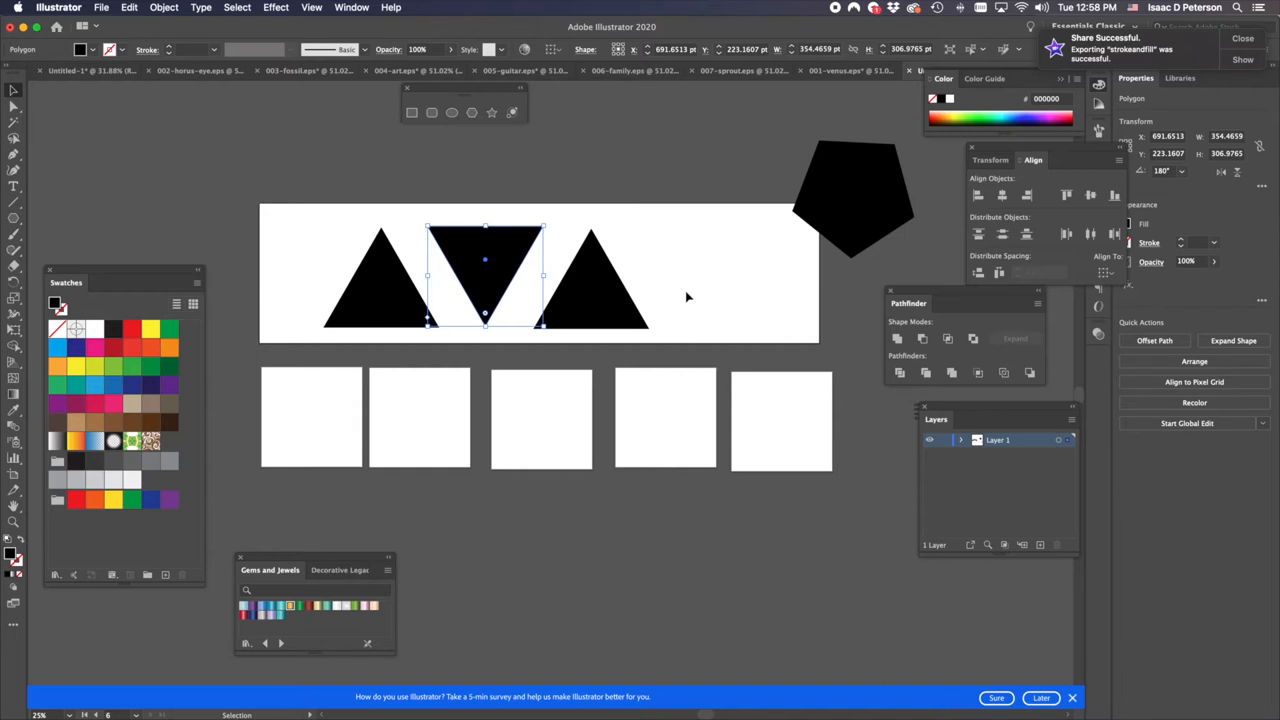
# - Deselect the three triangles by clicking an empty area
pyautogui.click(687, 297)
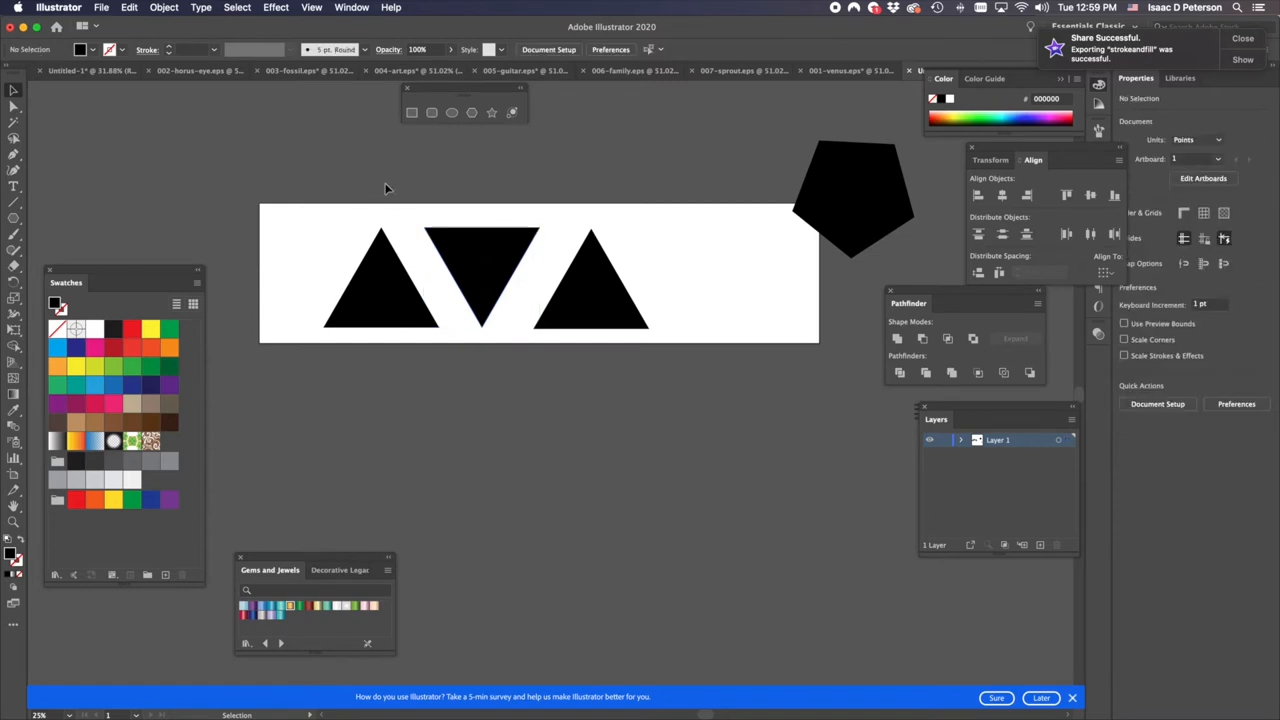
pyautogui.moveTo(300, 213)
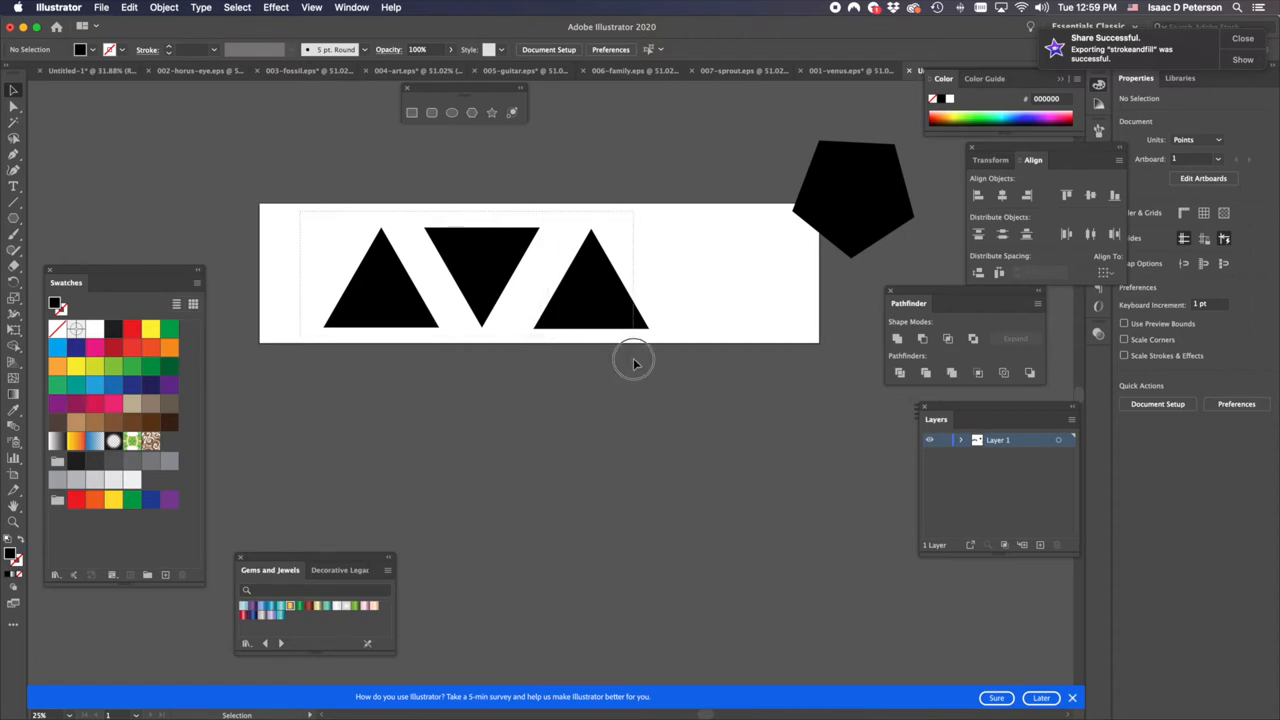
# - Select the three triangles and set their fill to gray 878787 in the Color Picker
pyautogui.click(485, 275)
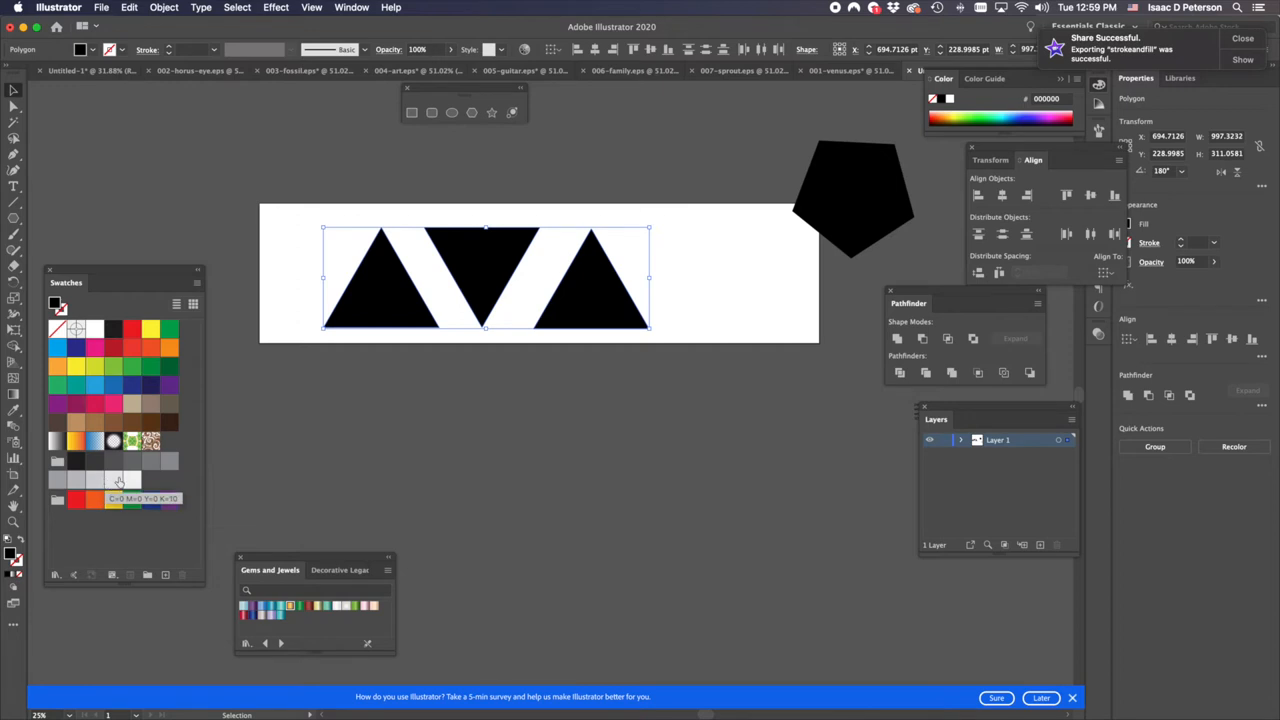
pyautogui.moveTo(150, 463)
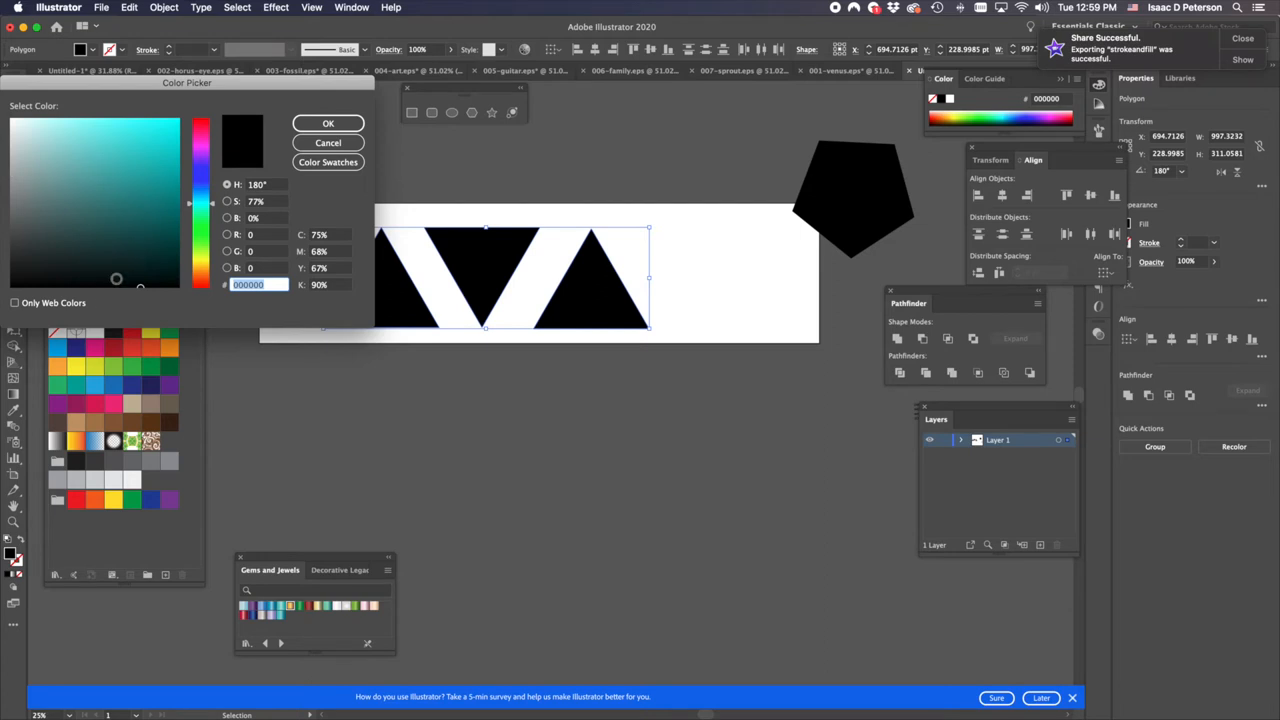
pyautogui.click(193, 283)
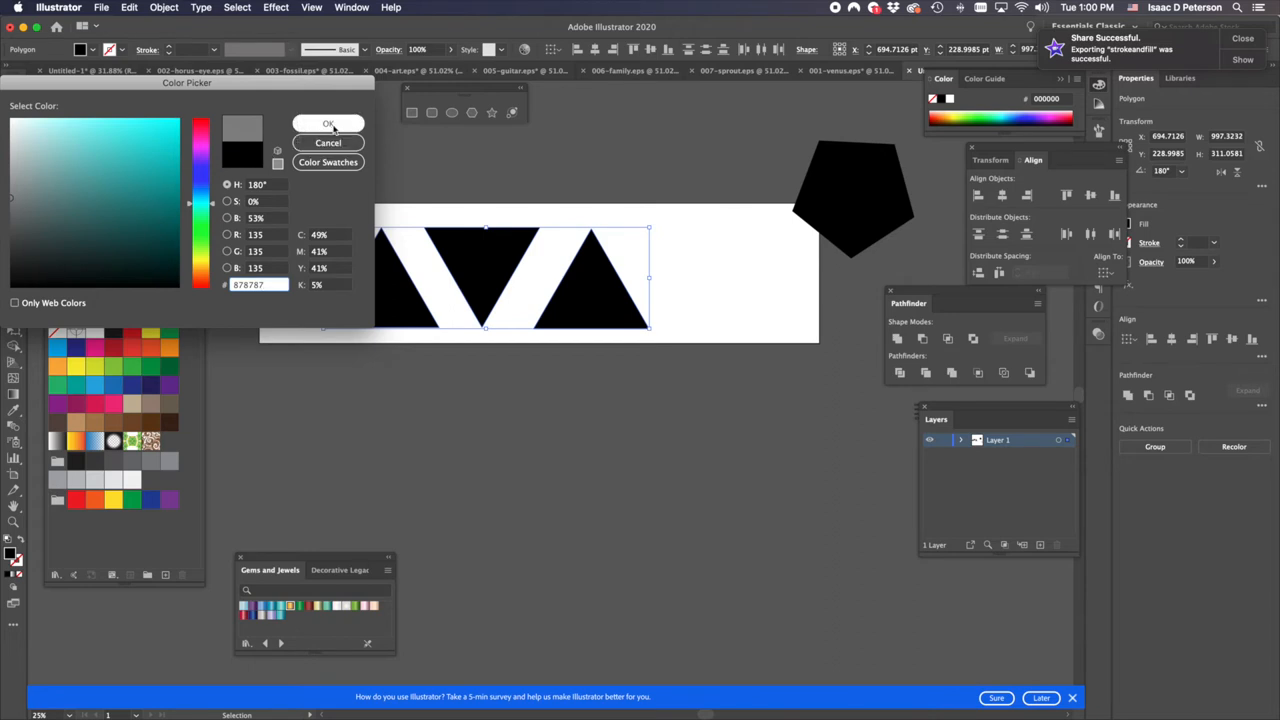
pyautogui.click(328, 123)
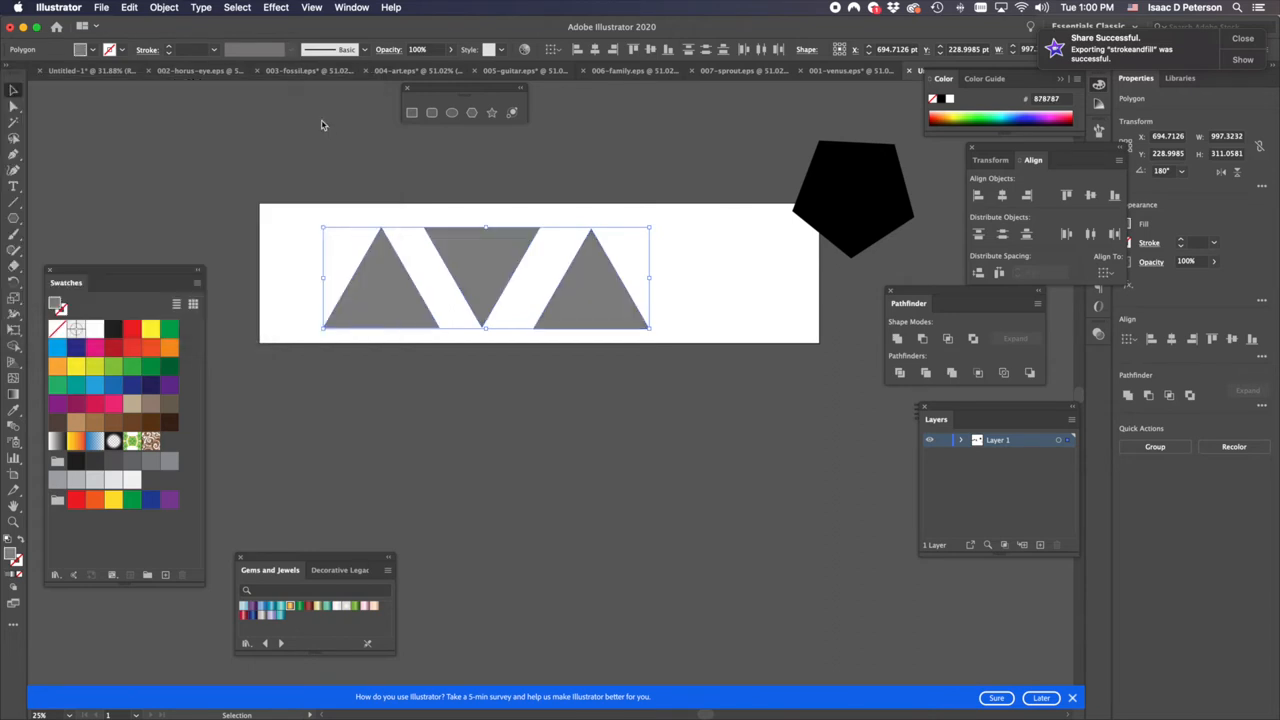
pyautogui.moveTo(247, 235)
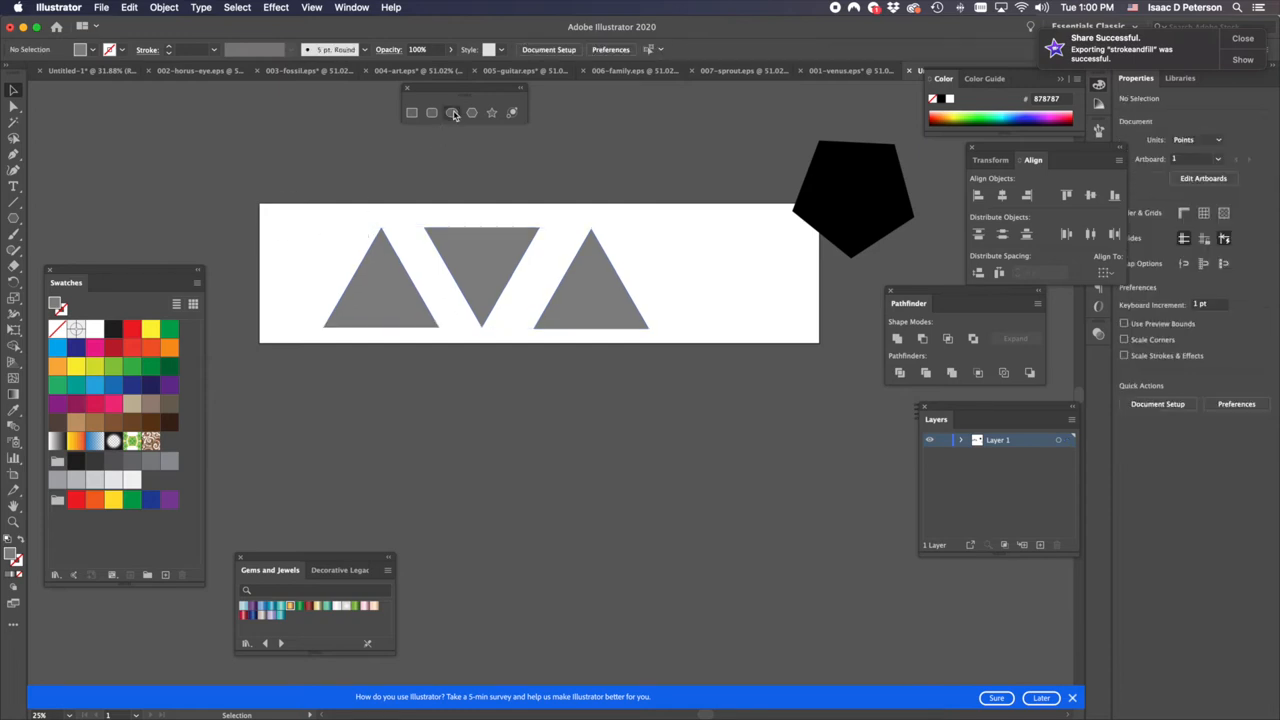
# - Draw a small circle with the Ellipse tool left of the first triangle
pyautogui.click(451, 112)
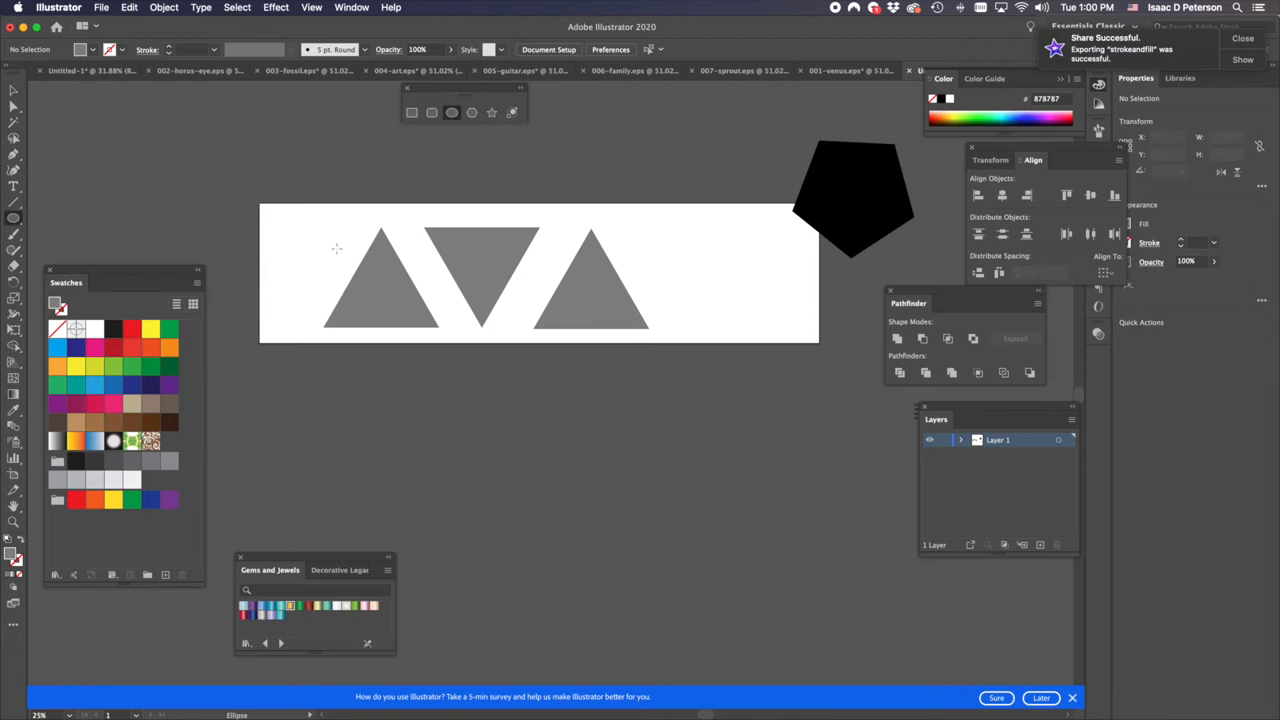
pyautogui.moveTo(425, 280)
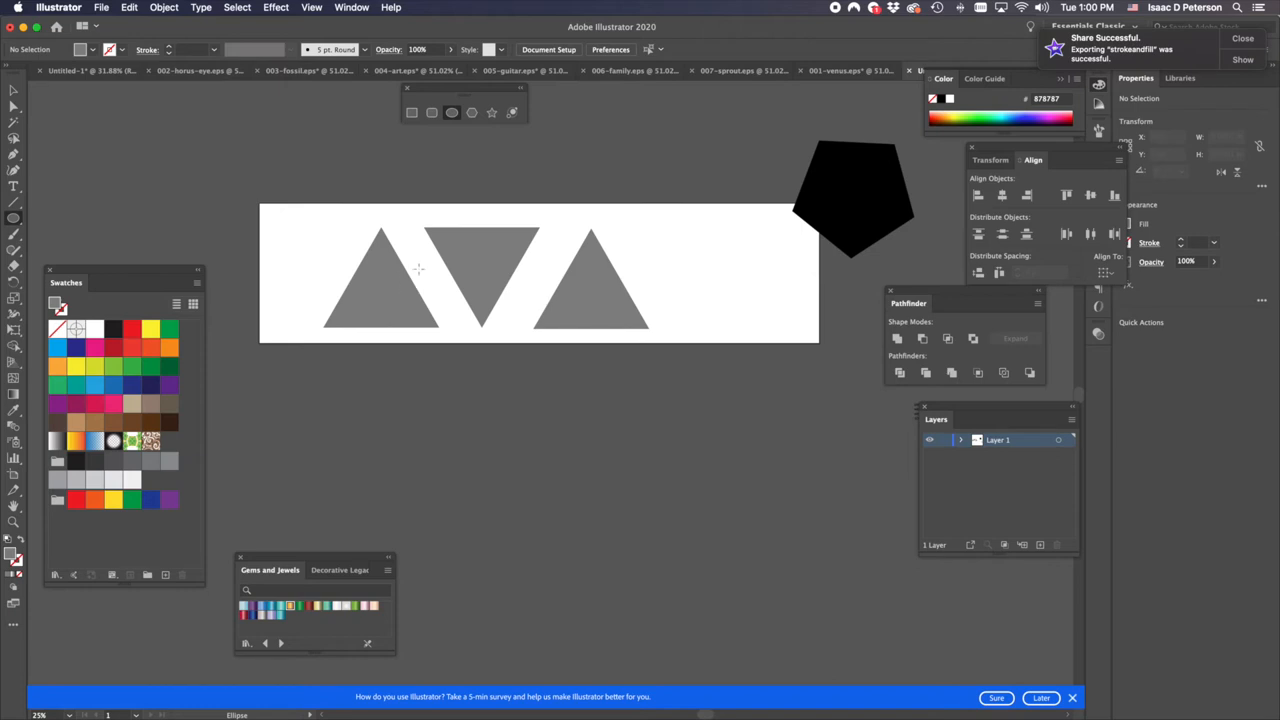
pyautogui.moveTo(312, 246)
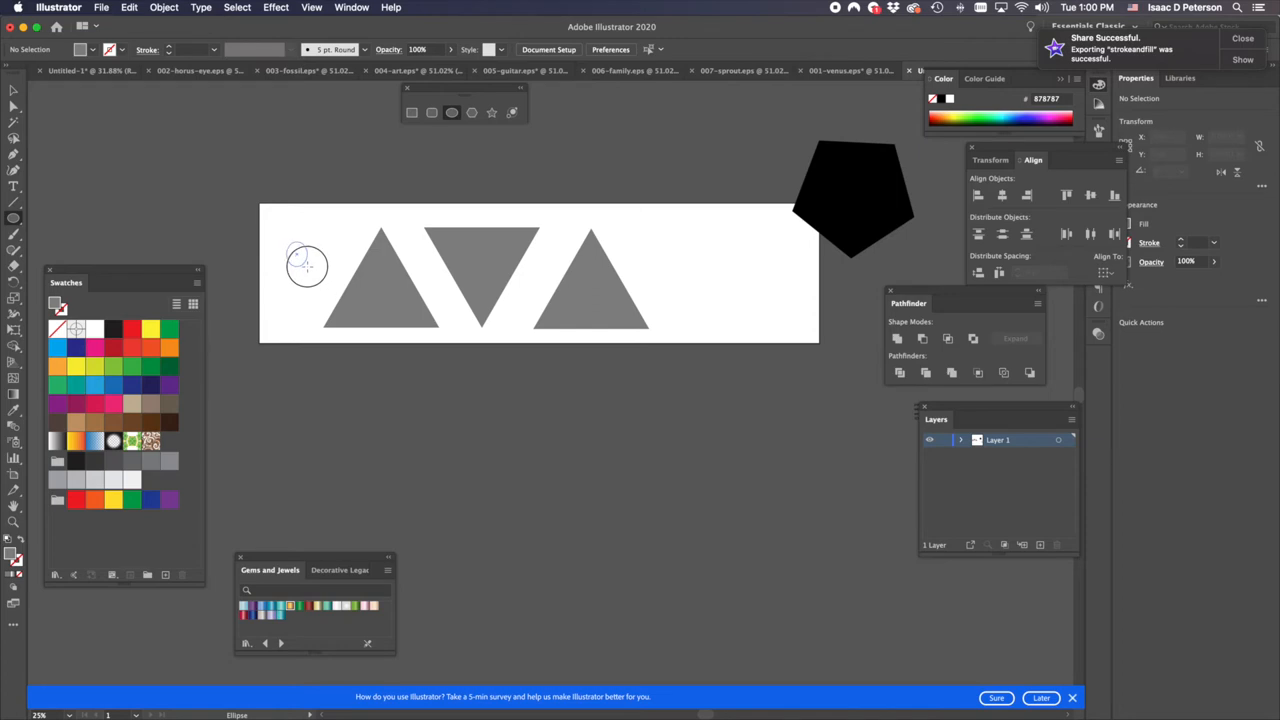
pyautogui.moveTo(328, 283)
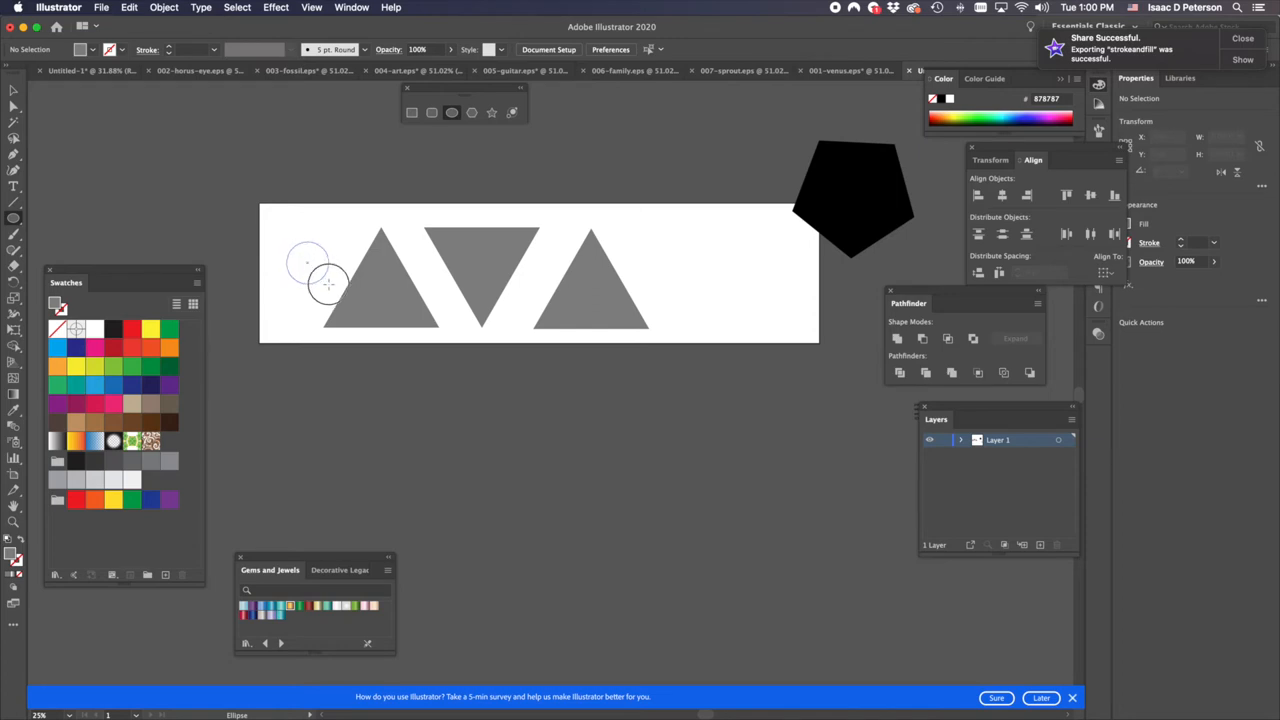
pyautogui.moveTo(300, 255); pyautogui.dragTo(340, 295)
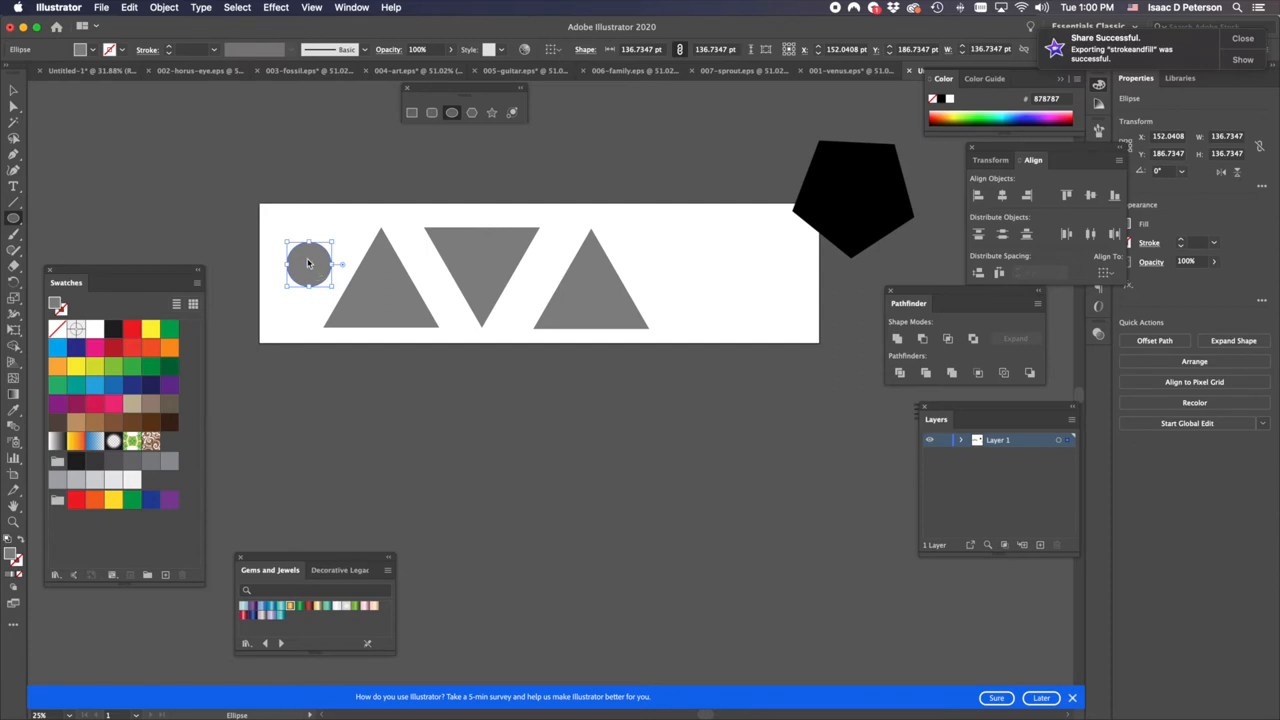
pyautogui.moveTo(308, 263); pyautogui.dragTo(312, 265)
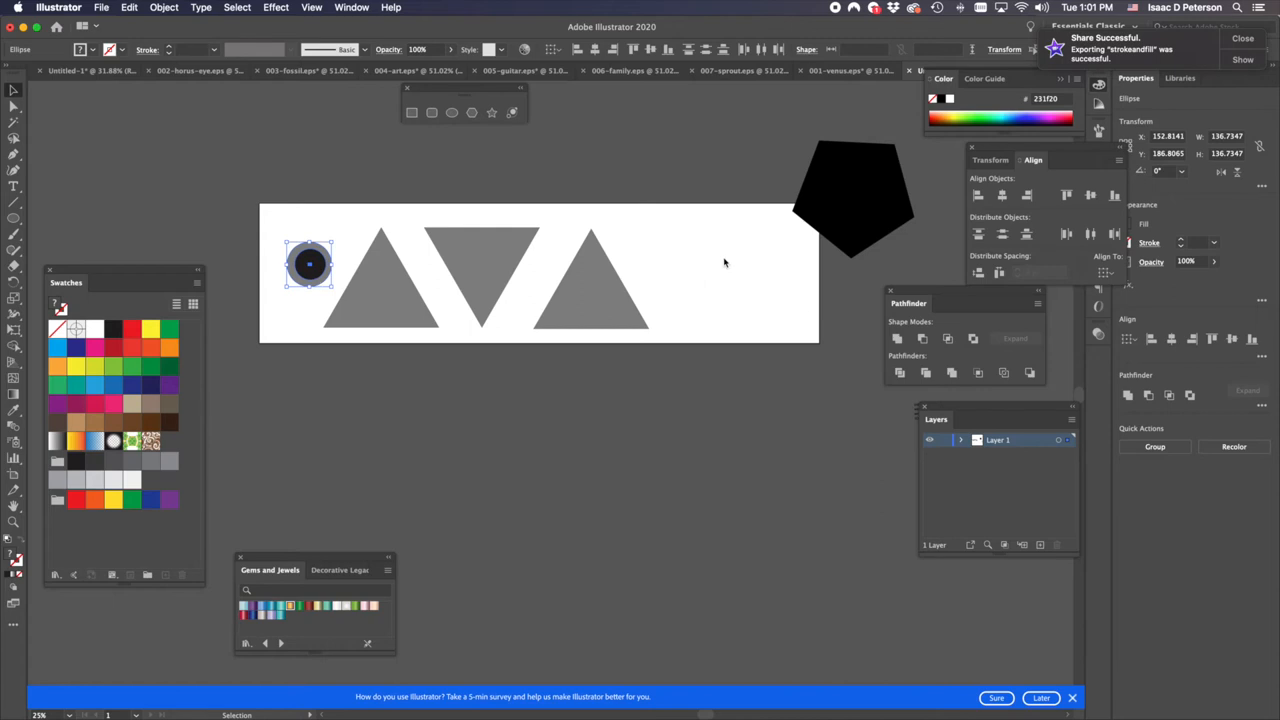
pyautogui.moveTo(1065, 366)
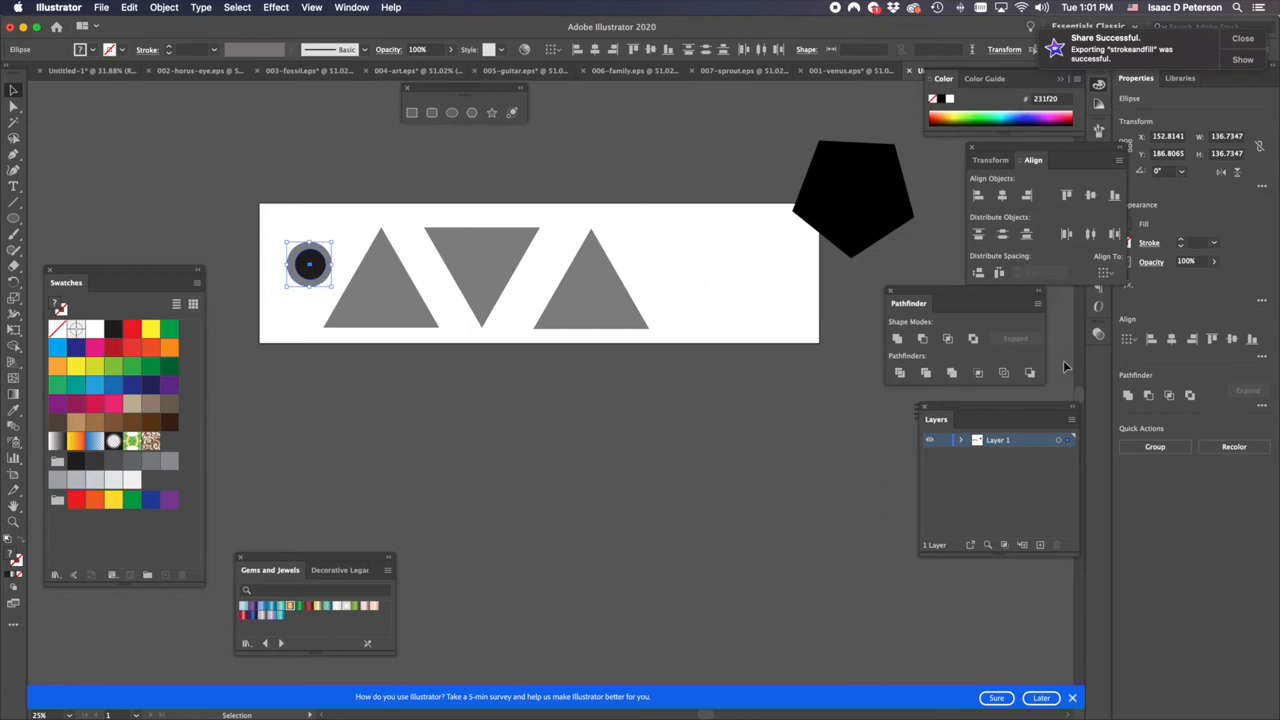
pyautogui.moveTo(1153, 339)
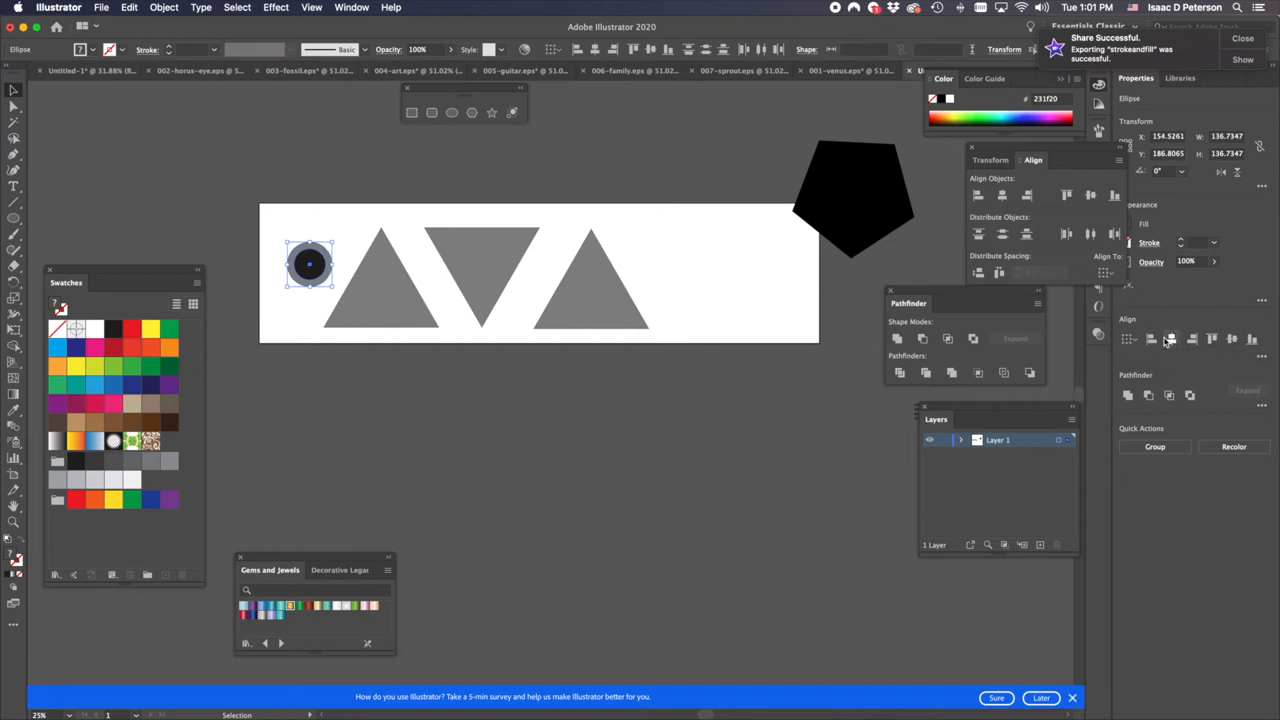
pyautogui.moveTo(1232, 340)
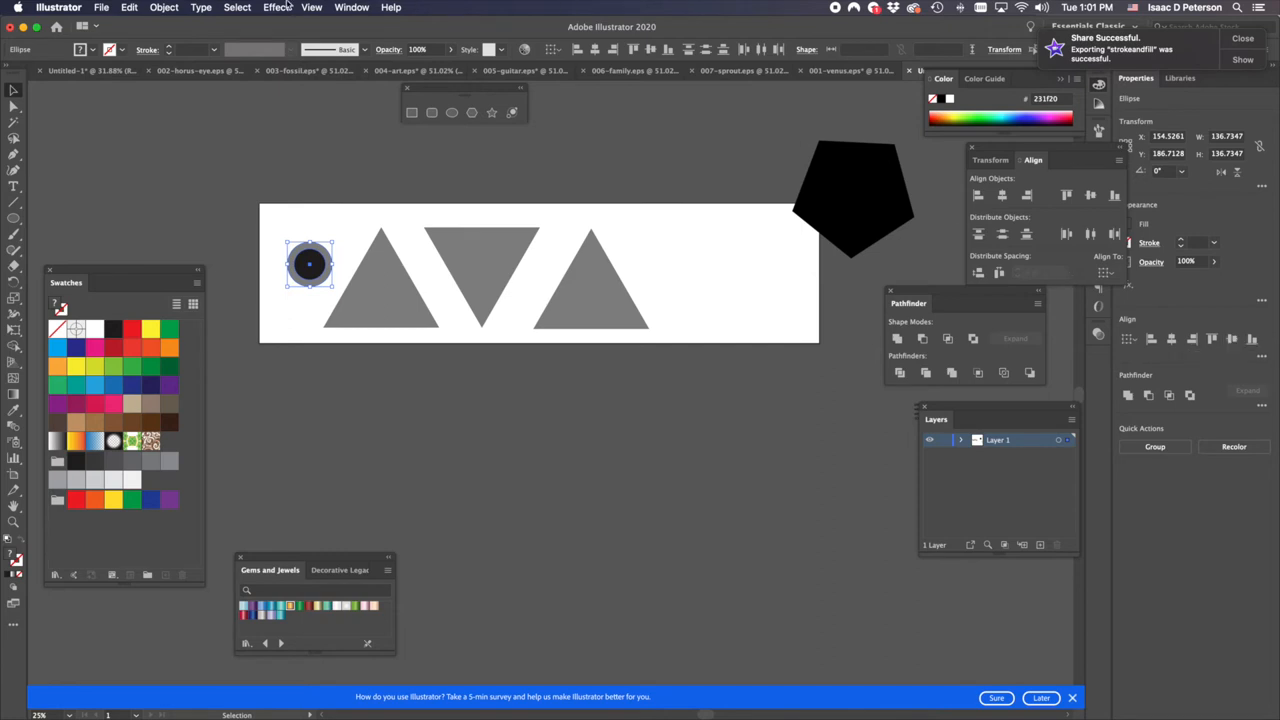
pyautogui.moveTo(282, 225)
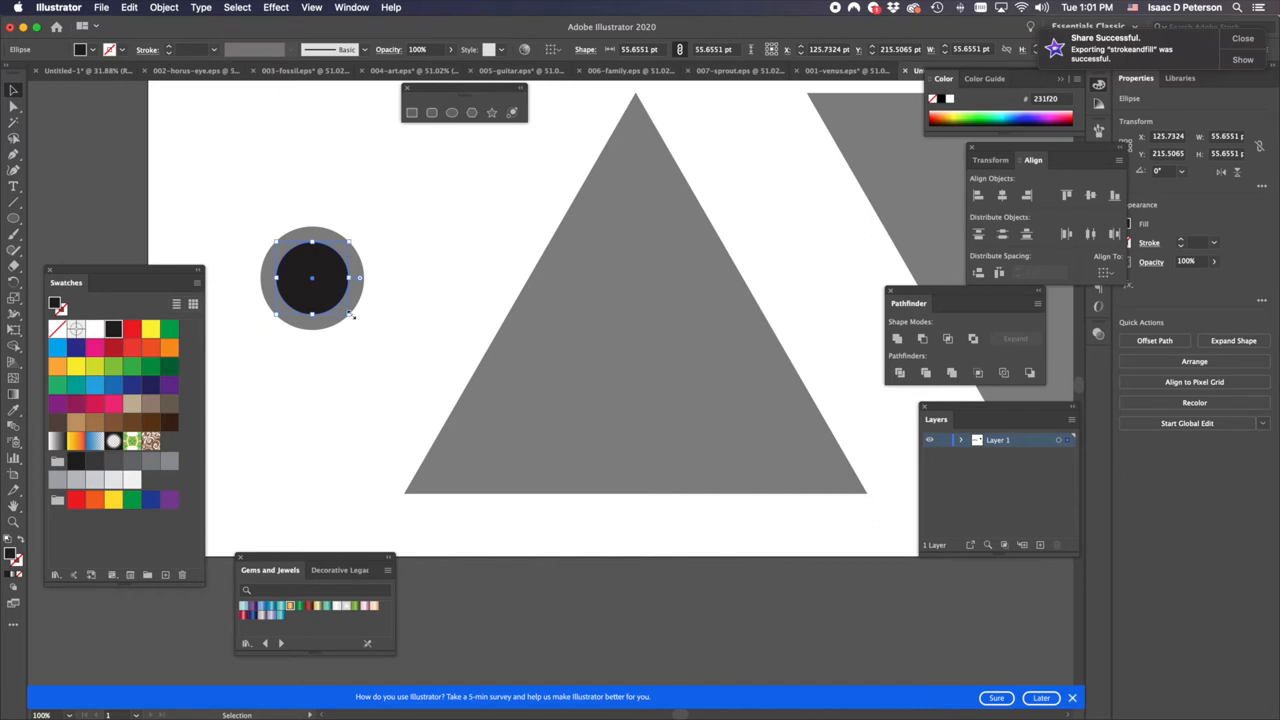
# - Shrink the dark inner circle, then subtract it from the gray circle with Minus Front
pyautogui.moveTo(359, 315); pyautogui.dragTo(347, 312)
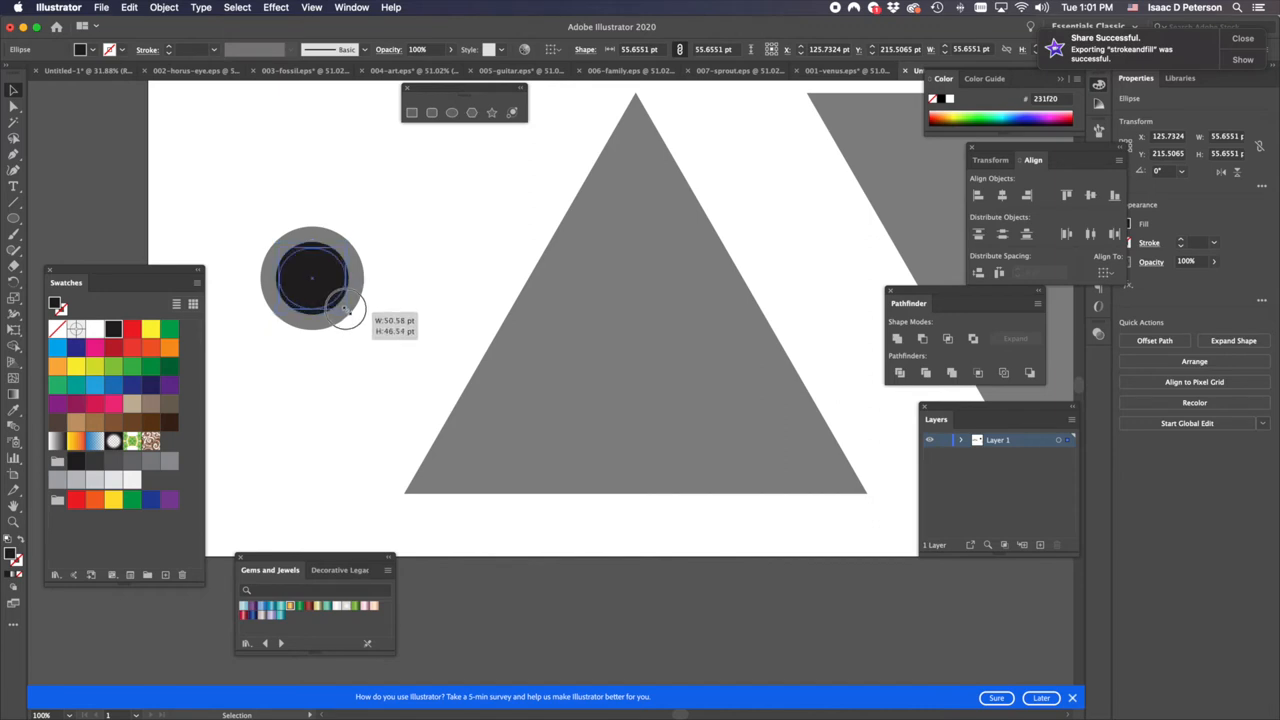
pyautogui.moveTo(355, 318); pyautogui.dragTo(342, 318)
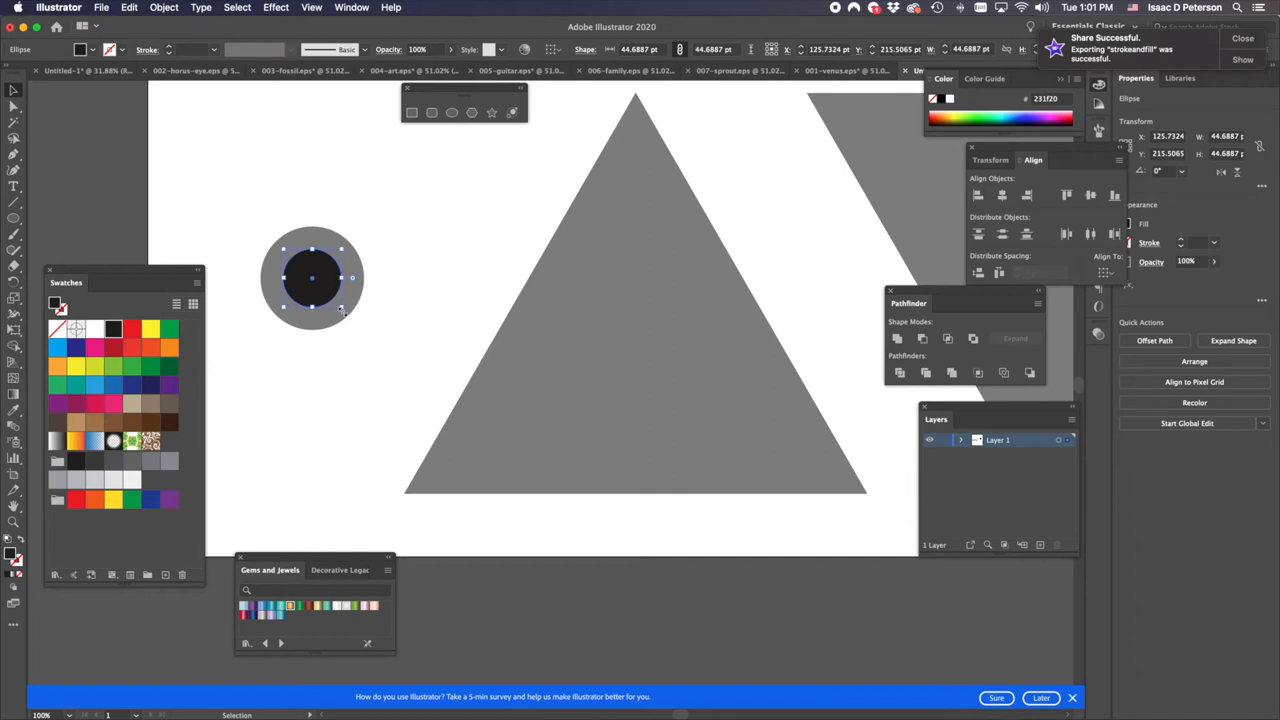
pyautogui.moveTo(307, 230)
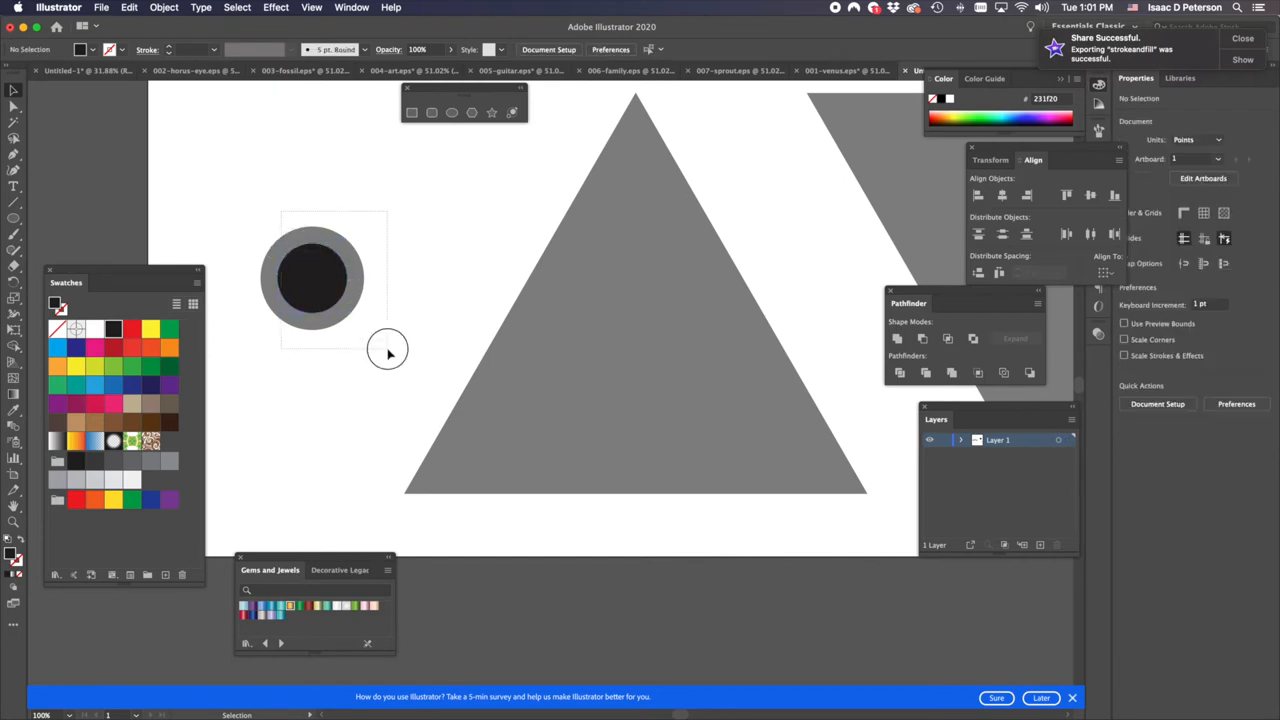
pyautogui.click(312, 278)
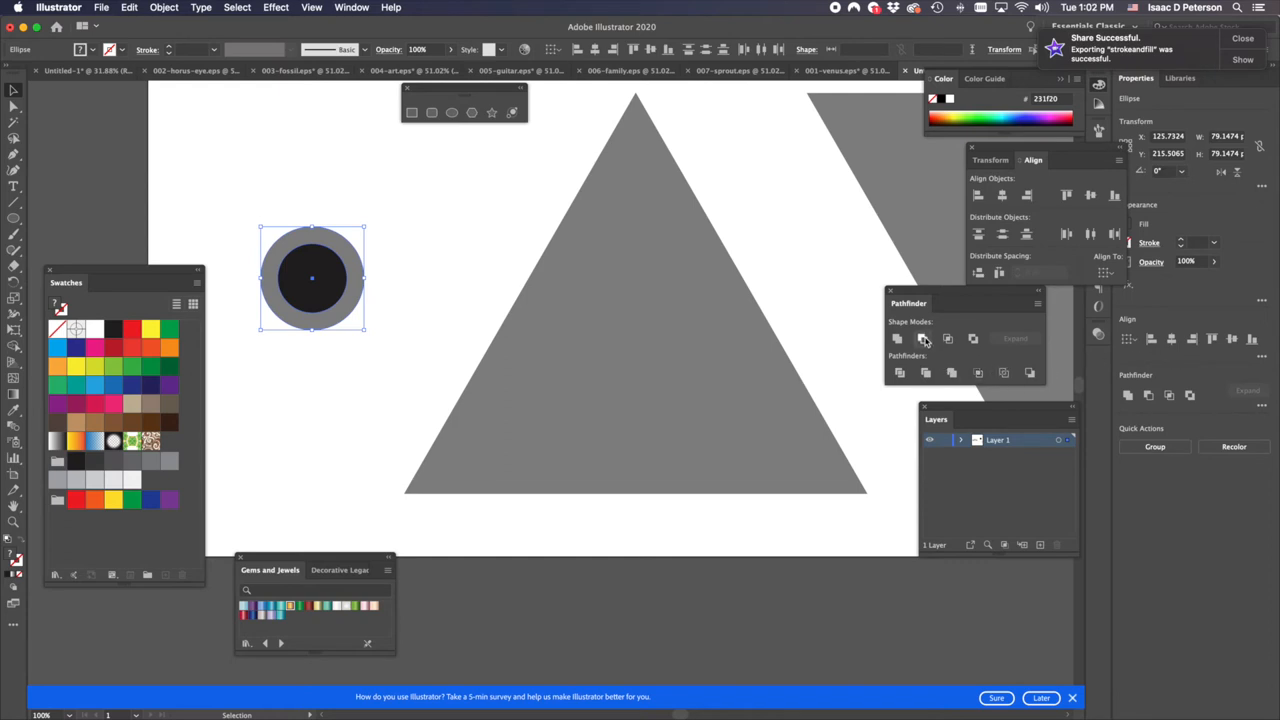
pyautogui.click(923, 338)
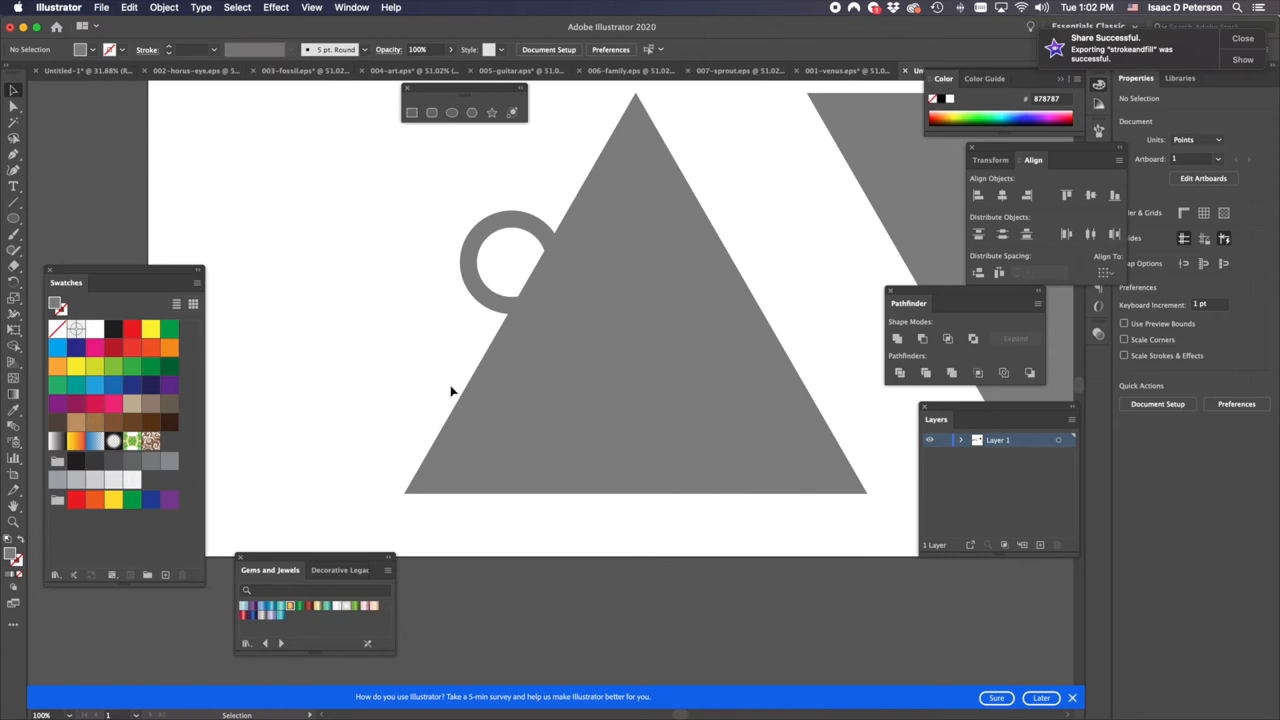
pyautogui.moveTo(478, 250)
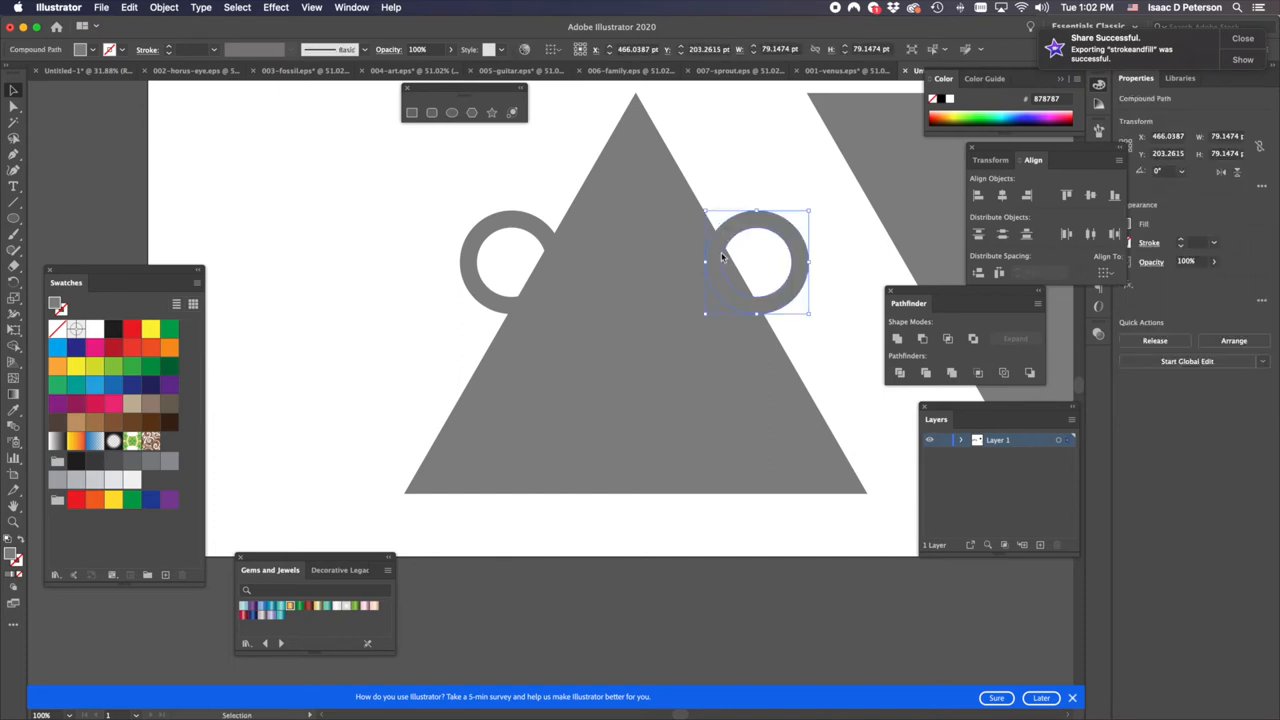
pyautogui.moveTo(469, 213)
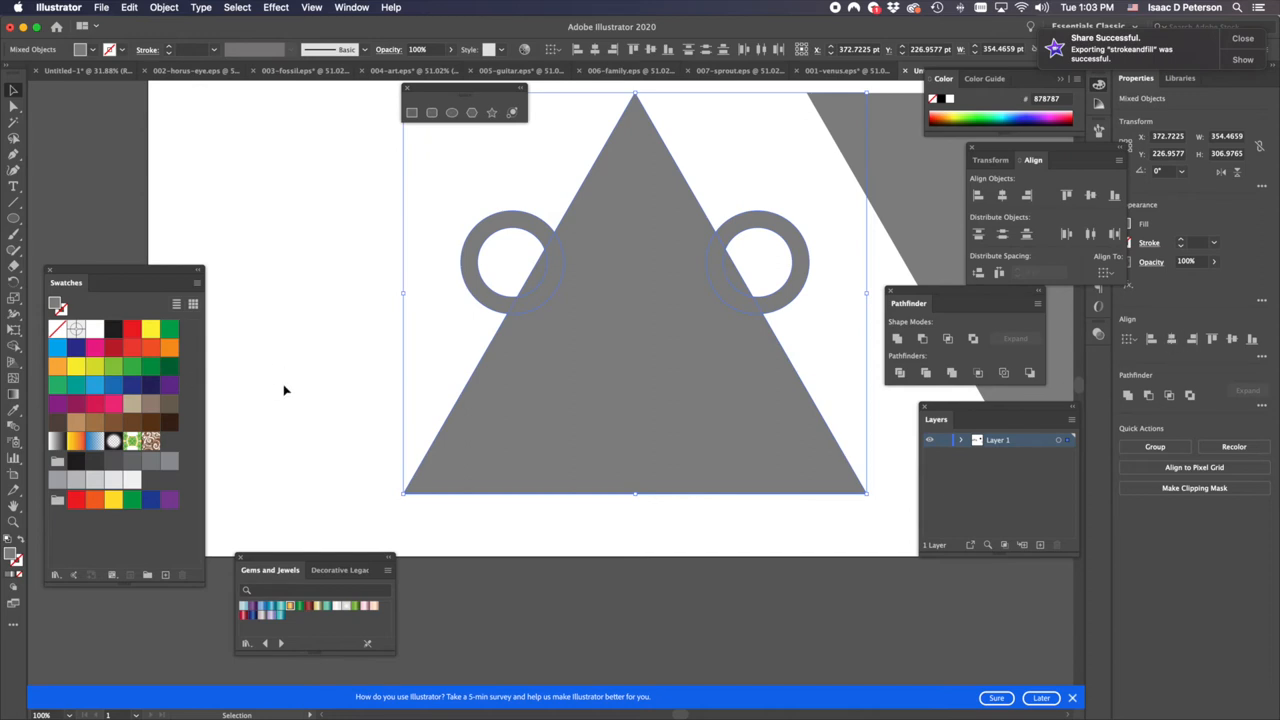
# - Deselect the left triangle and its two rings
pyautogui.click(368, 345)
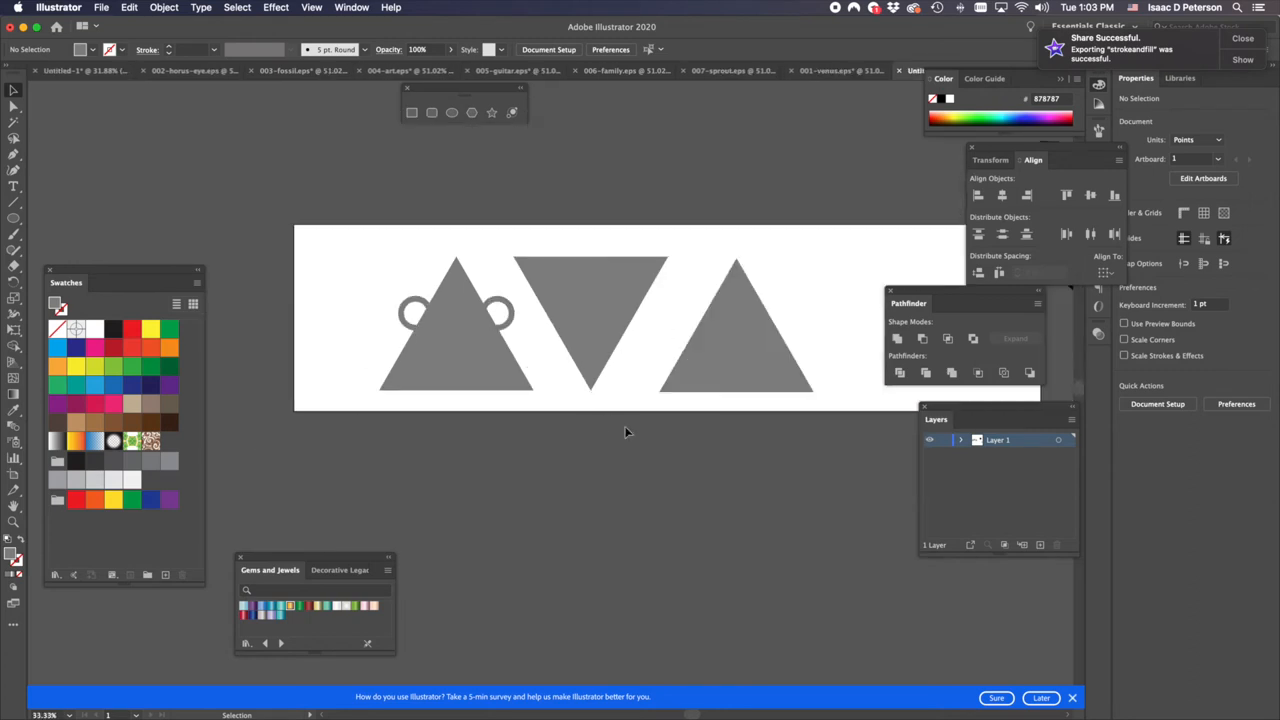
pyautogui.moveTo(750, 312)
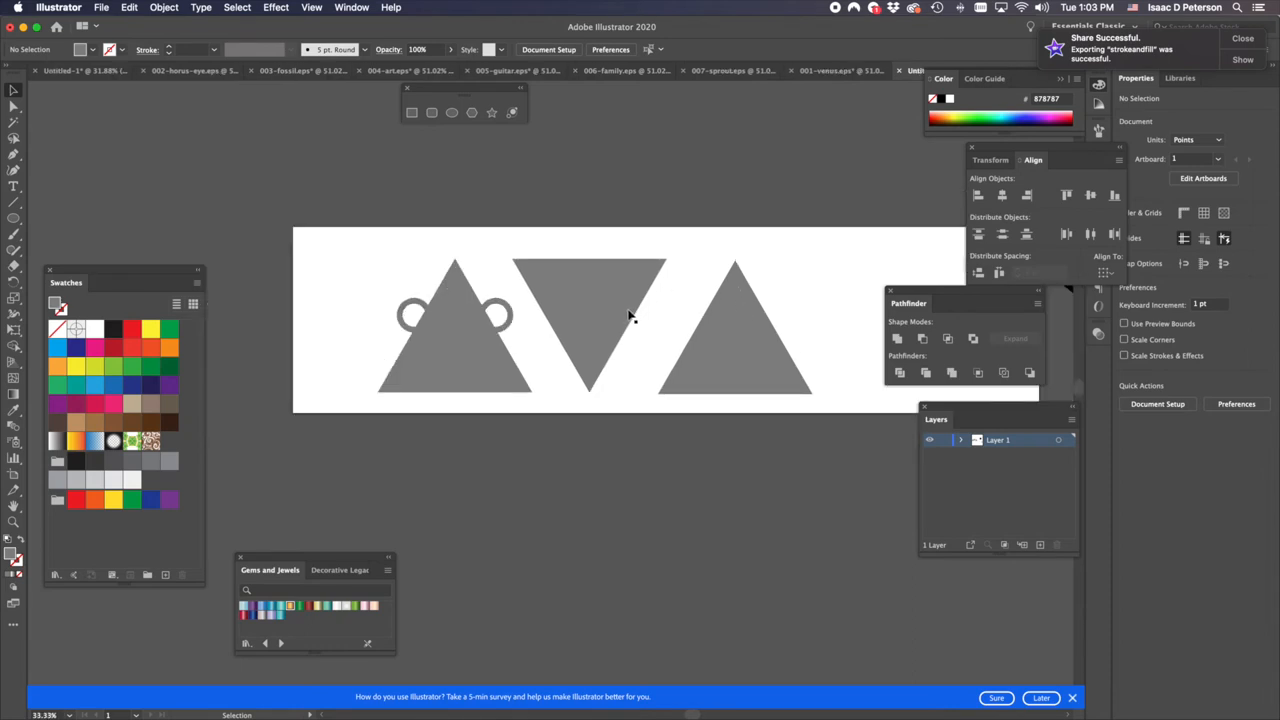
pyautogui.moveTo(684, 280)
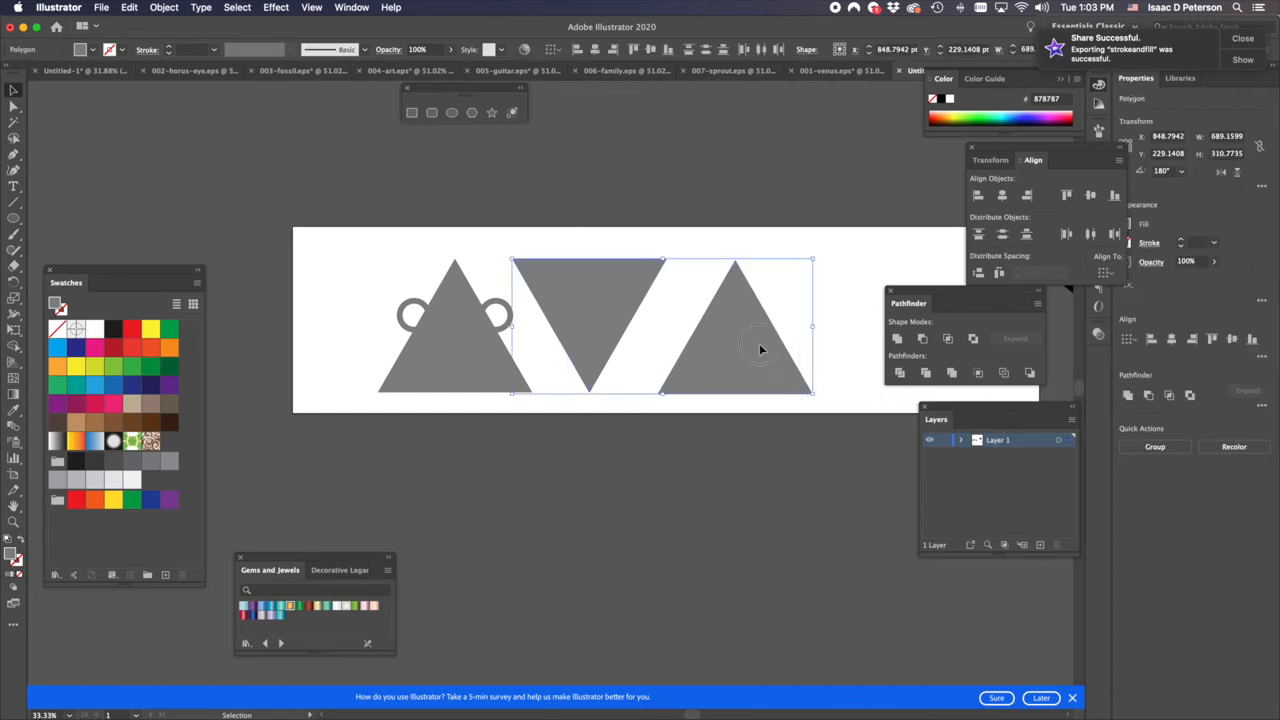
# - Drag the middle and right triangles above the artboard, then select the ringed left triangle
pyautogui.moveTo(663, 325); pyautogui.dragTo(663, 145)
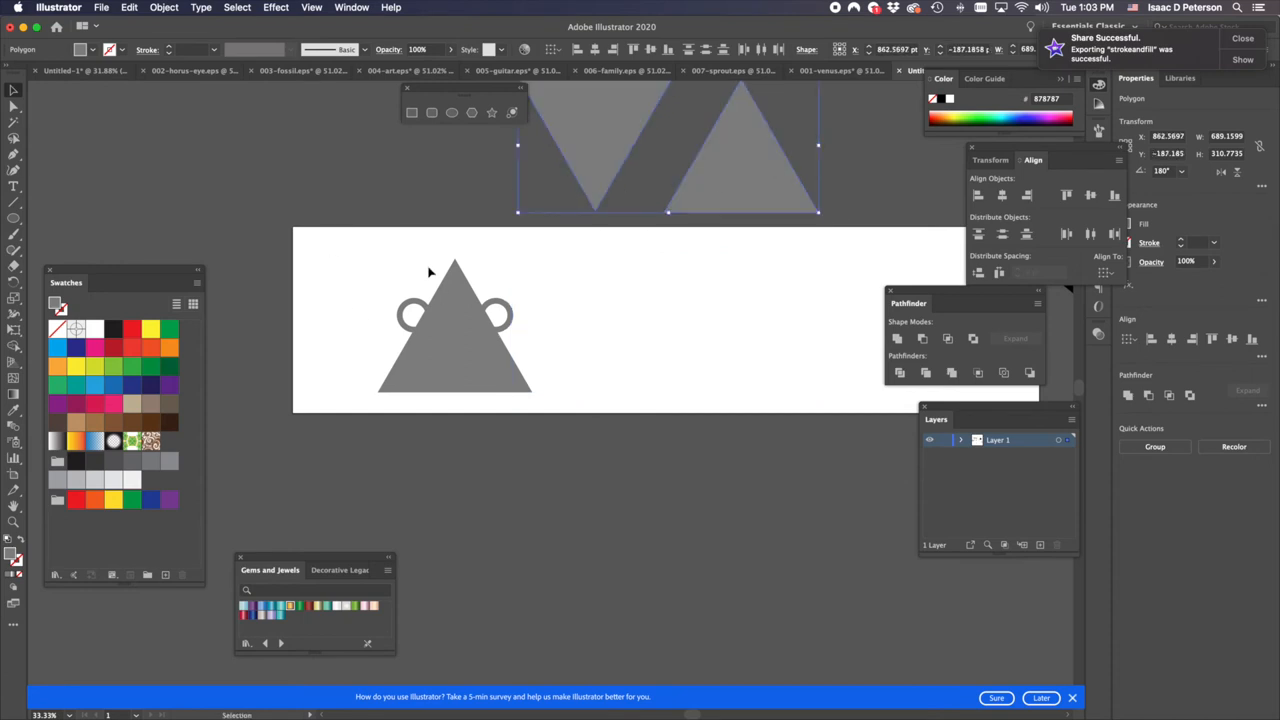
pyautogui.click(455, 330)
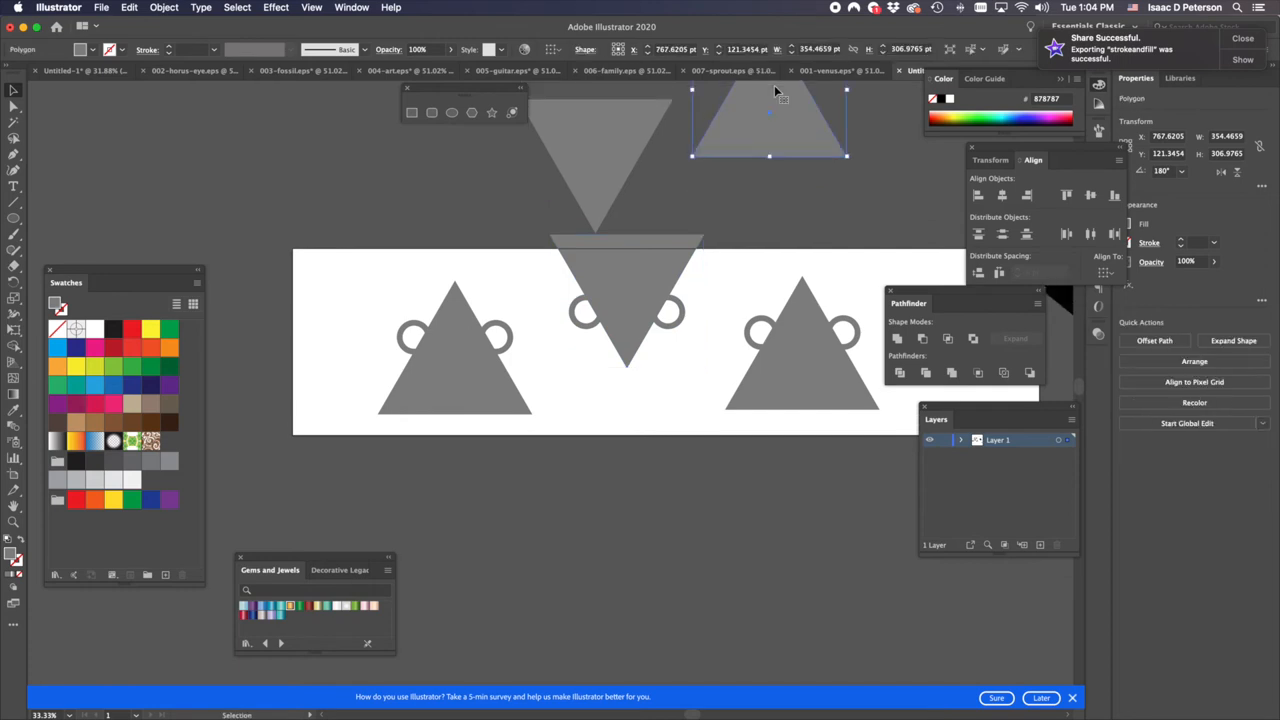
# - Place a ringed pendant copy, then move the right ringed triangle toward the centre
pyautogui.moveTo(769, 120); pyautogui.dragTo(612, 140)
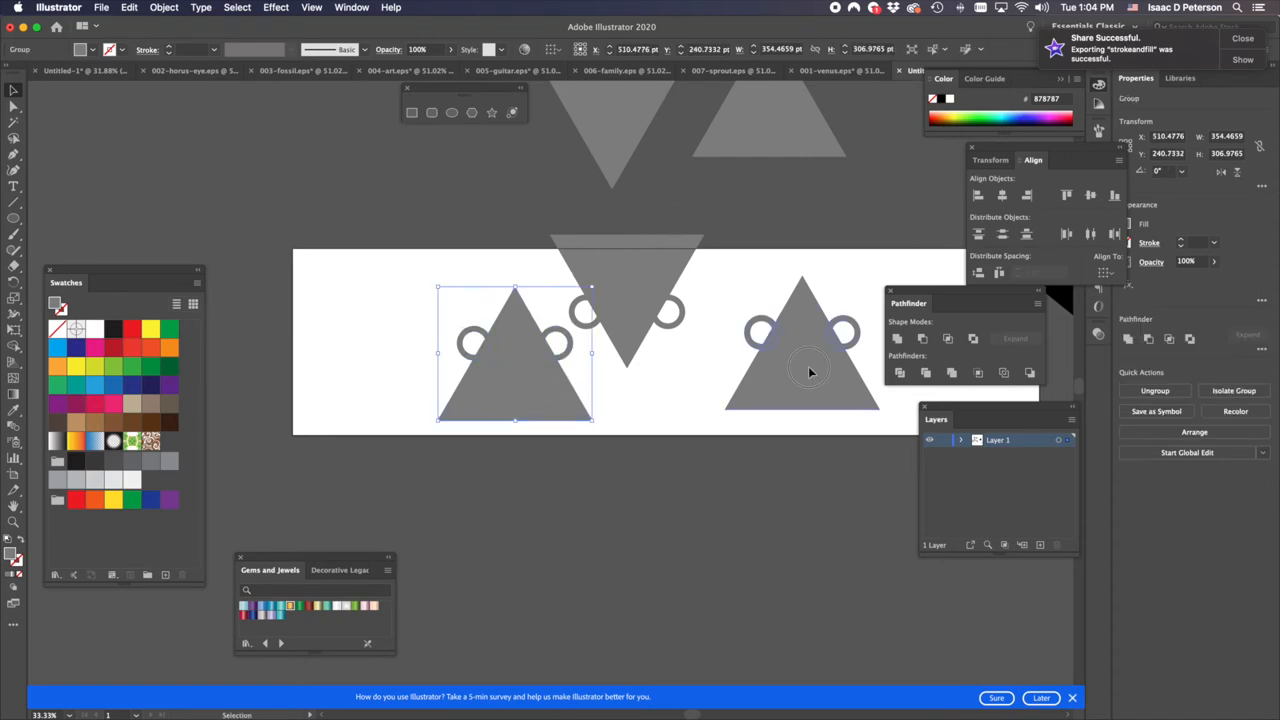
pyautogui.moveTo(515, 355); pyautogui.dragTo(740, 355)
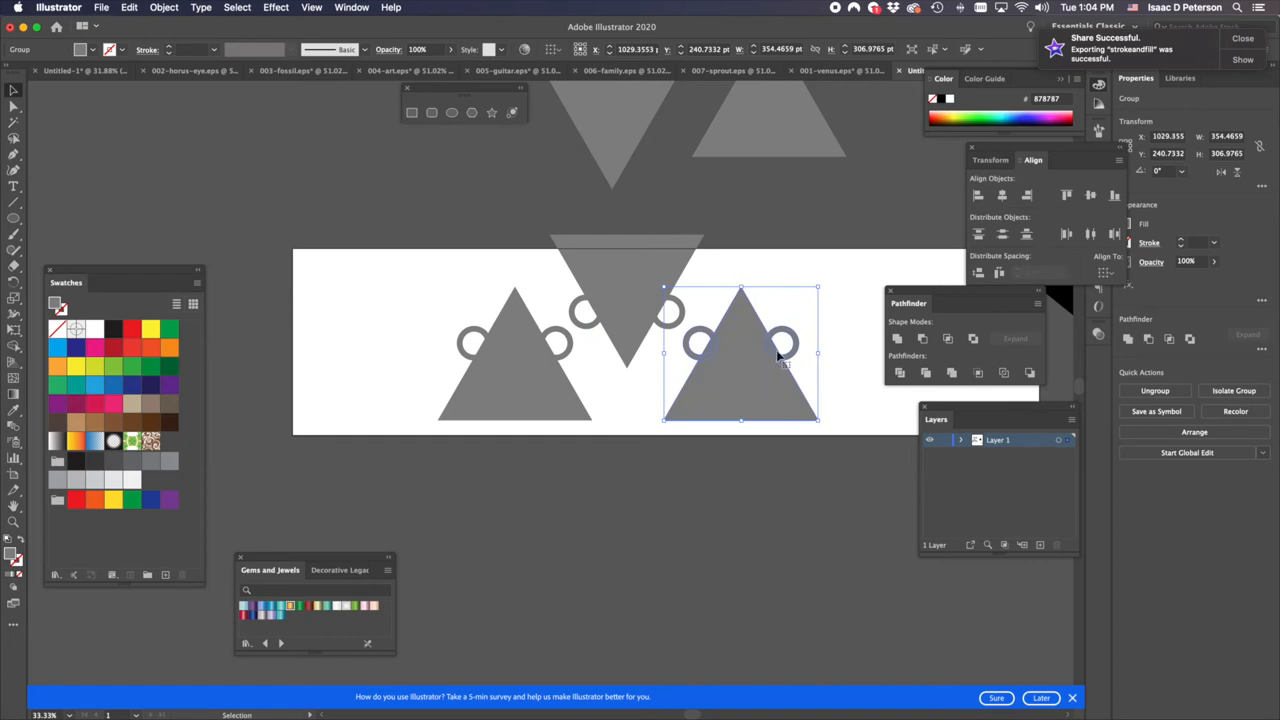
pyautogui.moveTo(931, 204)
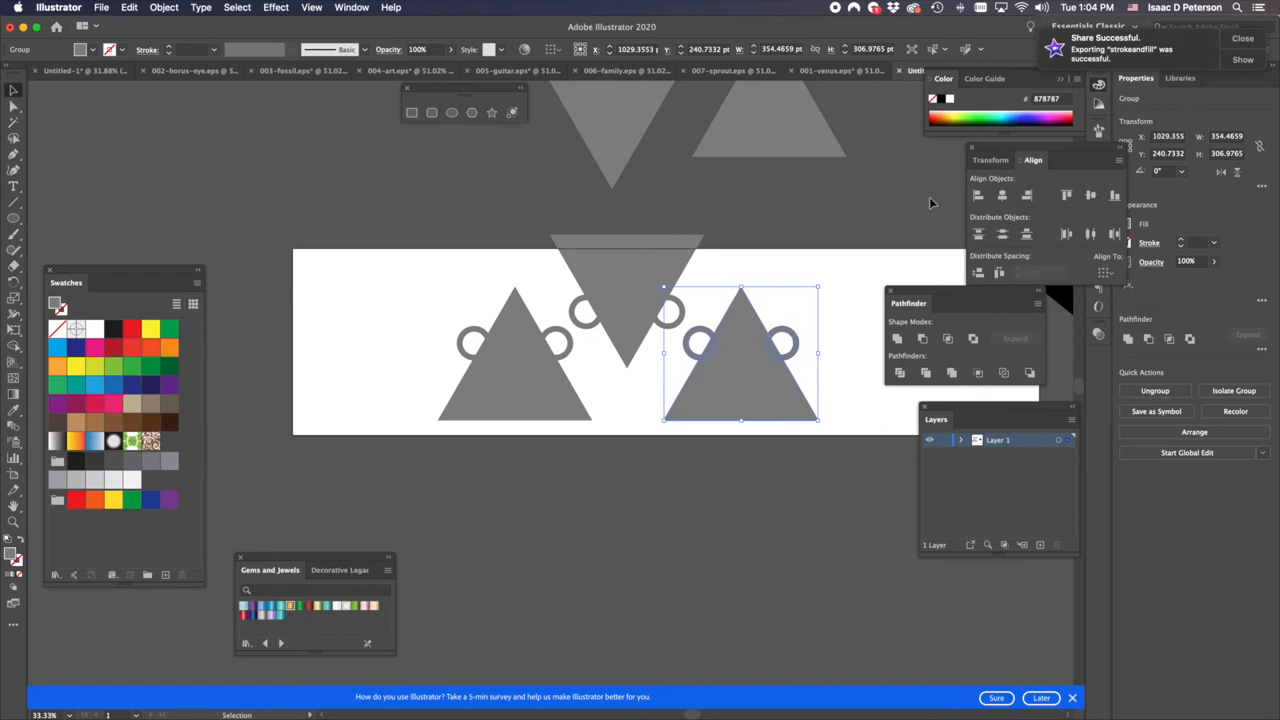
pyautogui.moveTo(924, 204)
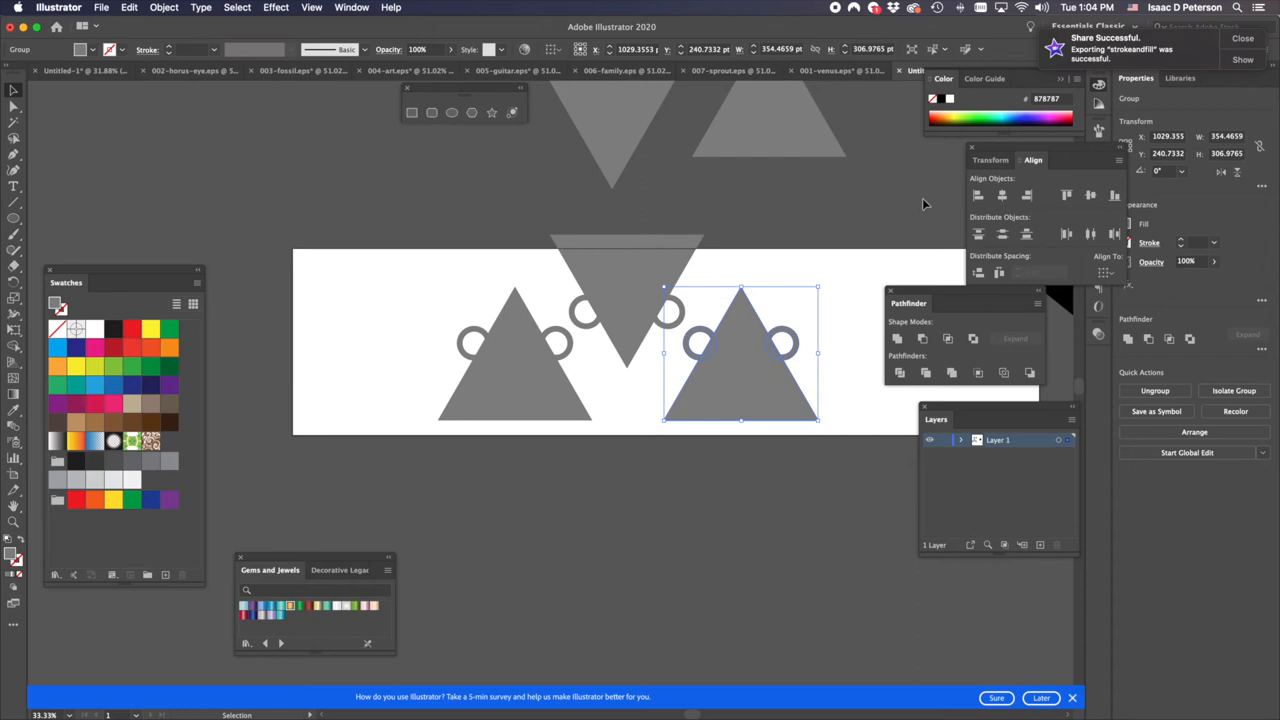
pyautogui.moveTo(325, 303)
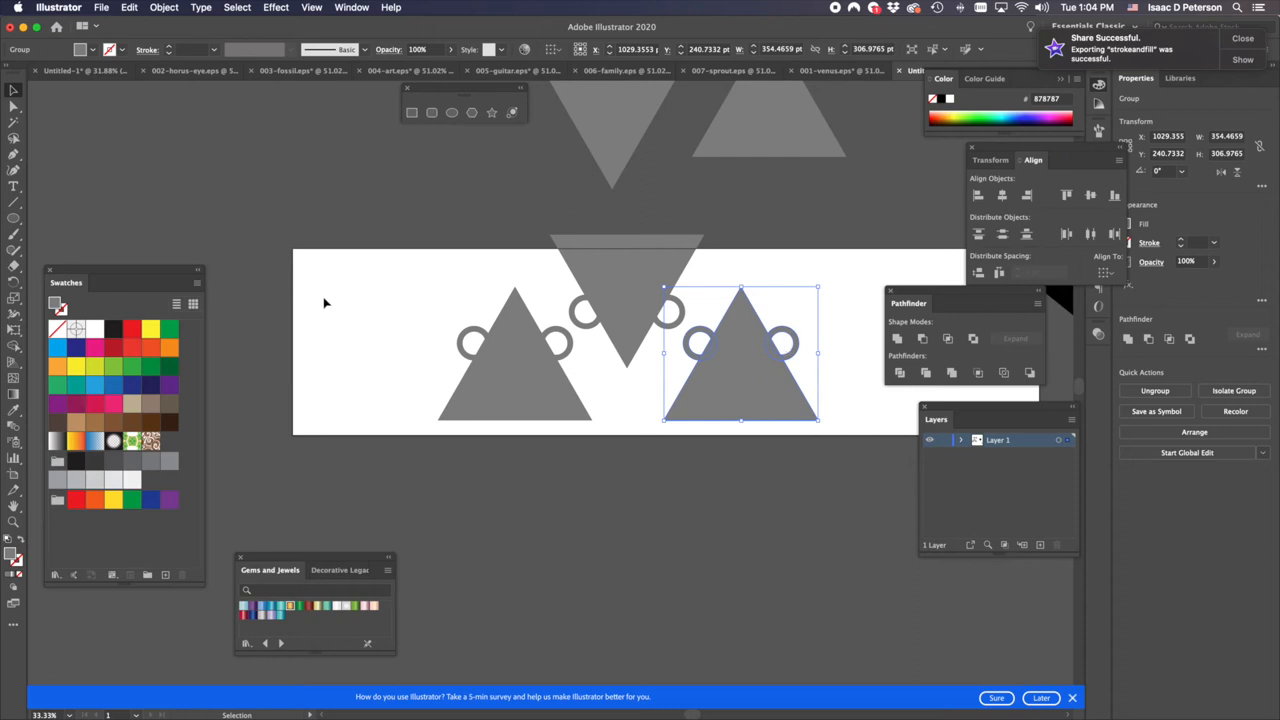
pyautogui.moveTo(600, 255)
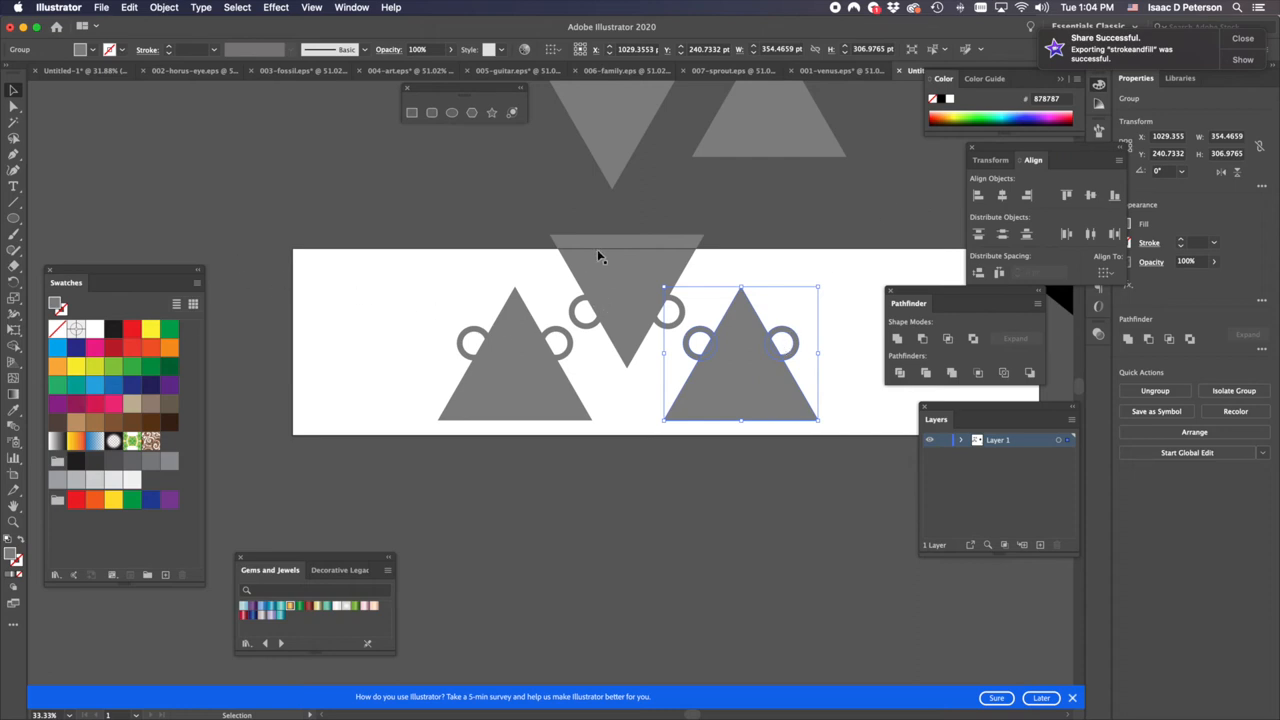
pyautogui.moveTo(628, 247)
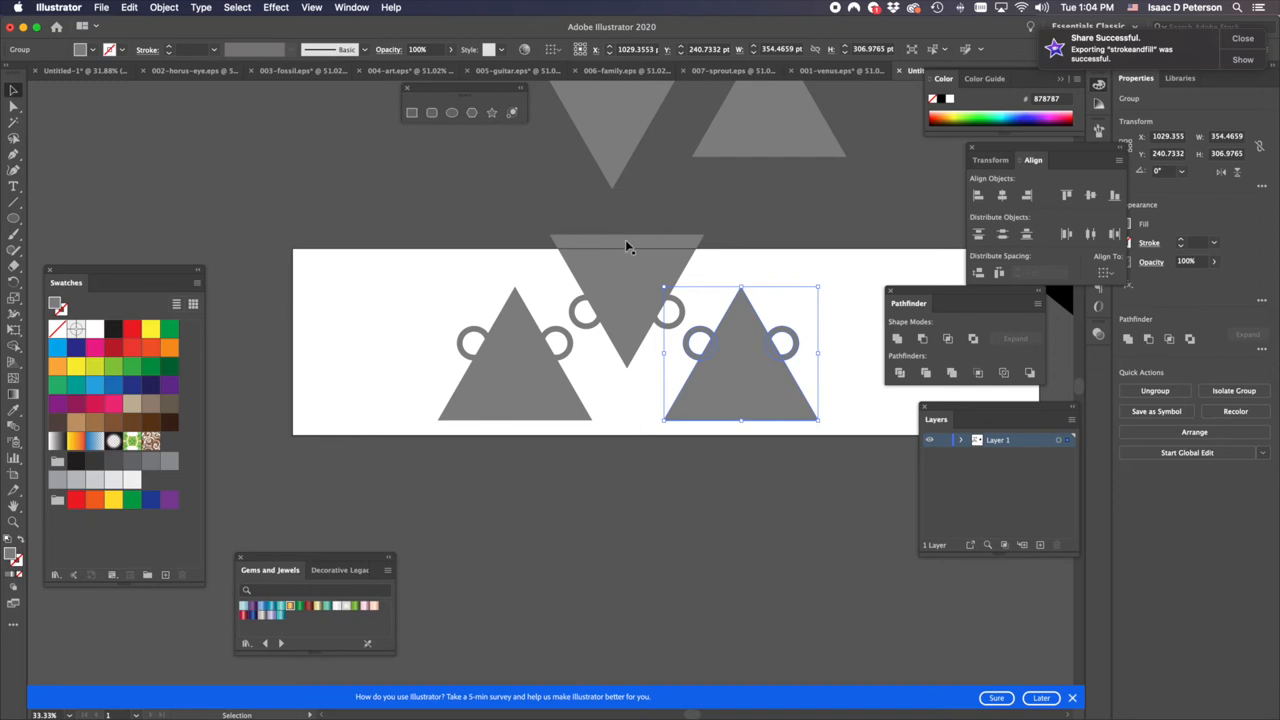
pyautogui.moveTo(630, 374)
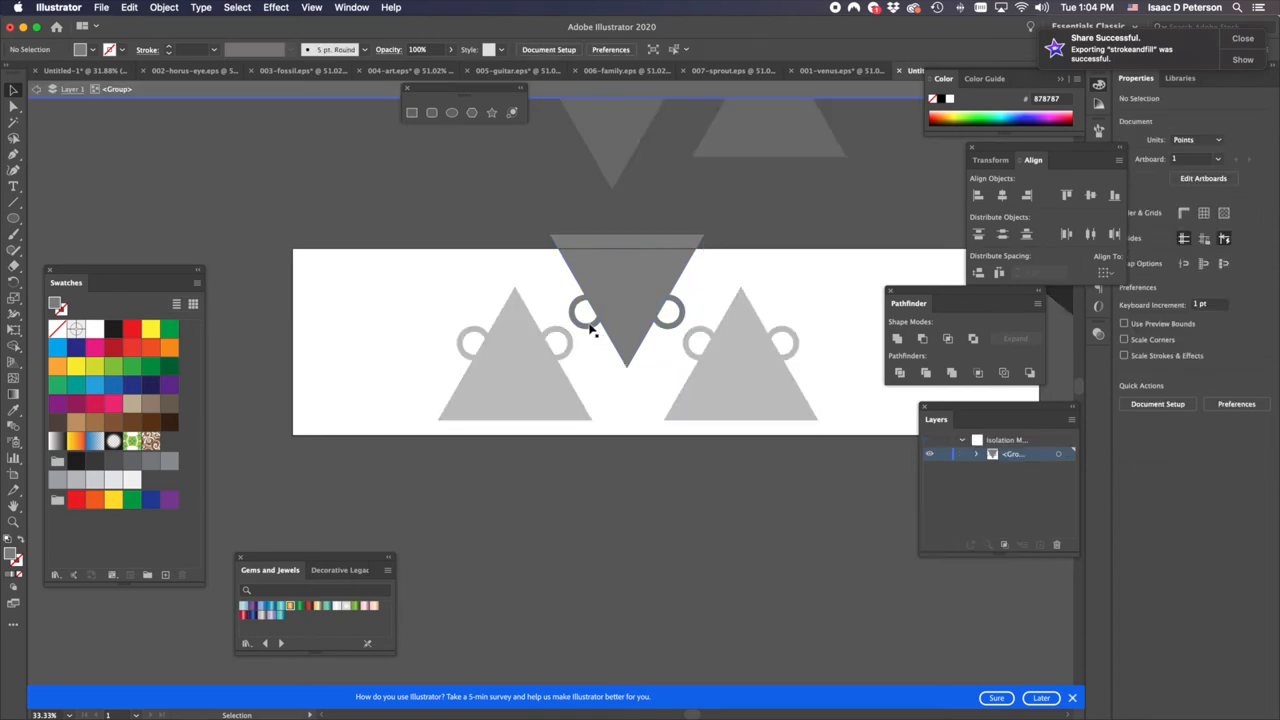
# - Select the inverted pendant's rings and drag them up to its top corners
pyautogui.click(627, 315)
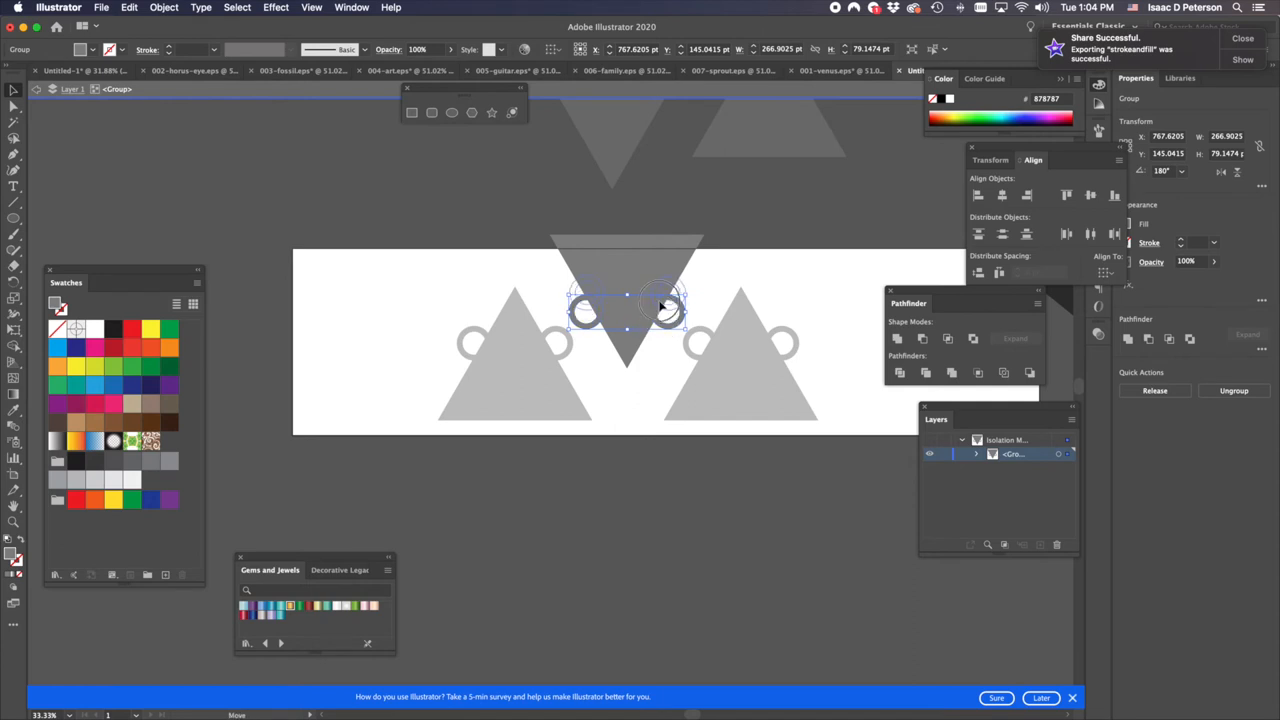
pyautogui.moveTo(660, 305); pyautogui.dragTo(640, 280)
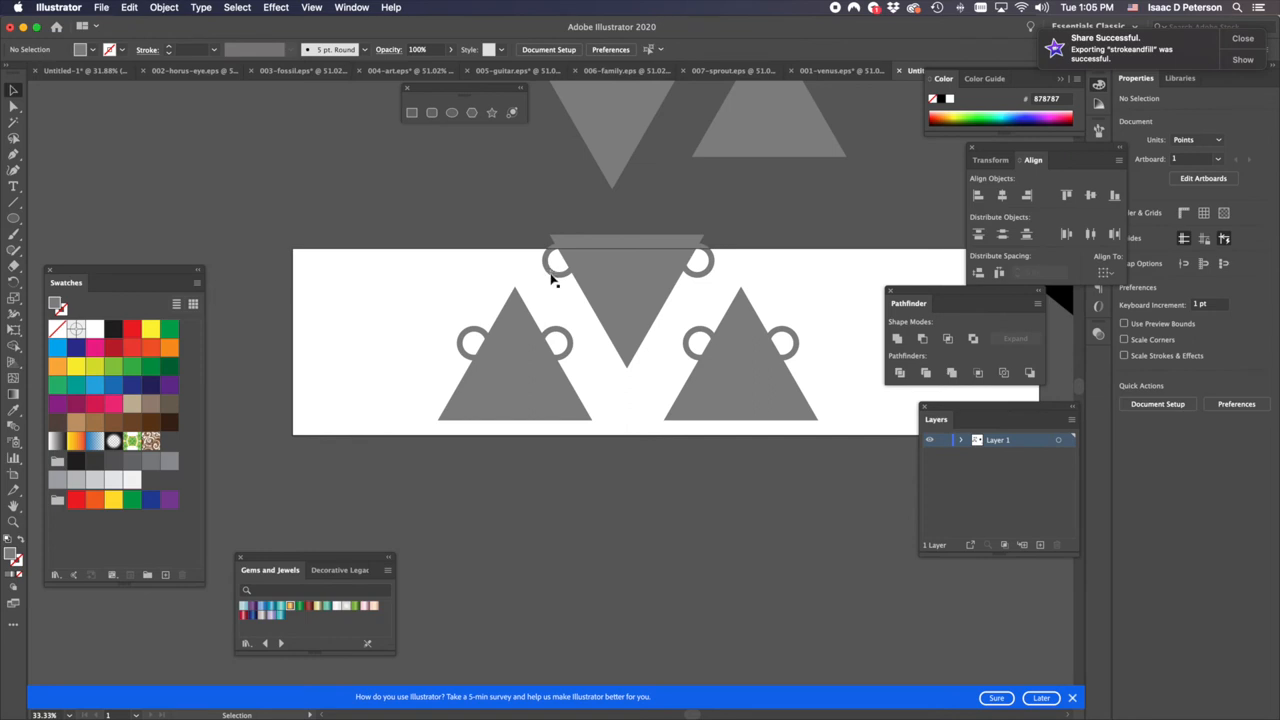
pyautogui.click(560, 270)
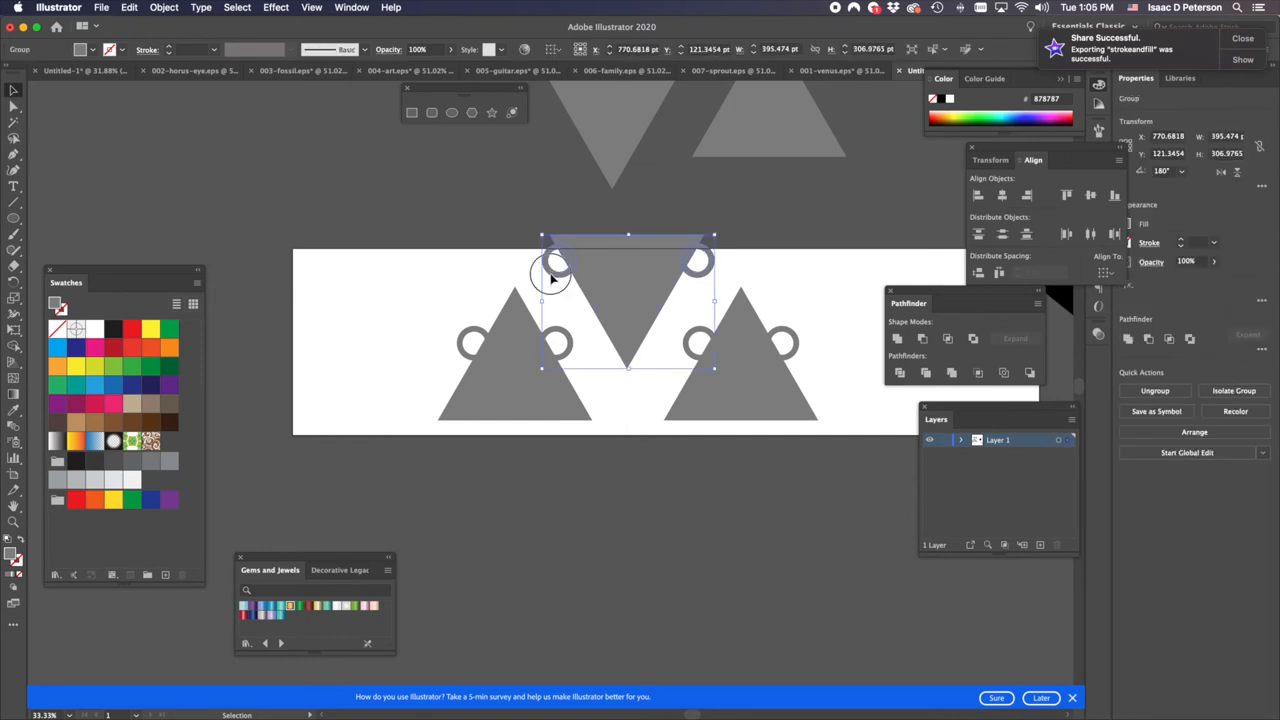
pyautogui.doubleClick(550, 280)
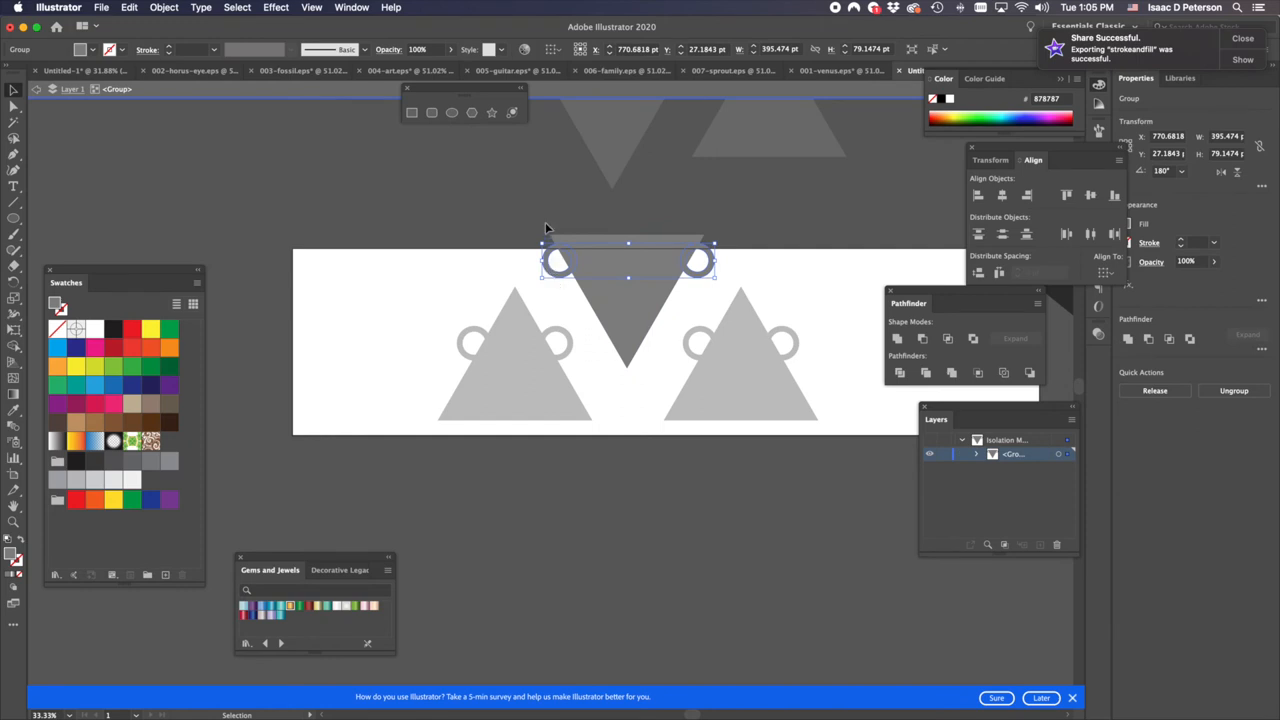
pyautogui.moveTo(553, 267)
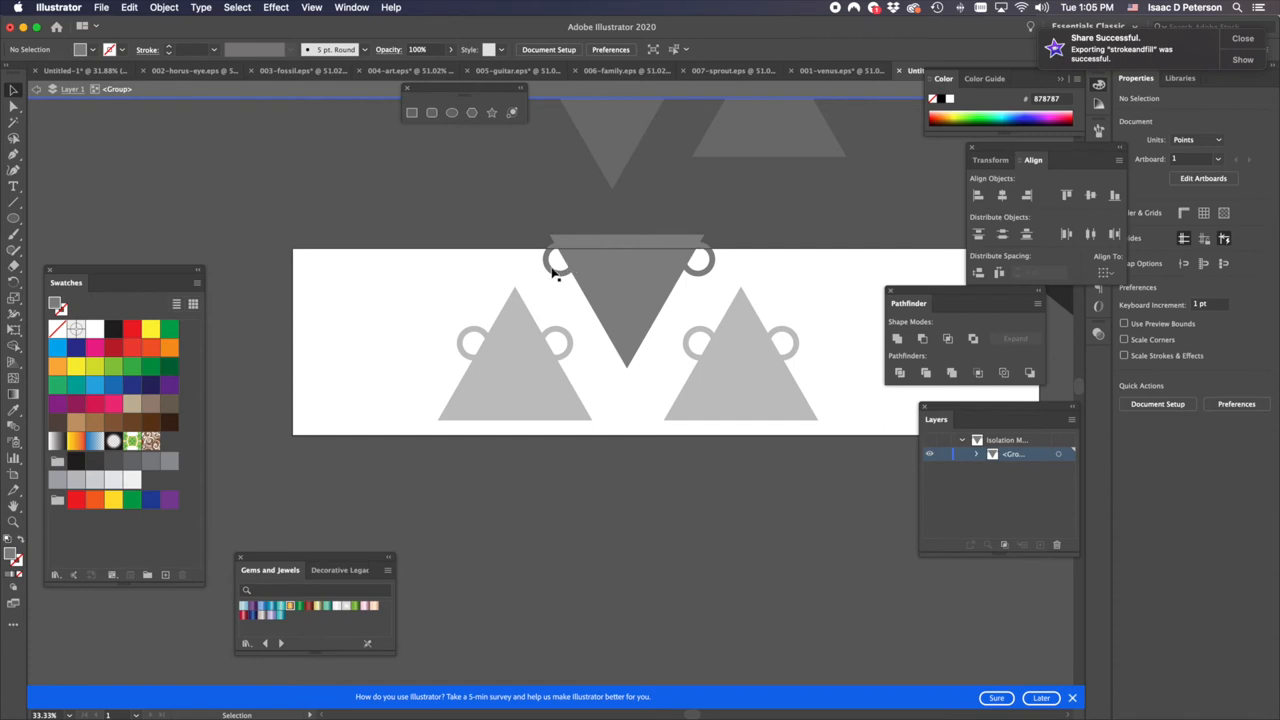
pyautogui.click(630, 300)
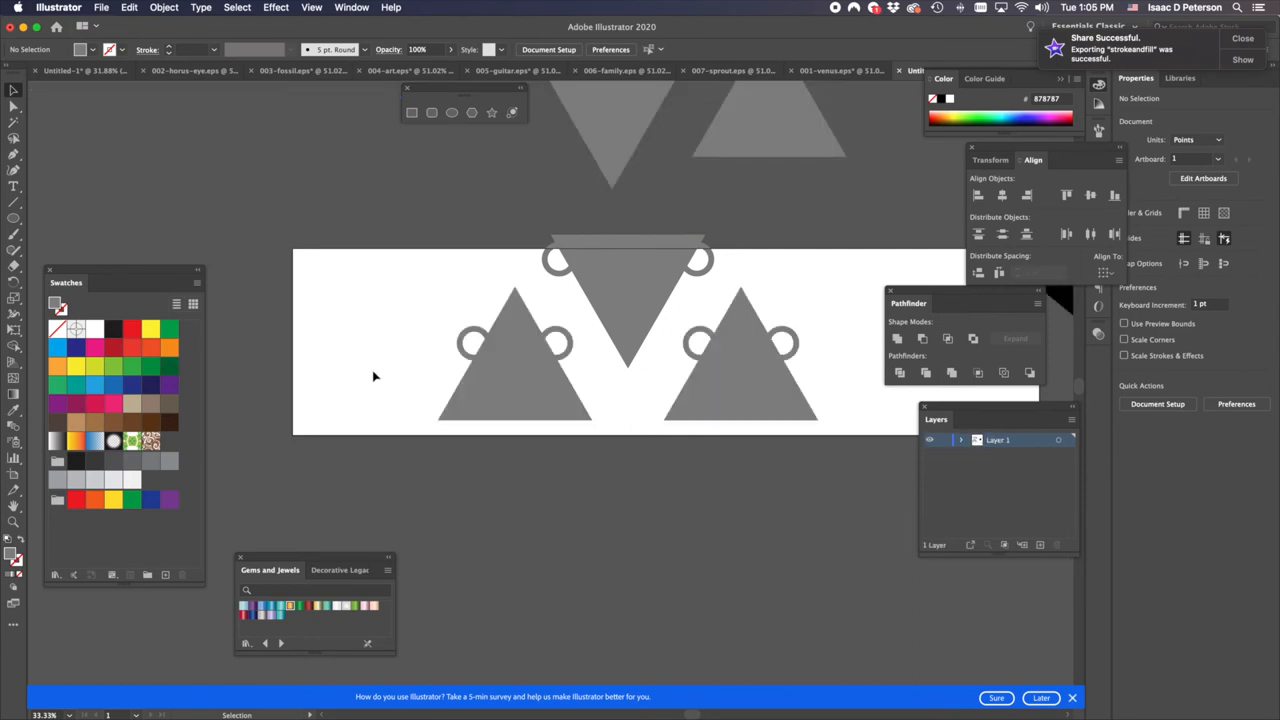
# - Move the upright pendants higher and apart, select the inverted pendant, then deselect
pyautogui.moveTo(515, 360); pyautogui.dragTo(465, 320)
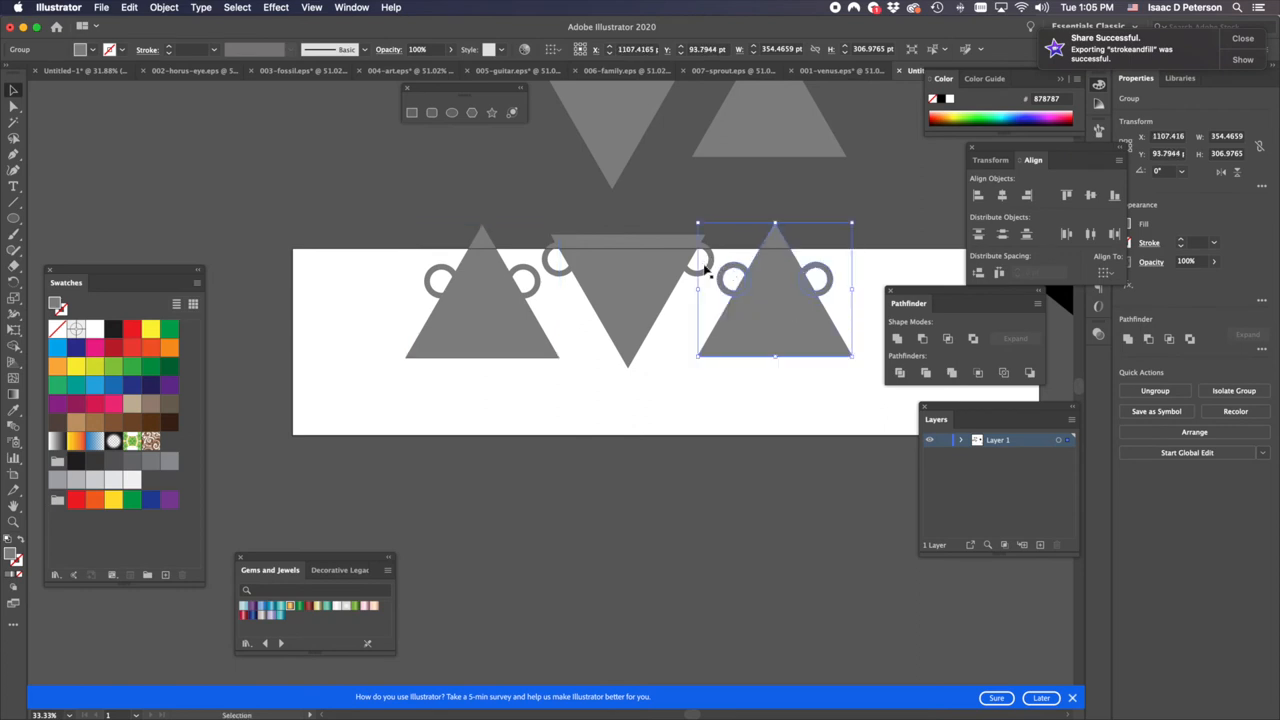
pyautogui.moveTo(712, 270)
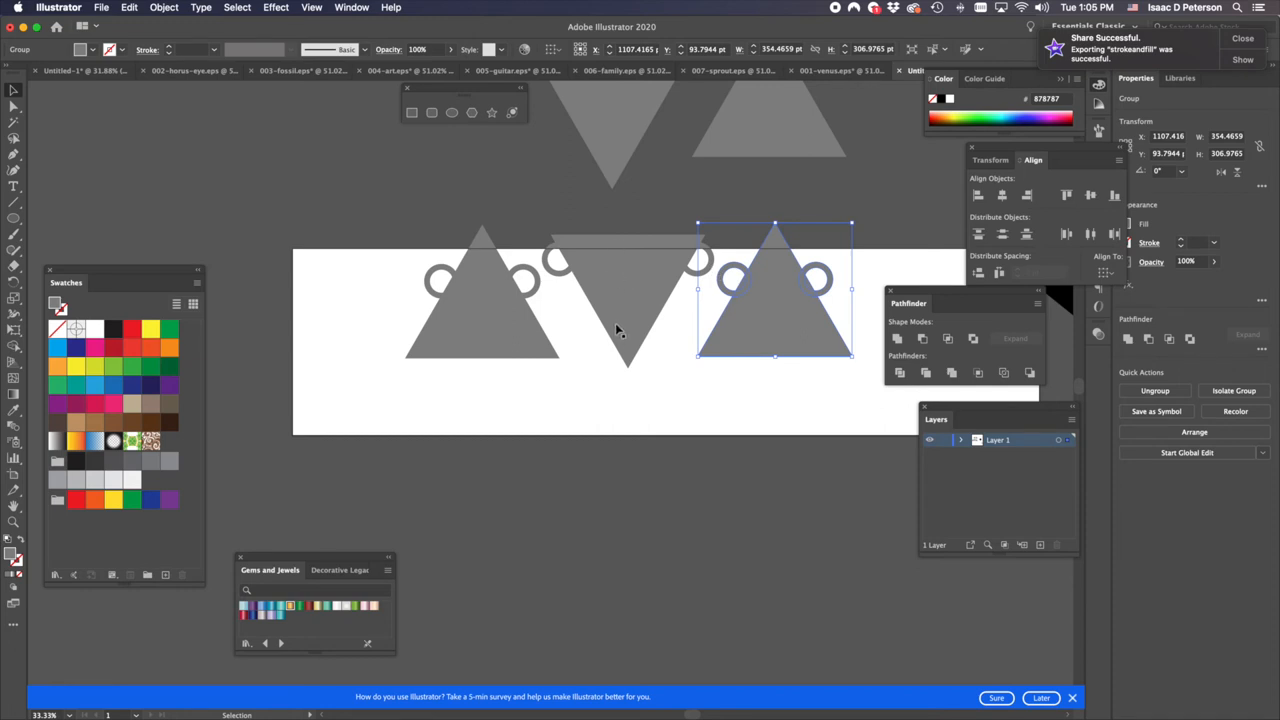
pyautogui.click(620, 310)
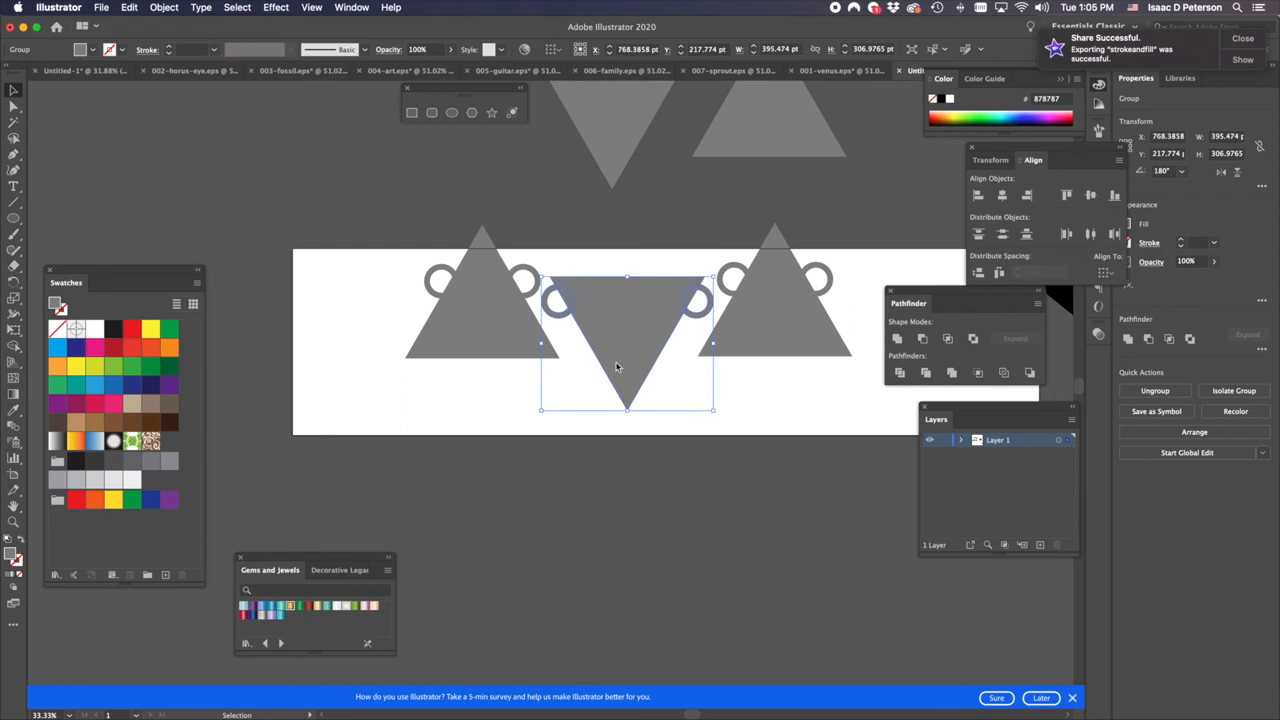
pyautogui.moveTo(833, 275)
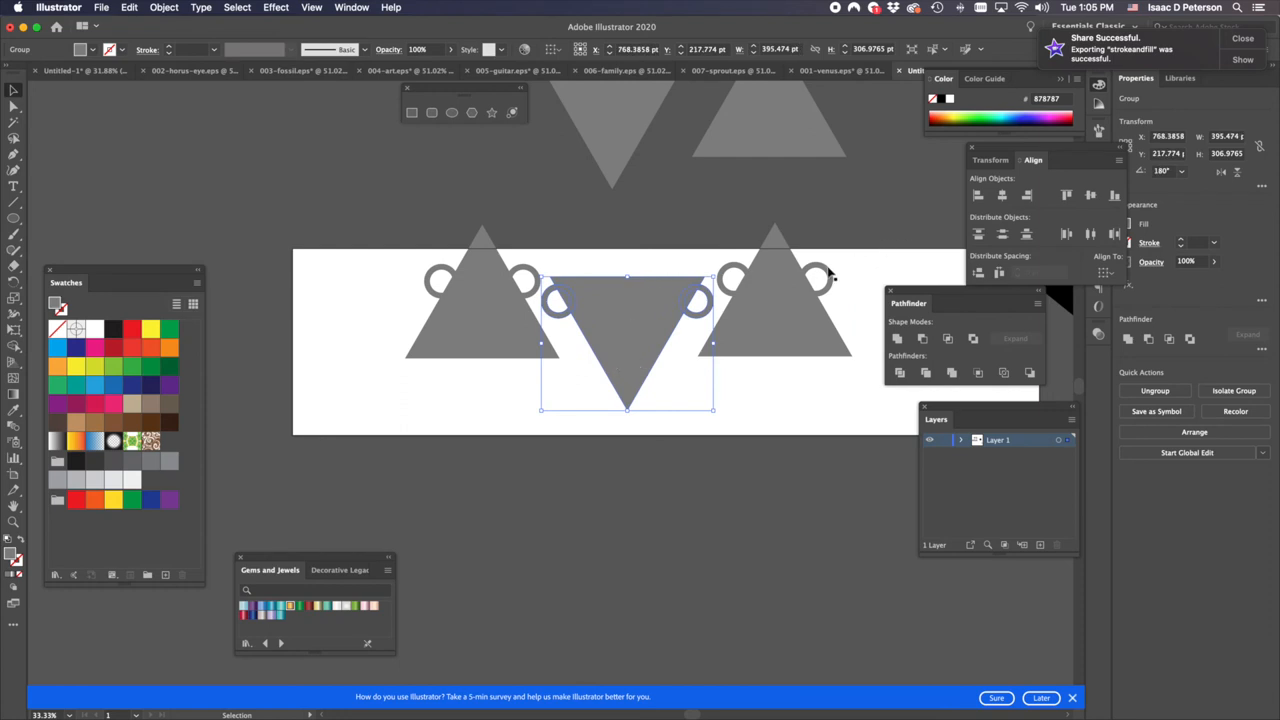
pyautogui.moveTo(835, 276)
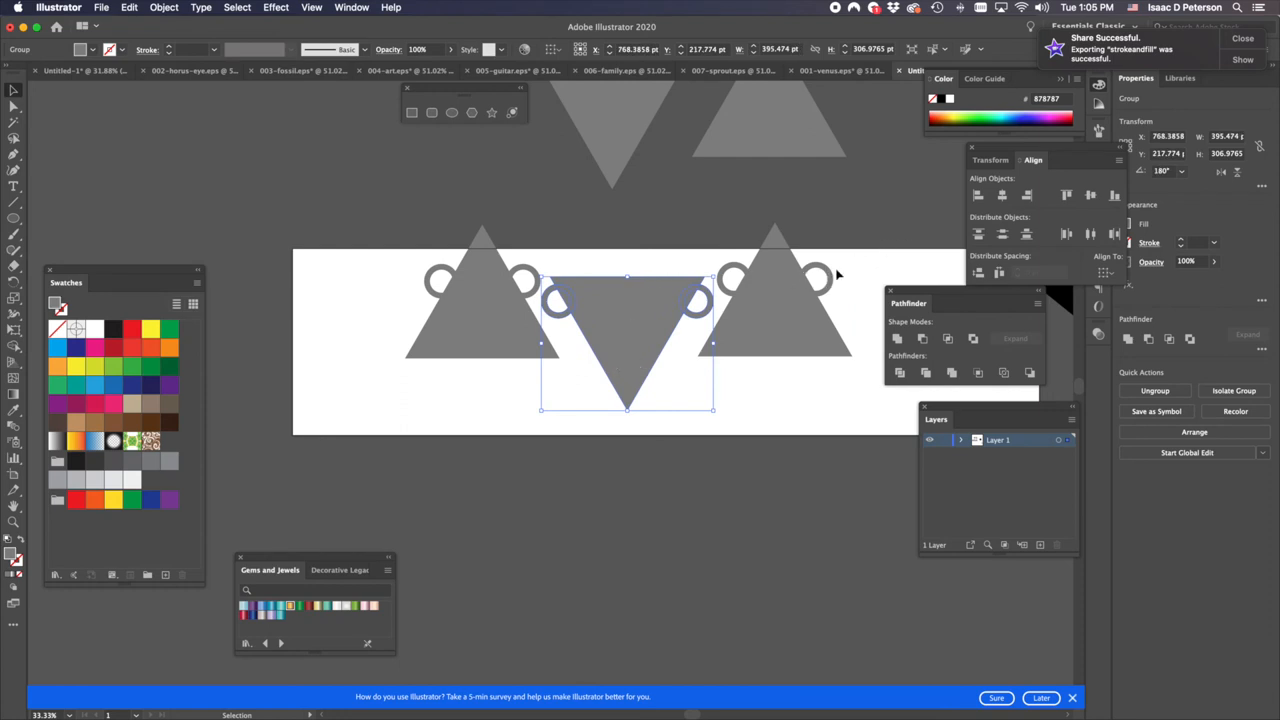
pyautogui.moveTo(760, 285)
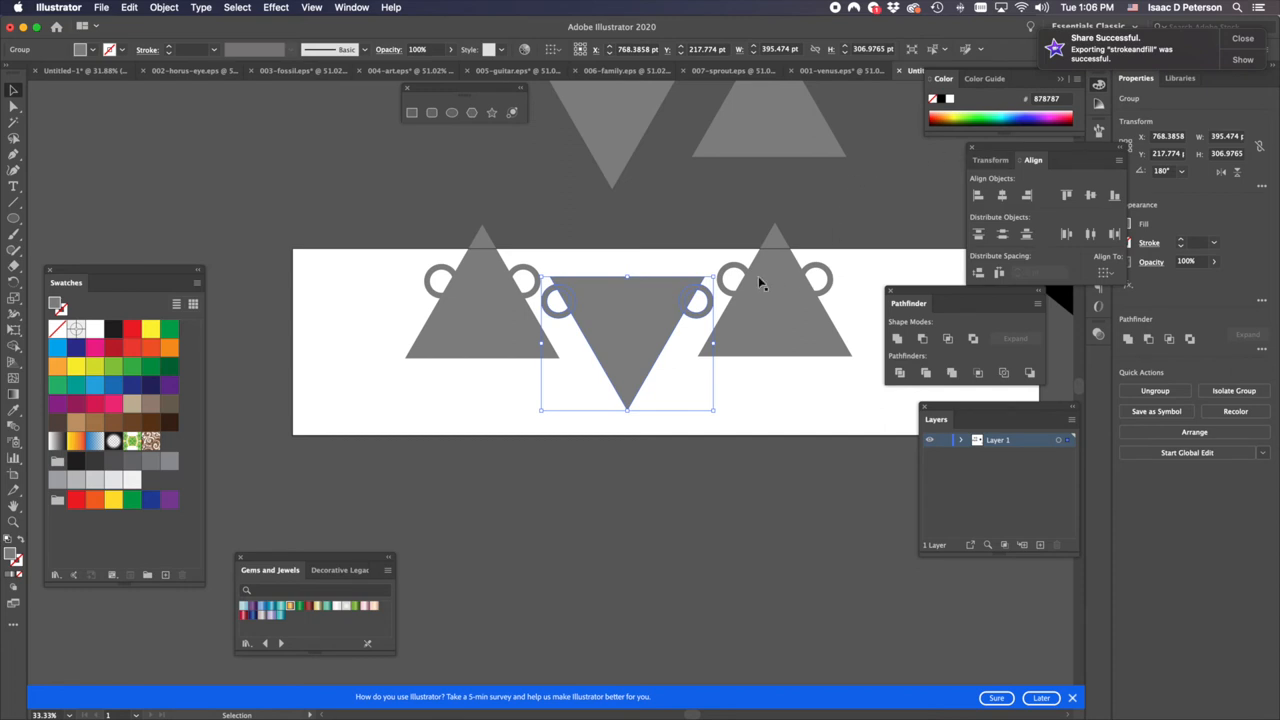
pyautogui.moveTo(625, 335)
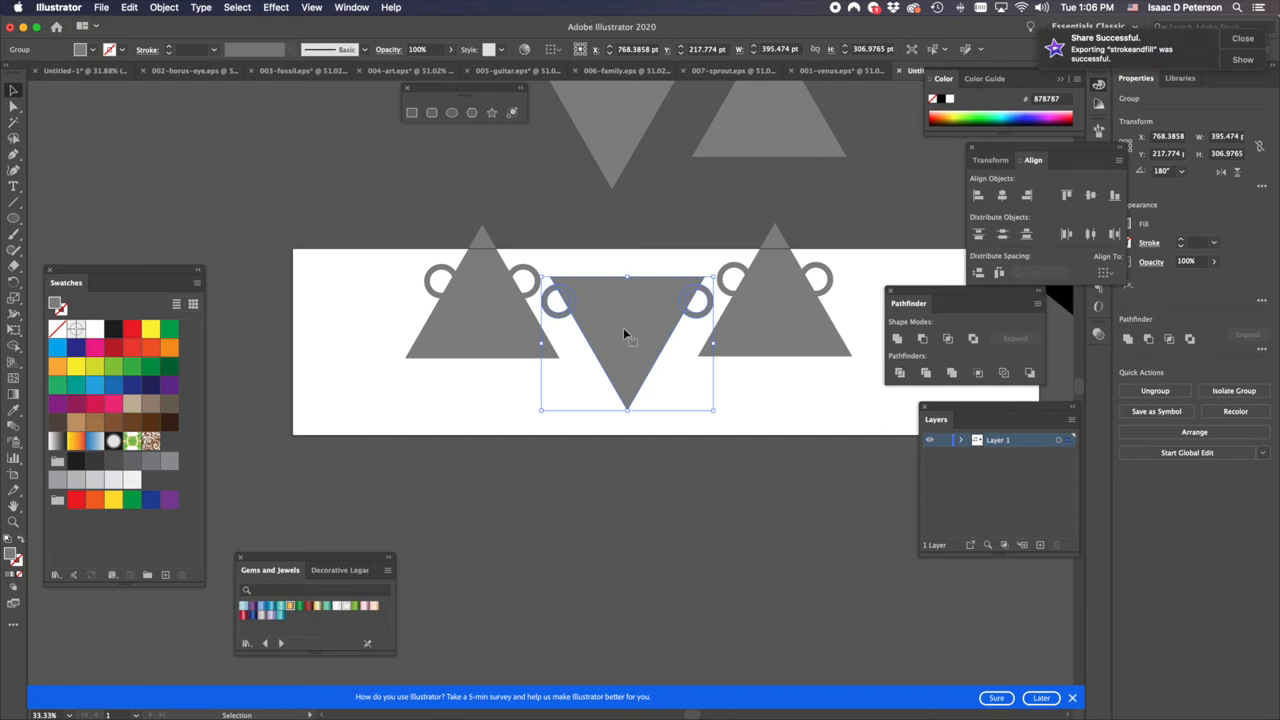
pyautogui.moveTo(730, 350)
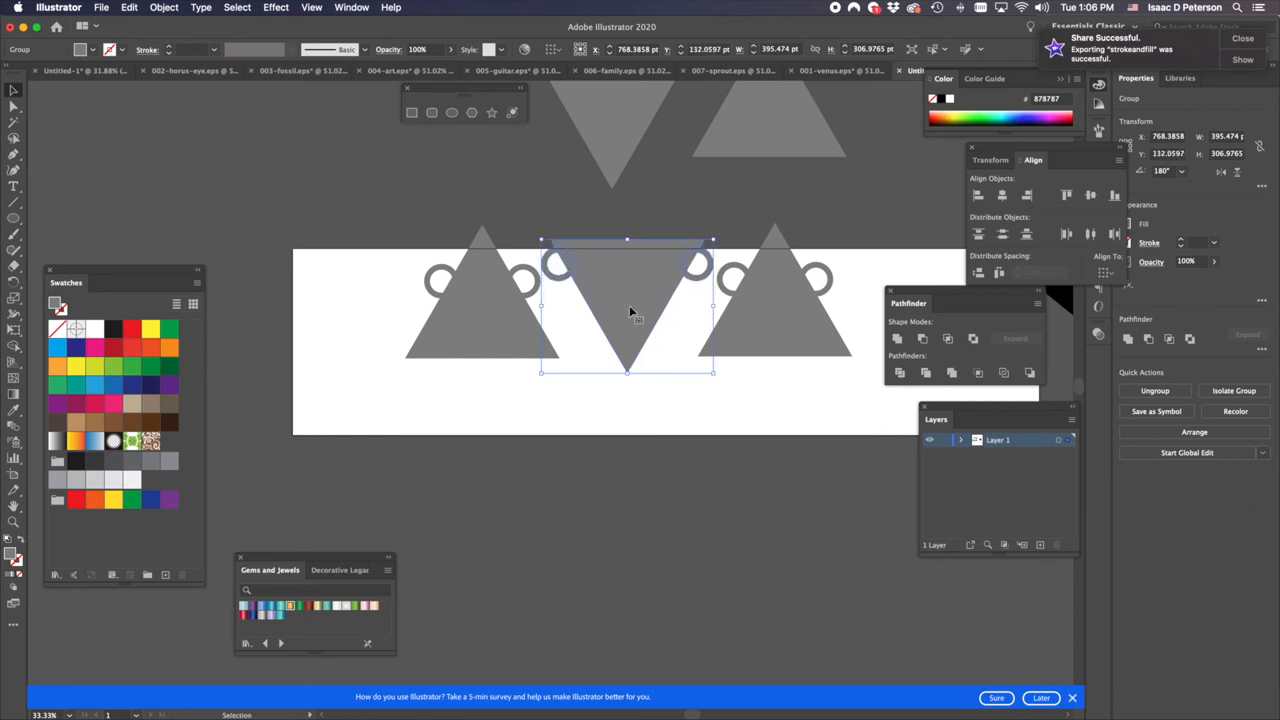
pyautogui.click(405, 317)
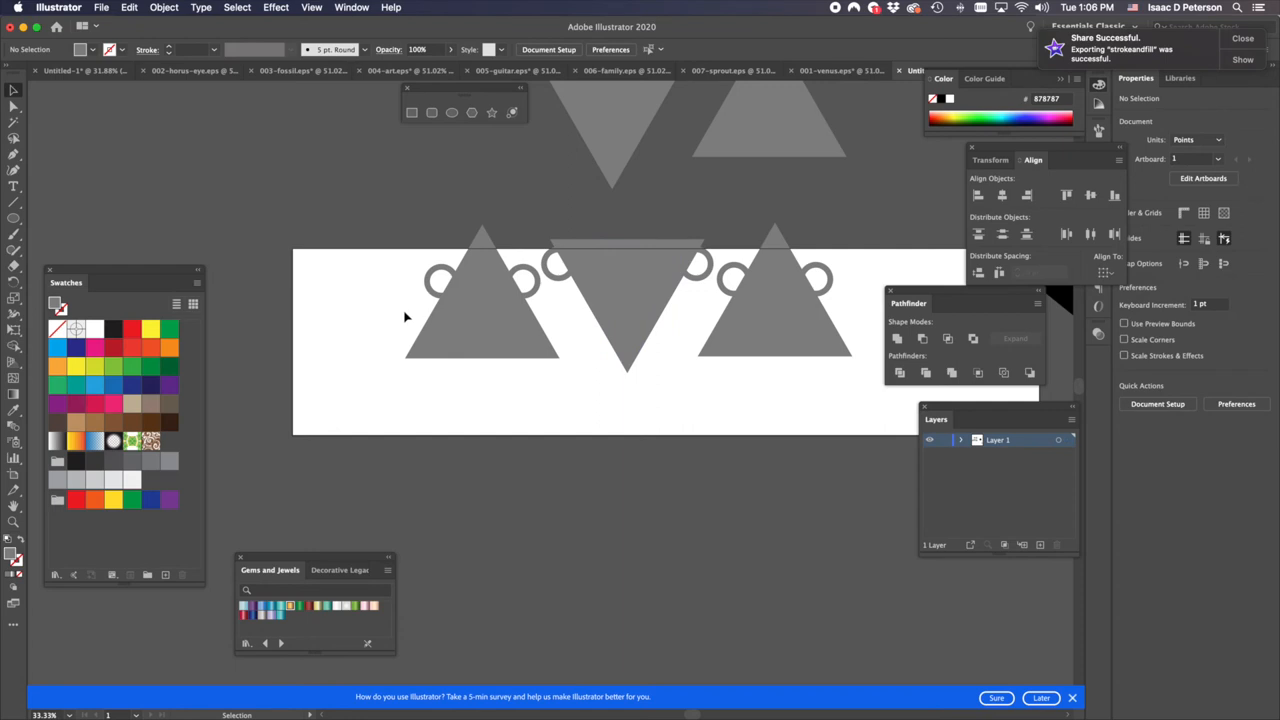
# - Copy the black guitar icon from its EPS file and paste it into the pendant document
pyautogui.scroll(-3)
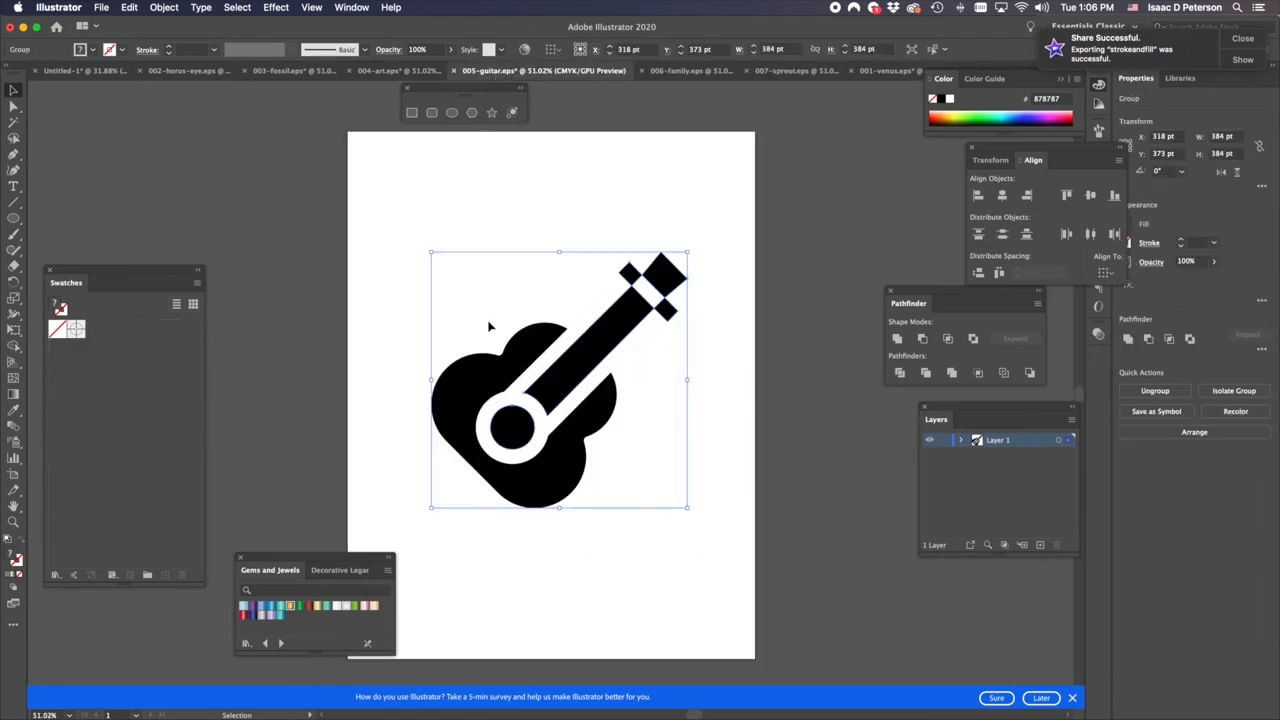
pyautogui.moveTo(559, 380); pyautogui.dragTo(551, 298)
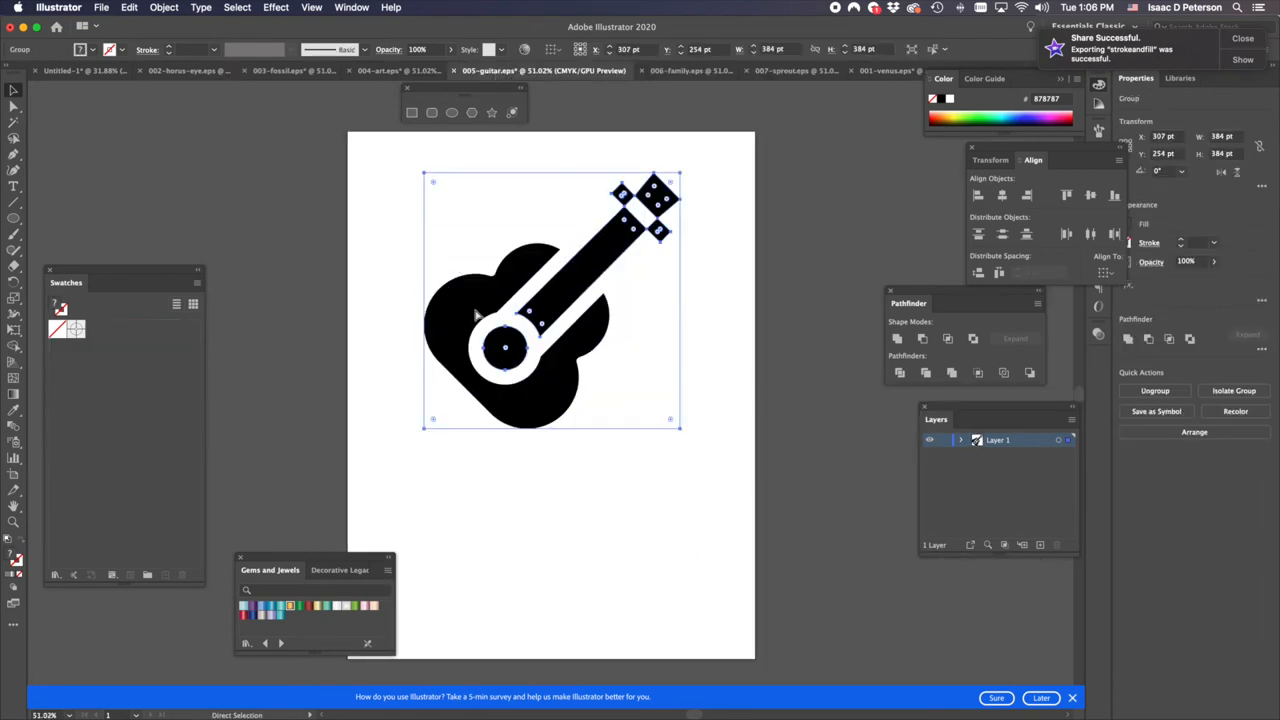
pyautogui.click(400, 70)
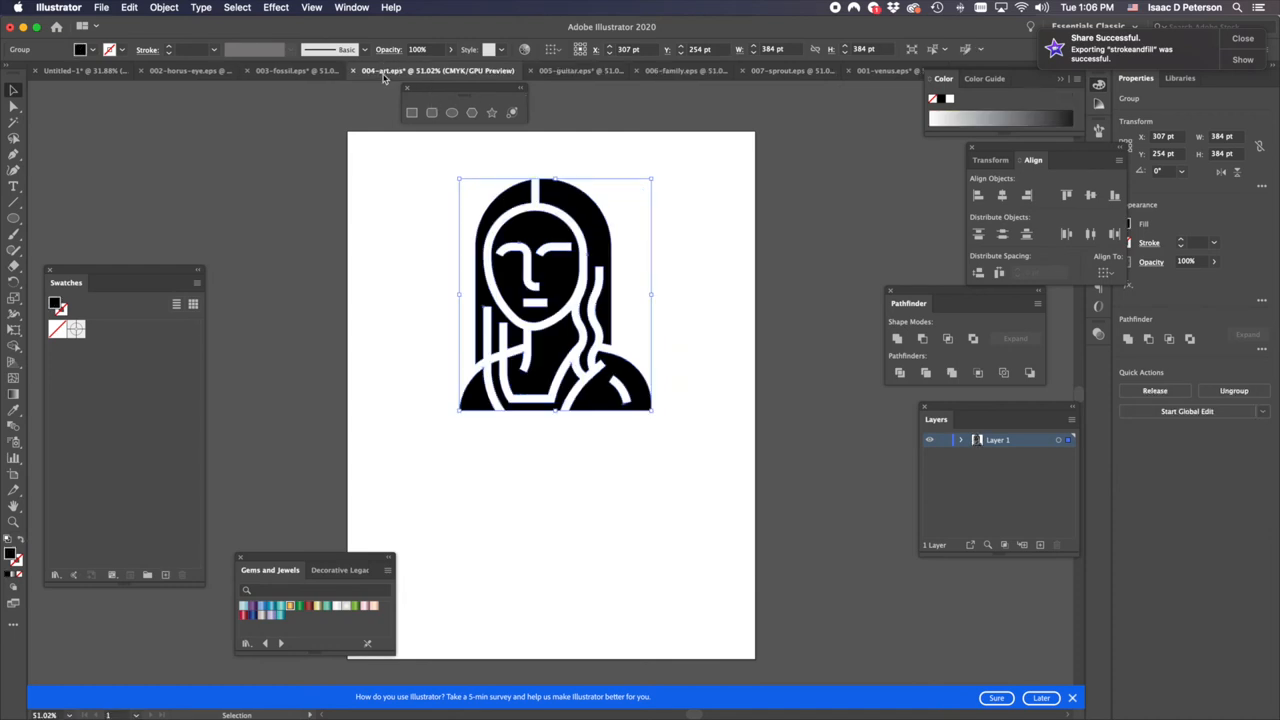
pyautogui.moveTo(190, 70)
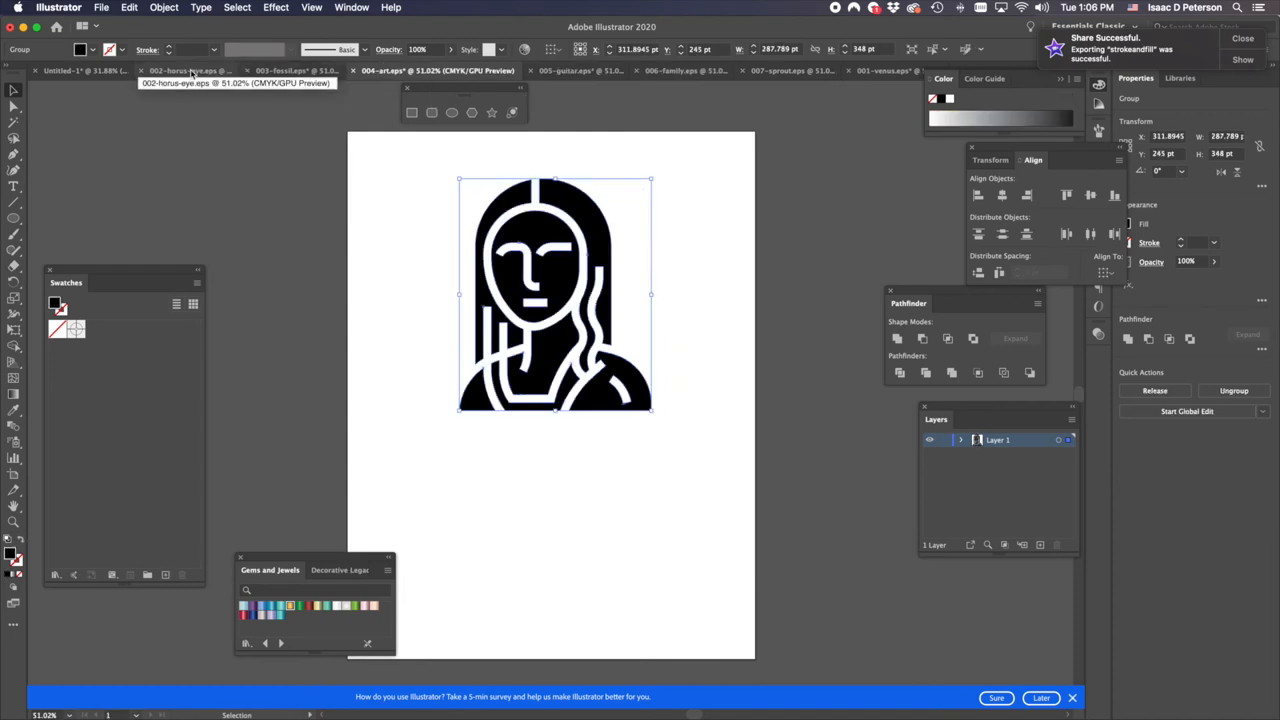
pyautogui.click(80, 70)
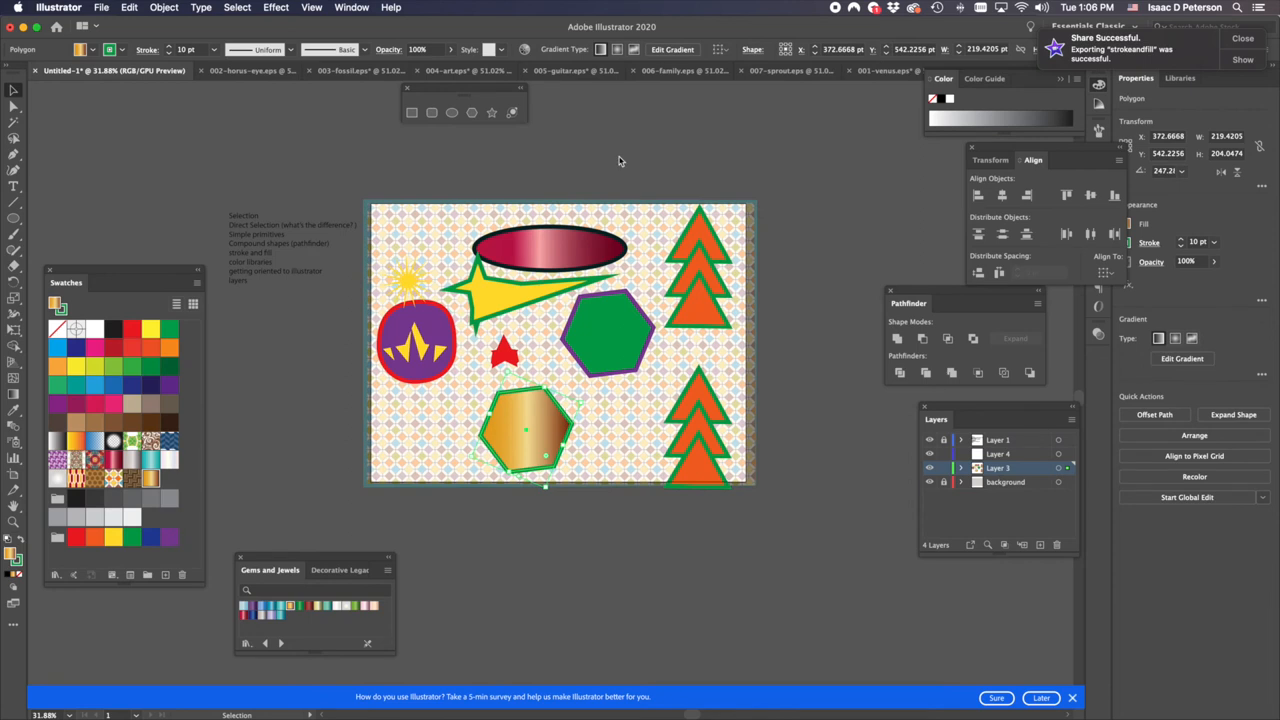
pyautogui.moveTo(1036, 80)
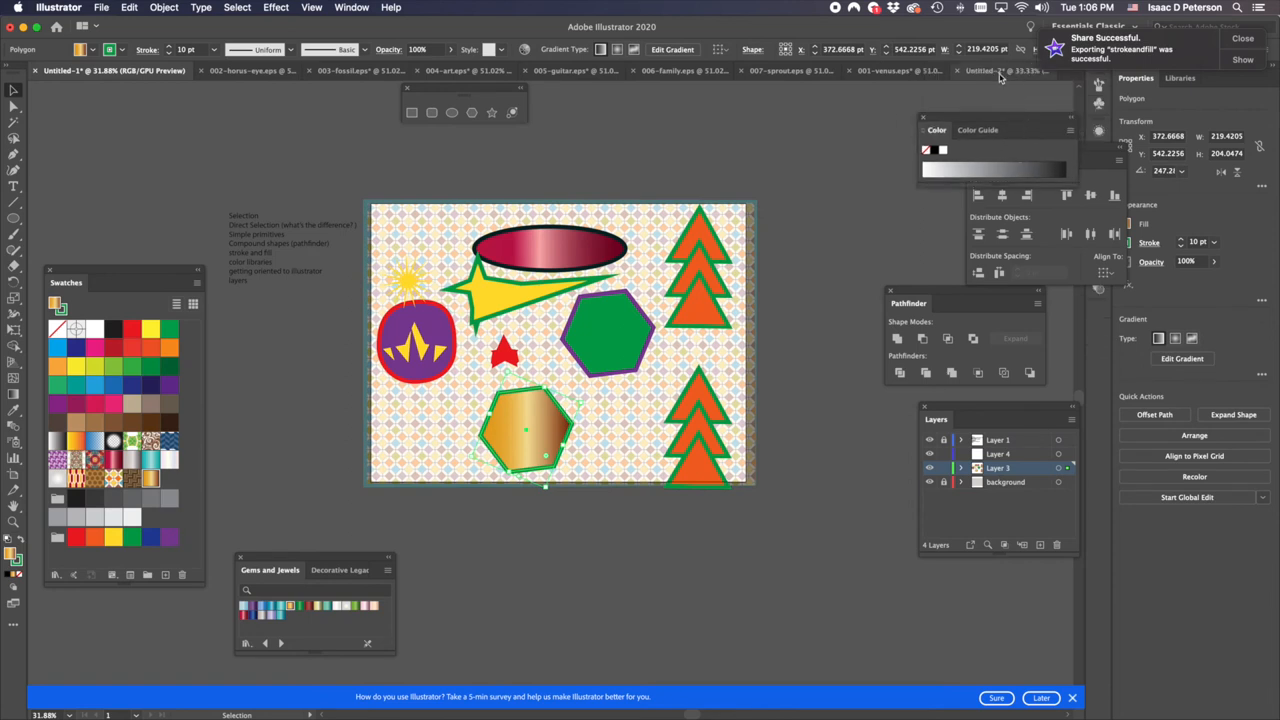
pyautogui.click(978, 70)
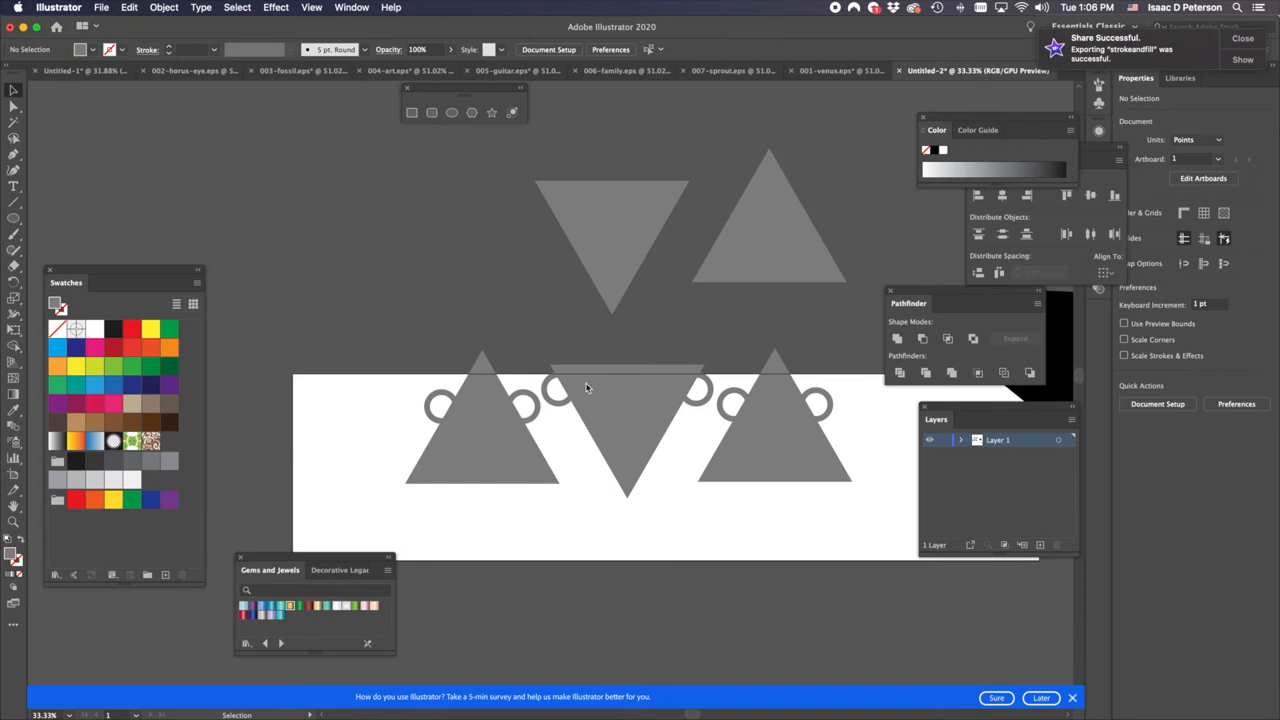
pyautogui.click(550, 400)
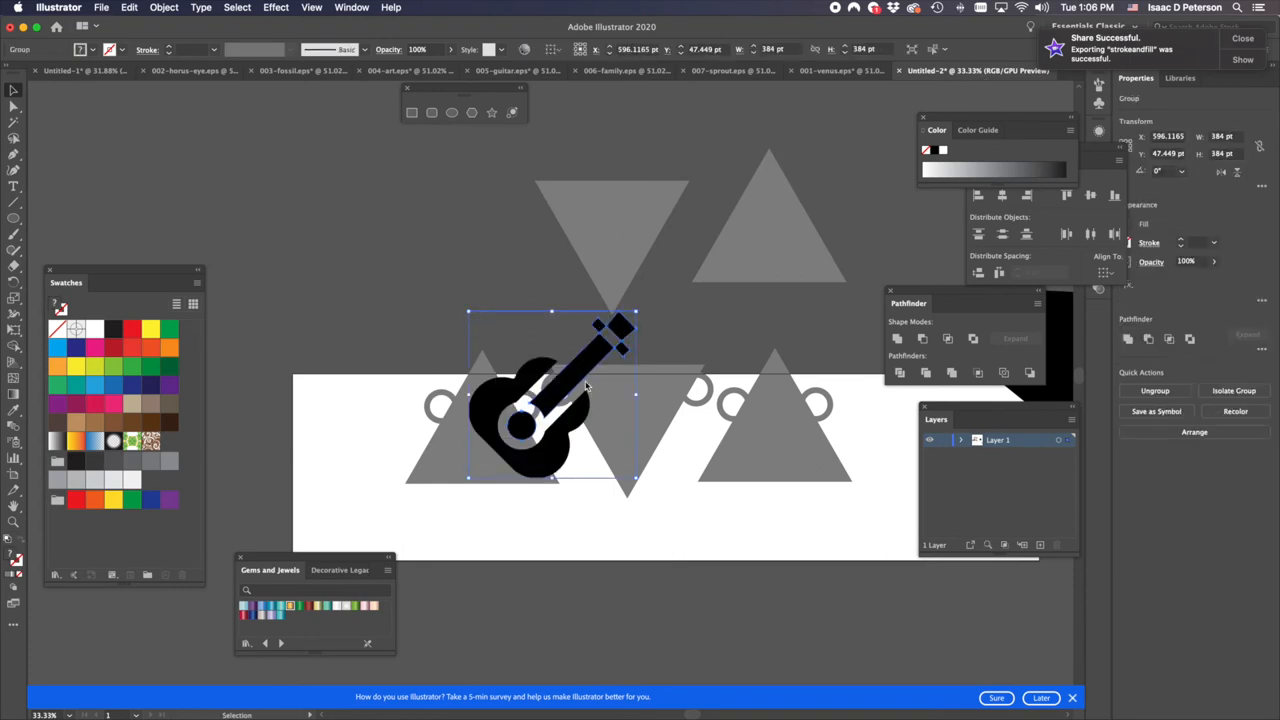
pyautogui.moveTo(470, 315)
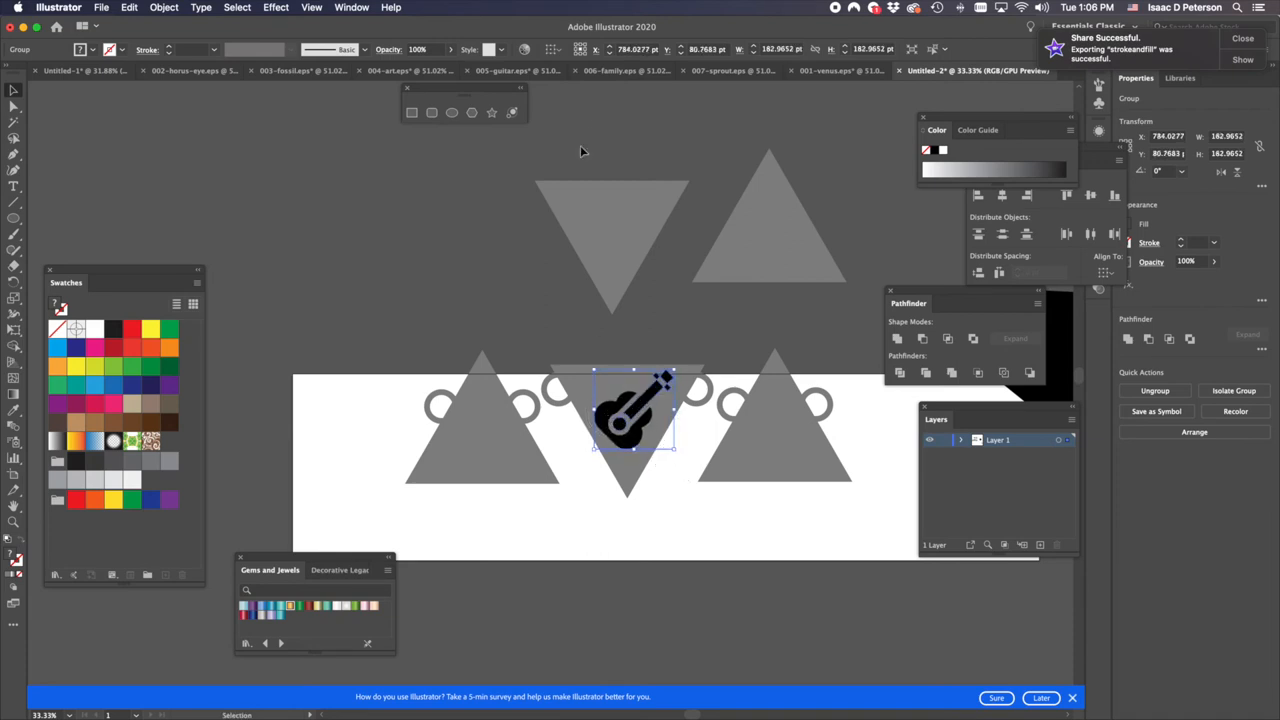
# - Place the plant icon inside the right pendant and reposition the guitar within the middle pendant
pyautogui.click(730, 70)
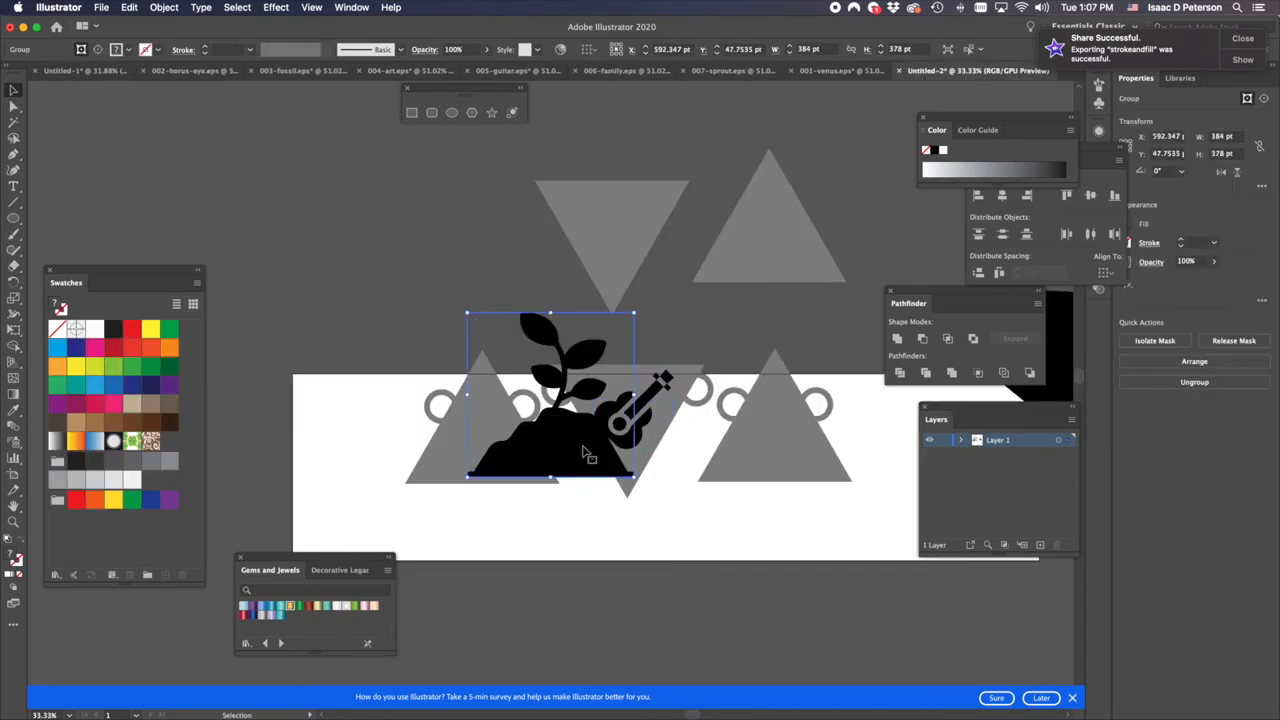
pyautogui.moveTo(550, 400); pyautogui.dragTo(755, 400)
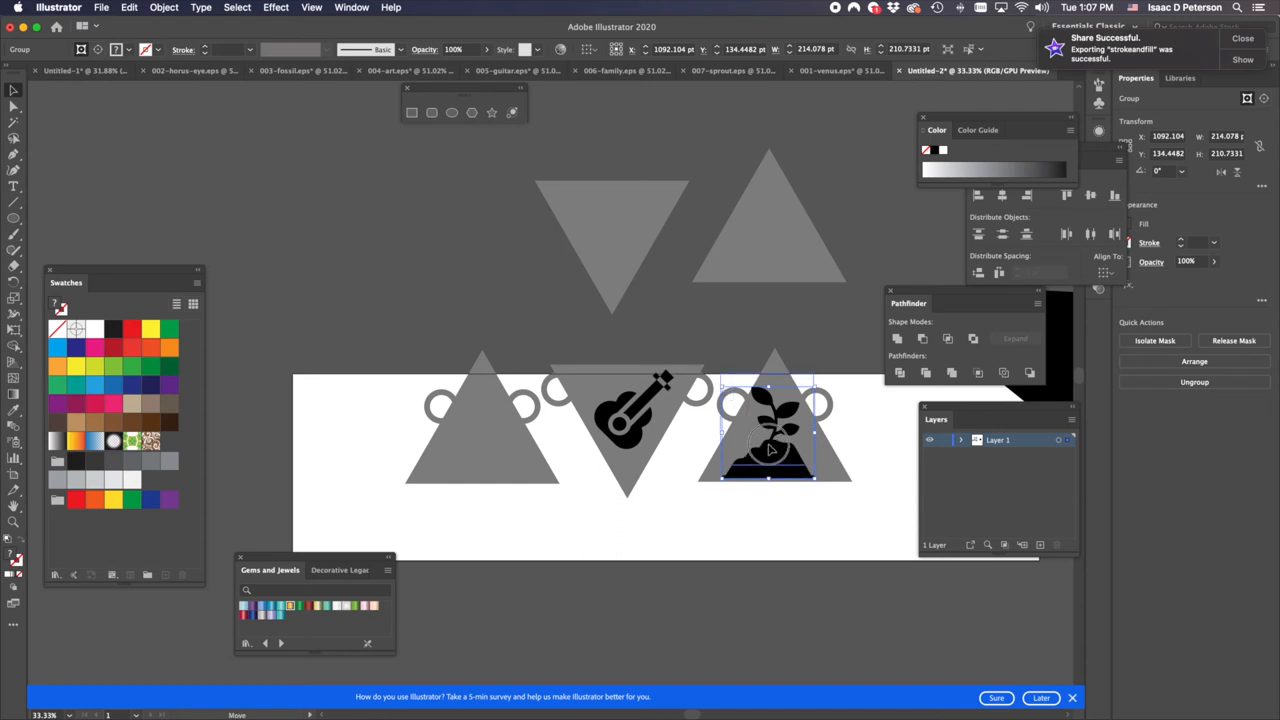
pyautogui.moveTo(770, 450); pyautogui.dragTo(780, 465)
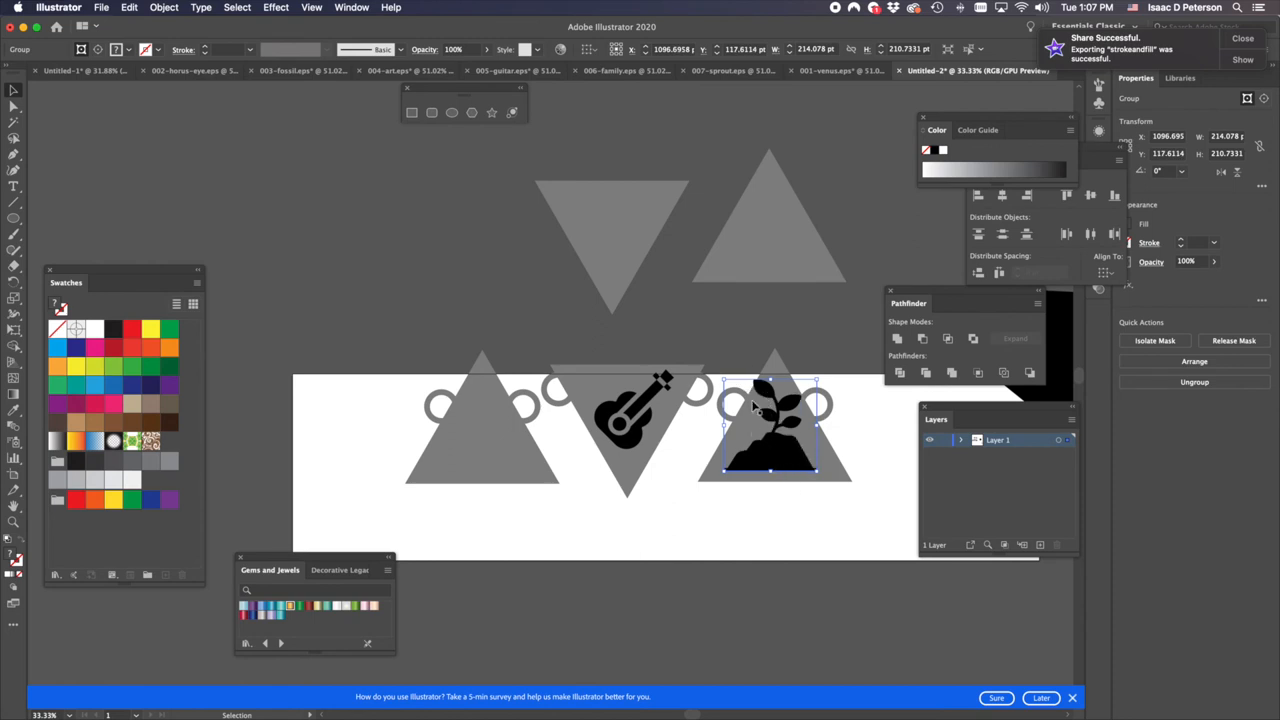
pyautogui.moveTo(755, 405); pyautogui.dragTo(765, 458)
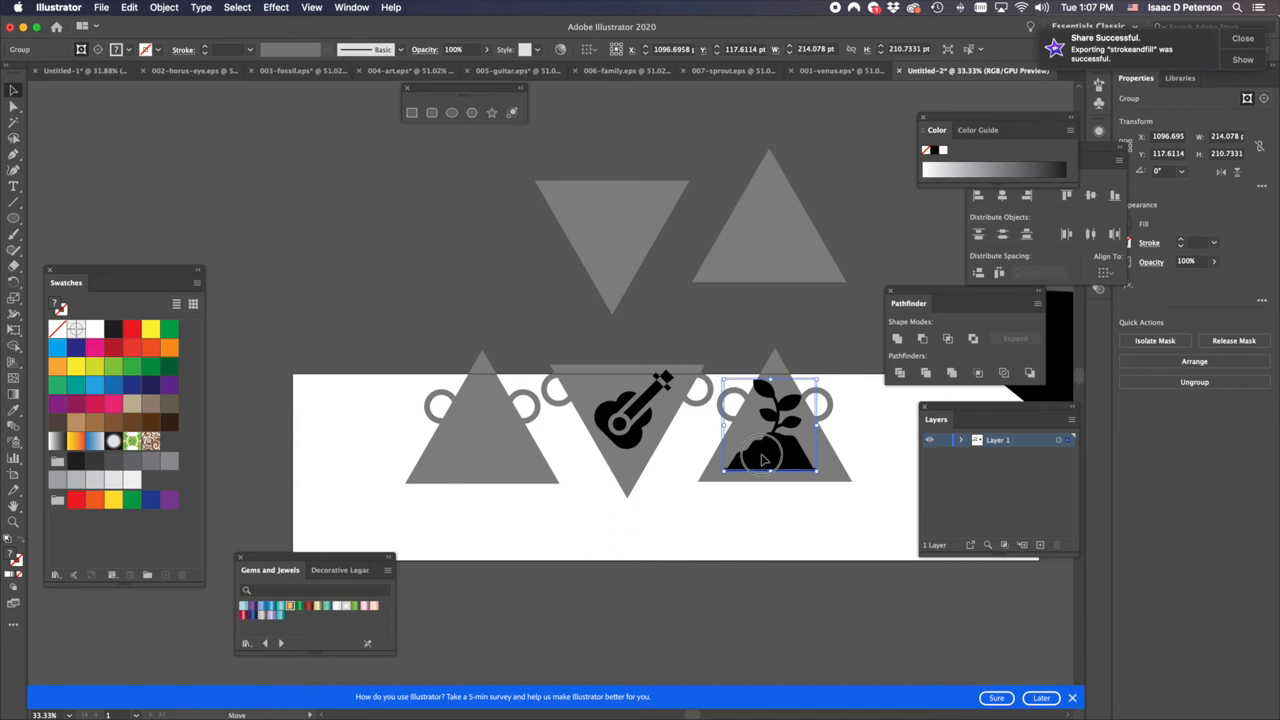
pyautogui.click(635, 415)
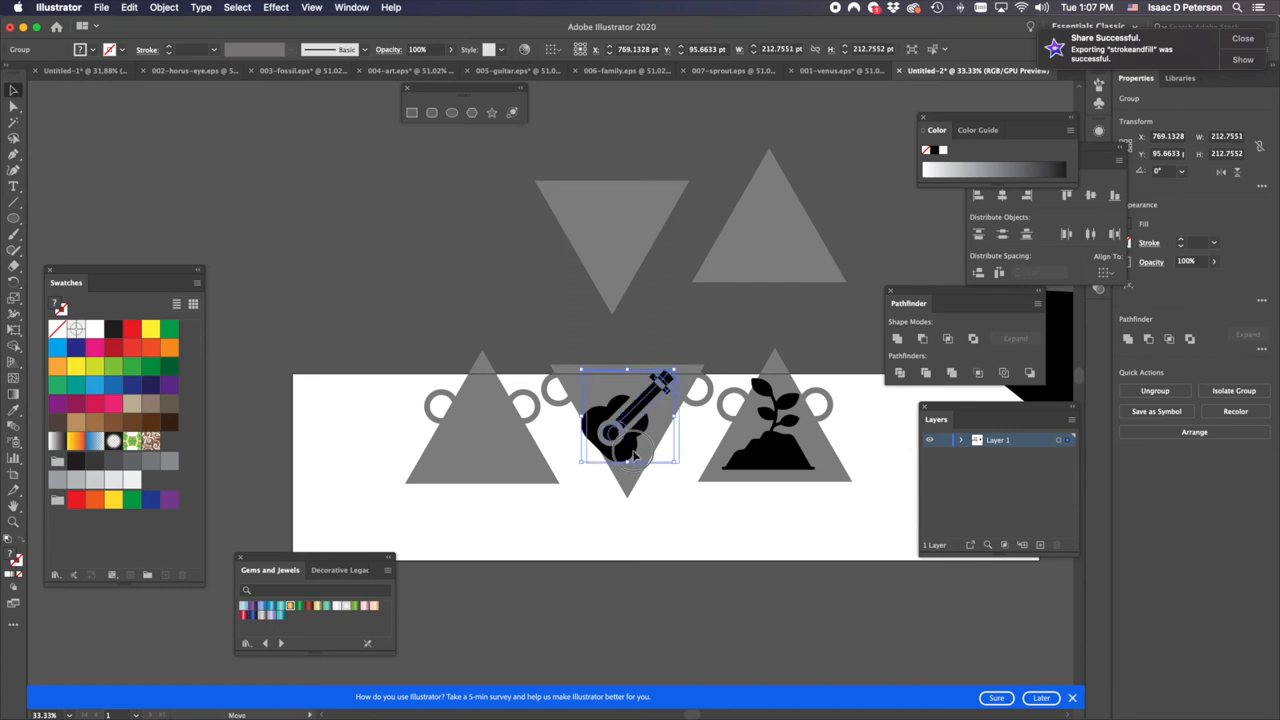
pyautogui.moveTo(625, 430); pyautogui.dragTo(635, 415)
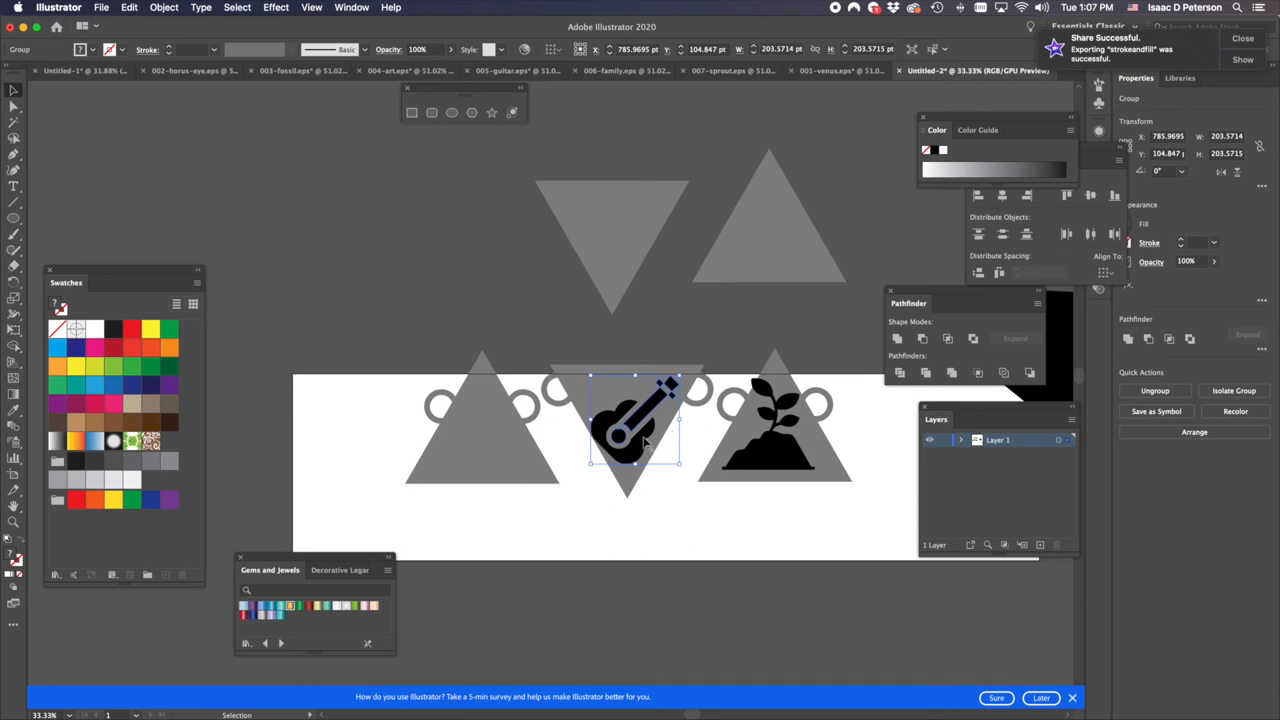
pyautogui.moveTo(645, 443)
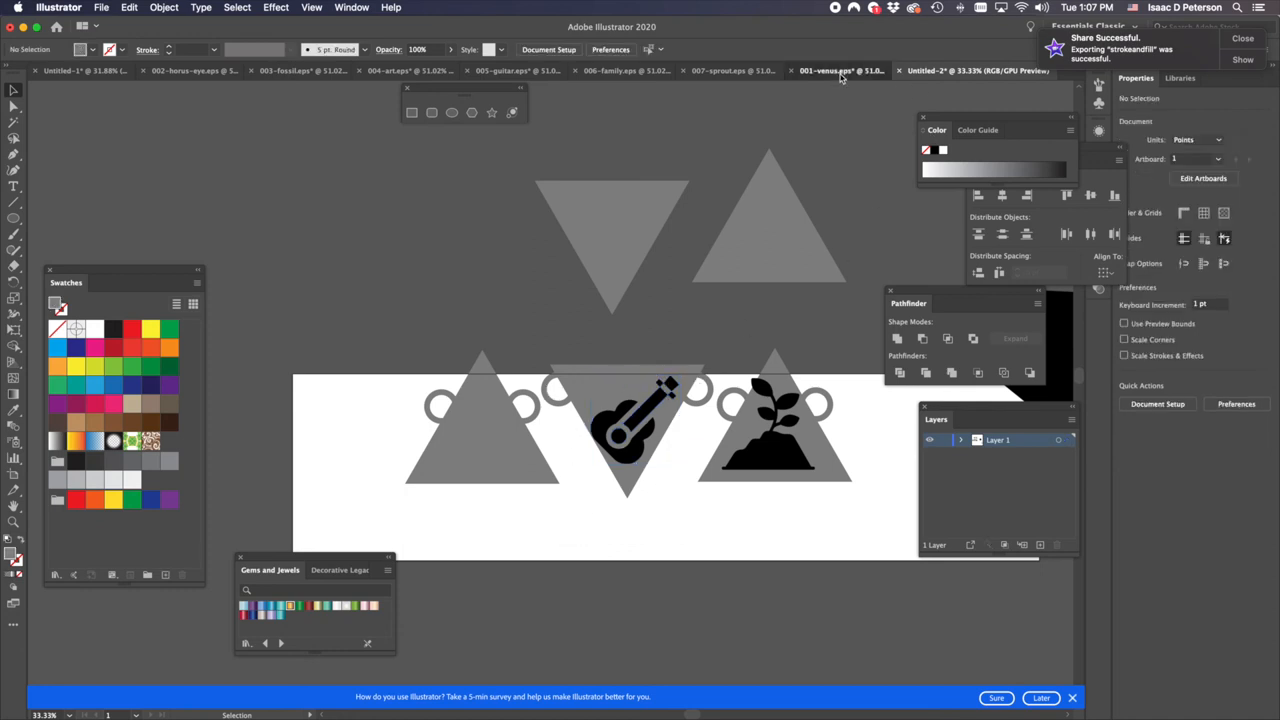
# - Paste the Venus figure from 001-venus onto the left pendant, shrunk inside the triangle
pyautogui.click(840, 70)
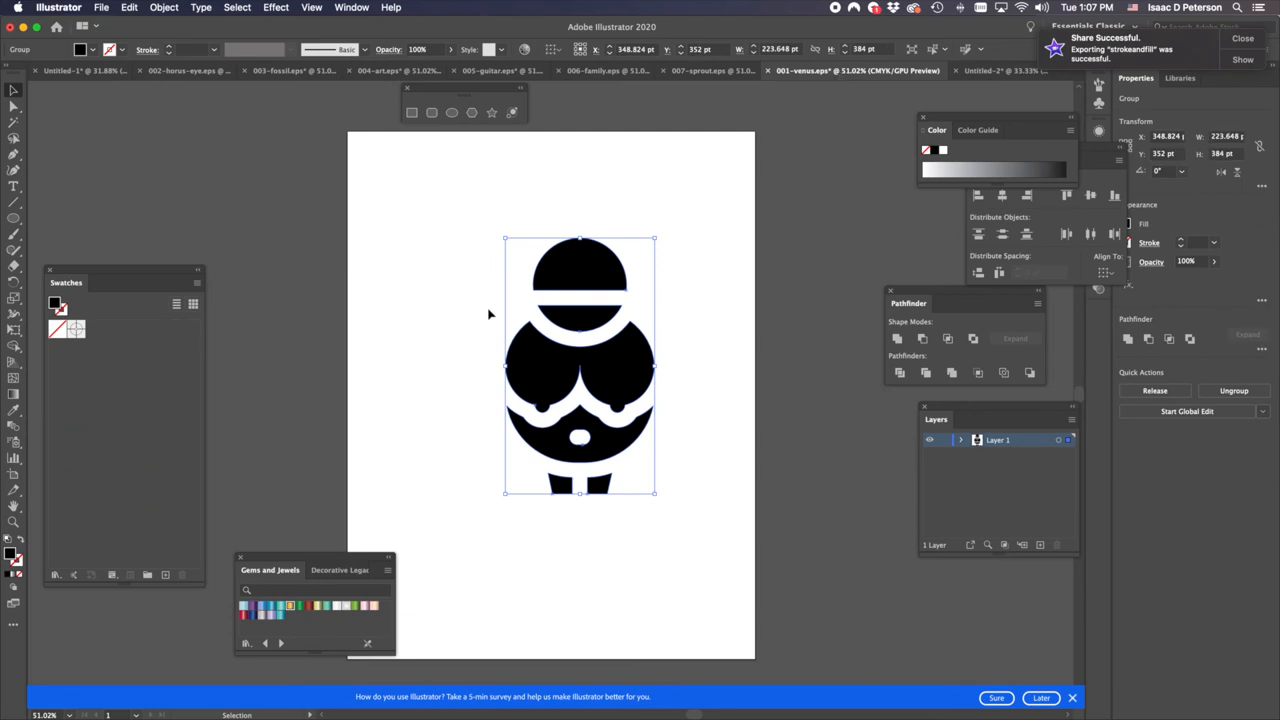
pyautogui.moveTo(685, 113)
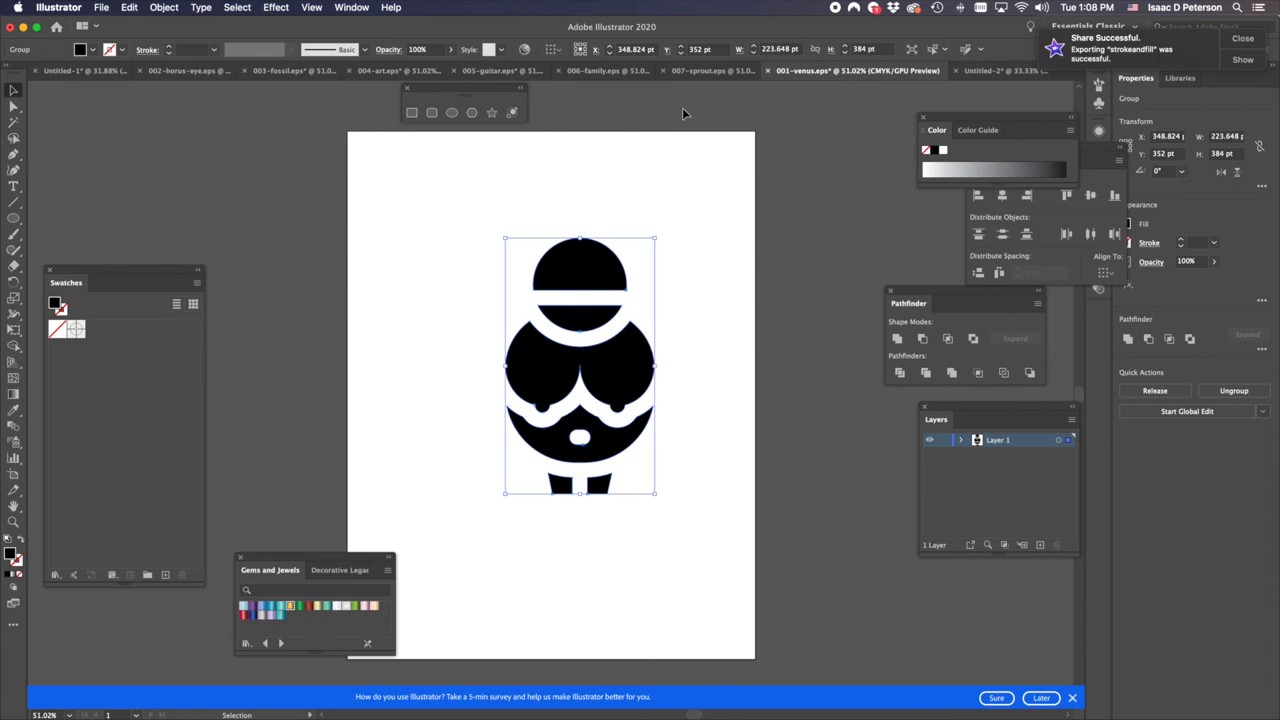
pyautogui.moveTo(380, 70)
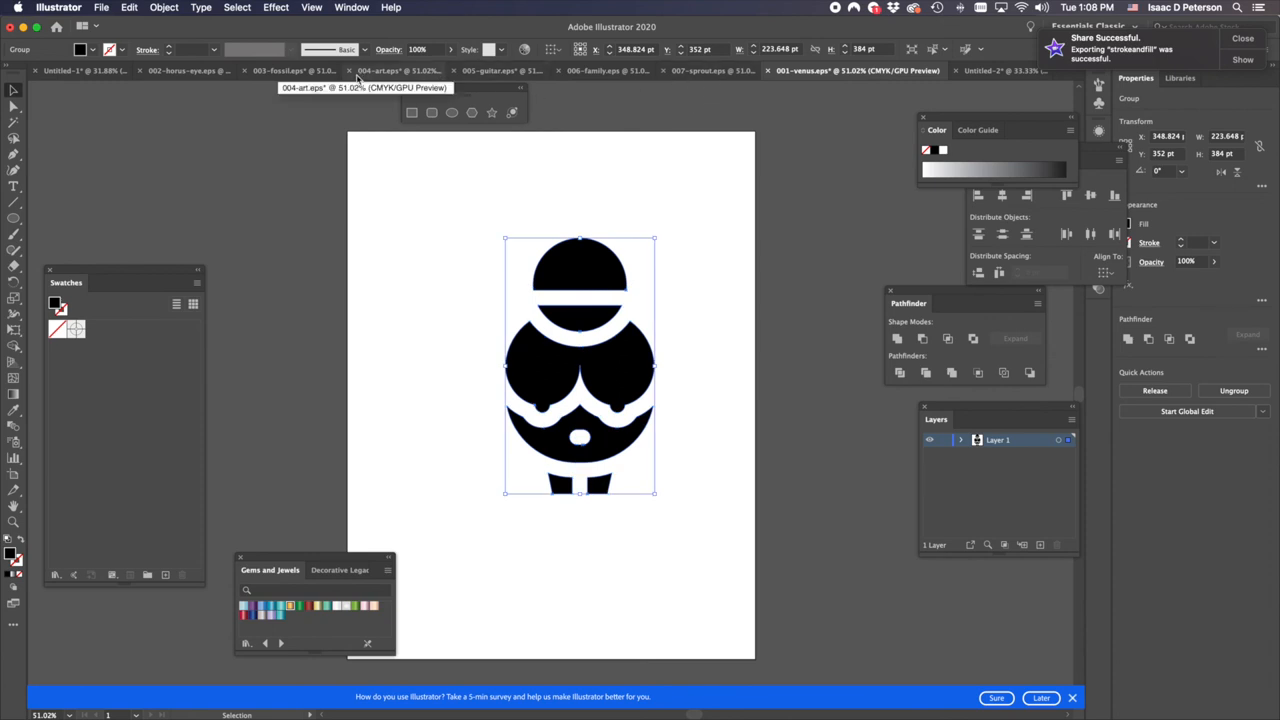
pyautogui.click(975, 70)
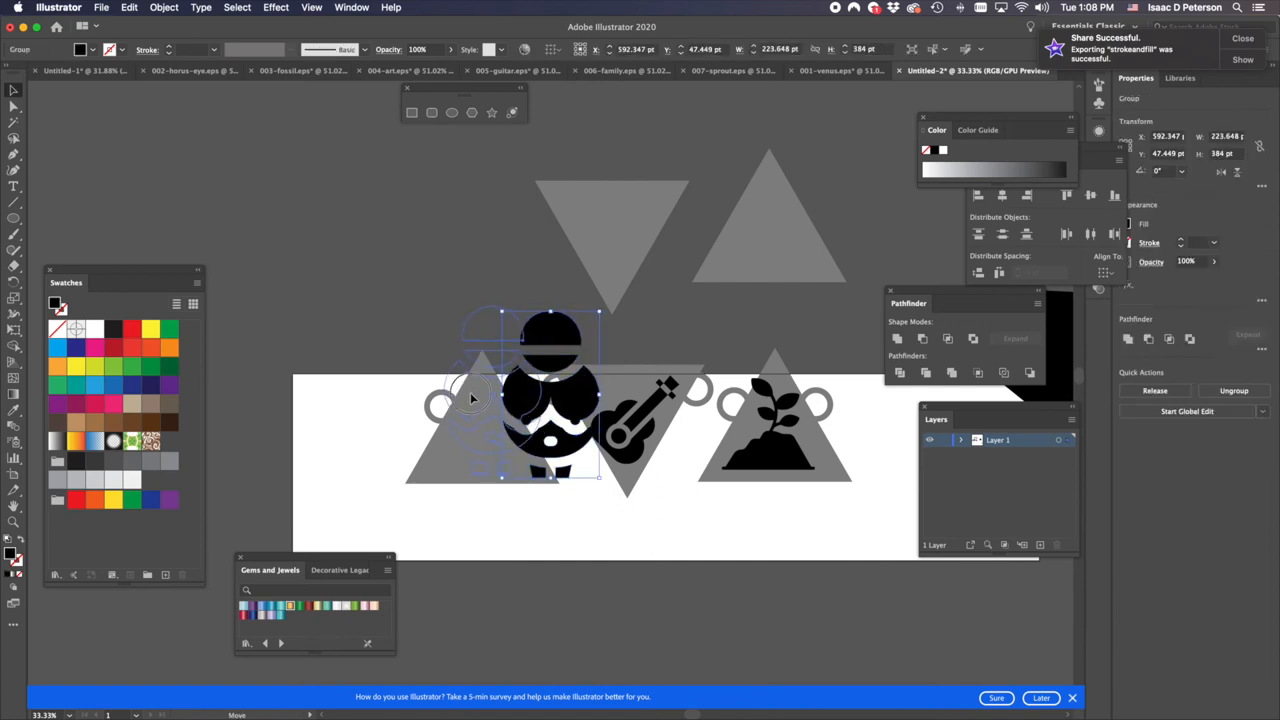
pyautogui.moveTo(550, 390); pyautogui.dragTo(483, 390)
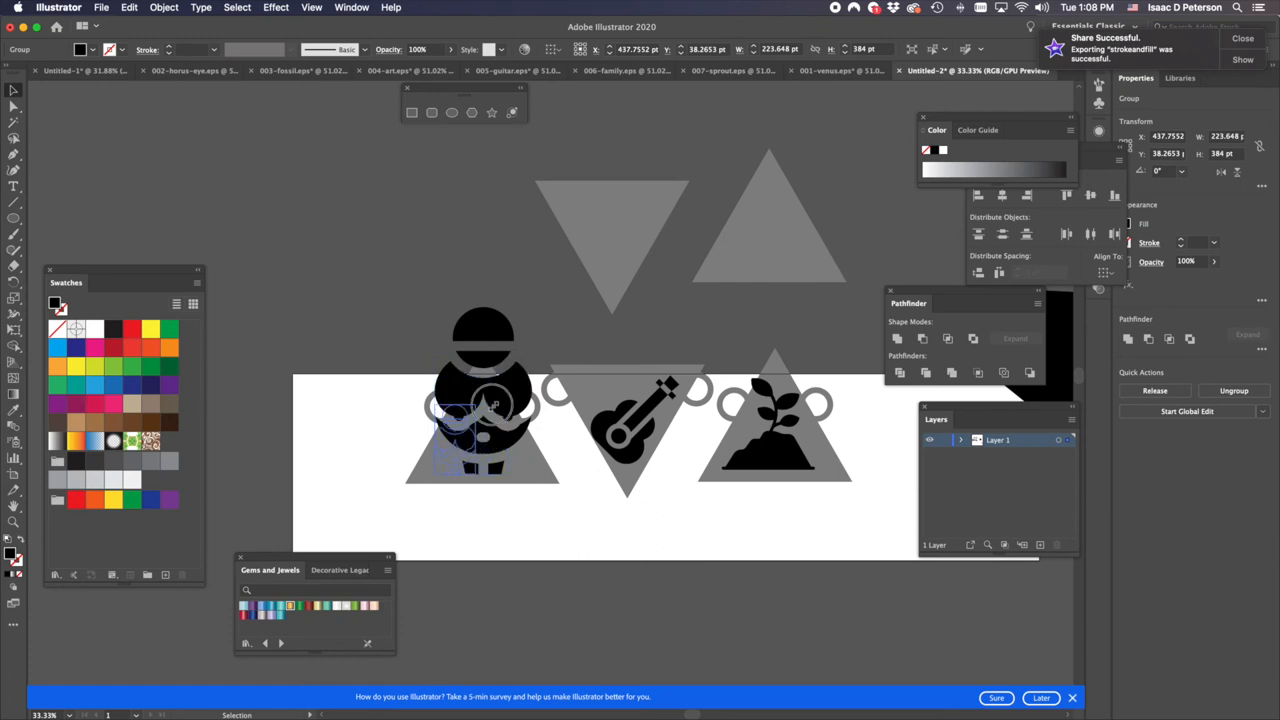
pyautogui.moveTo(483, 400); pyautogui.dragTo(460, 430)
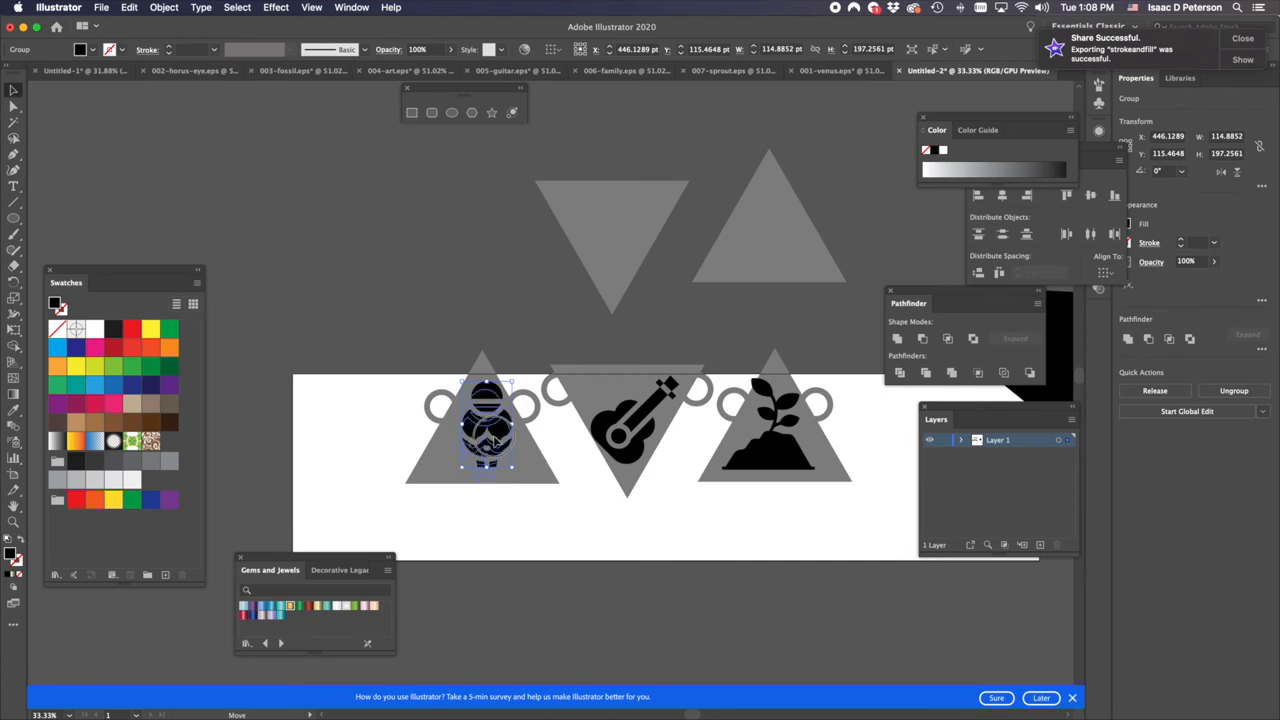
pyautogui.moveTo(485, 425); pyautogui.dragTo(478, 435)
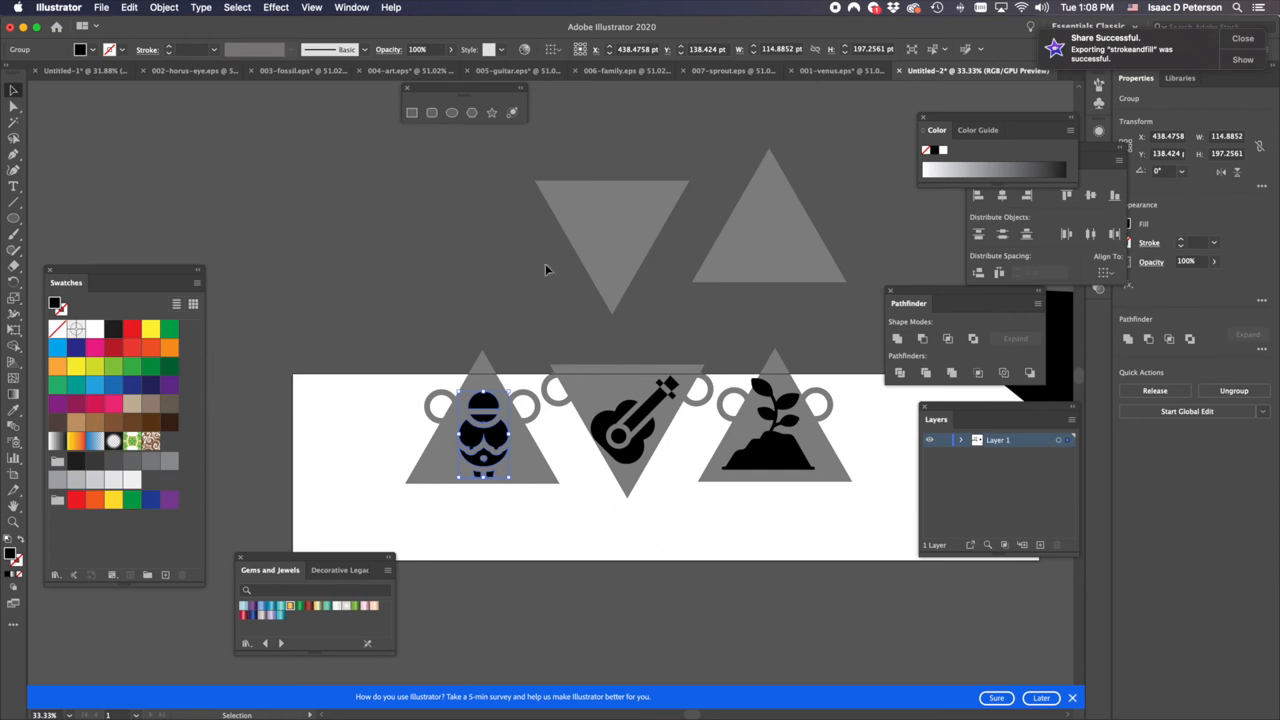
pyautogui.moveTo(610, 424)
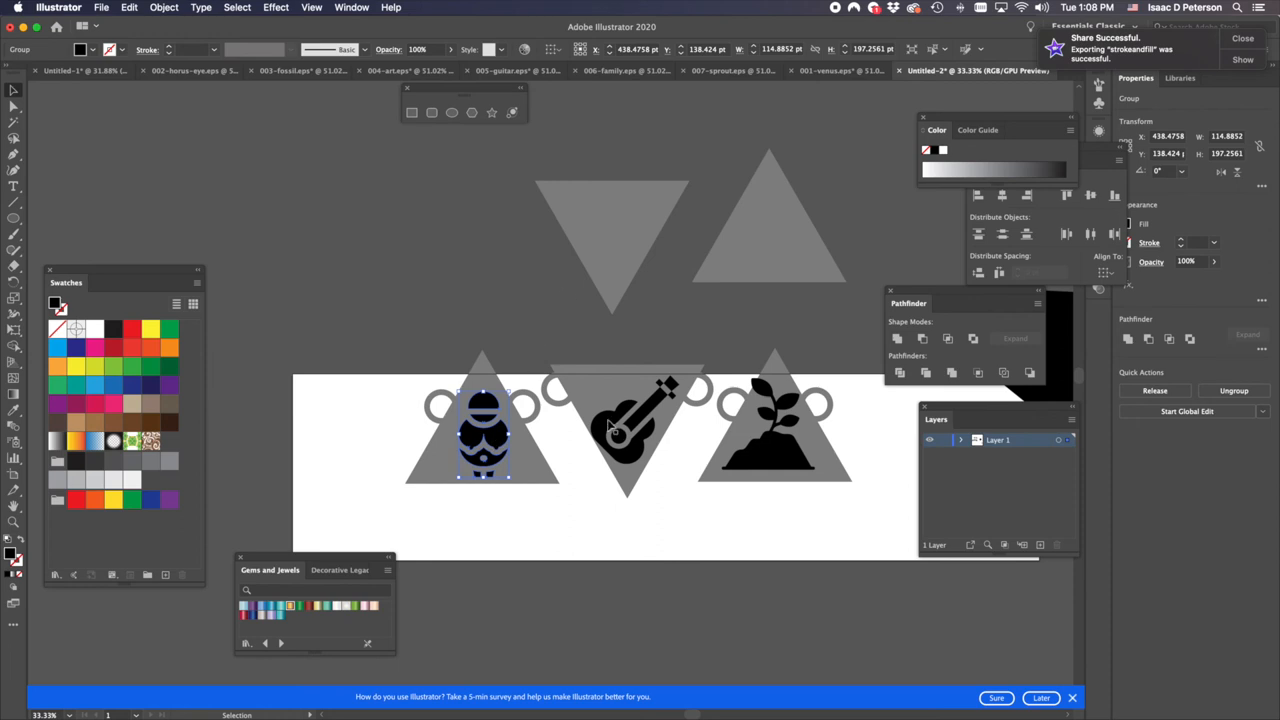
pyautogui.moveTo(650, 390)
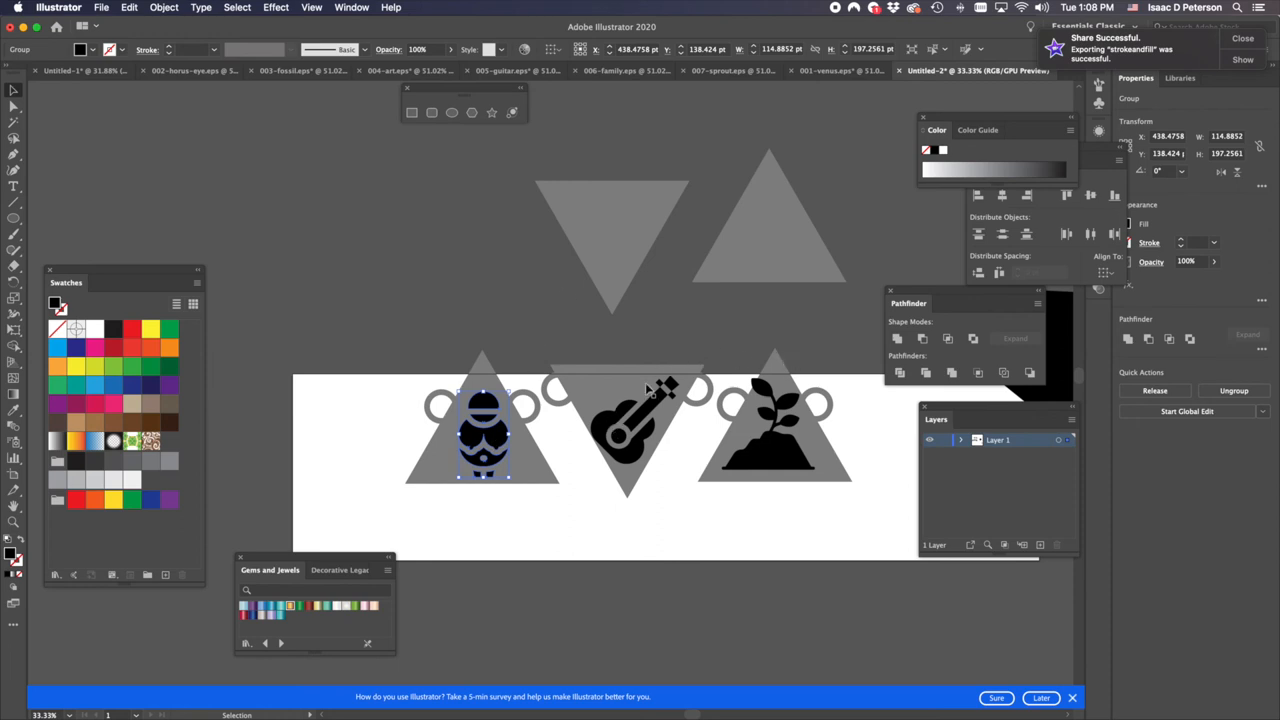
pyautogui.moveTo(603, 435)
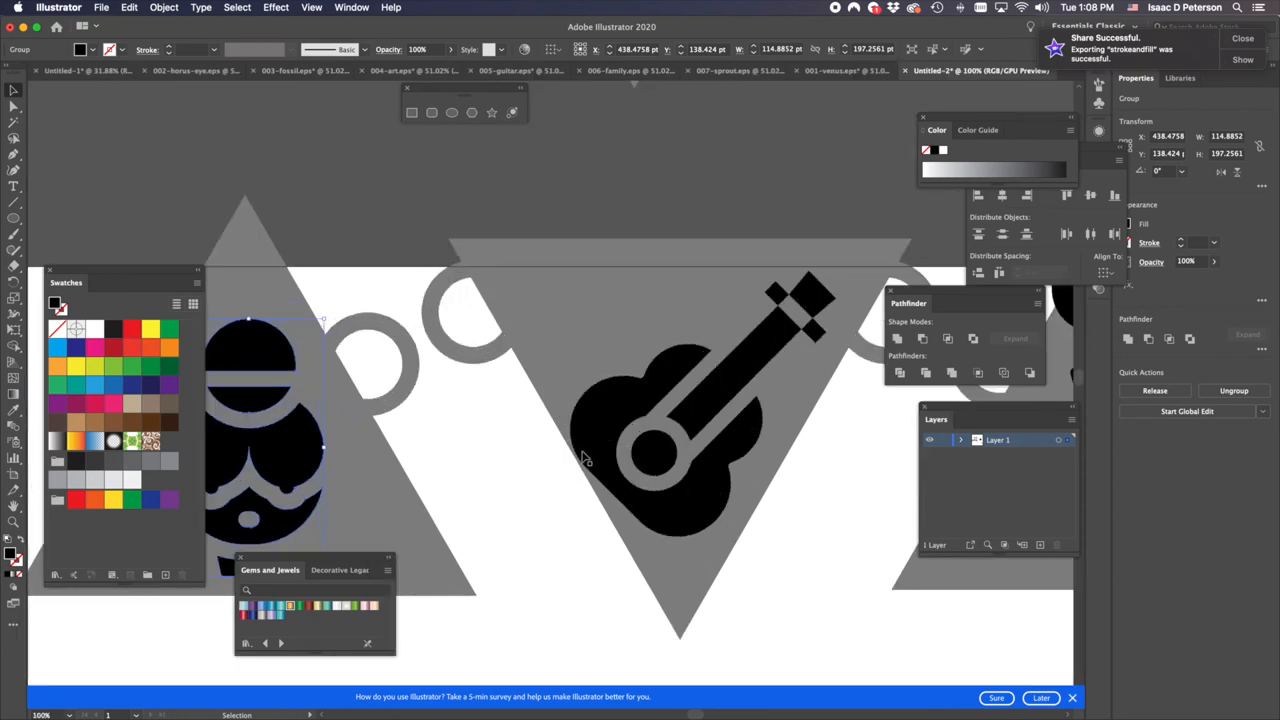
# - Scale the guitar icon down by its corner handle to sit snugly in the downward pendant
pyautogui.click(688, 420)
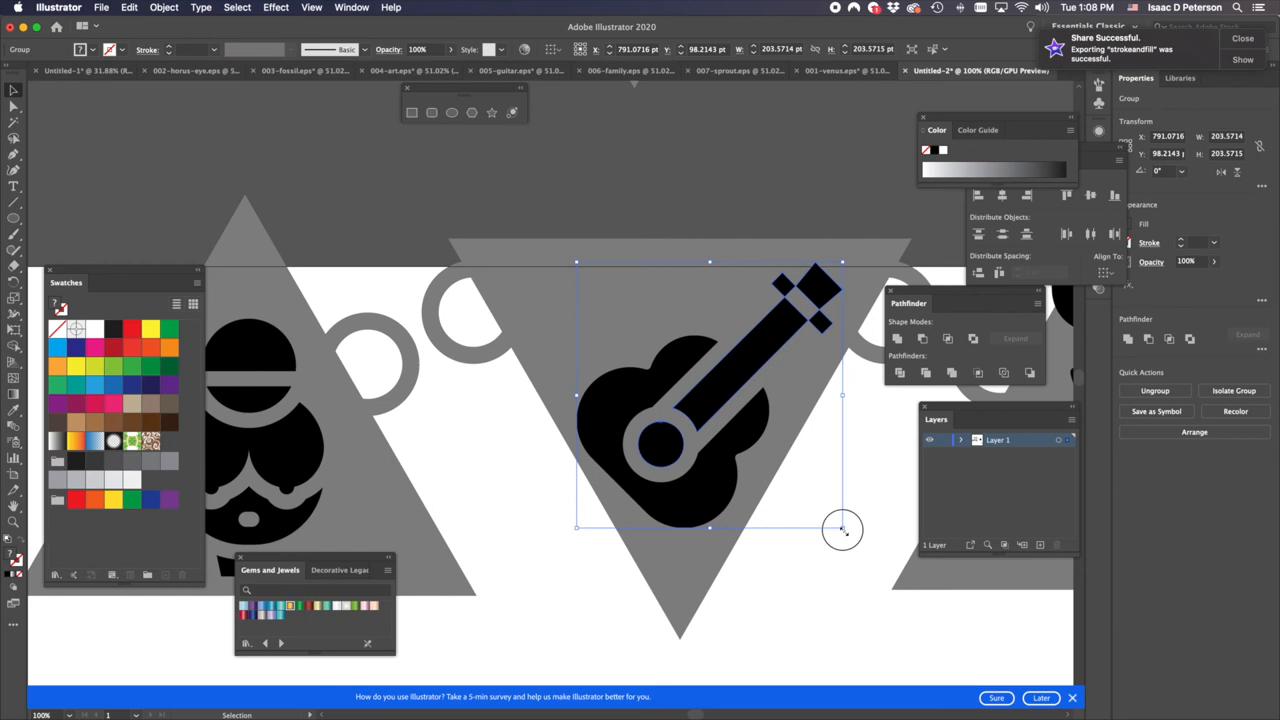
pyautogui.moveTo(843, 530); pyautogui.dragTo(830, 513)
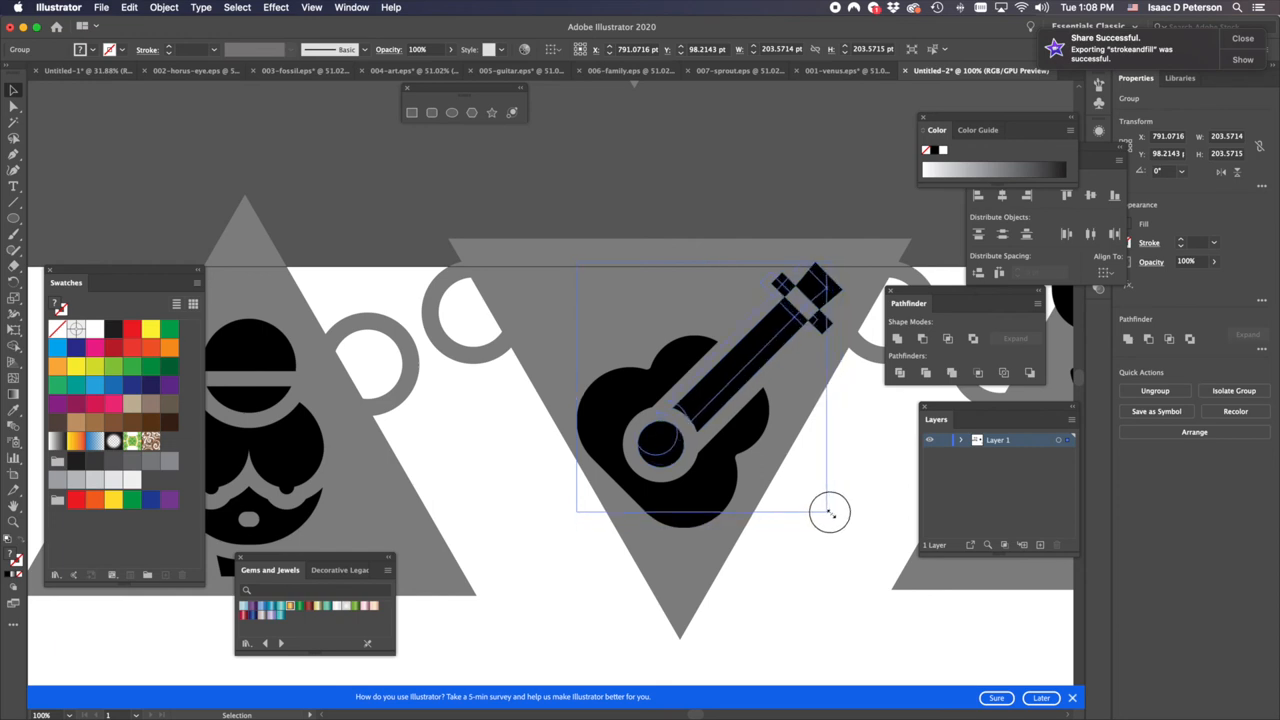
pyautogui.moveTo(830, 512); pyautogui.dragTo(830, 517)
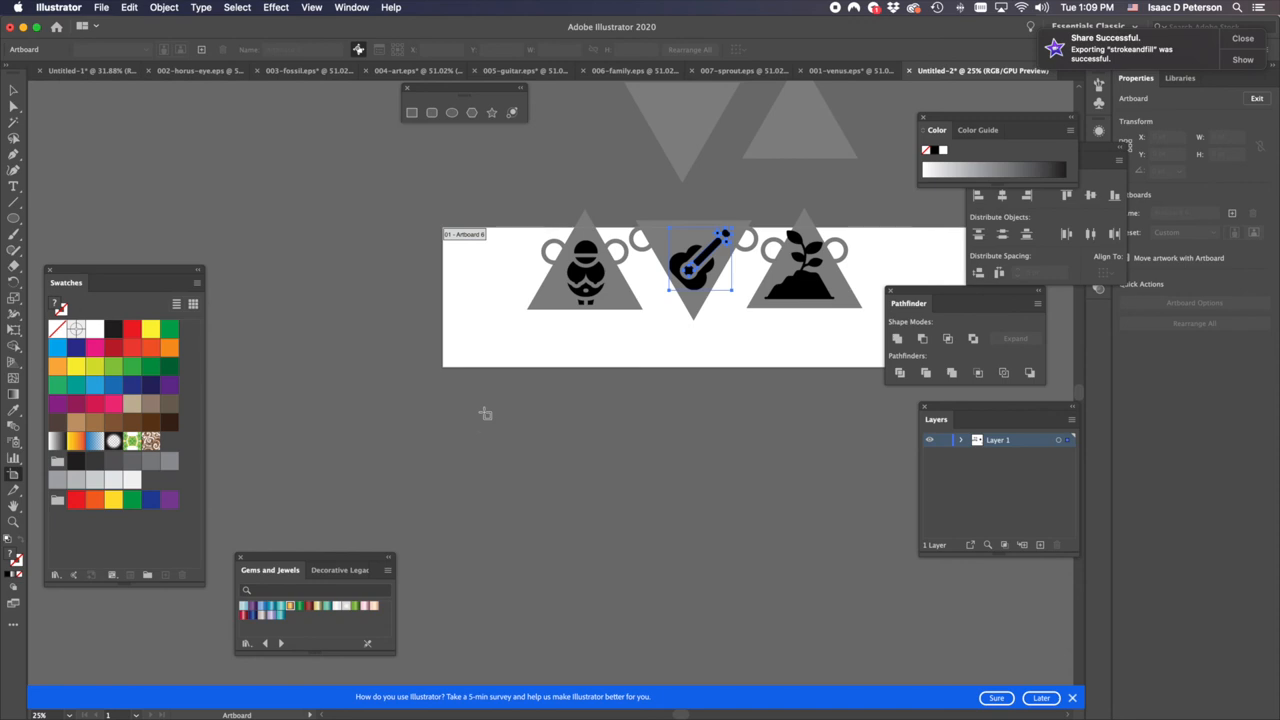
# - Drag out a roughly 545 × 553 pt square artboard below the wide pendant artboard
pyautogui.moveTo(482, 410); pyautogui.dragTo(658, 590)
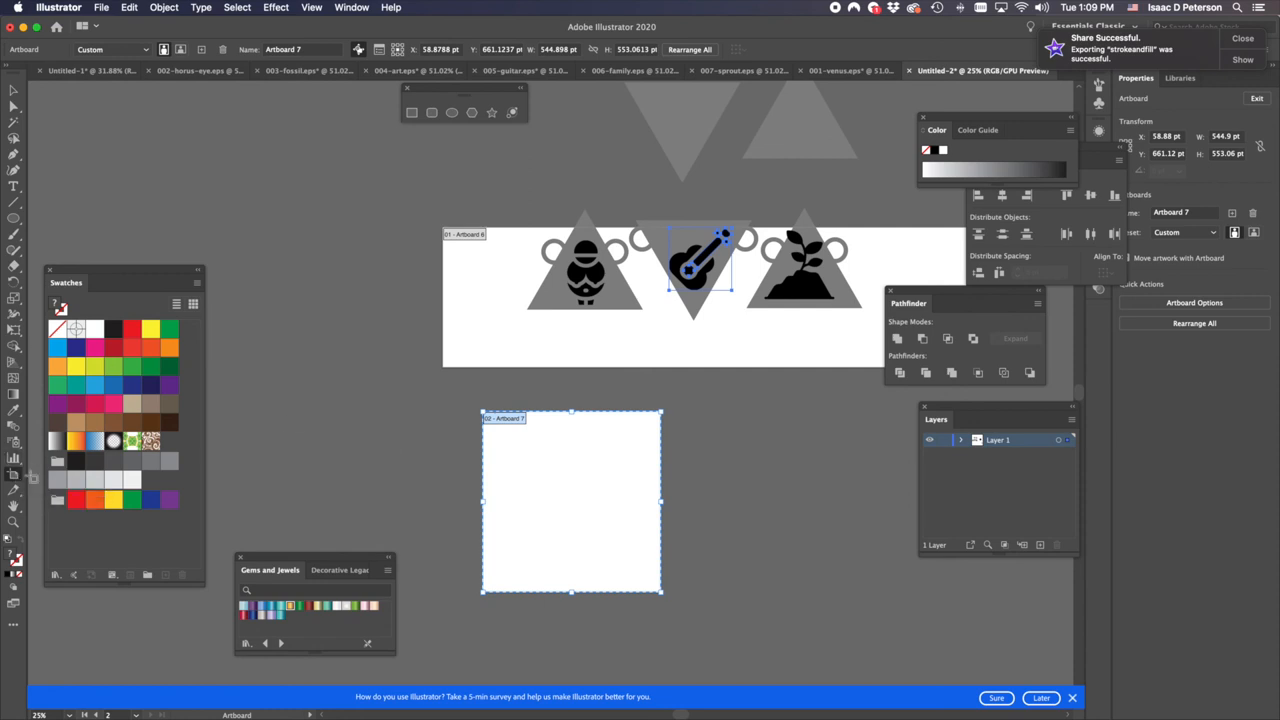
pyautogui.moveTo(518, 498)
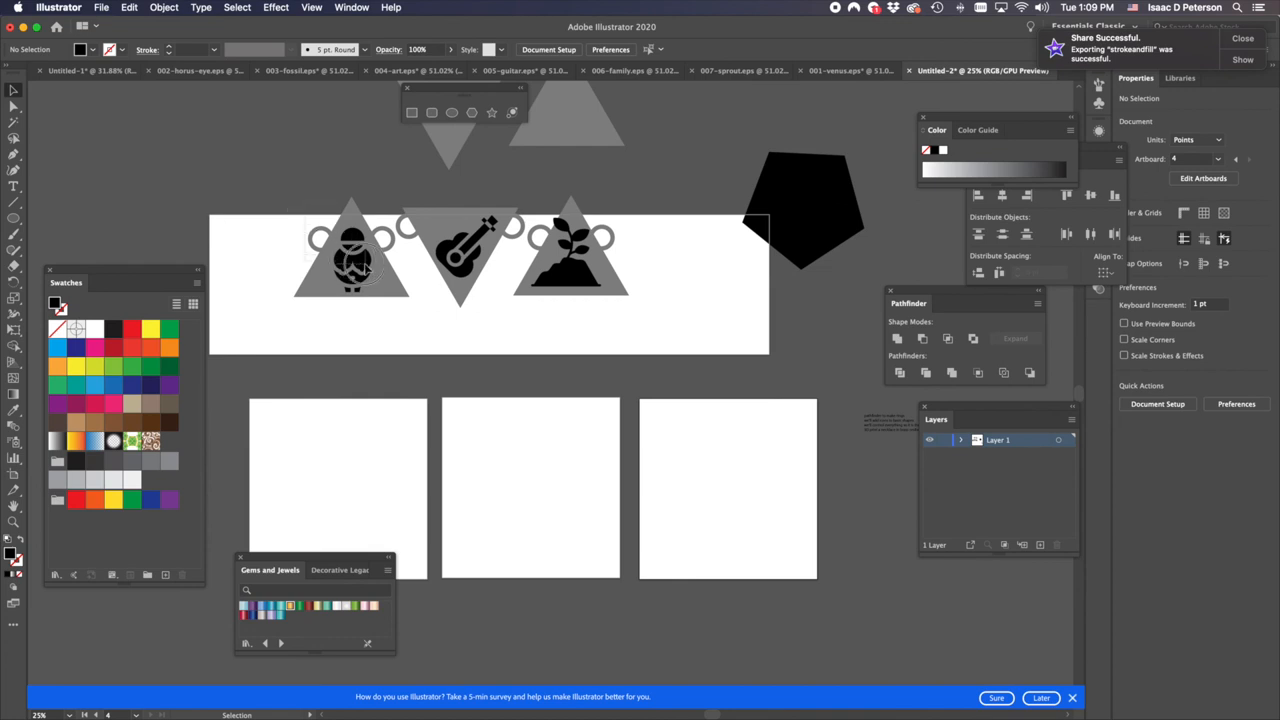
# - Select the figure, sprout and guitar pendant groups in turn, ending on the guitar pendant
pyautogui.click(352, 255)
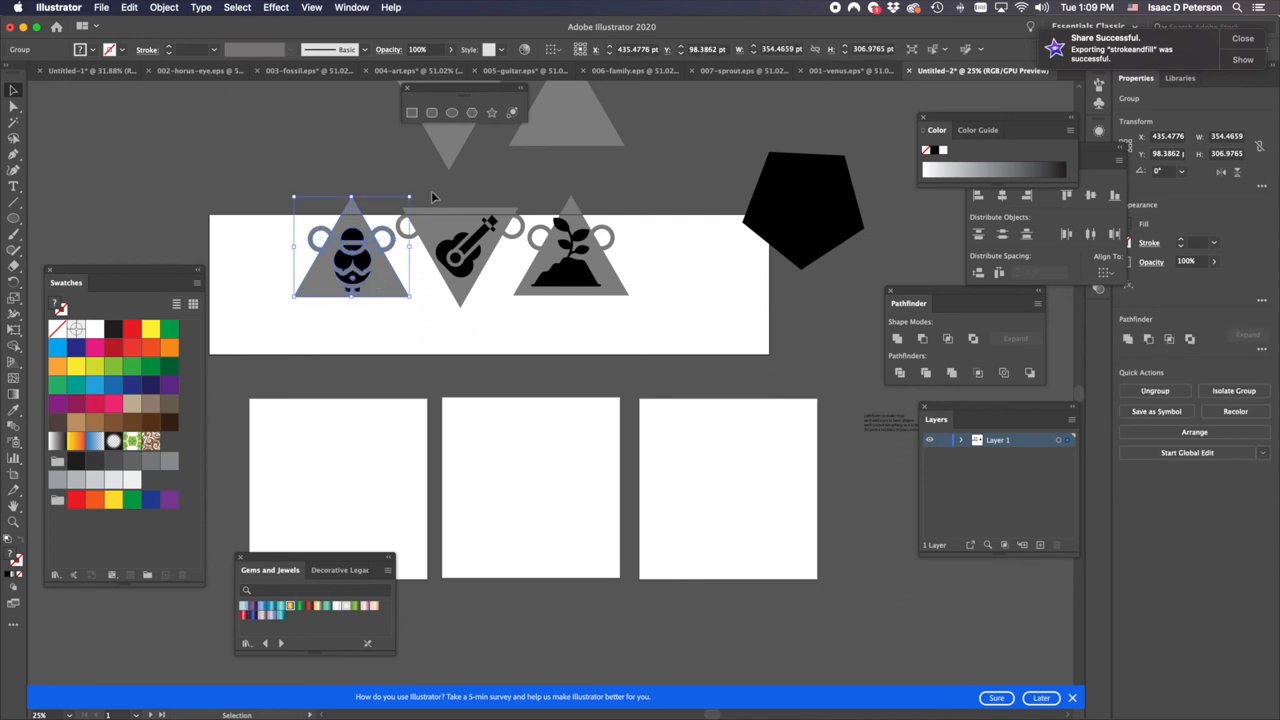
pyautogui.click(490, 270)
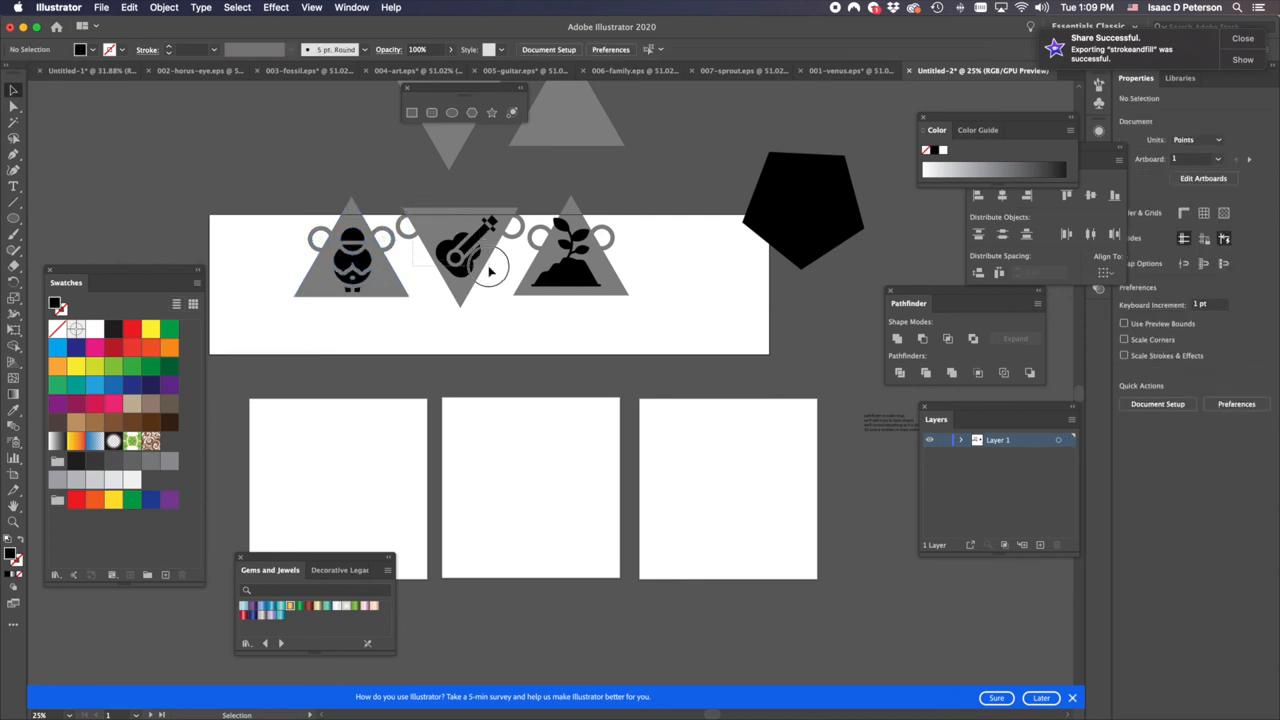
pyautogui.click(470, 255)
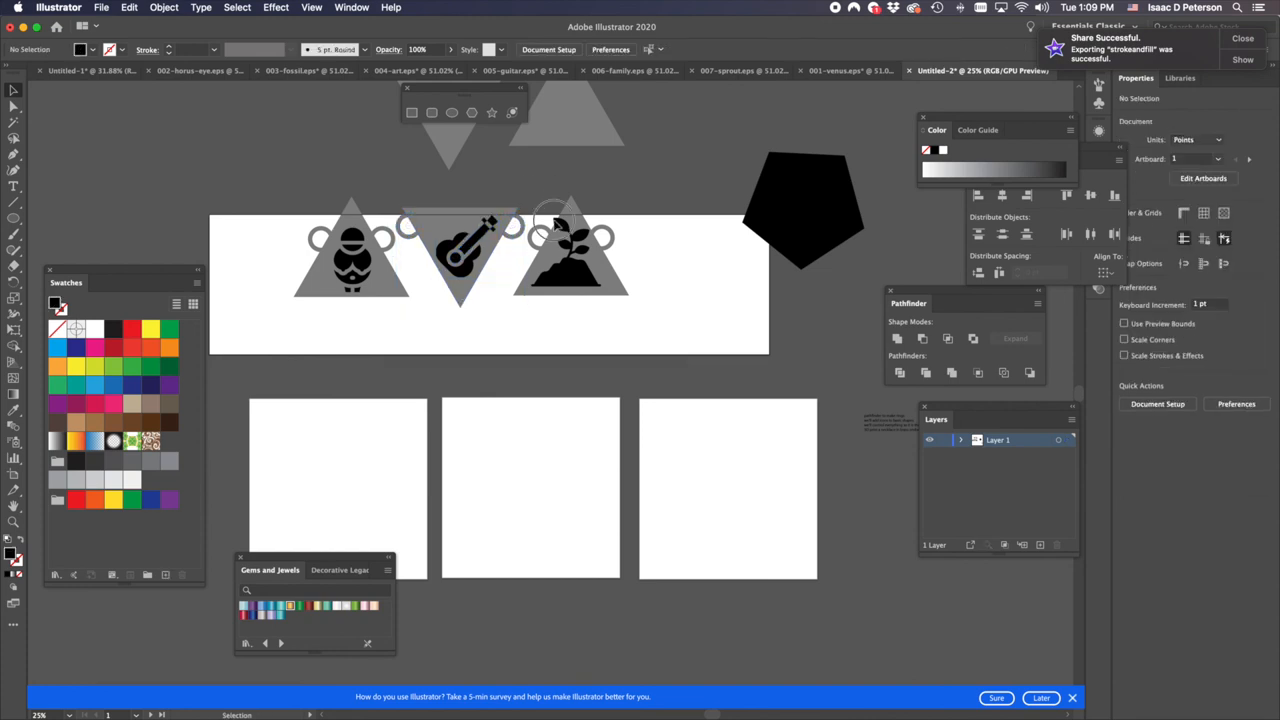
pyautogui.click(570, 245)
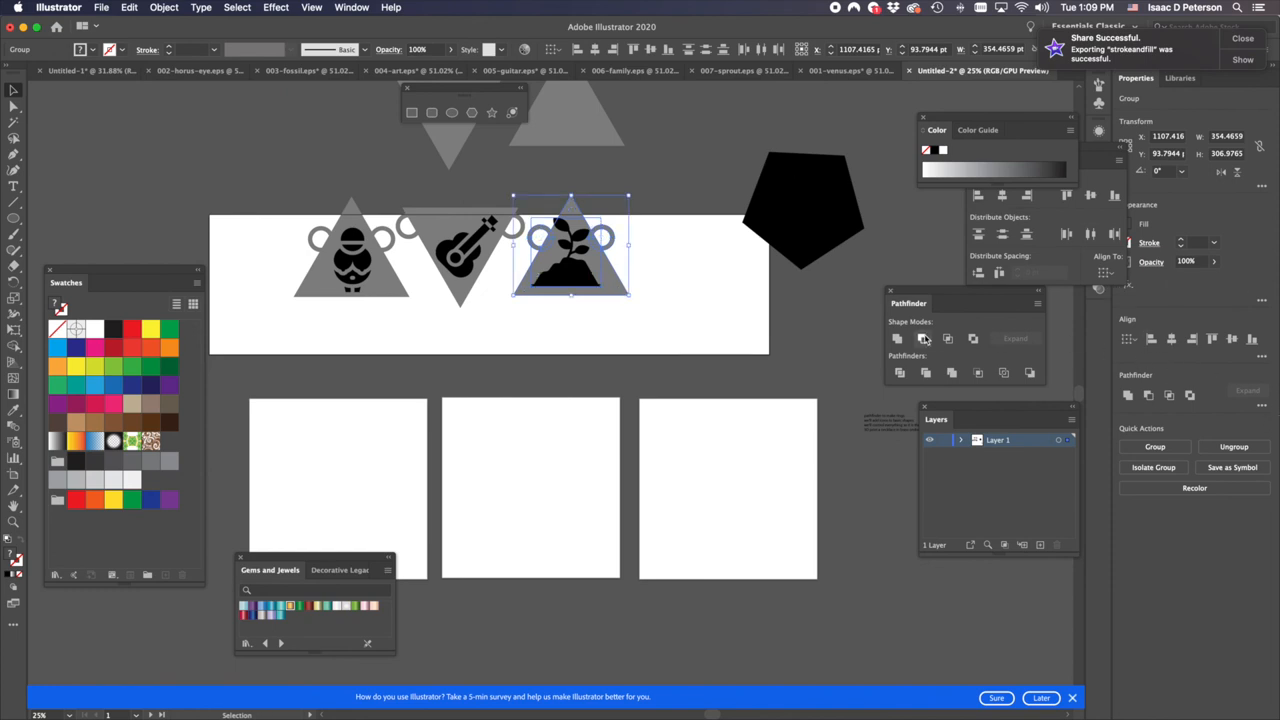
pyautogui.click(660, 318)
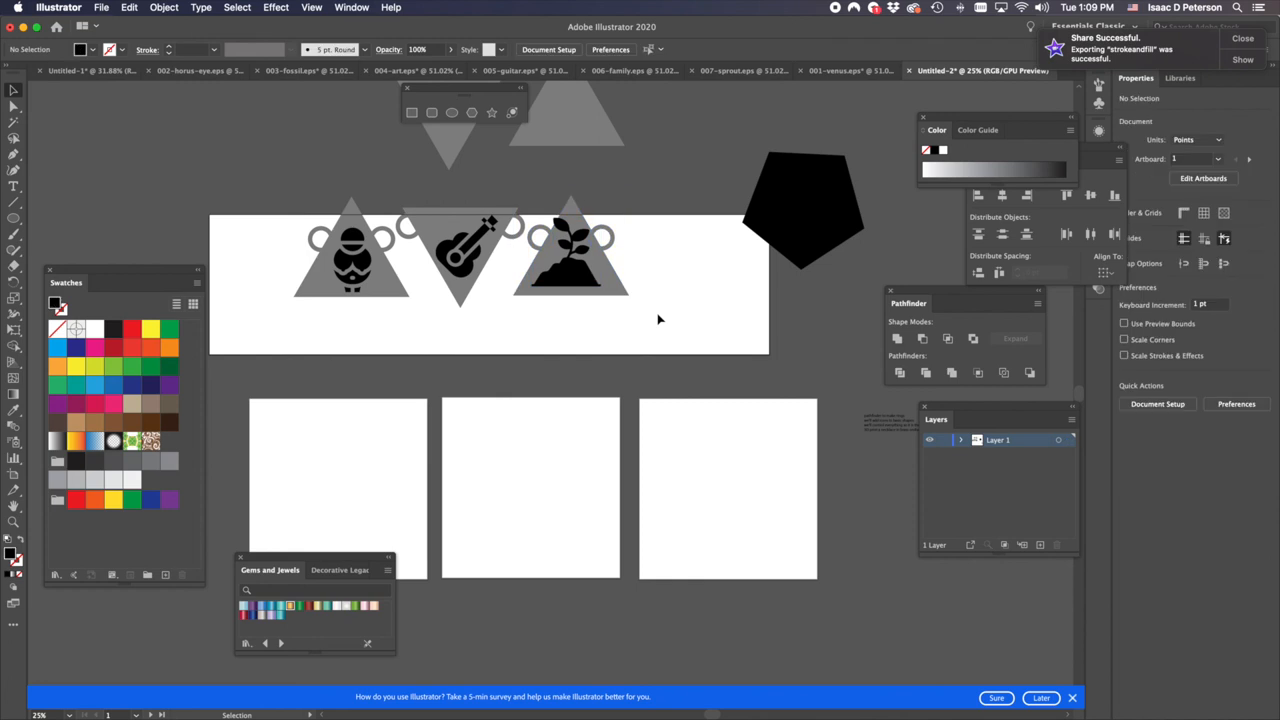
pyautogui.click(460, 250)
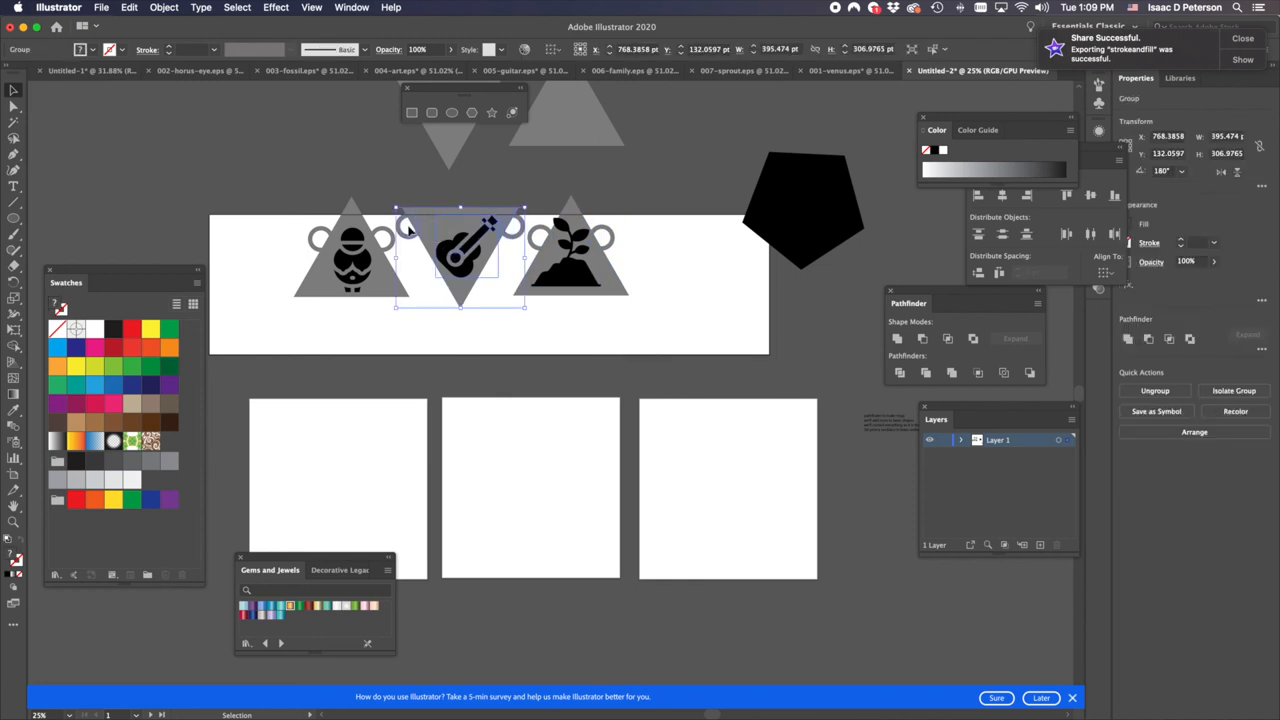
pyautogui.moveTo(422, 238)
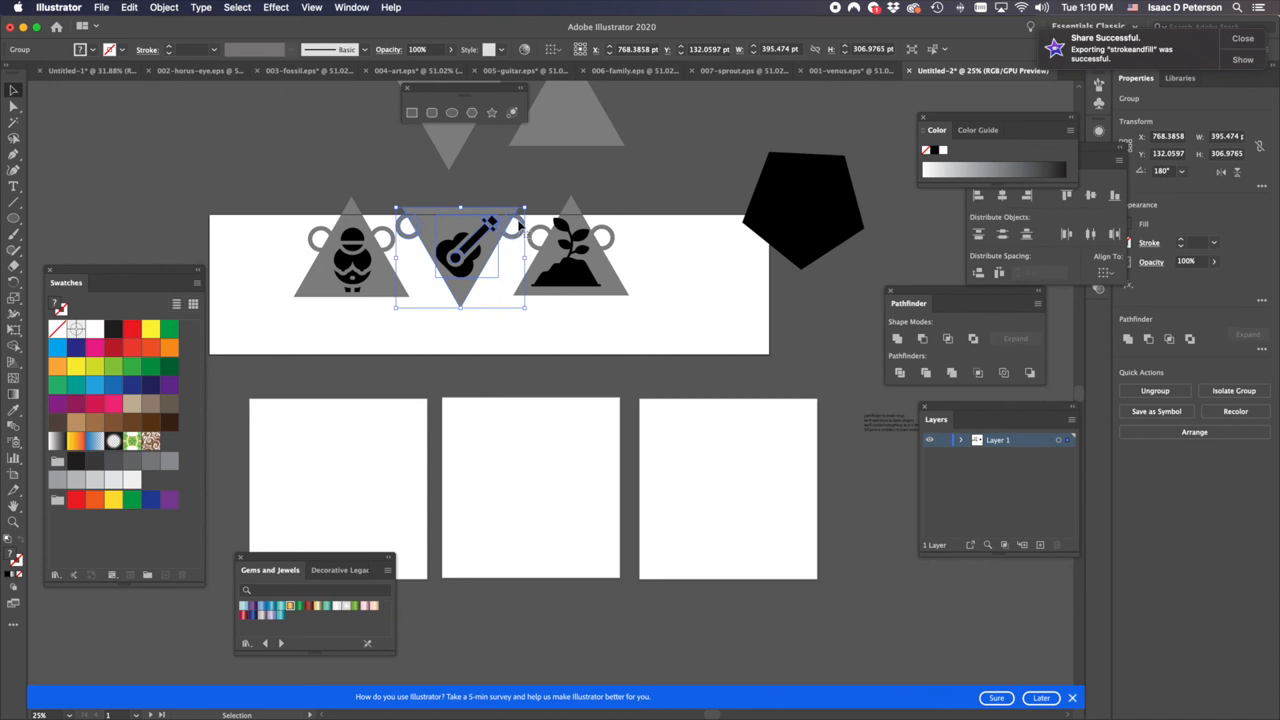
pyautogui.moveTo(362, 218)
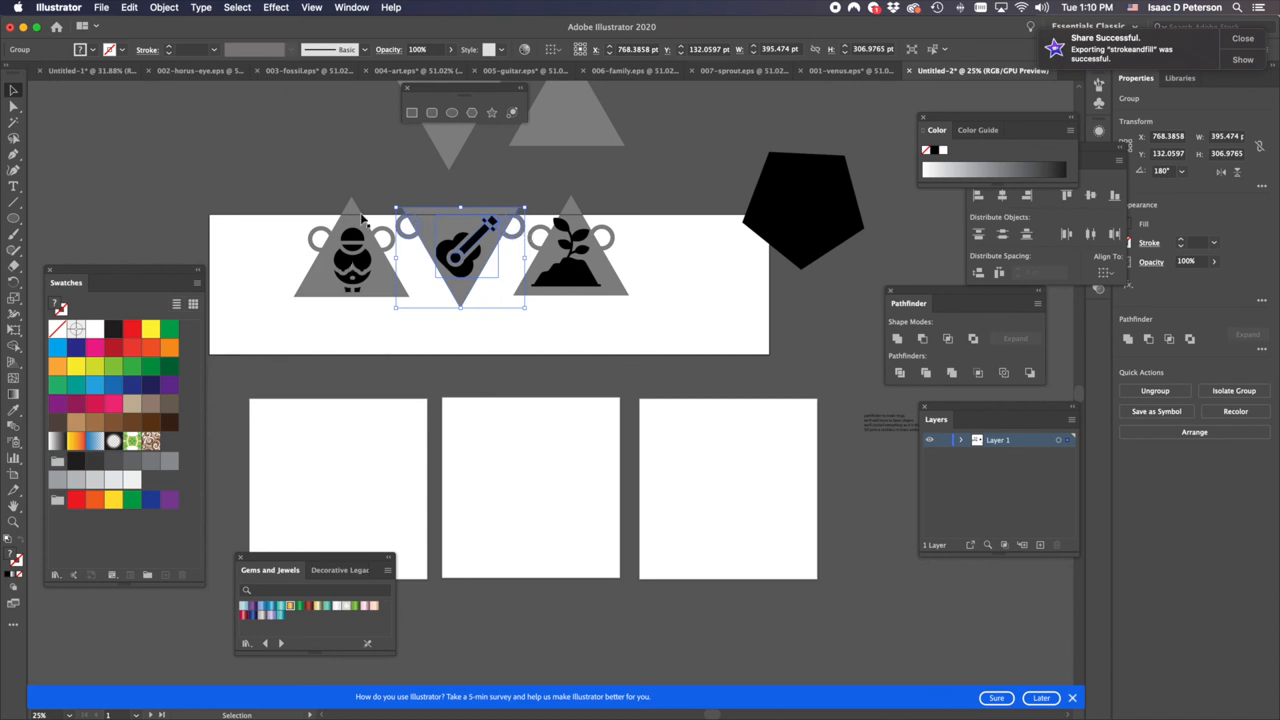
pyautogui.moveTo(477, 233)
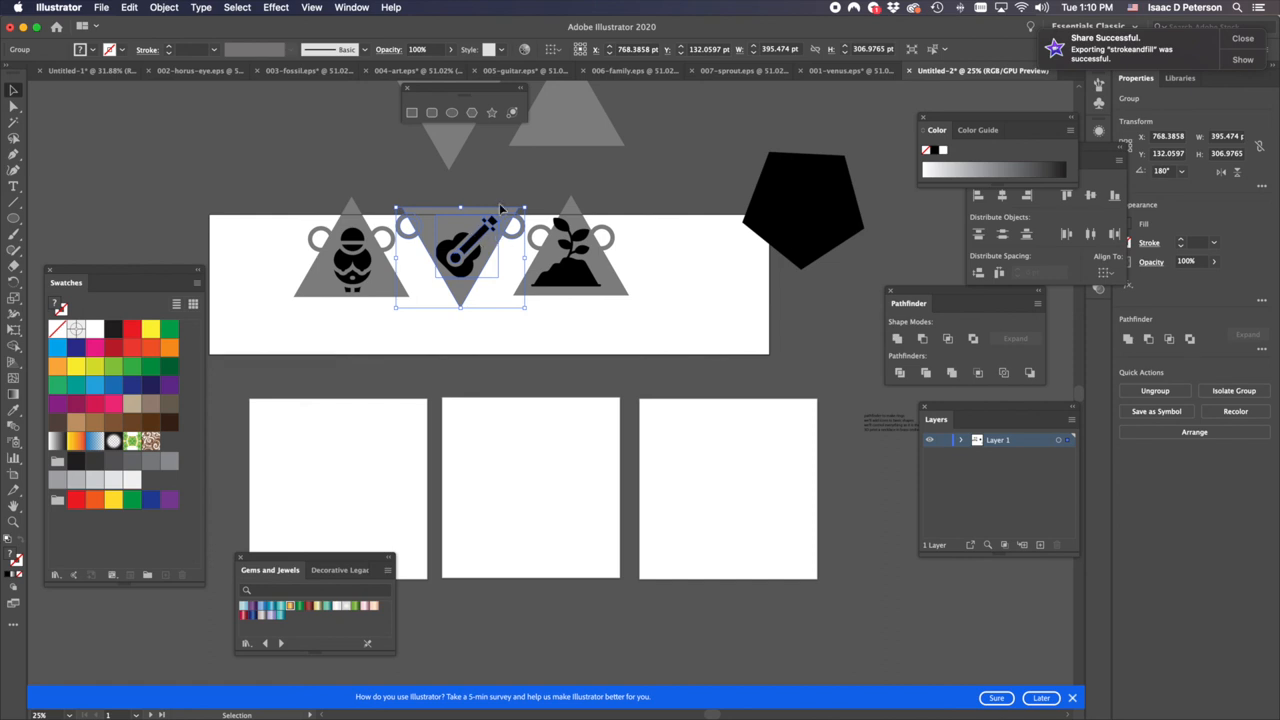
pyautogui.moveTo(460, 230)
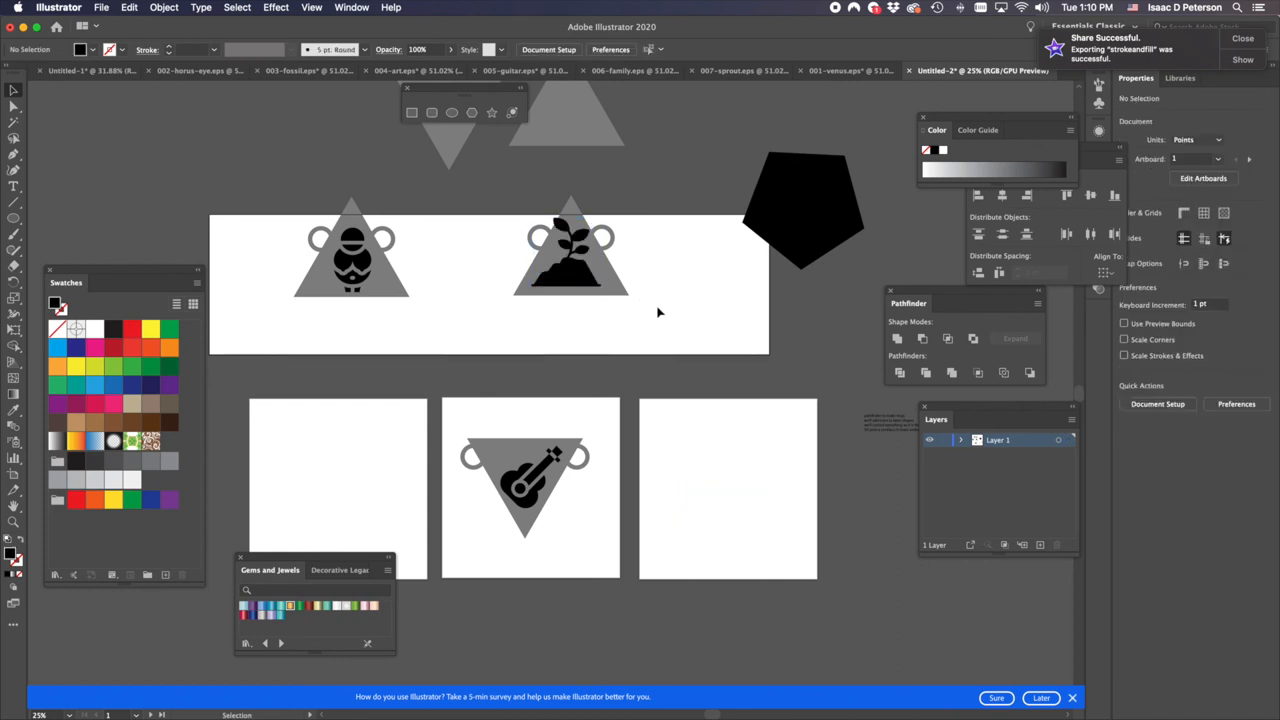
# - Move the sprout pendant group onto the right square artboard
pyautogui.click(571, 250)
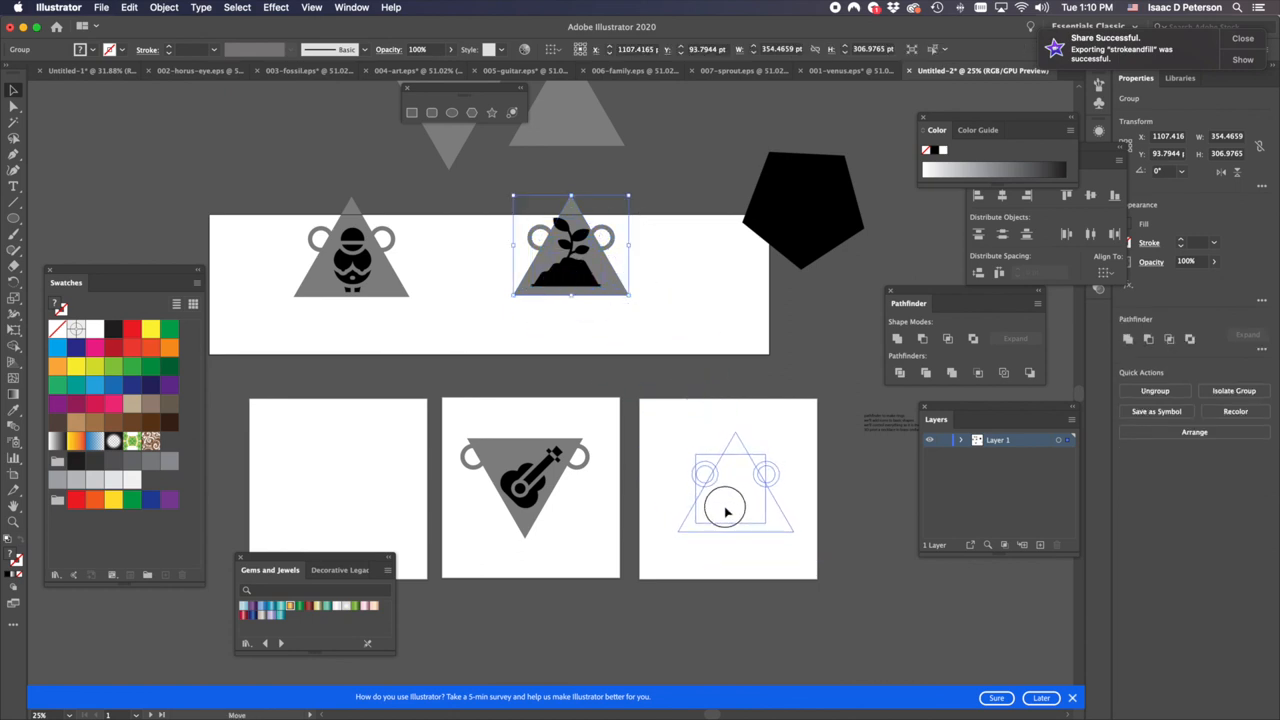
pyautogui.moveTo(570, 245); pyautogui.dragTo(728, 480)
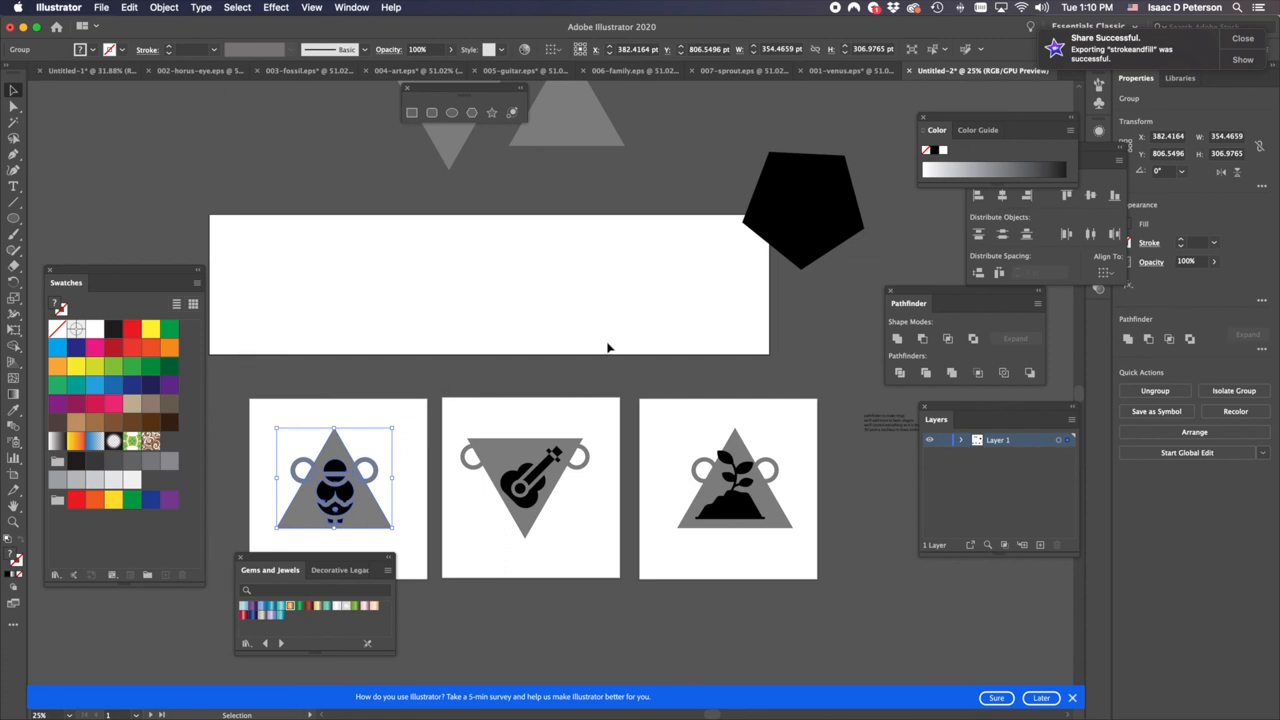
pyautogui.moveTo(672, 430)
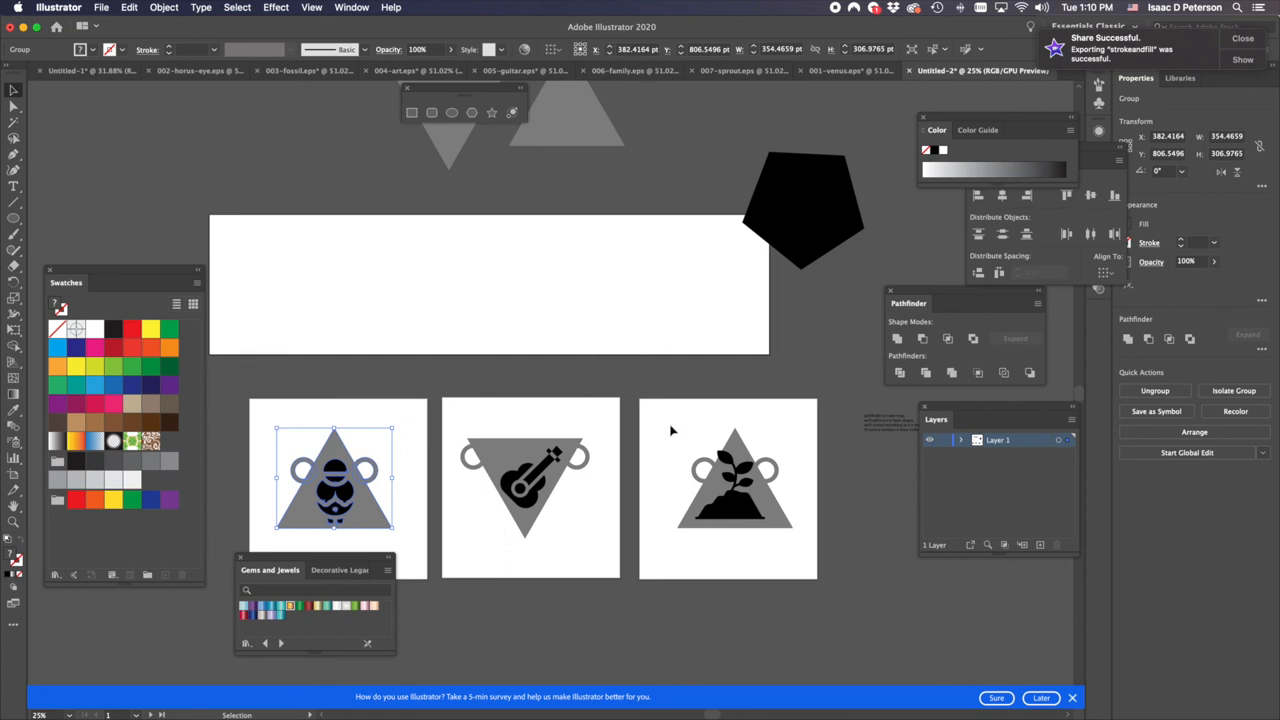
pyautogui.moveTo(694, 481)
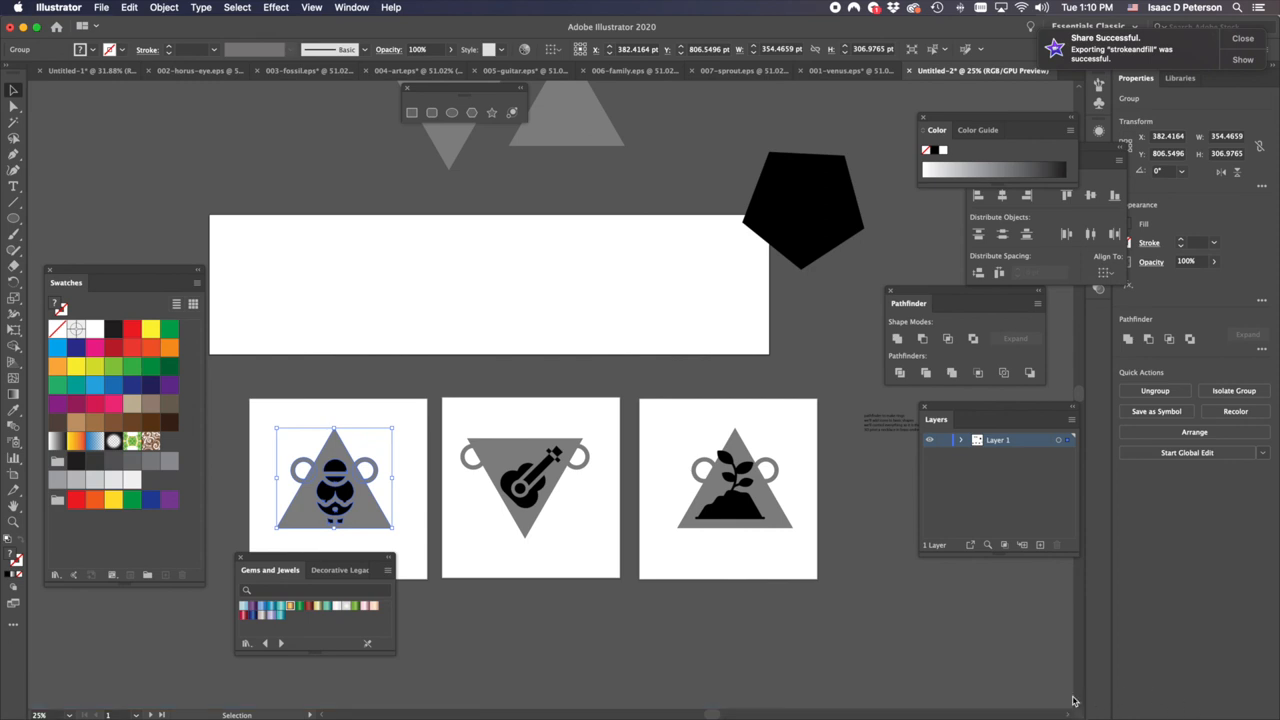
pyautogui.click(735, 485)
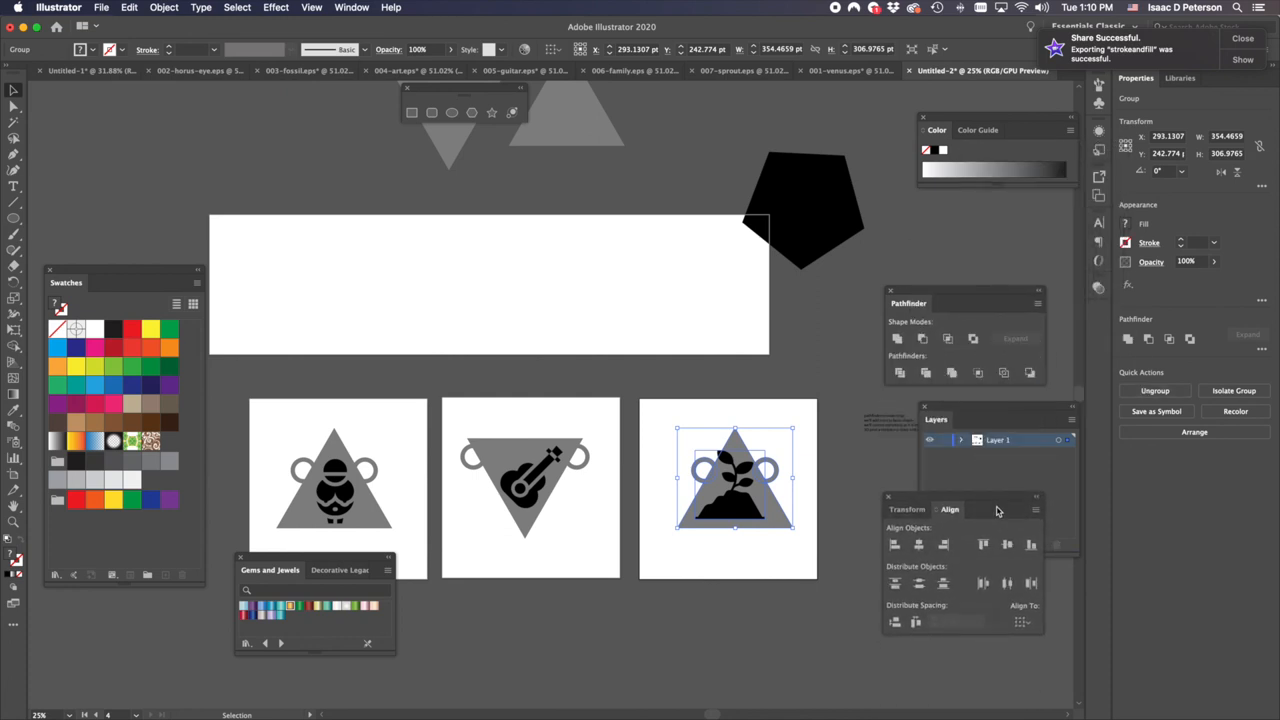
pyautogui.moveTo(918, 544)
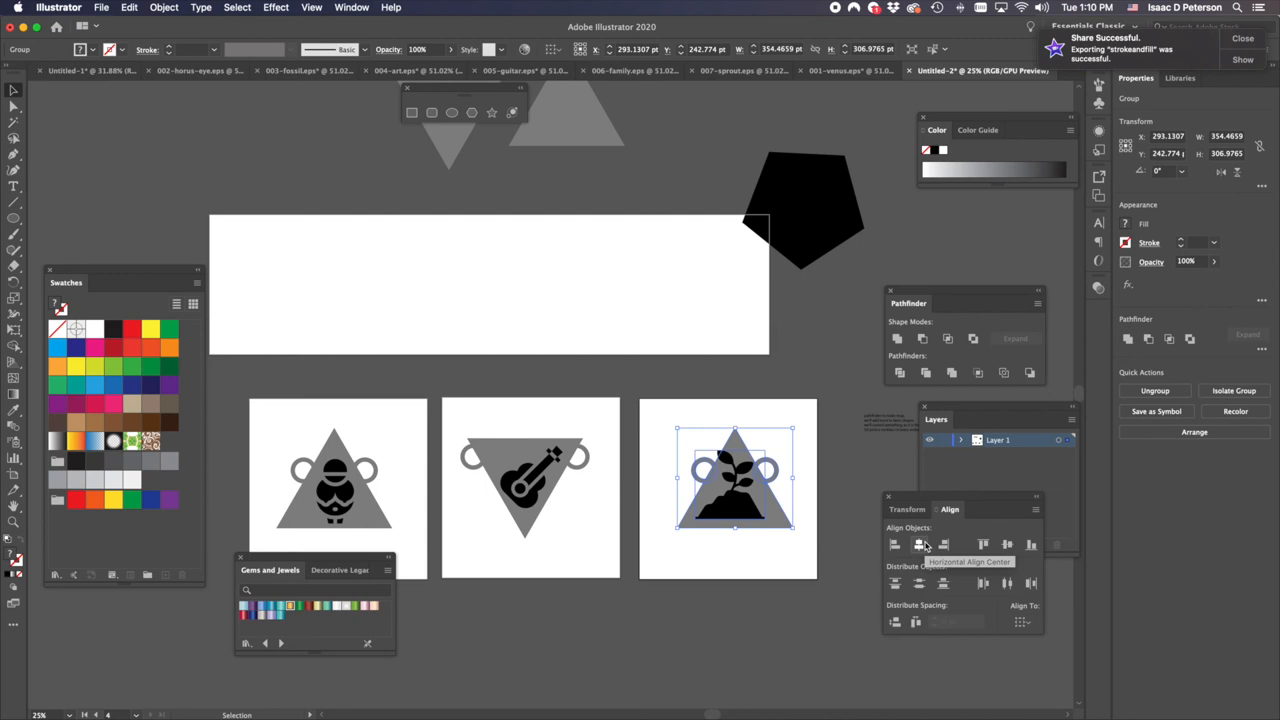
pyautogui.moveTo(1020, 621)
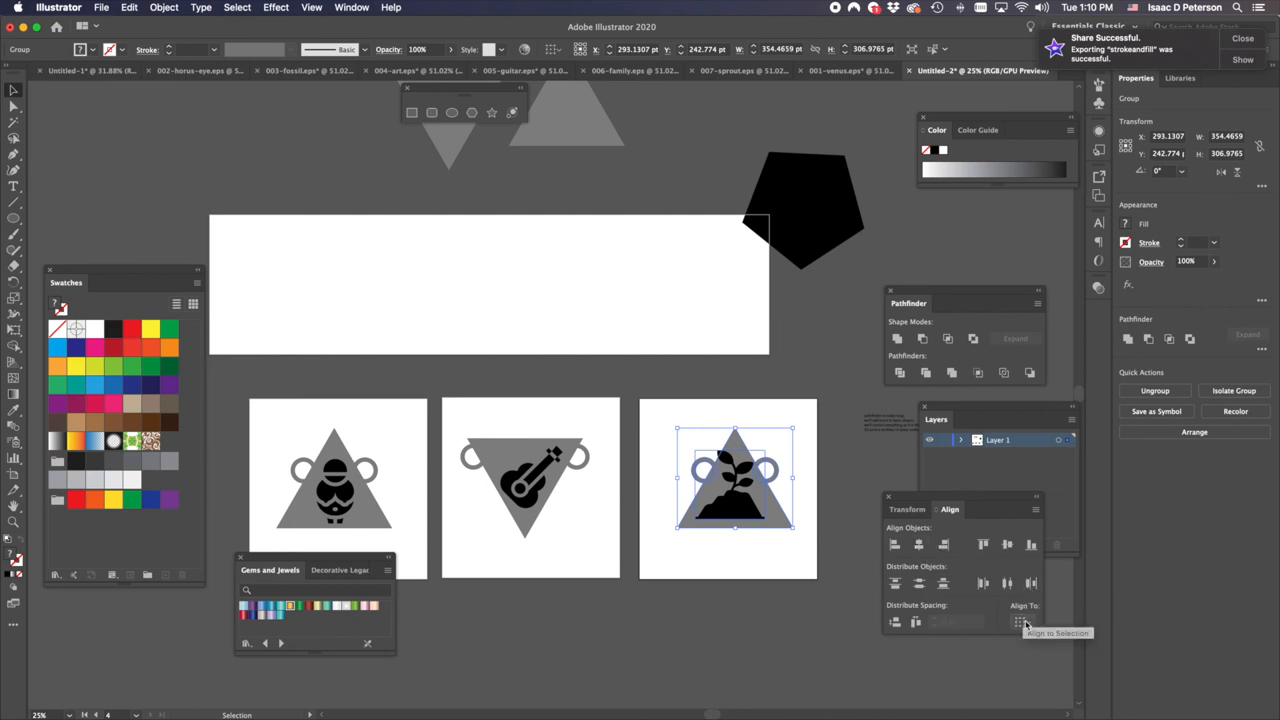
# - Horizontally center the sprout and figure pendants on their artboards using Align to Artboard
pyautogui.click(1019, 622)
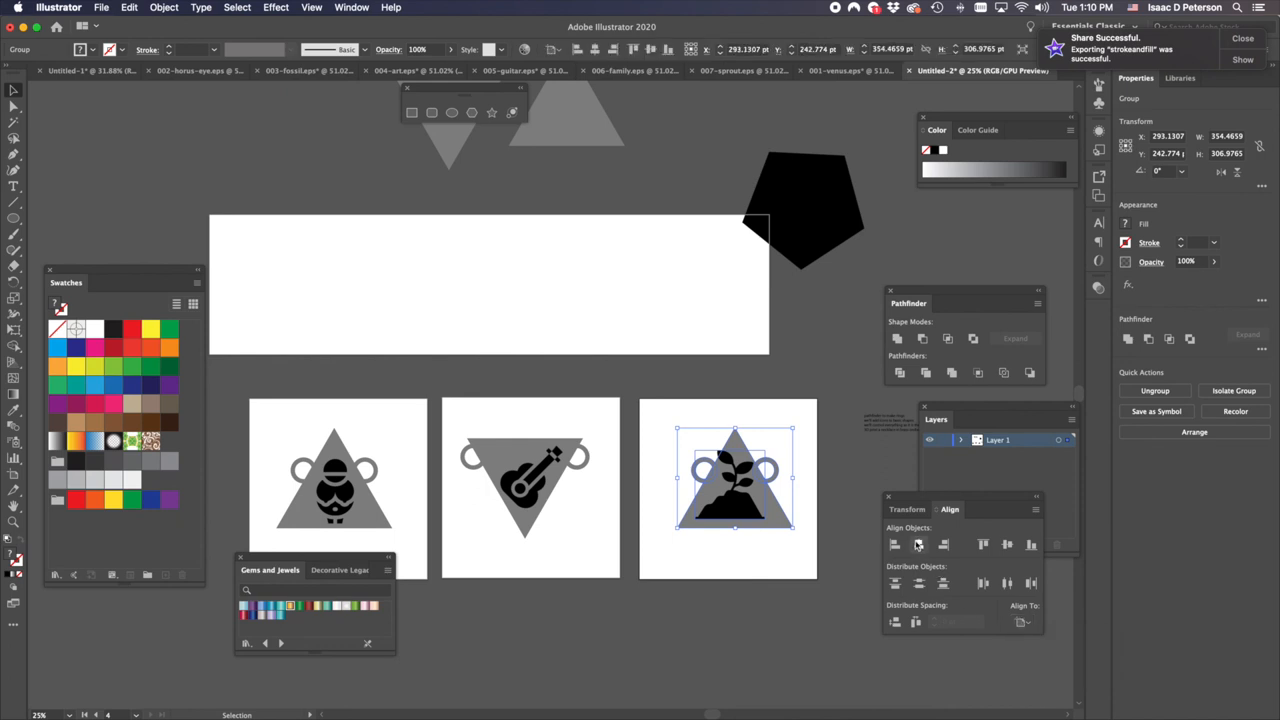
pyautogui.click(918, 544)
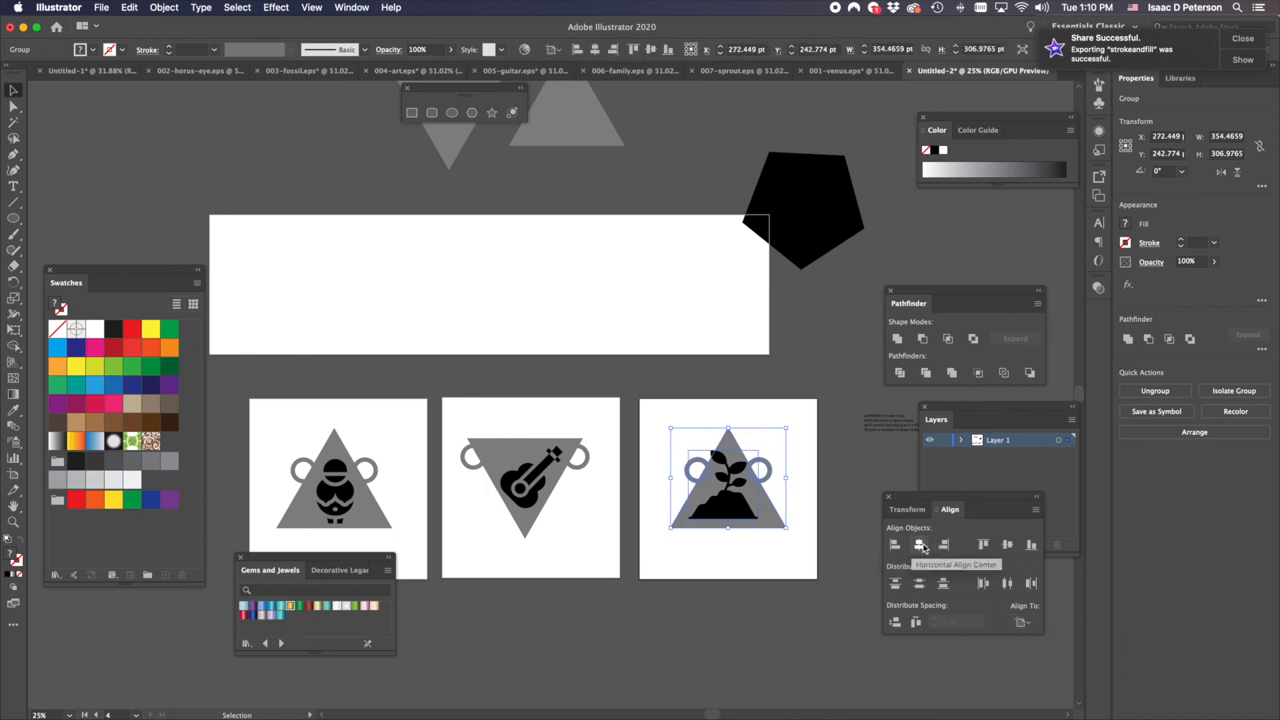
pyautogui.click(1007, 544)
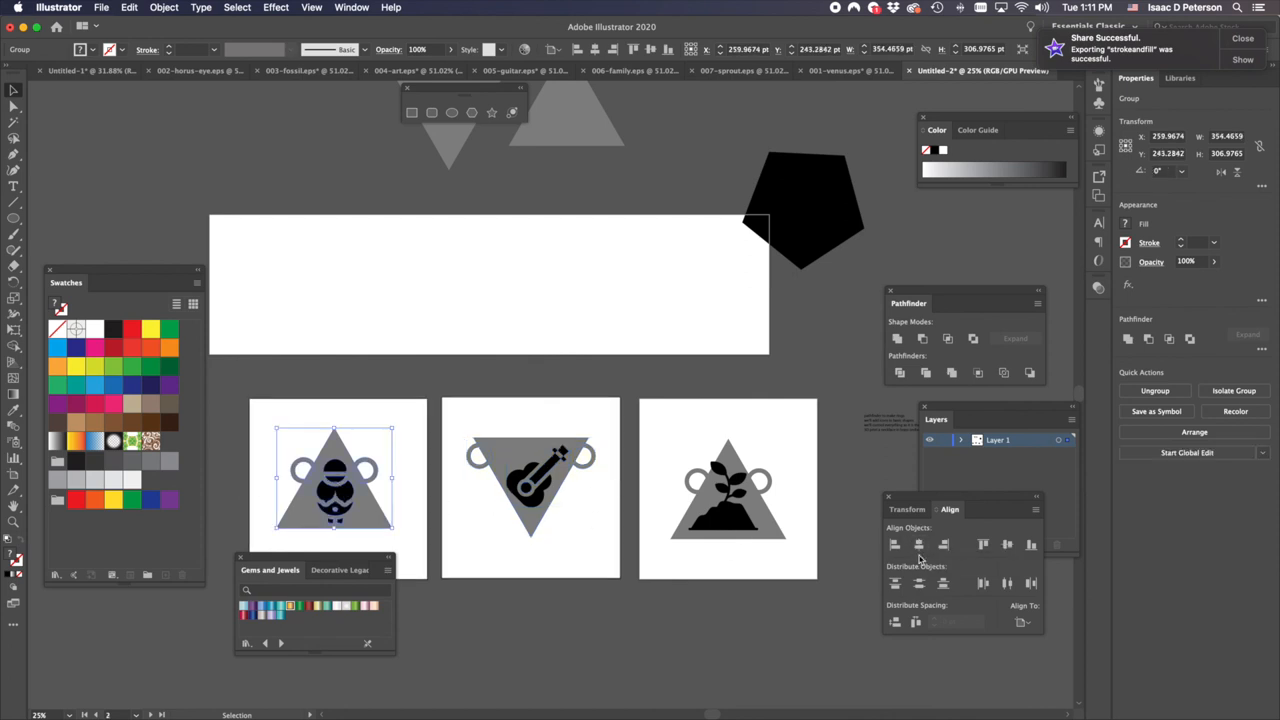
pyautogui.click(1007, 545)
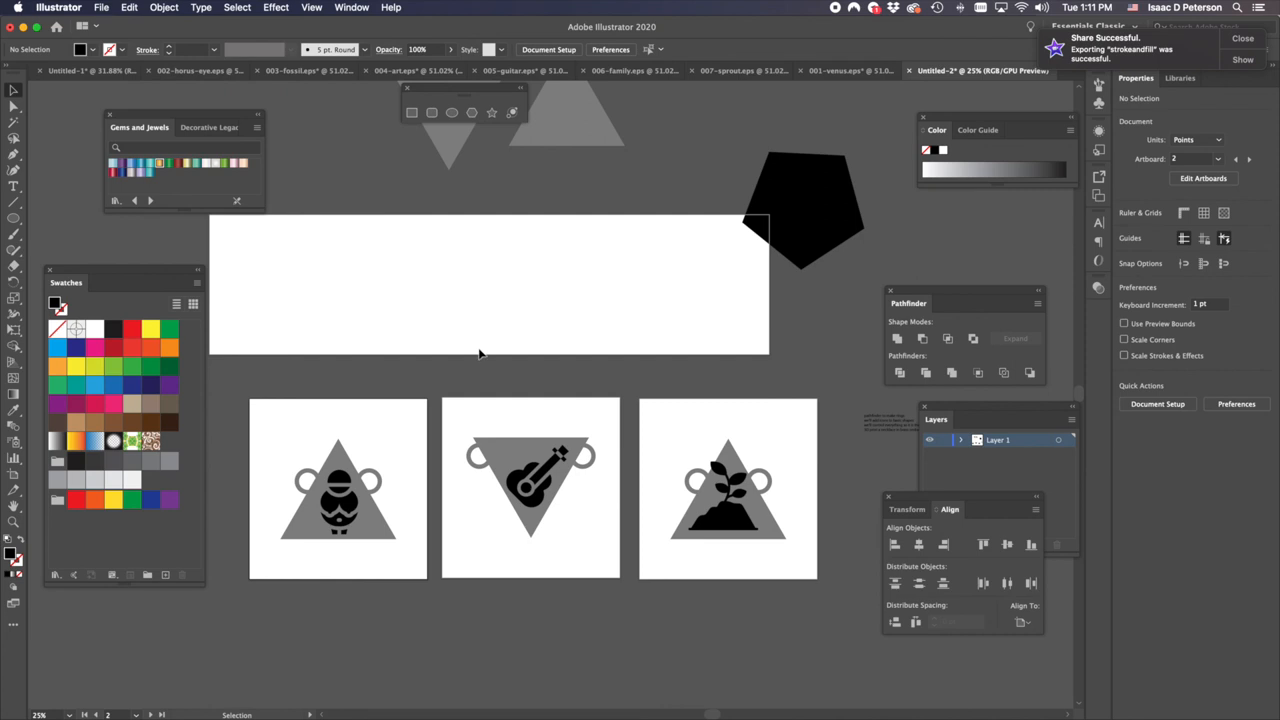
pyautogui.moveTo(481, 356)
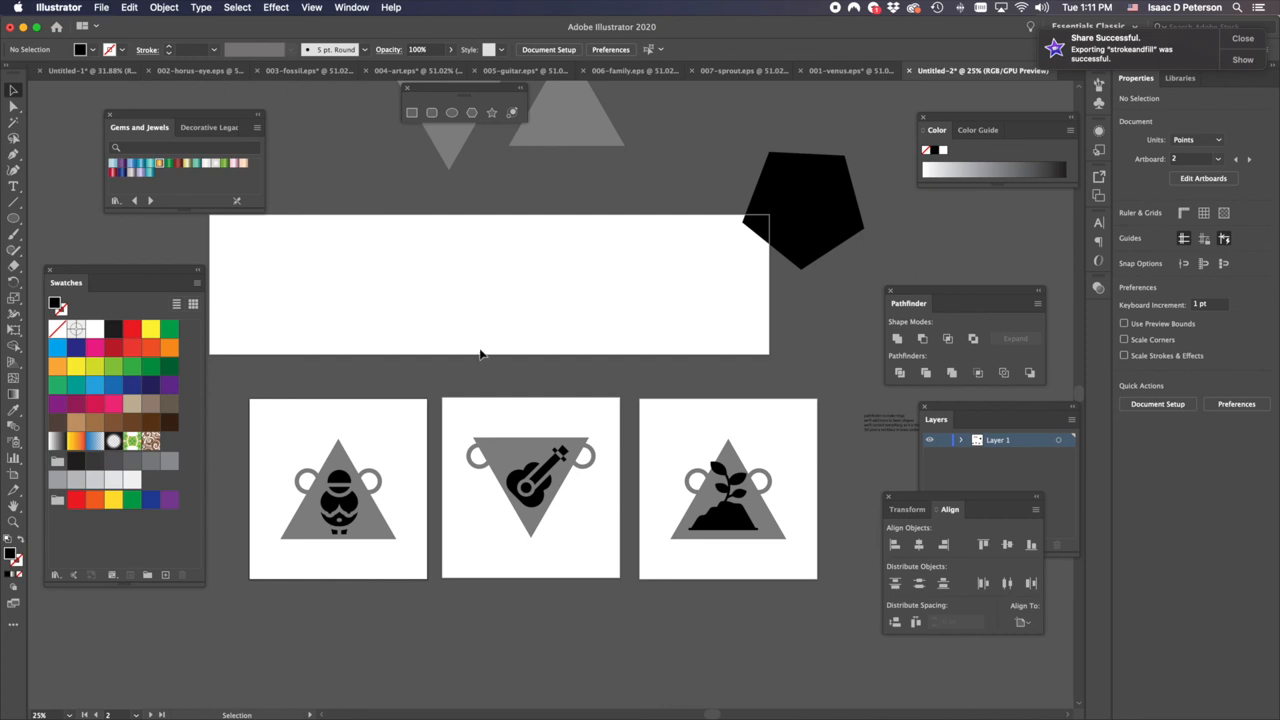
pyautogui.moveTo(493, 344)
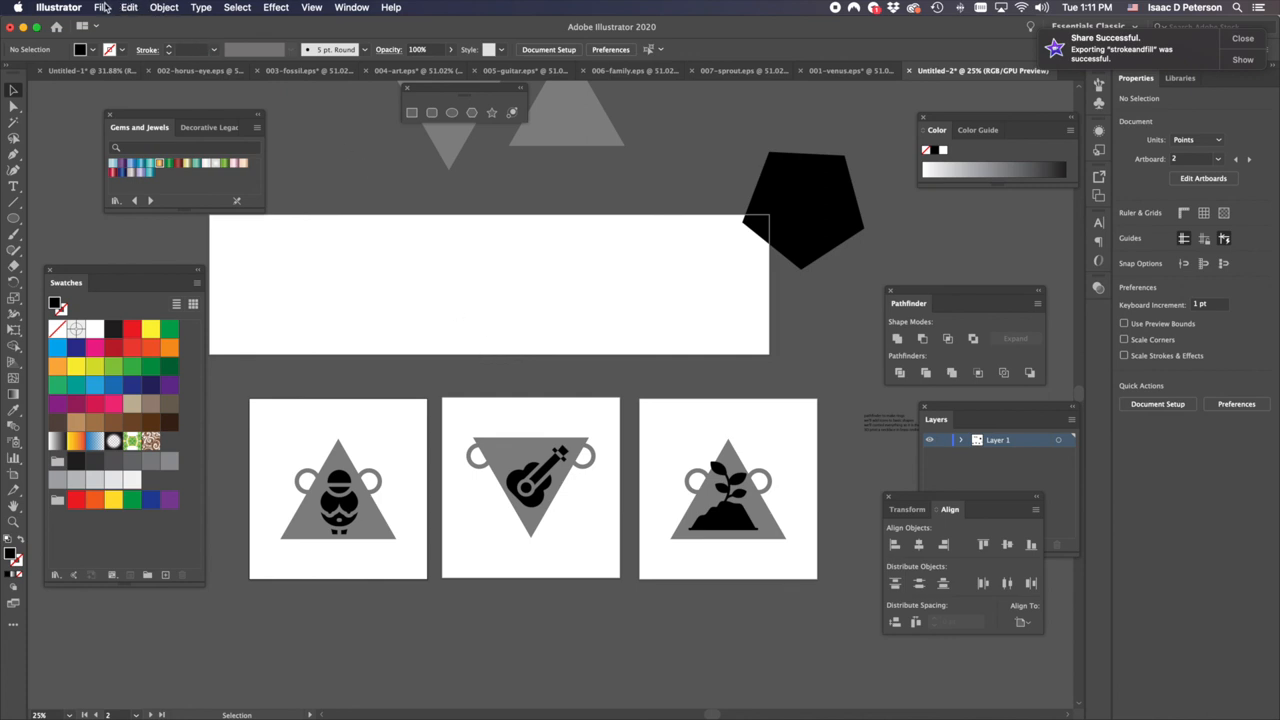
pyautogui.click(101, 7)
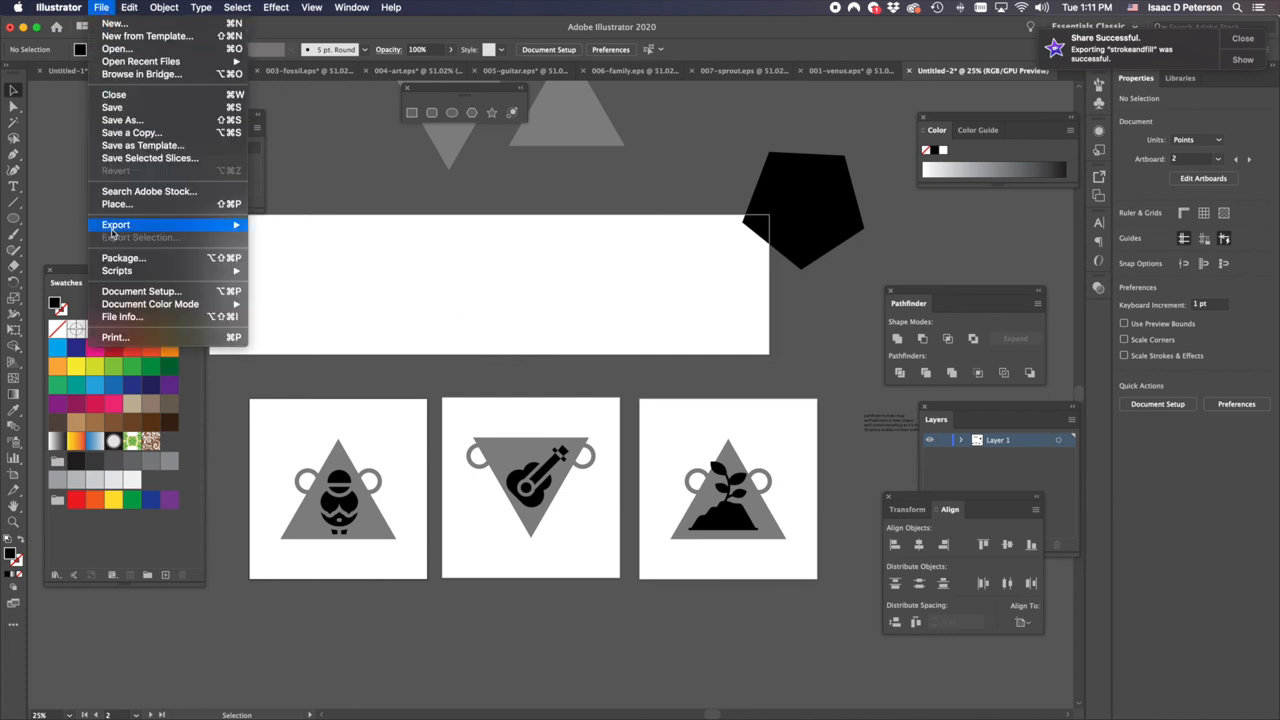
pyautogui.moveTo(115, 224)
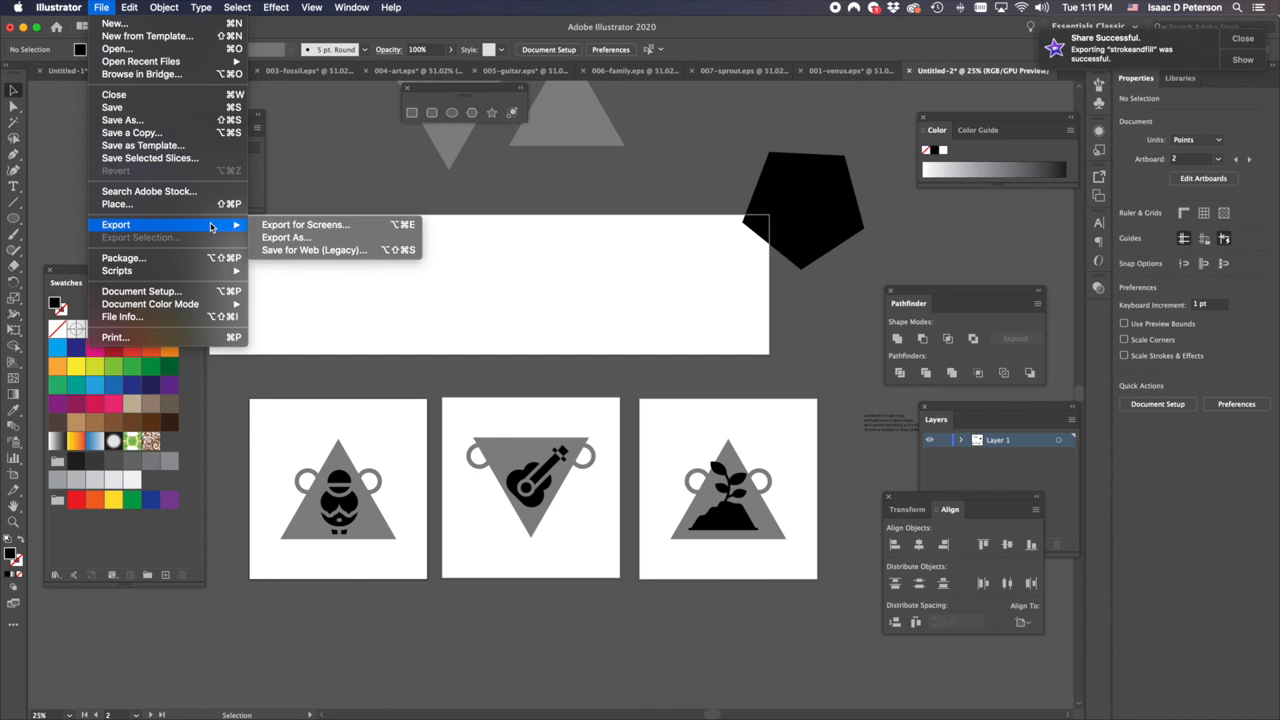
pyautogui.moveTo(305, 224)
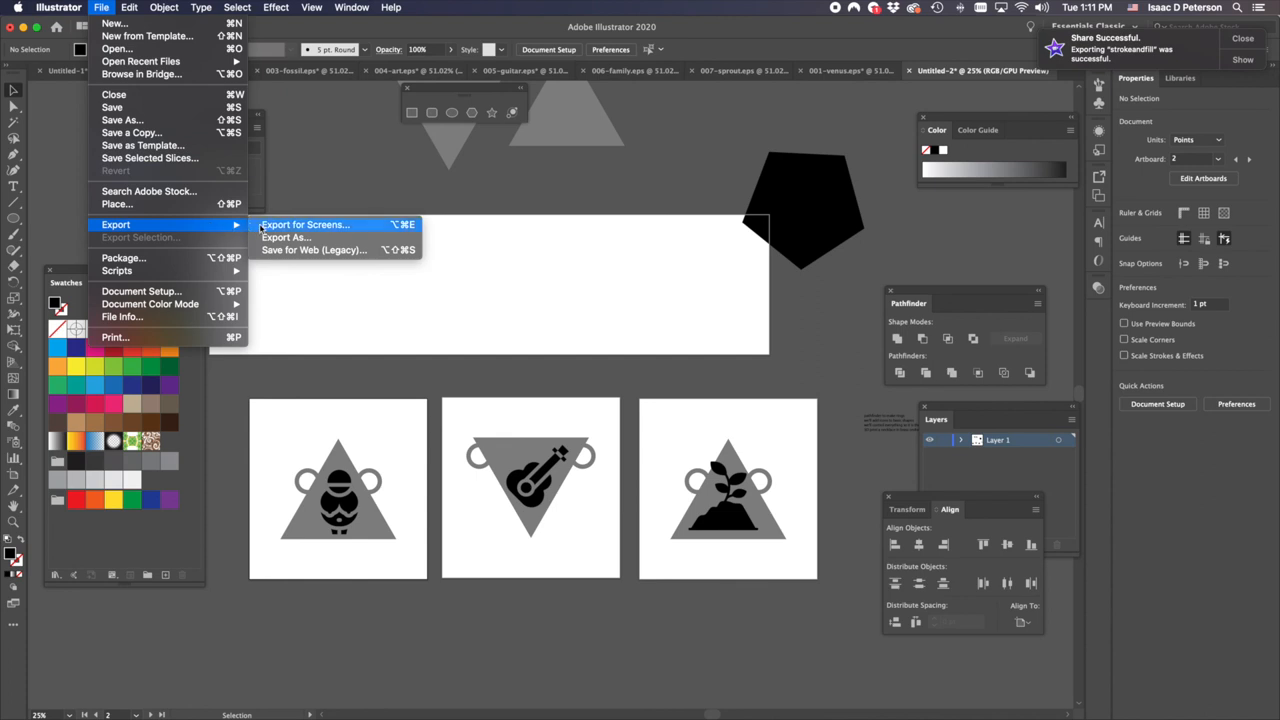
# - Open Export for Screens, which lists all four artboards for PNG export at 2x and 1x
pyautogui.click(303, 224)
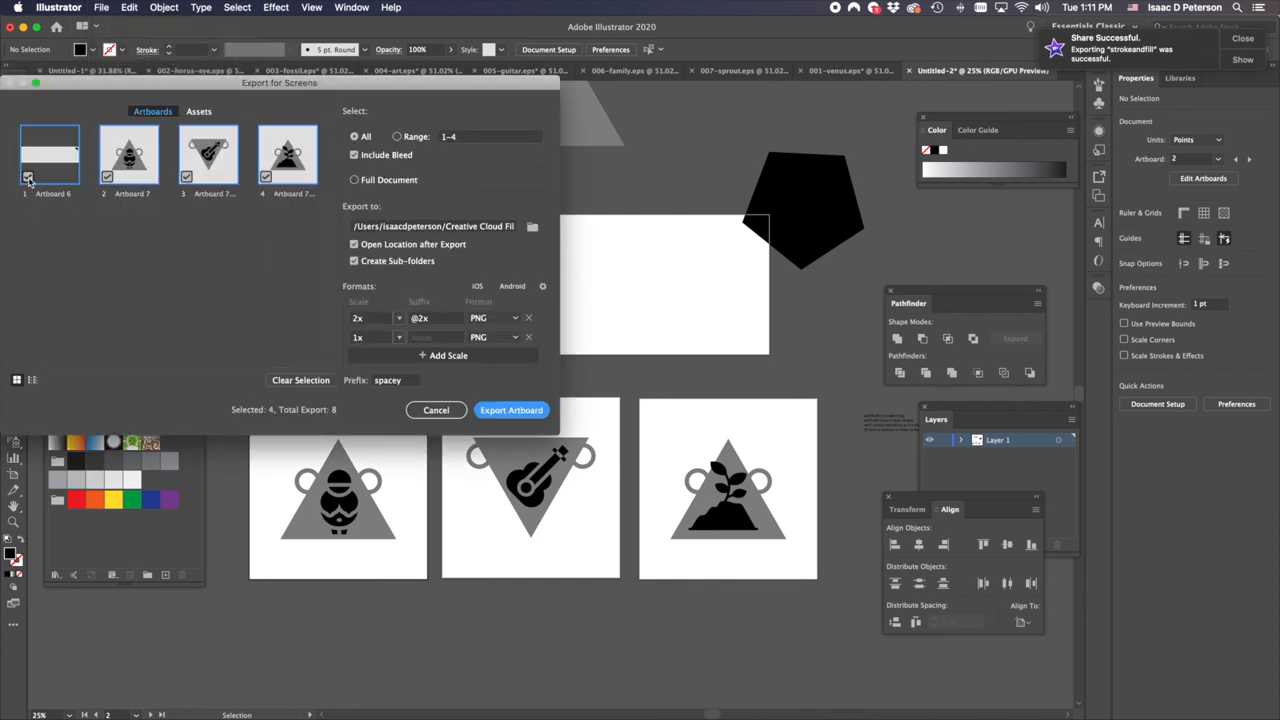
# - Export only artboards 2–4 as single 4x PNGs prefixed 'necklace', choosing a new folder
pyautogui.click(28, 177)
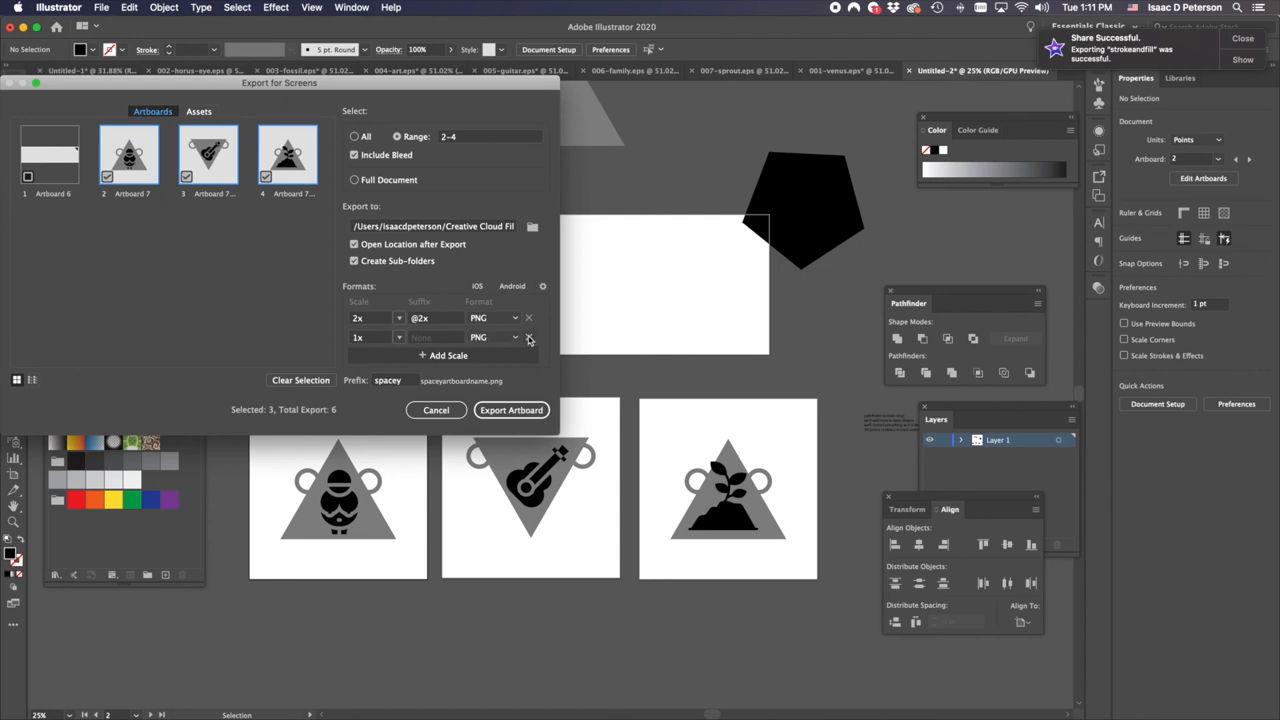
pyautogui.click(529, 337)
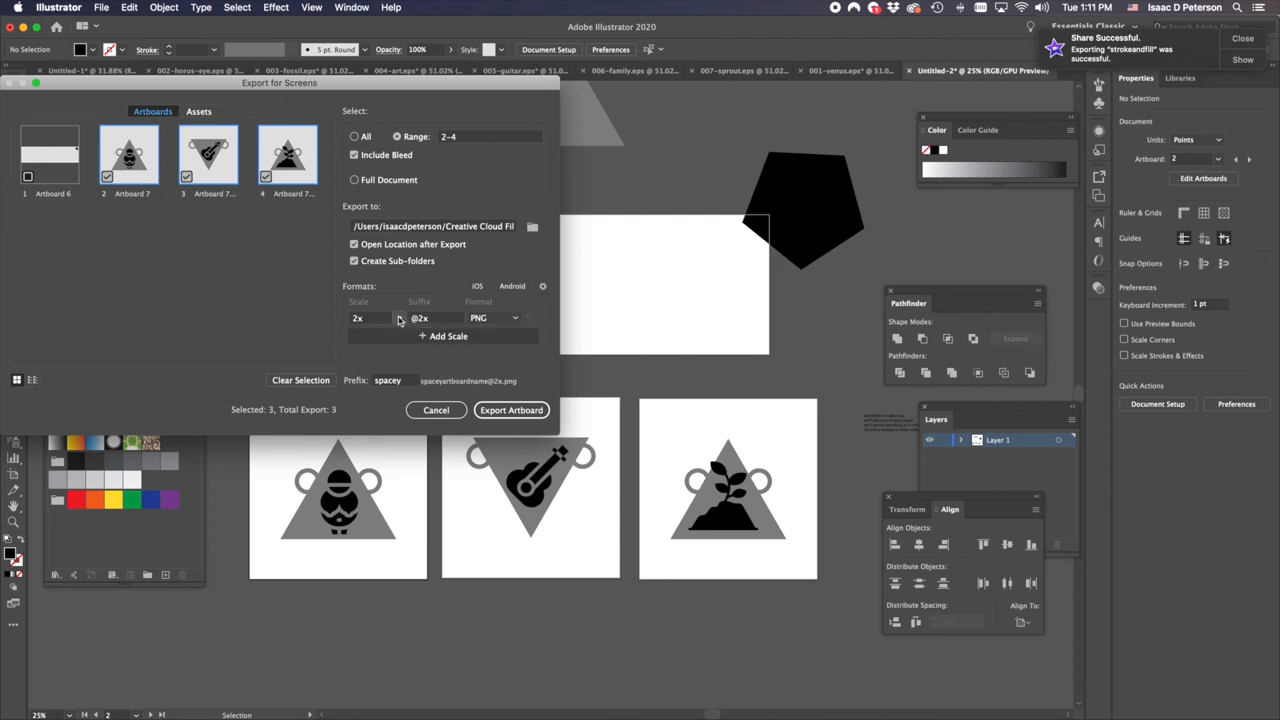
pyautogui.click(399, 318)
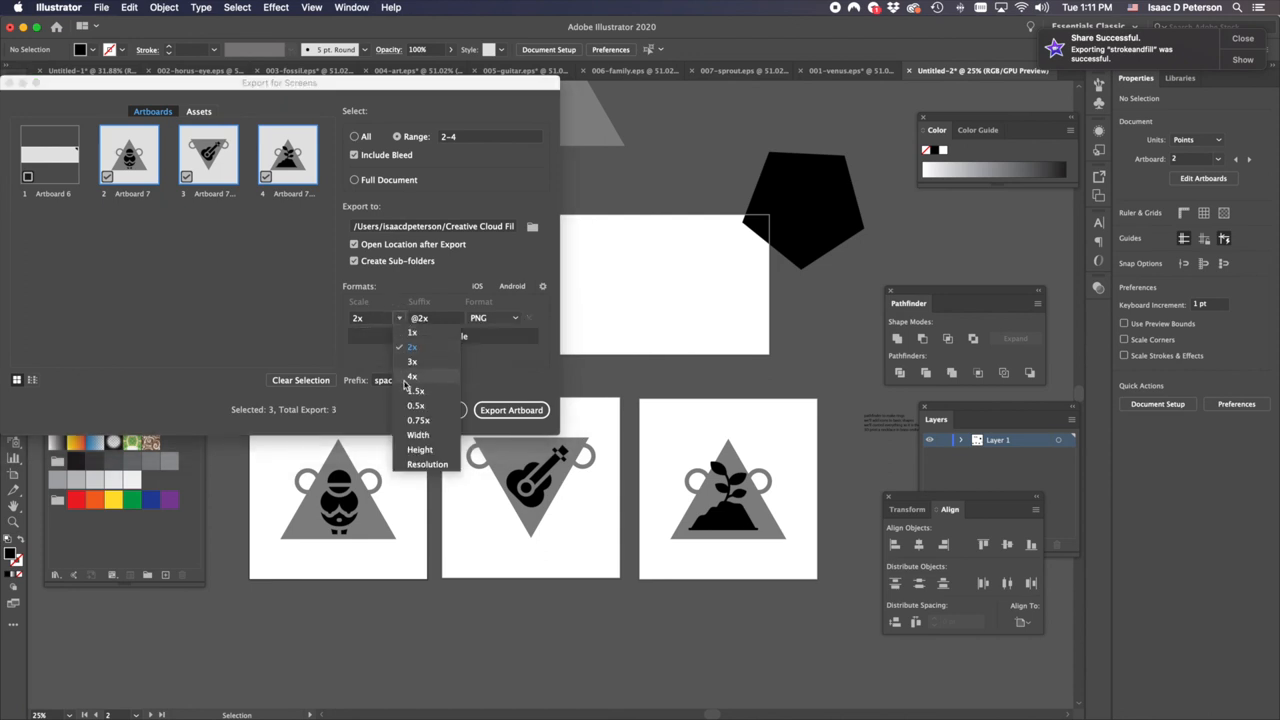
pyautogui.click(412, 375)
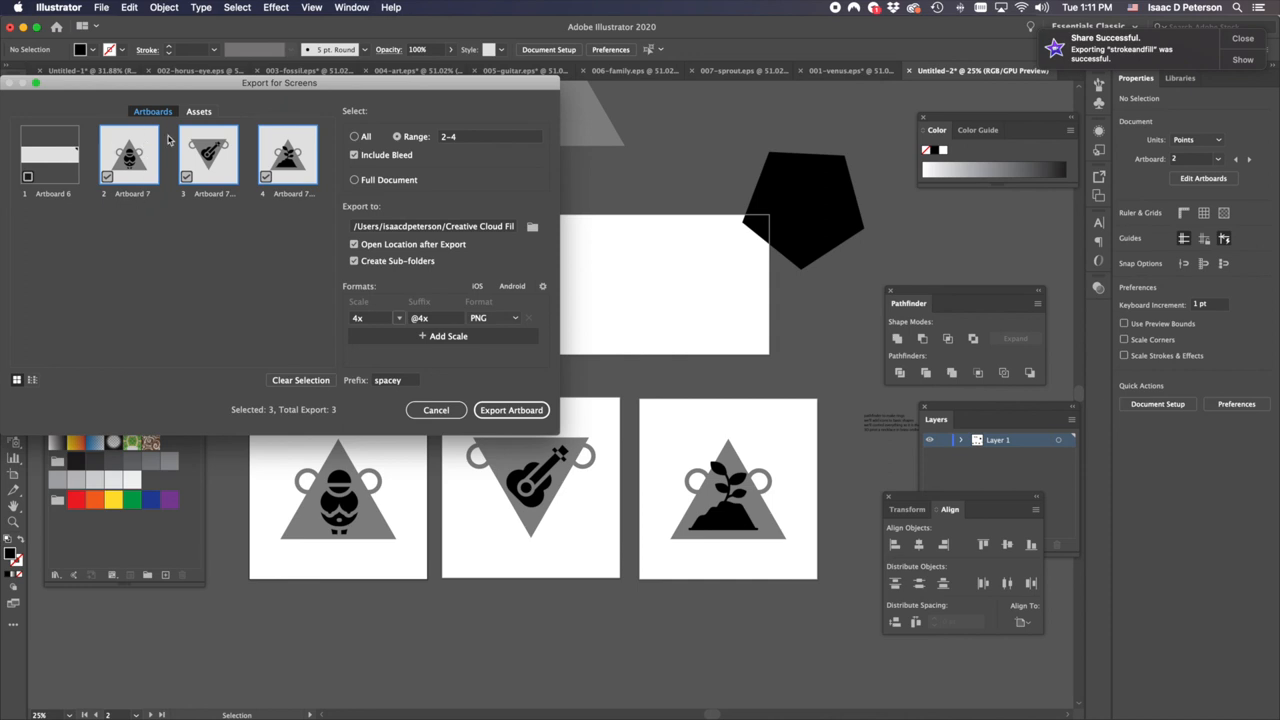
pyautogui.moveTo(152, 147)
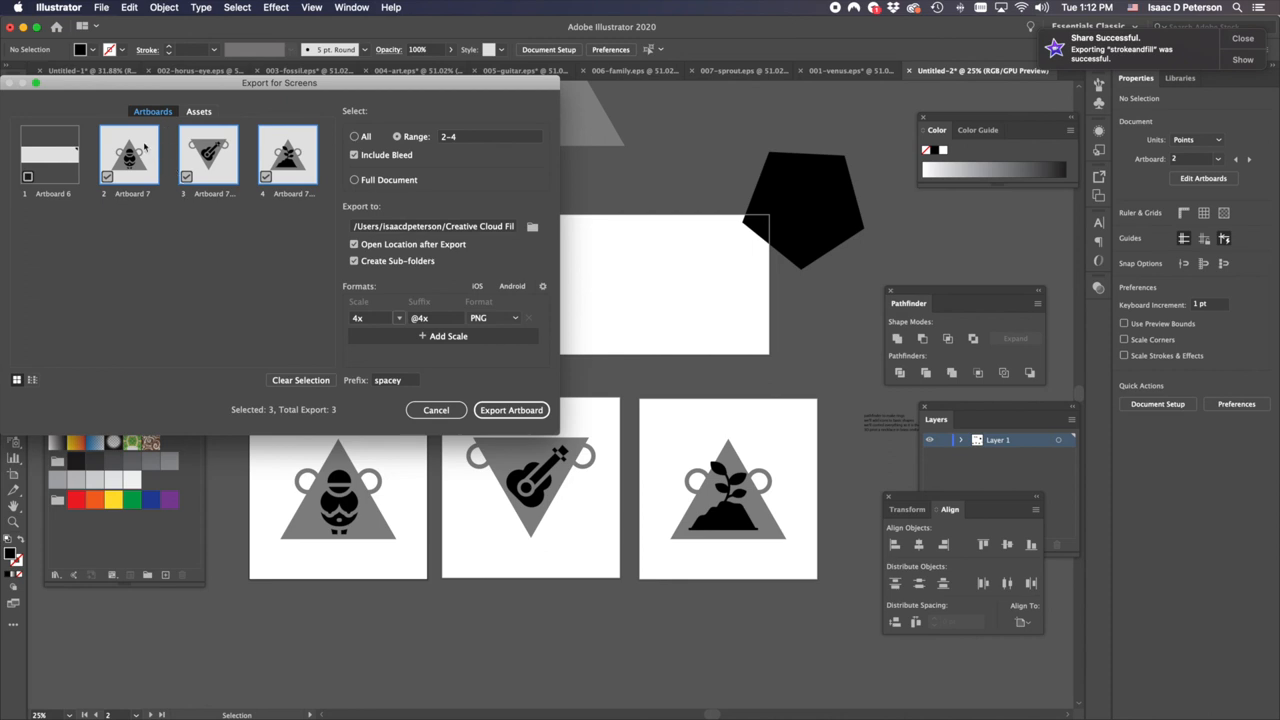
pyautogui.moveTo(213, 201)
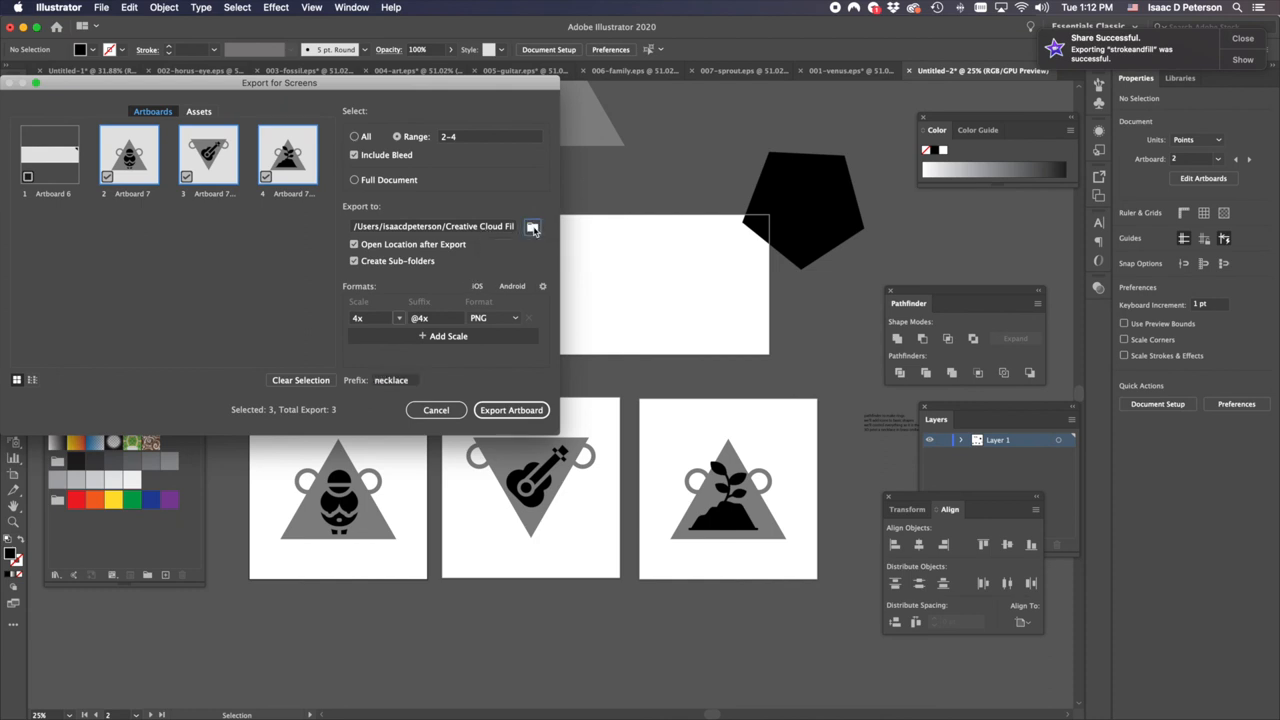
pyautogui.click(533, 226)
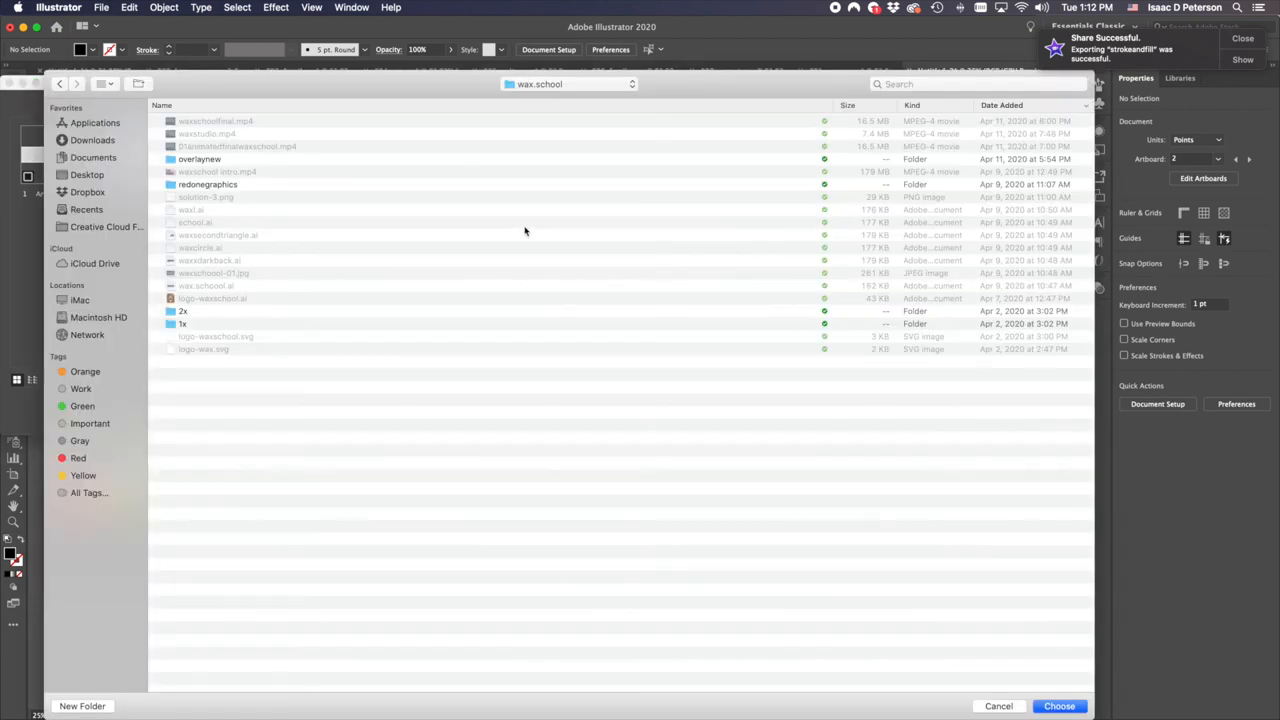
# - Create a new folder 'necklace parts' inside videos as the export destination
pyautogui.click(570, 84)
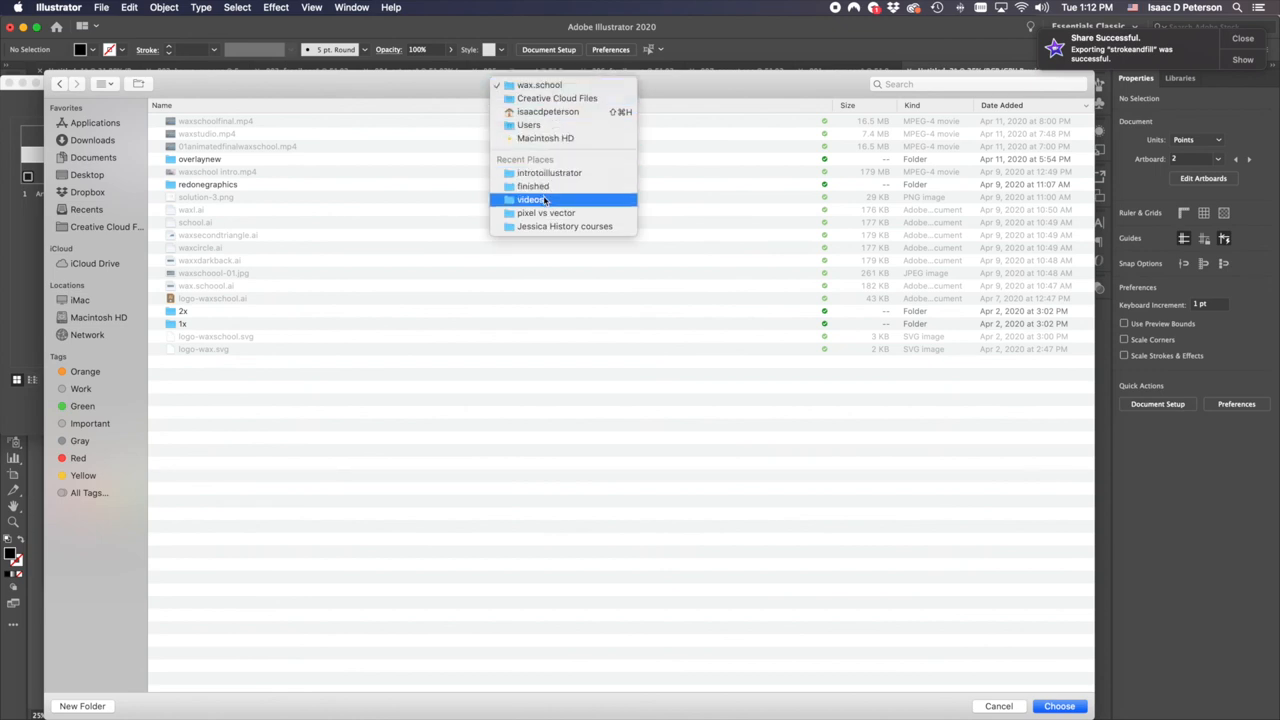
pyautogui.click(532, 199)
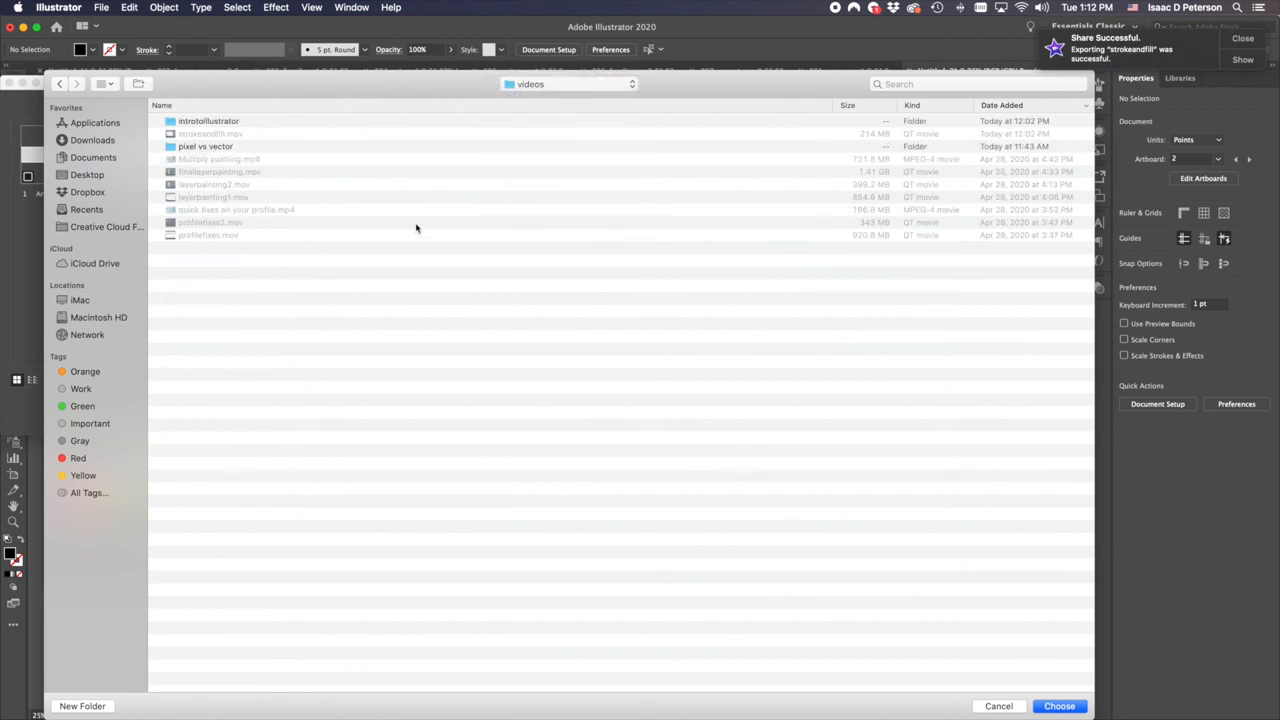
pyautogui.click(82, 706)
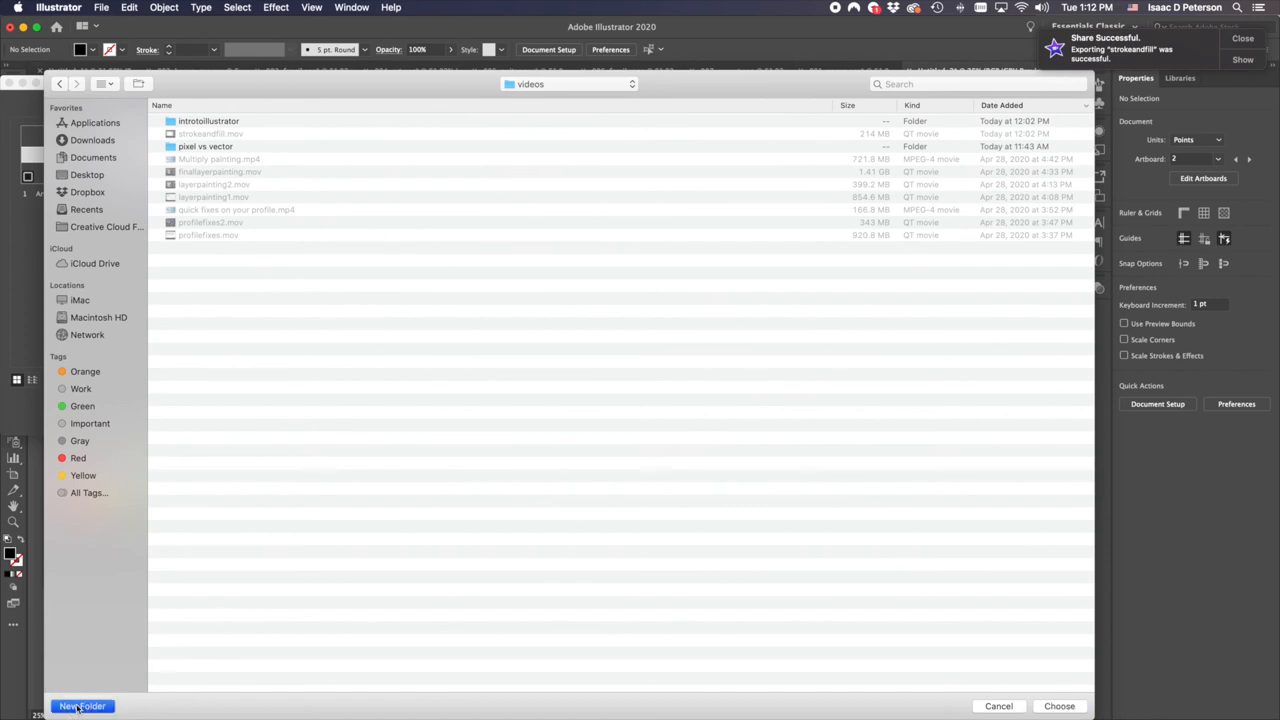
pyautogui.click(82, 706)
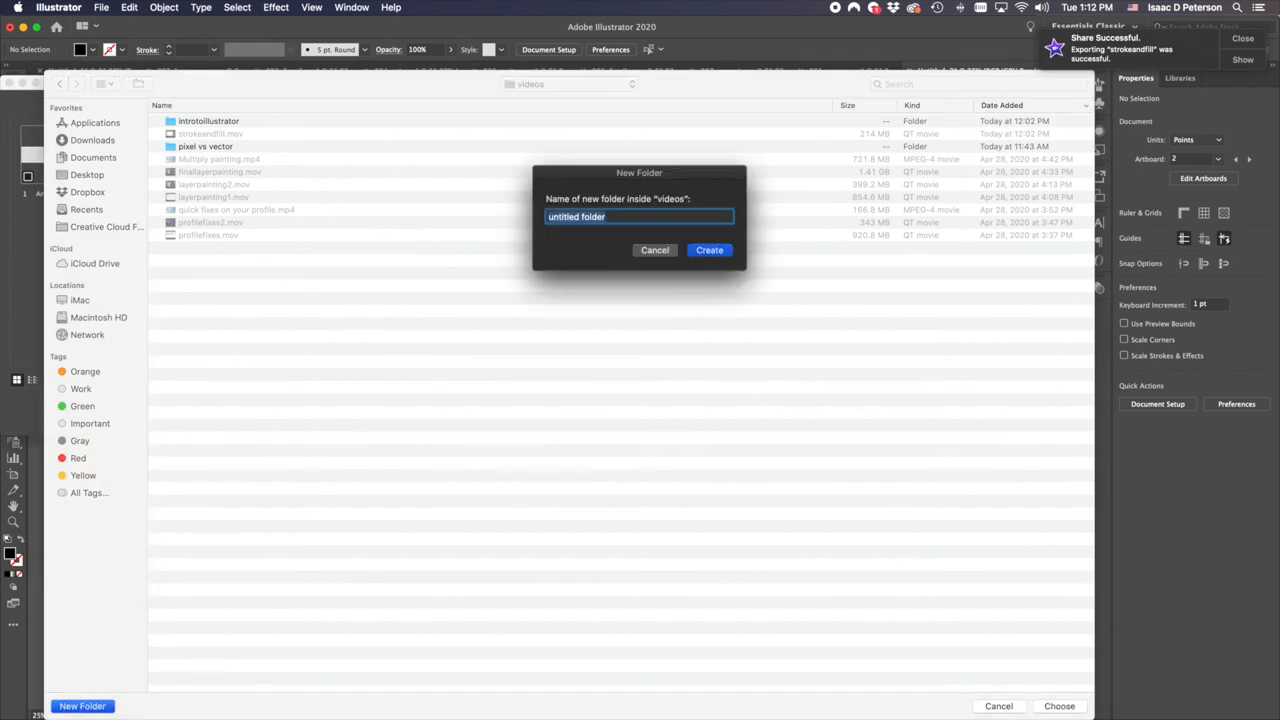
pyautogui.write('necklace')
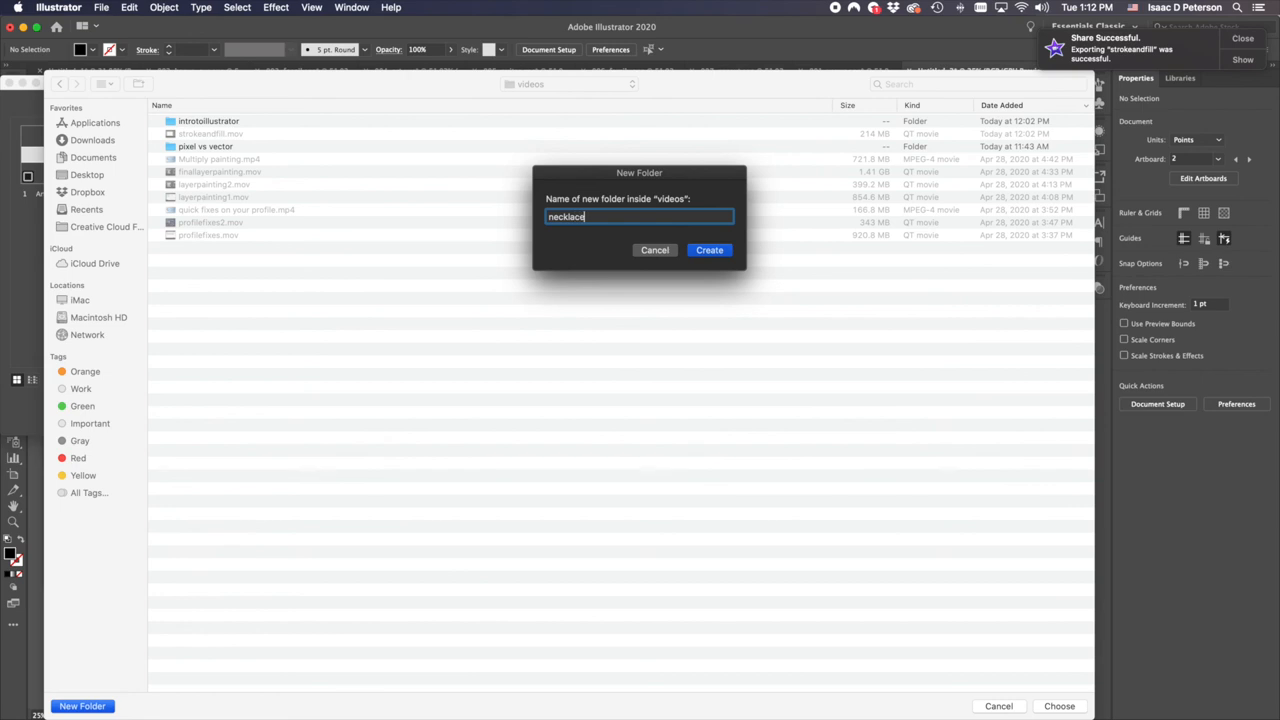
pyautogui.click(709, 250)
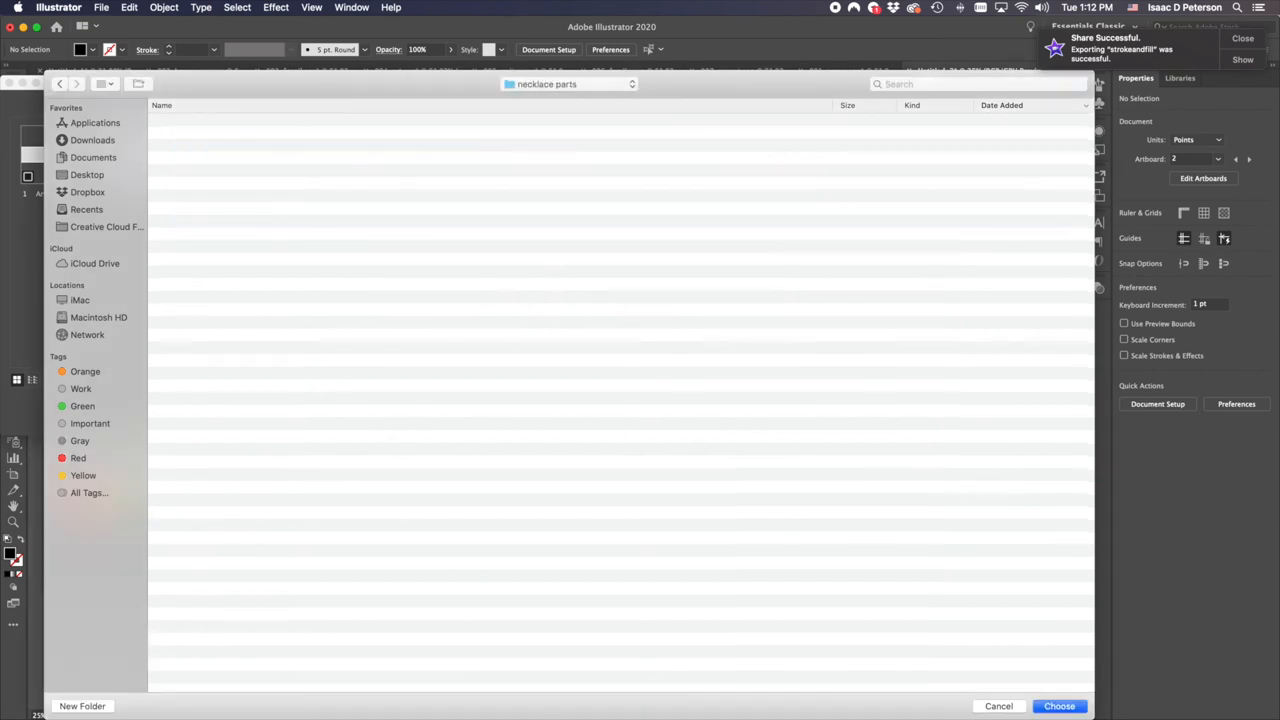
pyautogui.moveTo(578, 602)
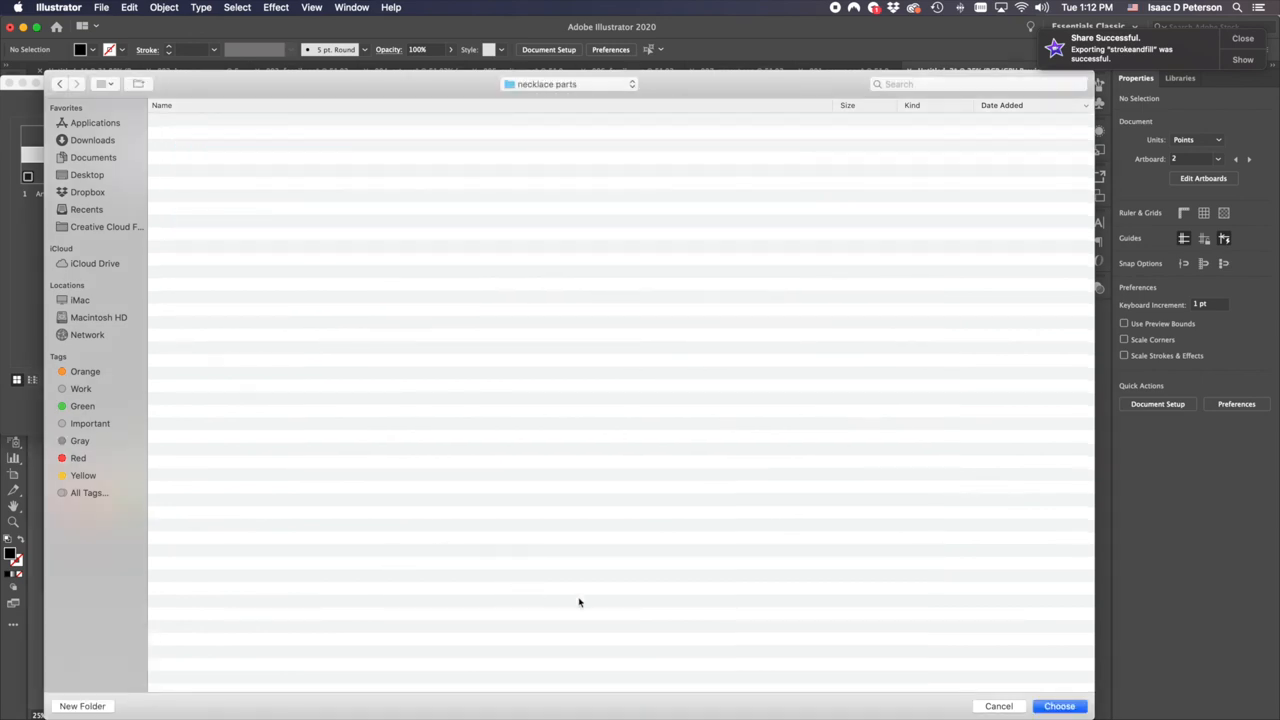